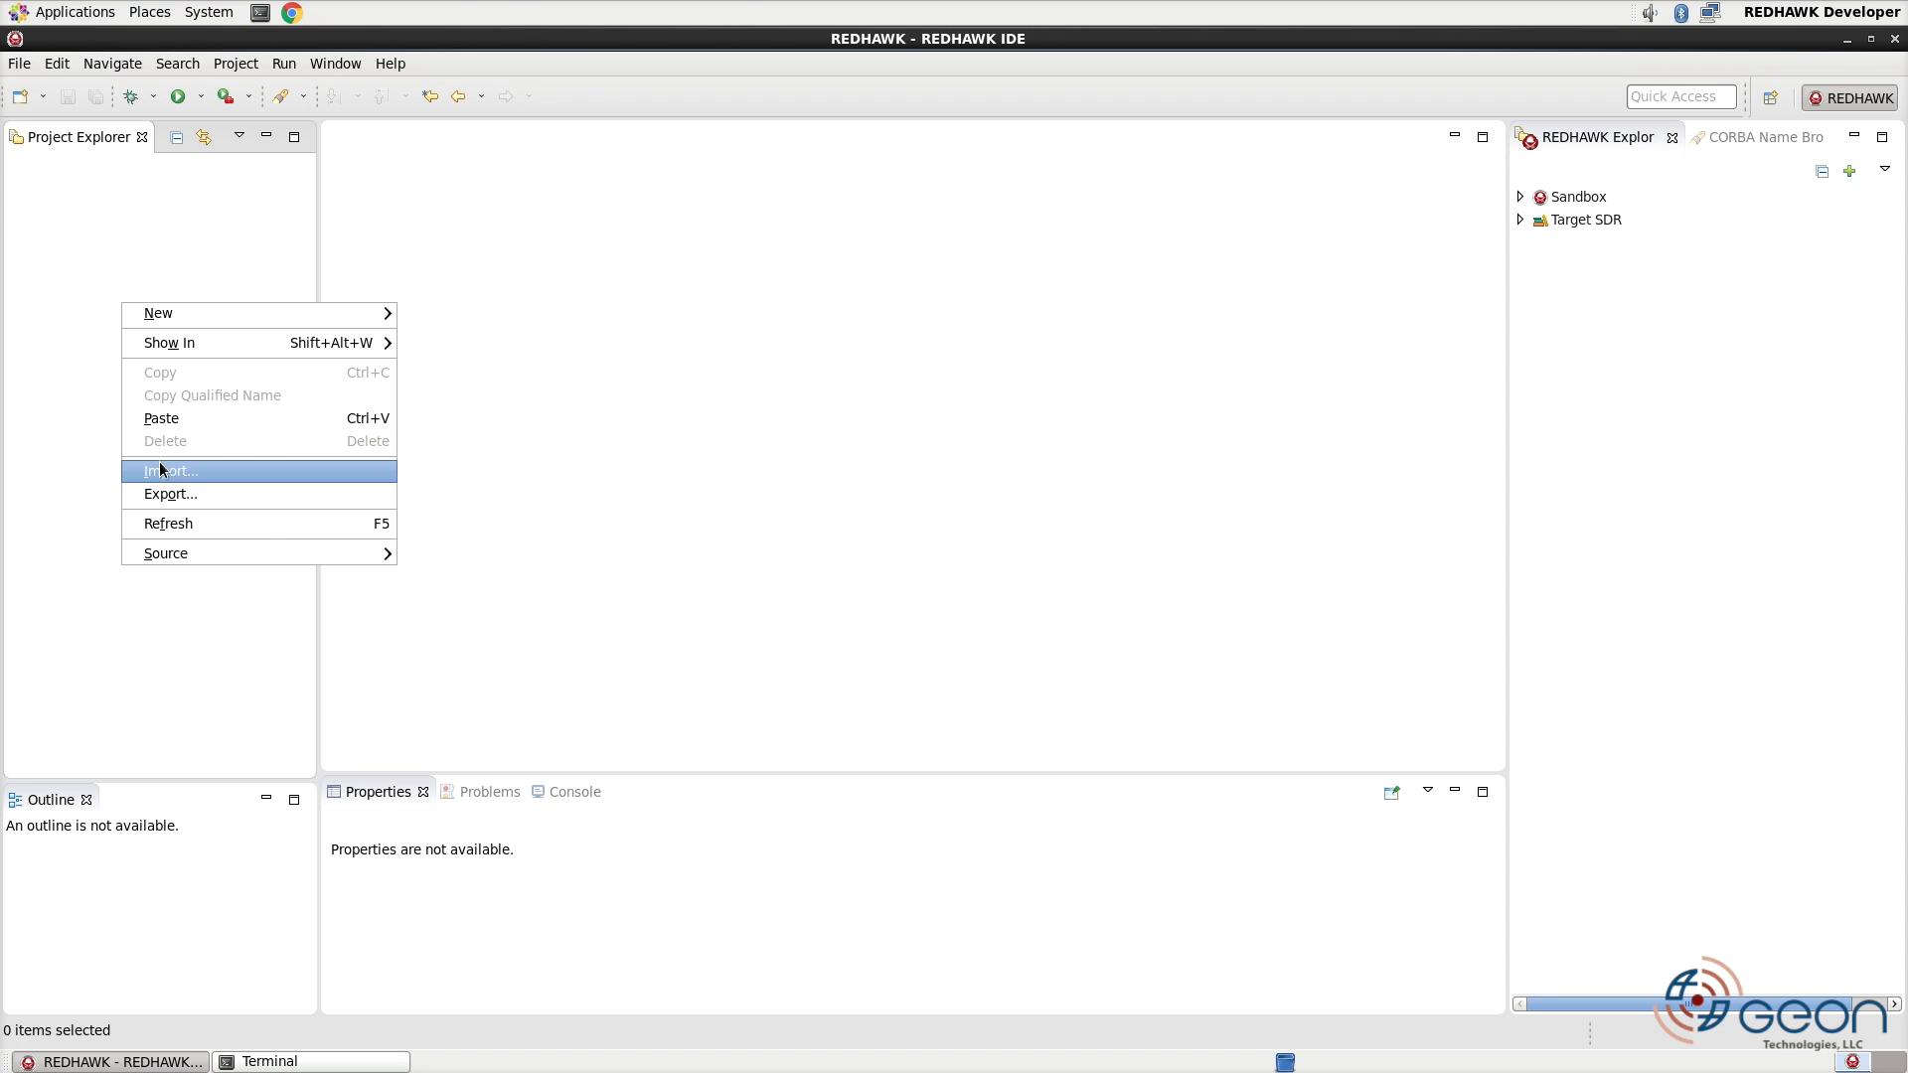
- Import the existing projects from the Base Projects folder into the workspace as copies
left_click(171, 471)
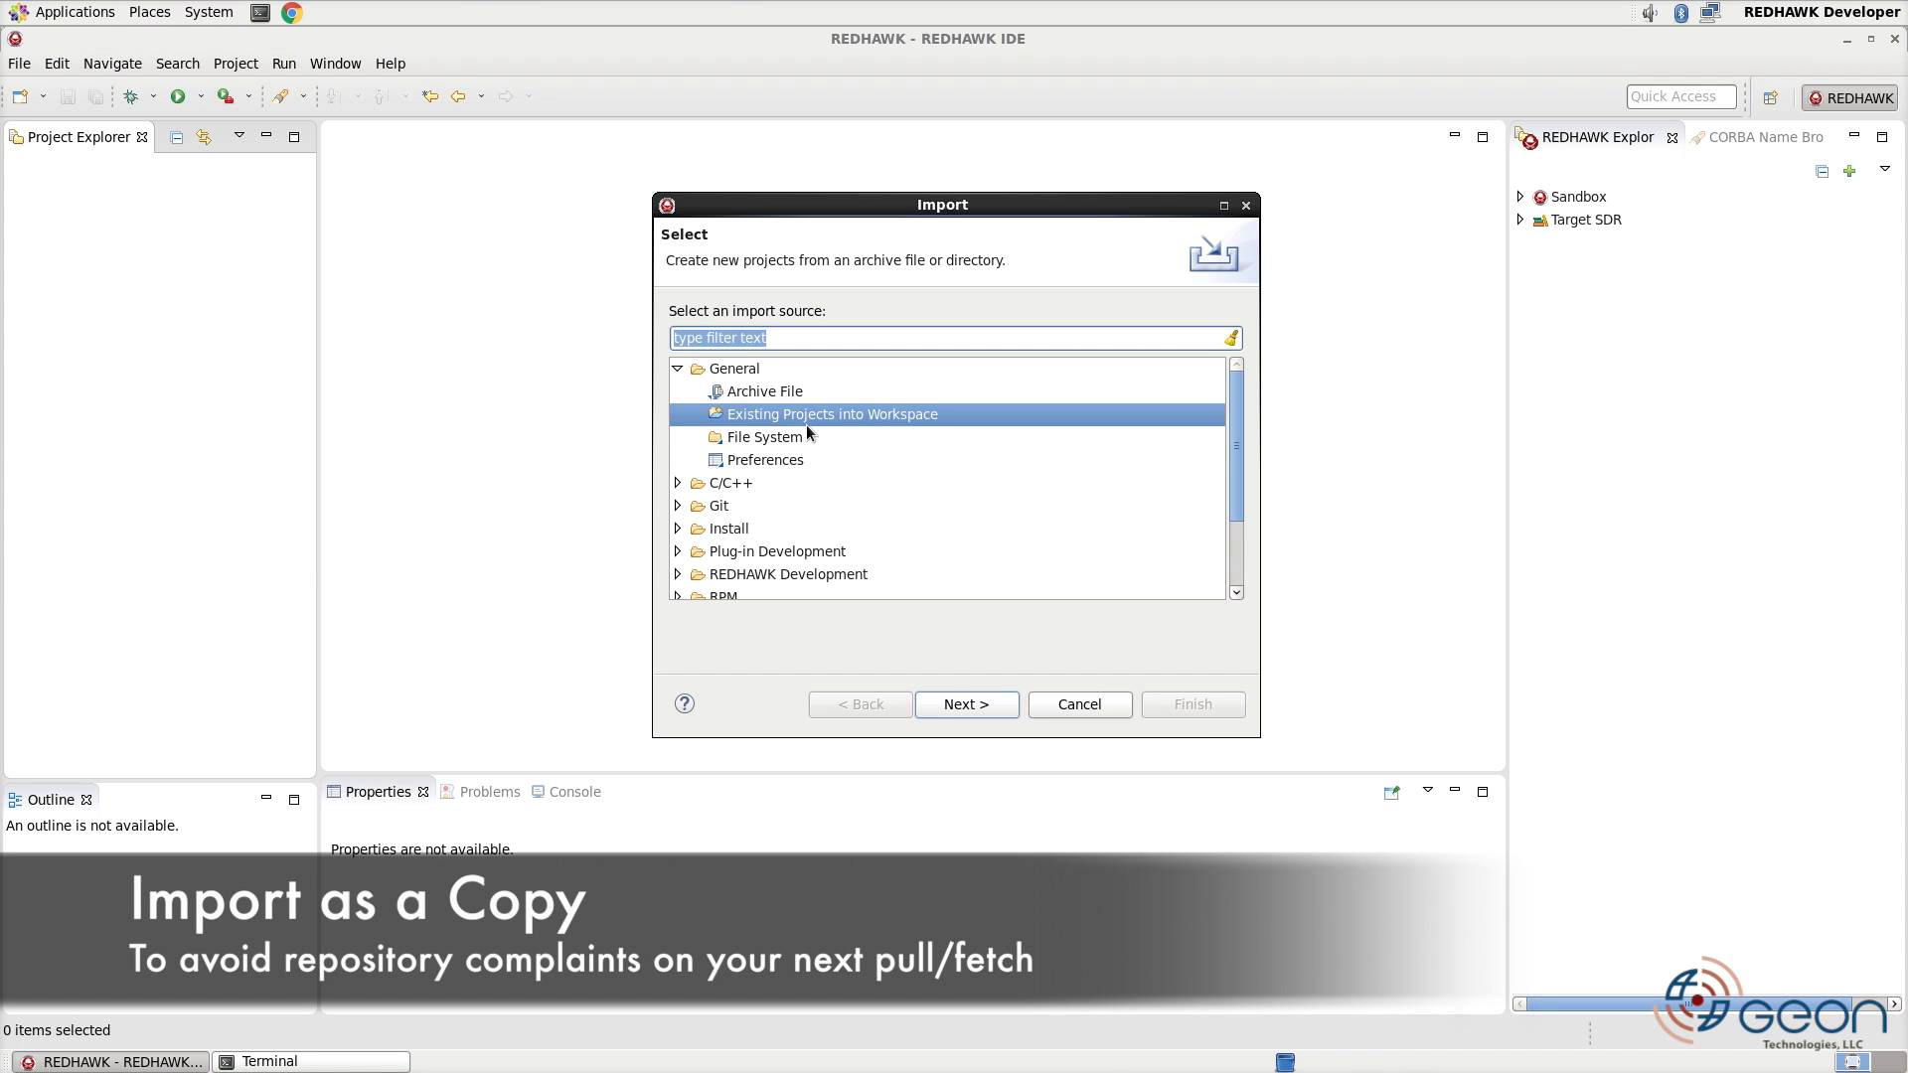
left_click(966, 704)
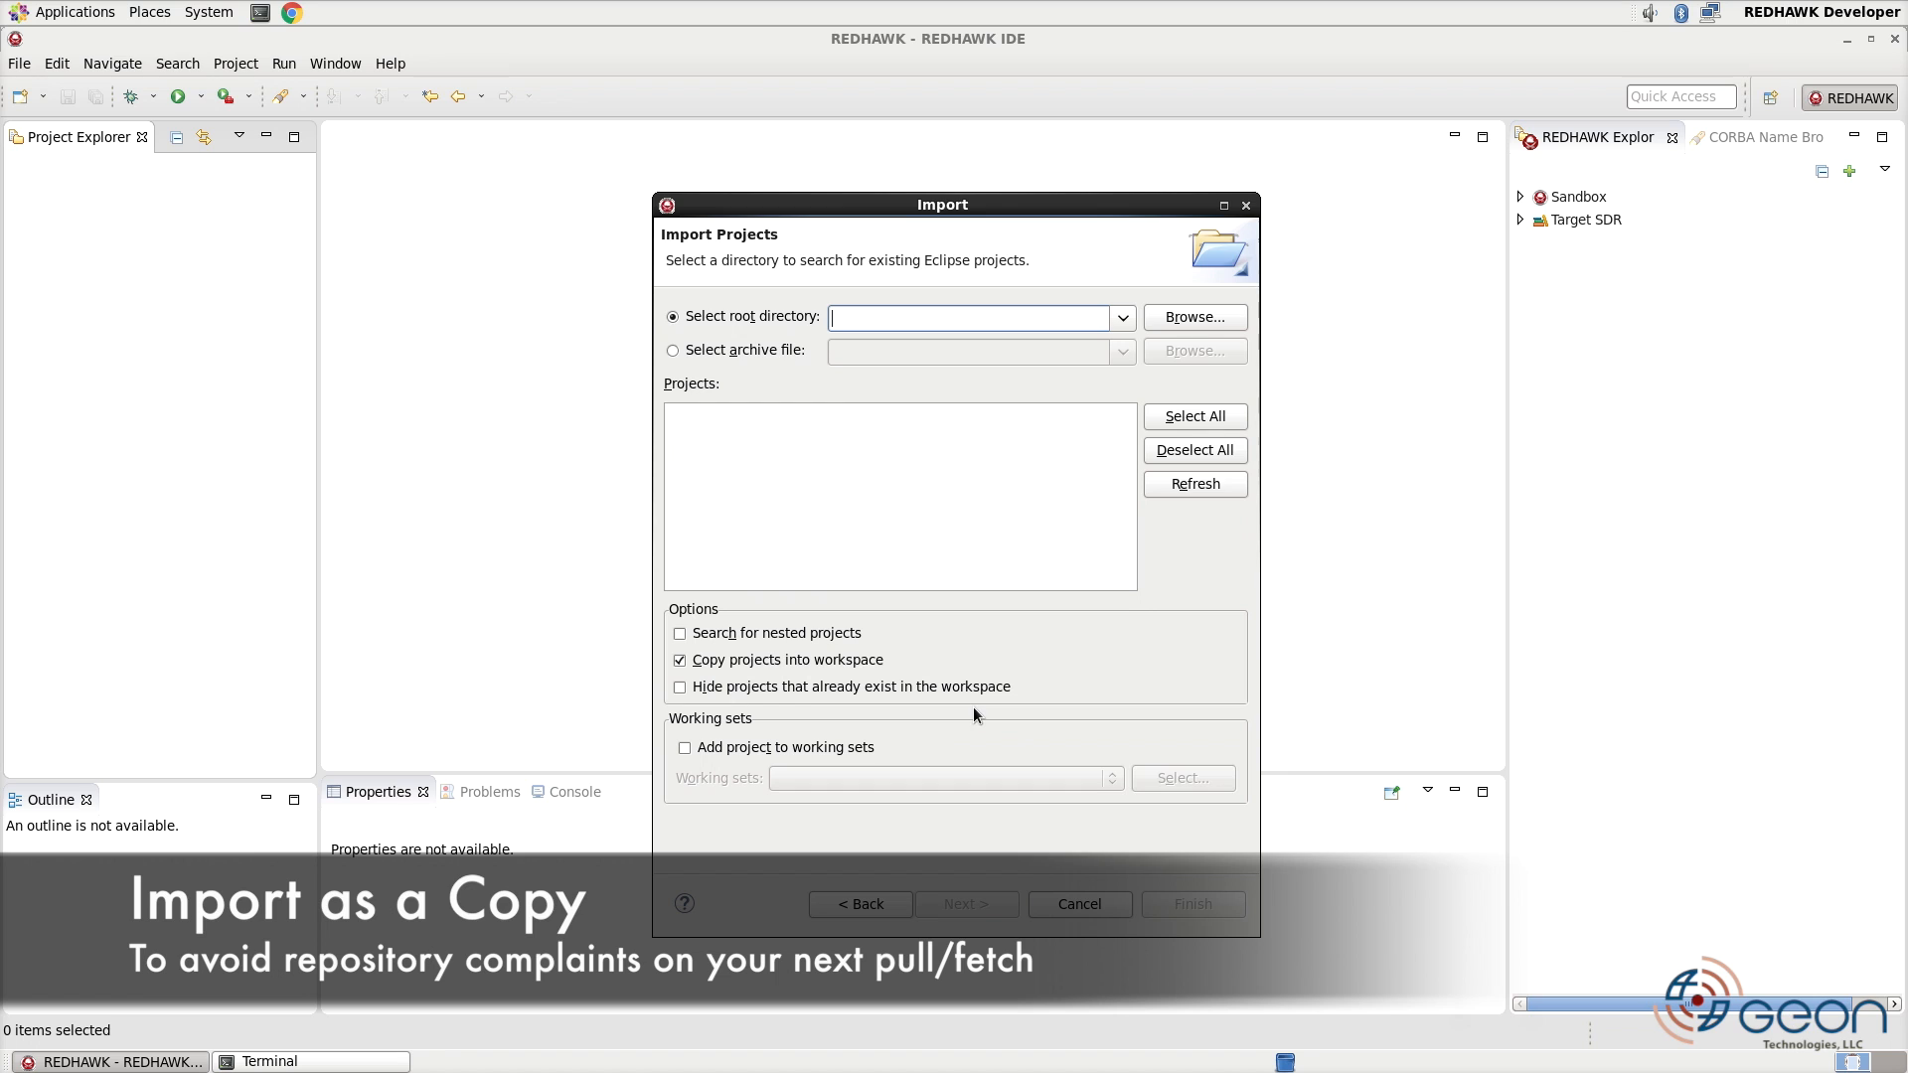
left_click(1193, 316)
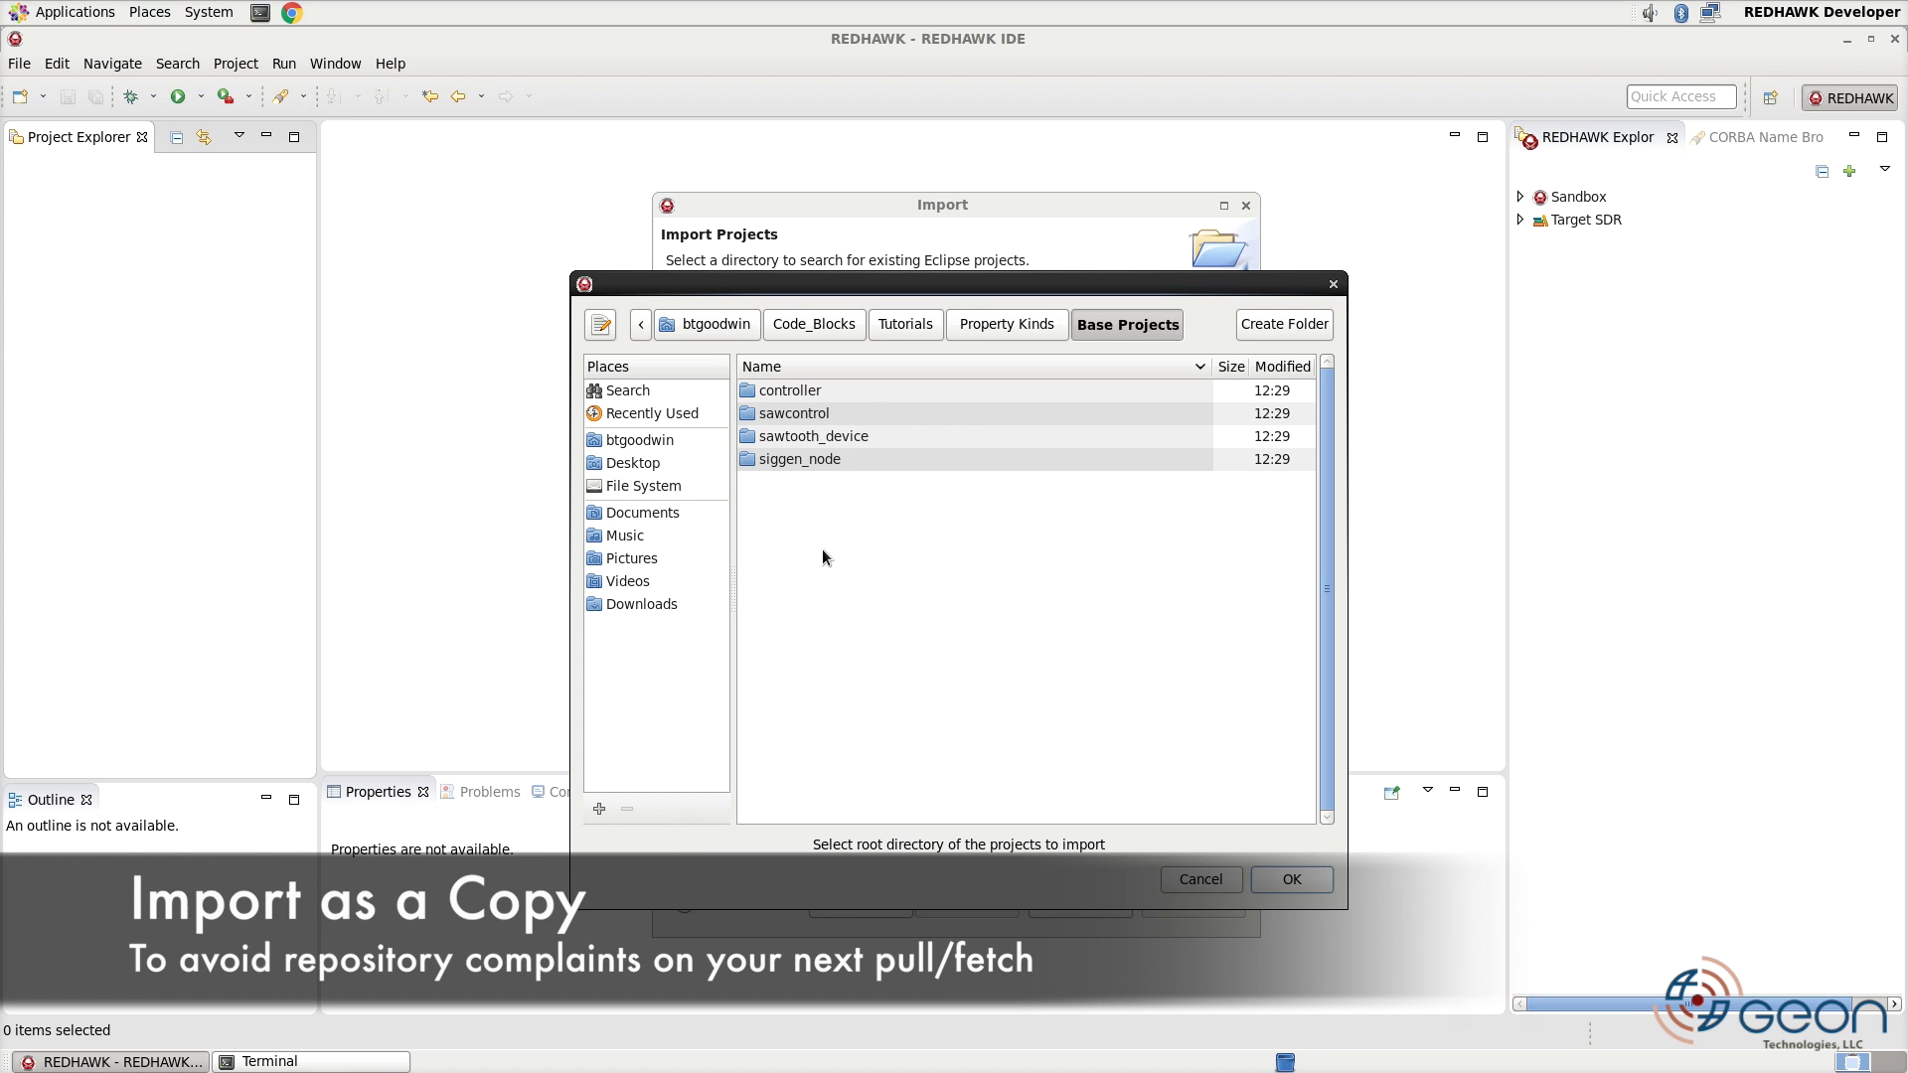
left_click(1288, 878)
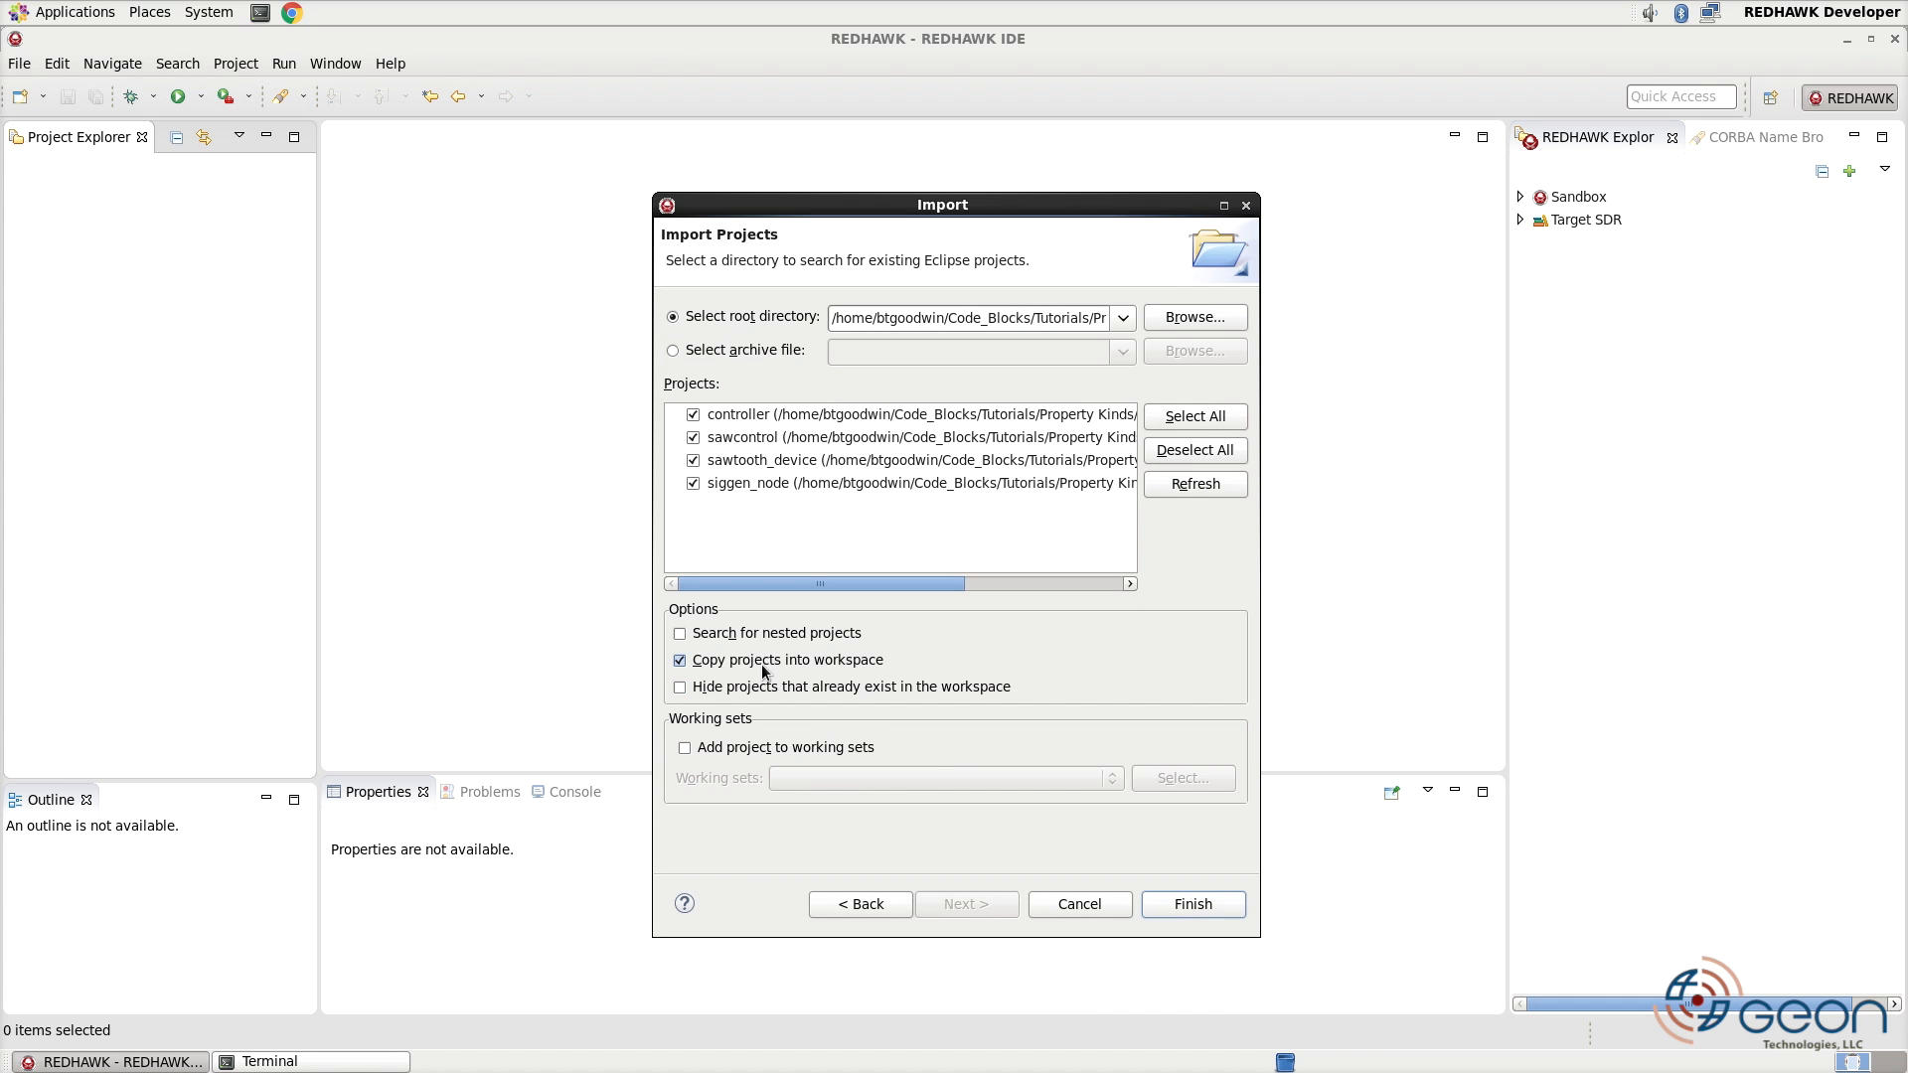
left_click(1190, 904)
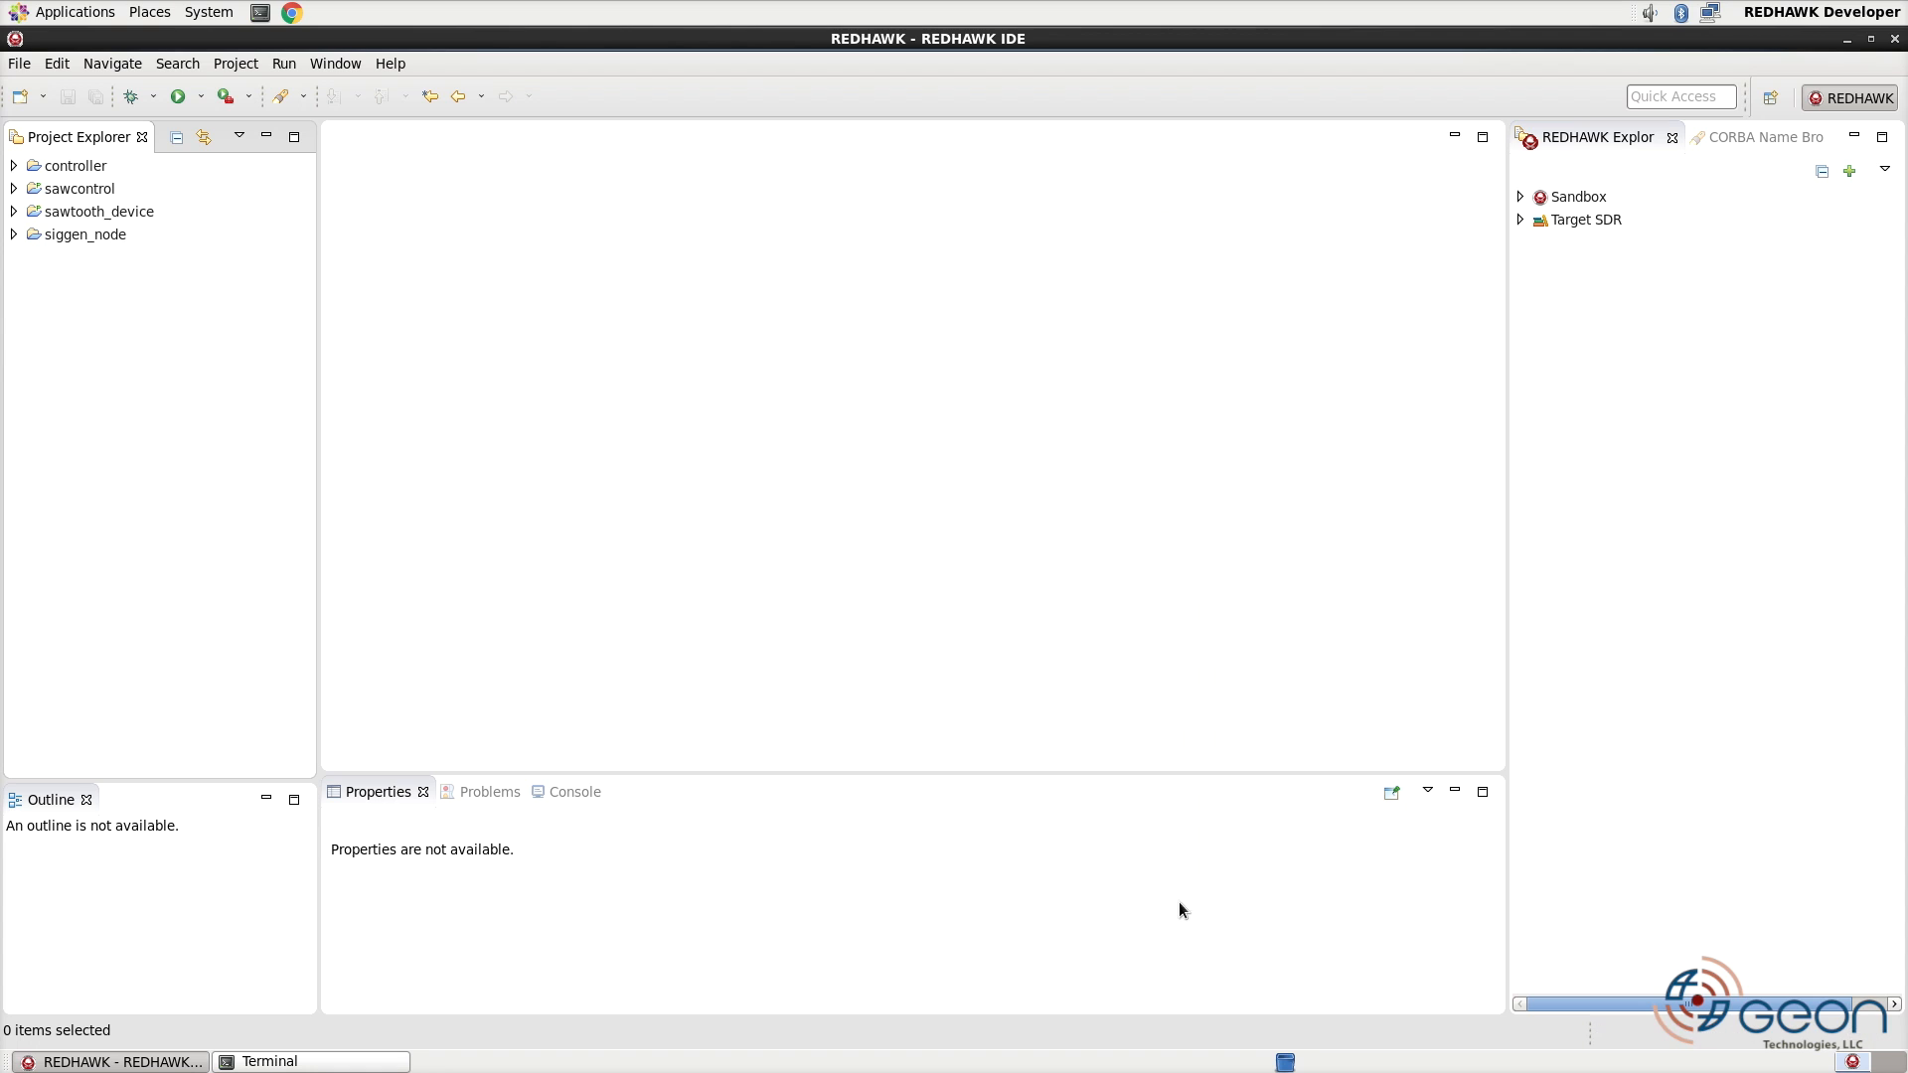
mouse_move(1107, 562)
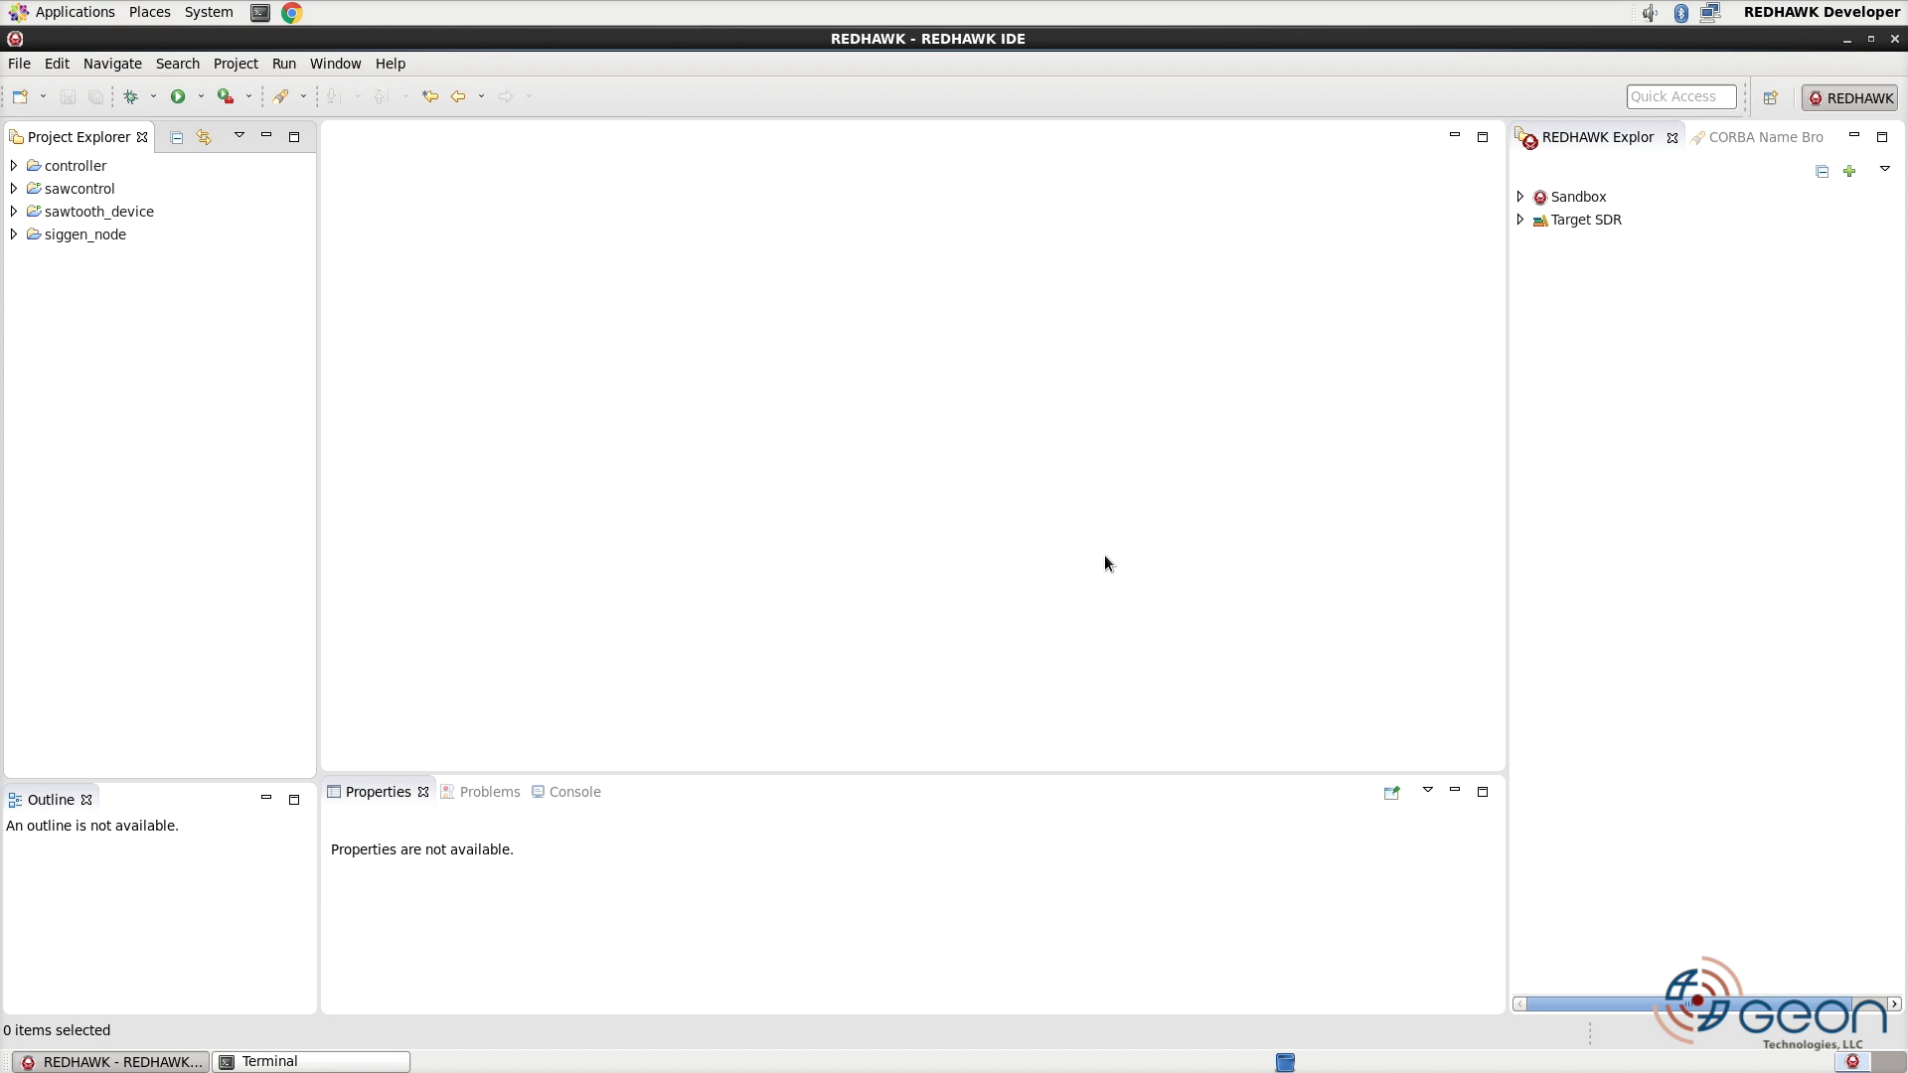
mouse_move(529, 403)
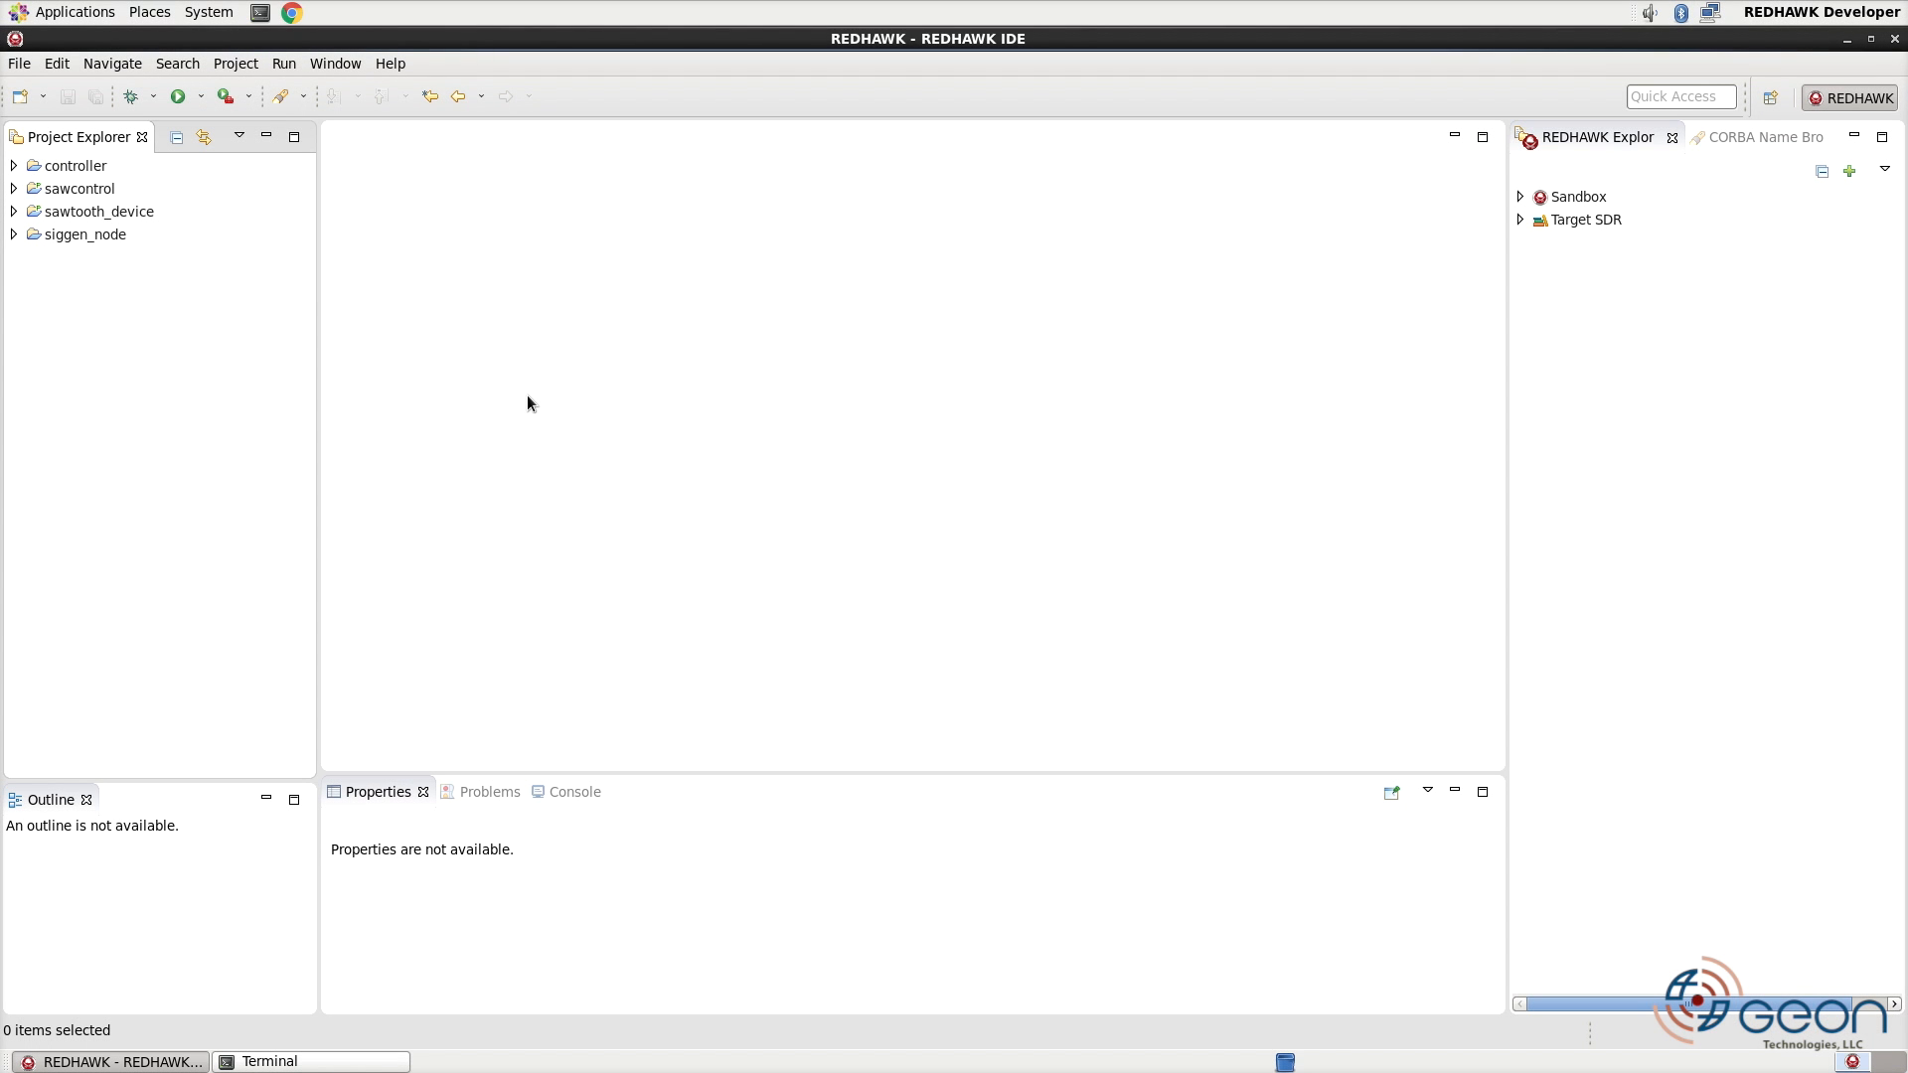
mouse_move(48, 195)
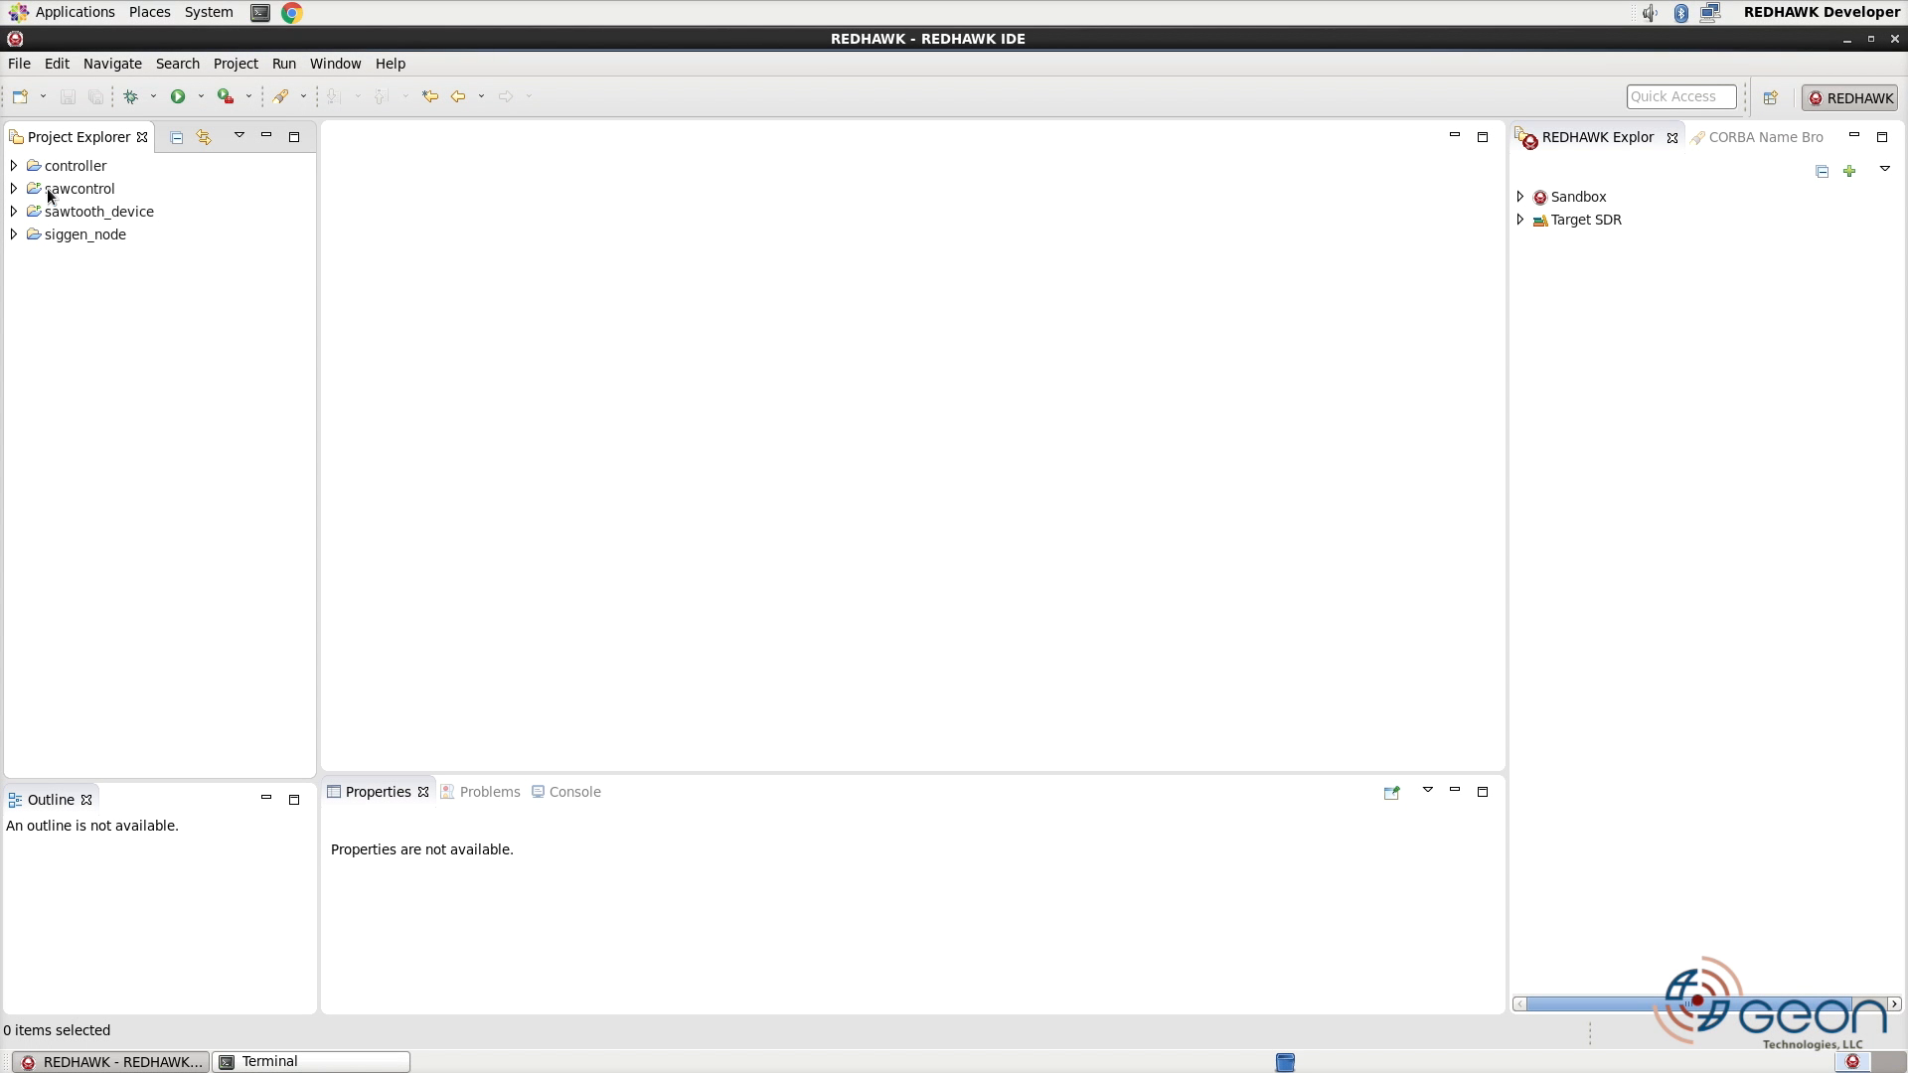
mouse_move(20, 225)
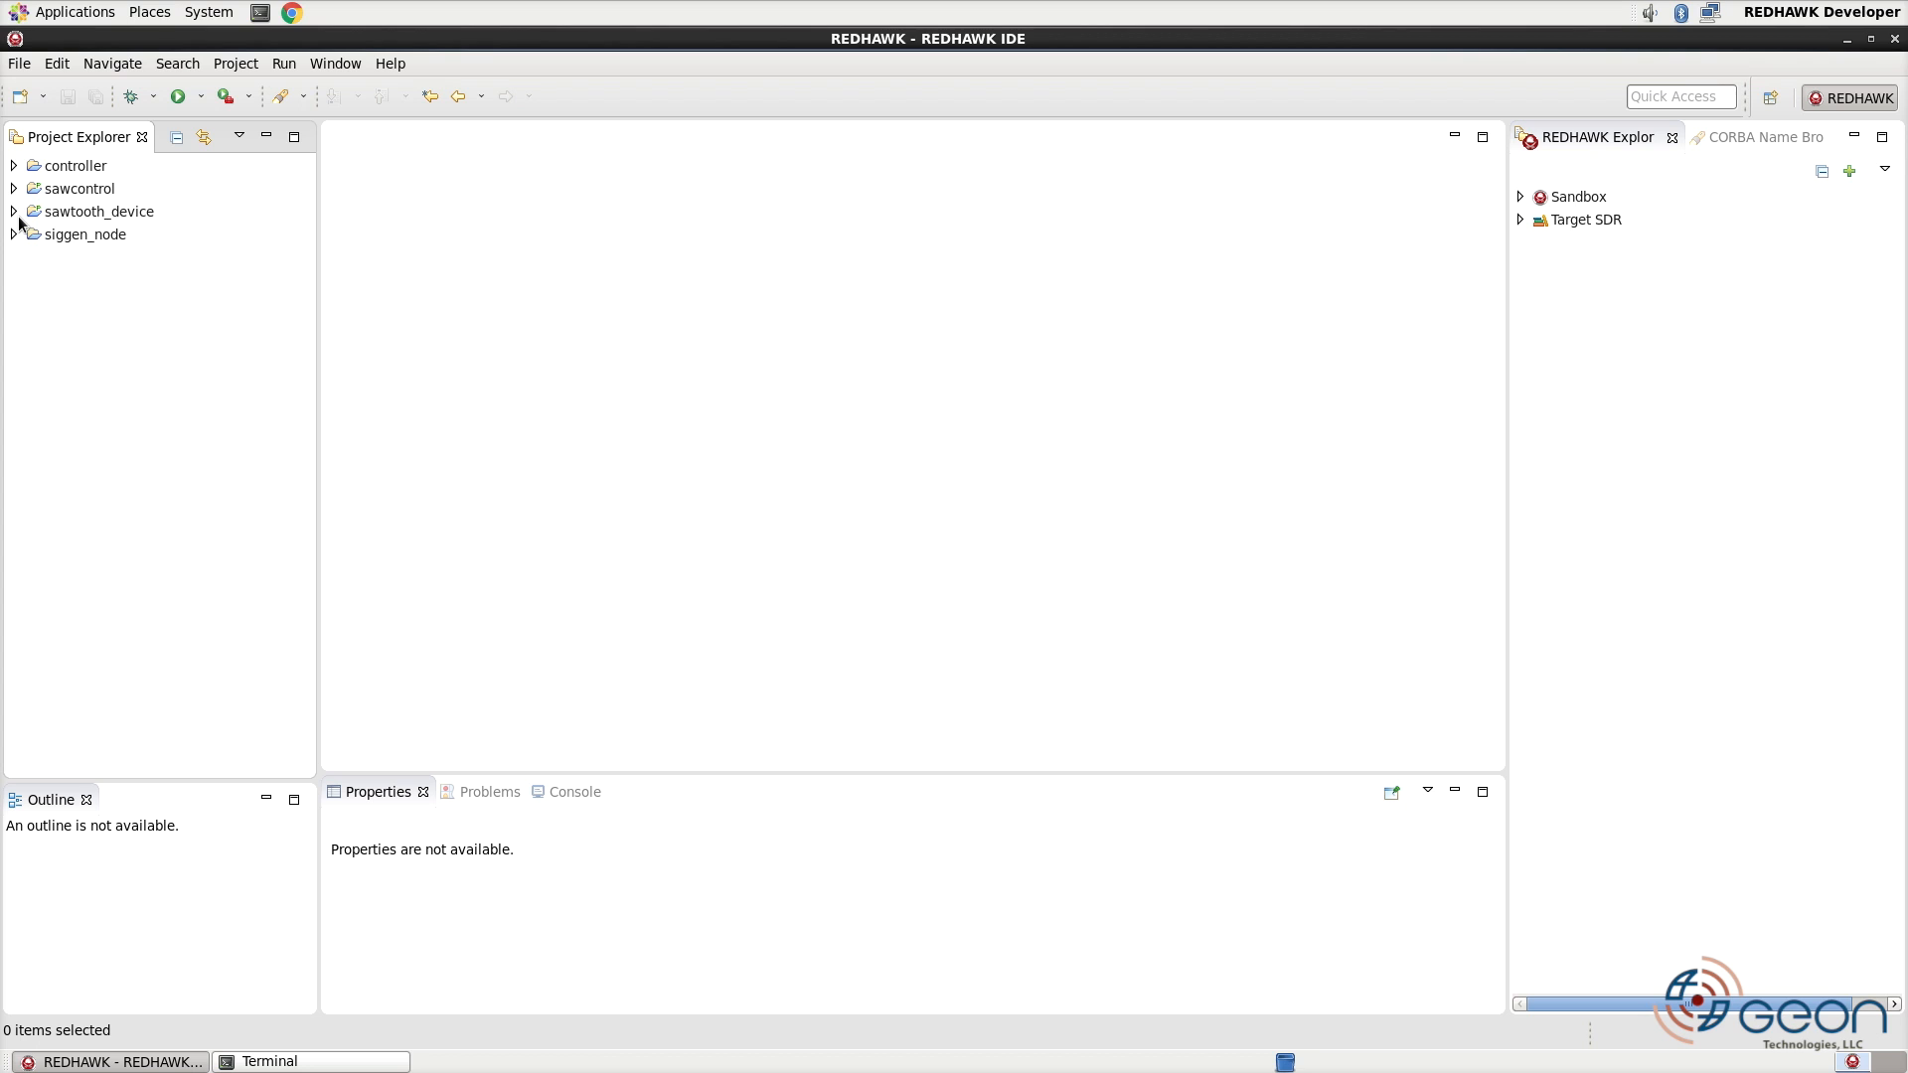
- Expand the sawtooth_device project to show its python and tests folders and spec files
left_click(12, 211)
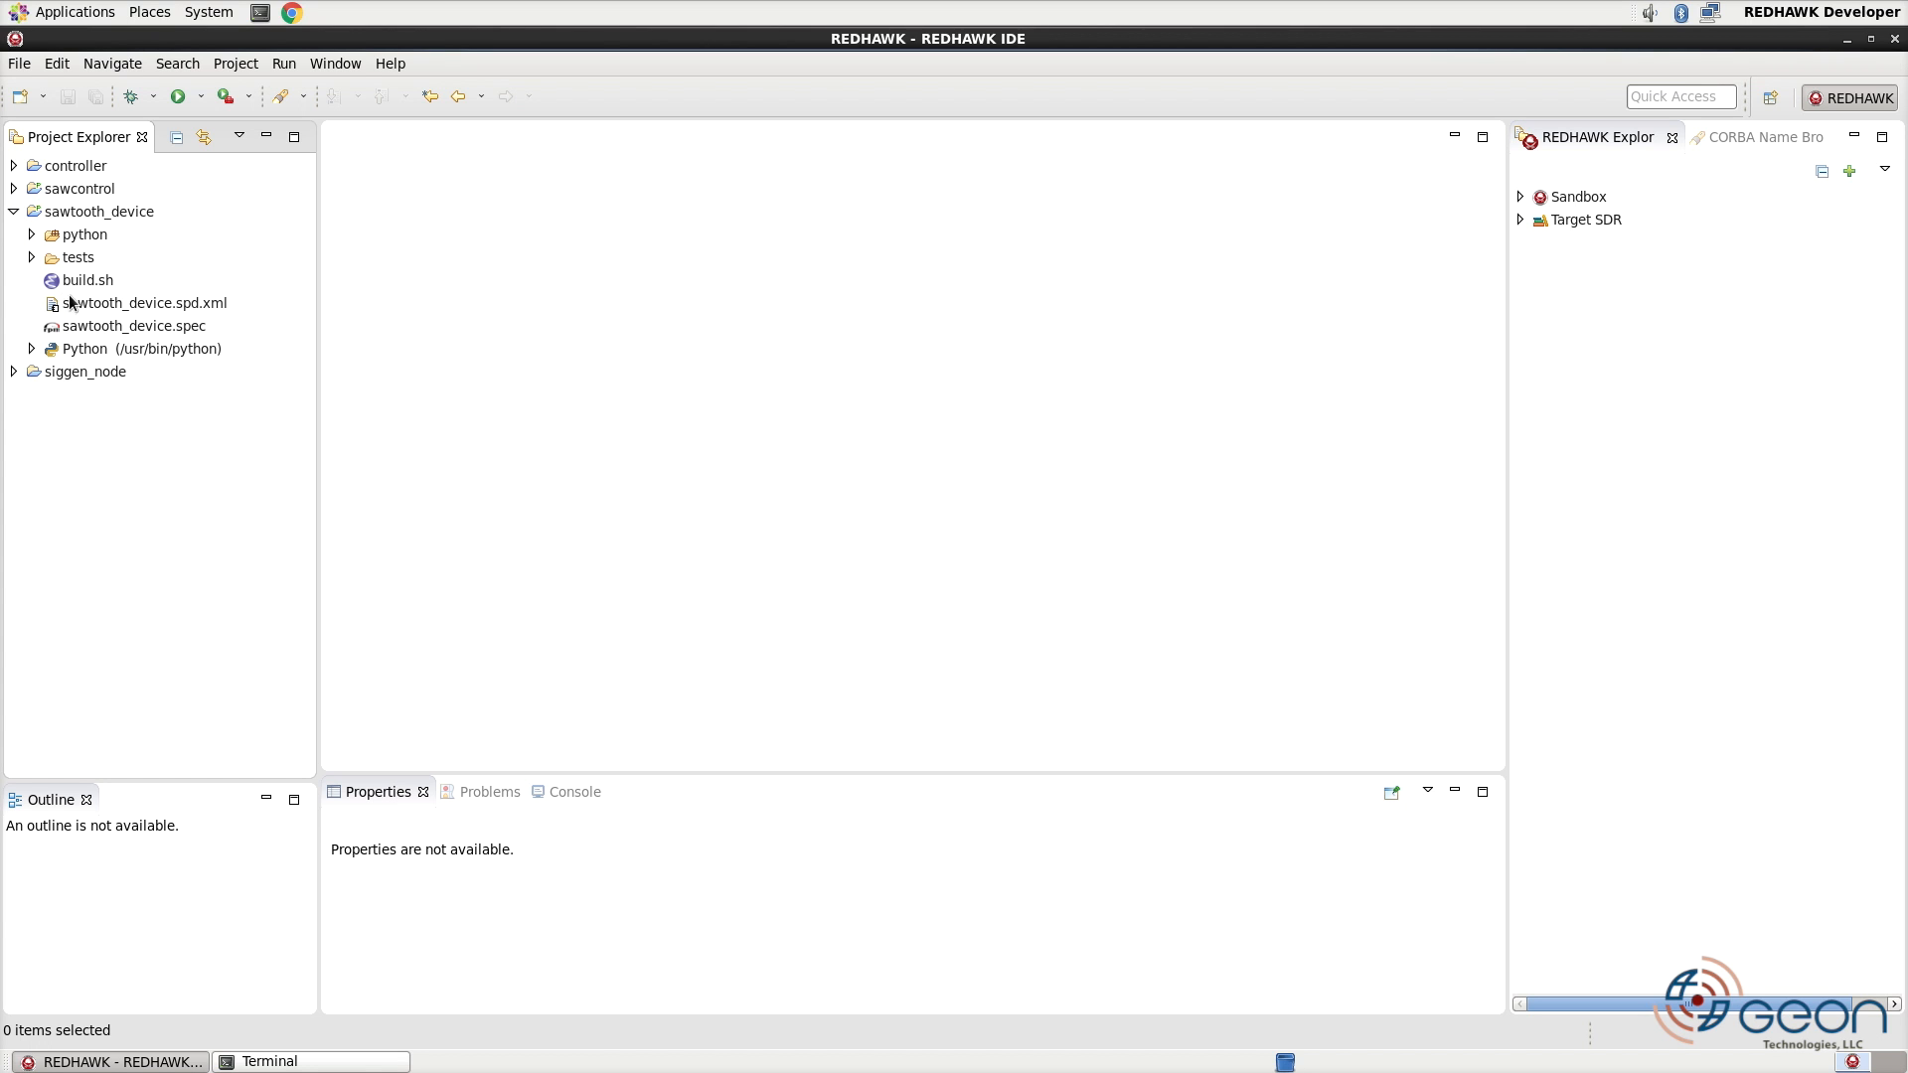
- In sawtooth_device.spd.xml's Properties, add a struct property with ID control_params and expand it
double_click(139, 302)
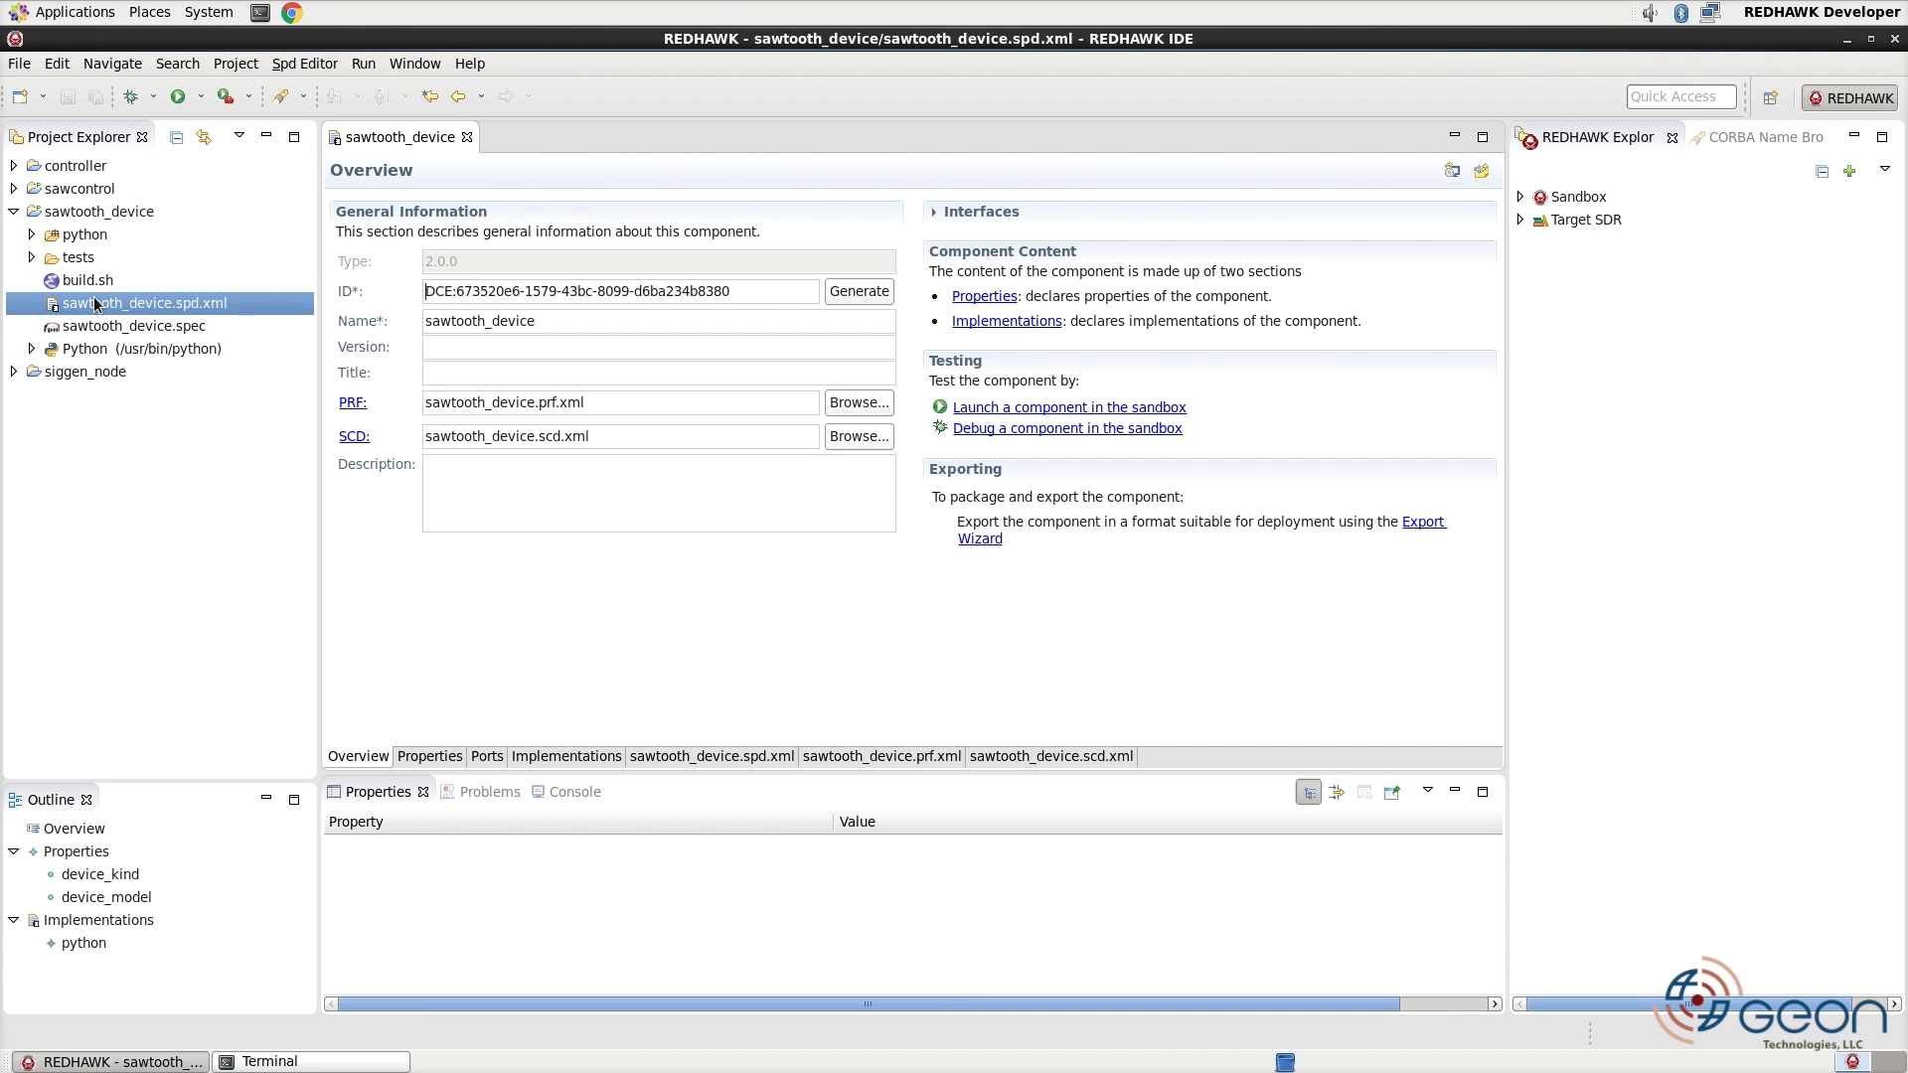
left_click(429, 756)
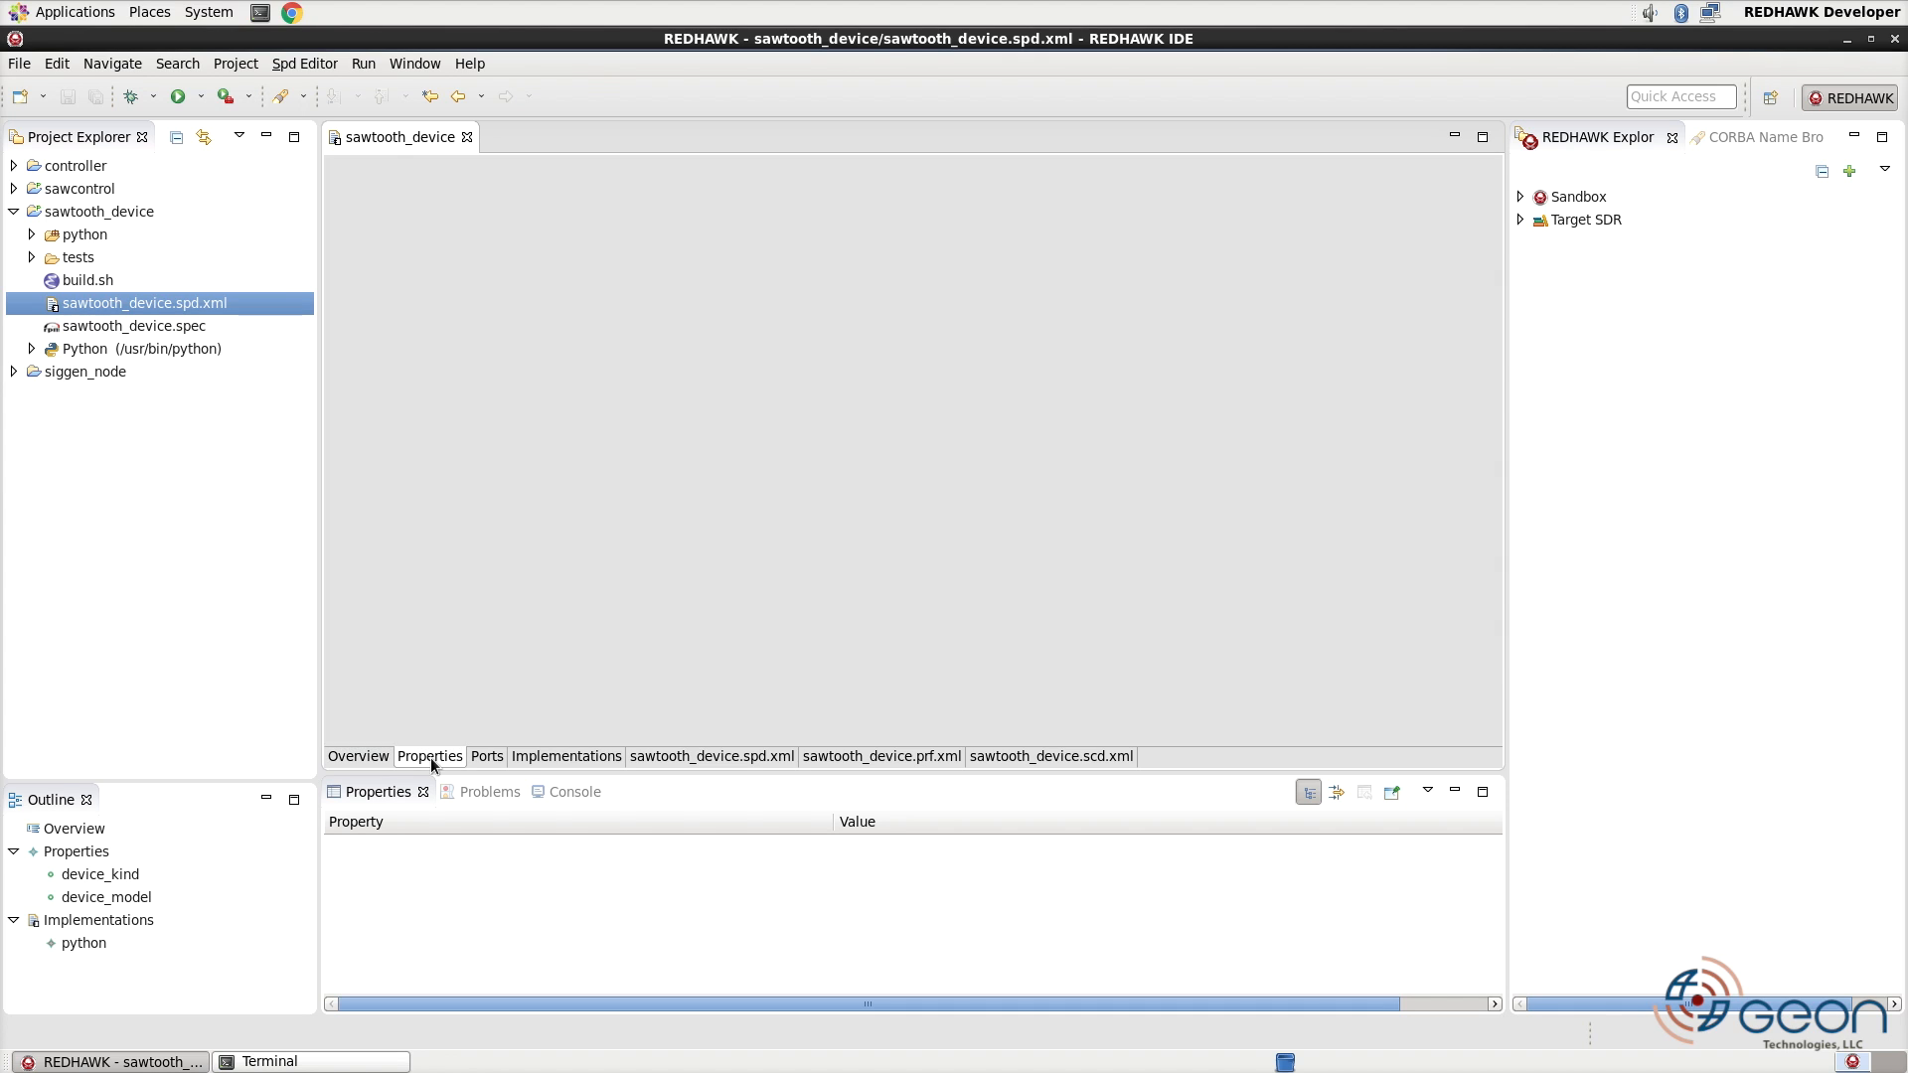
left_click(429, 756)
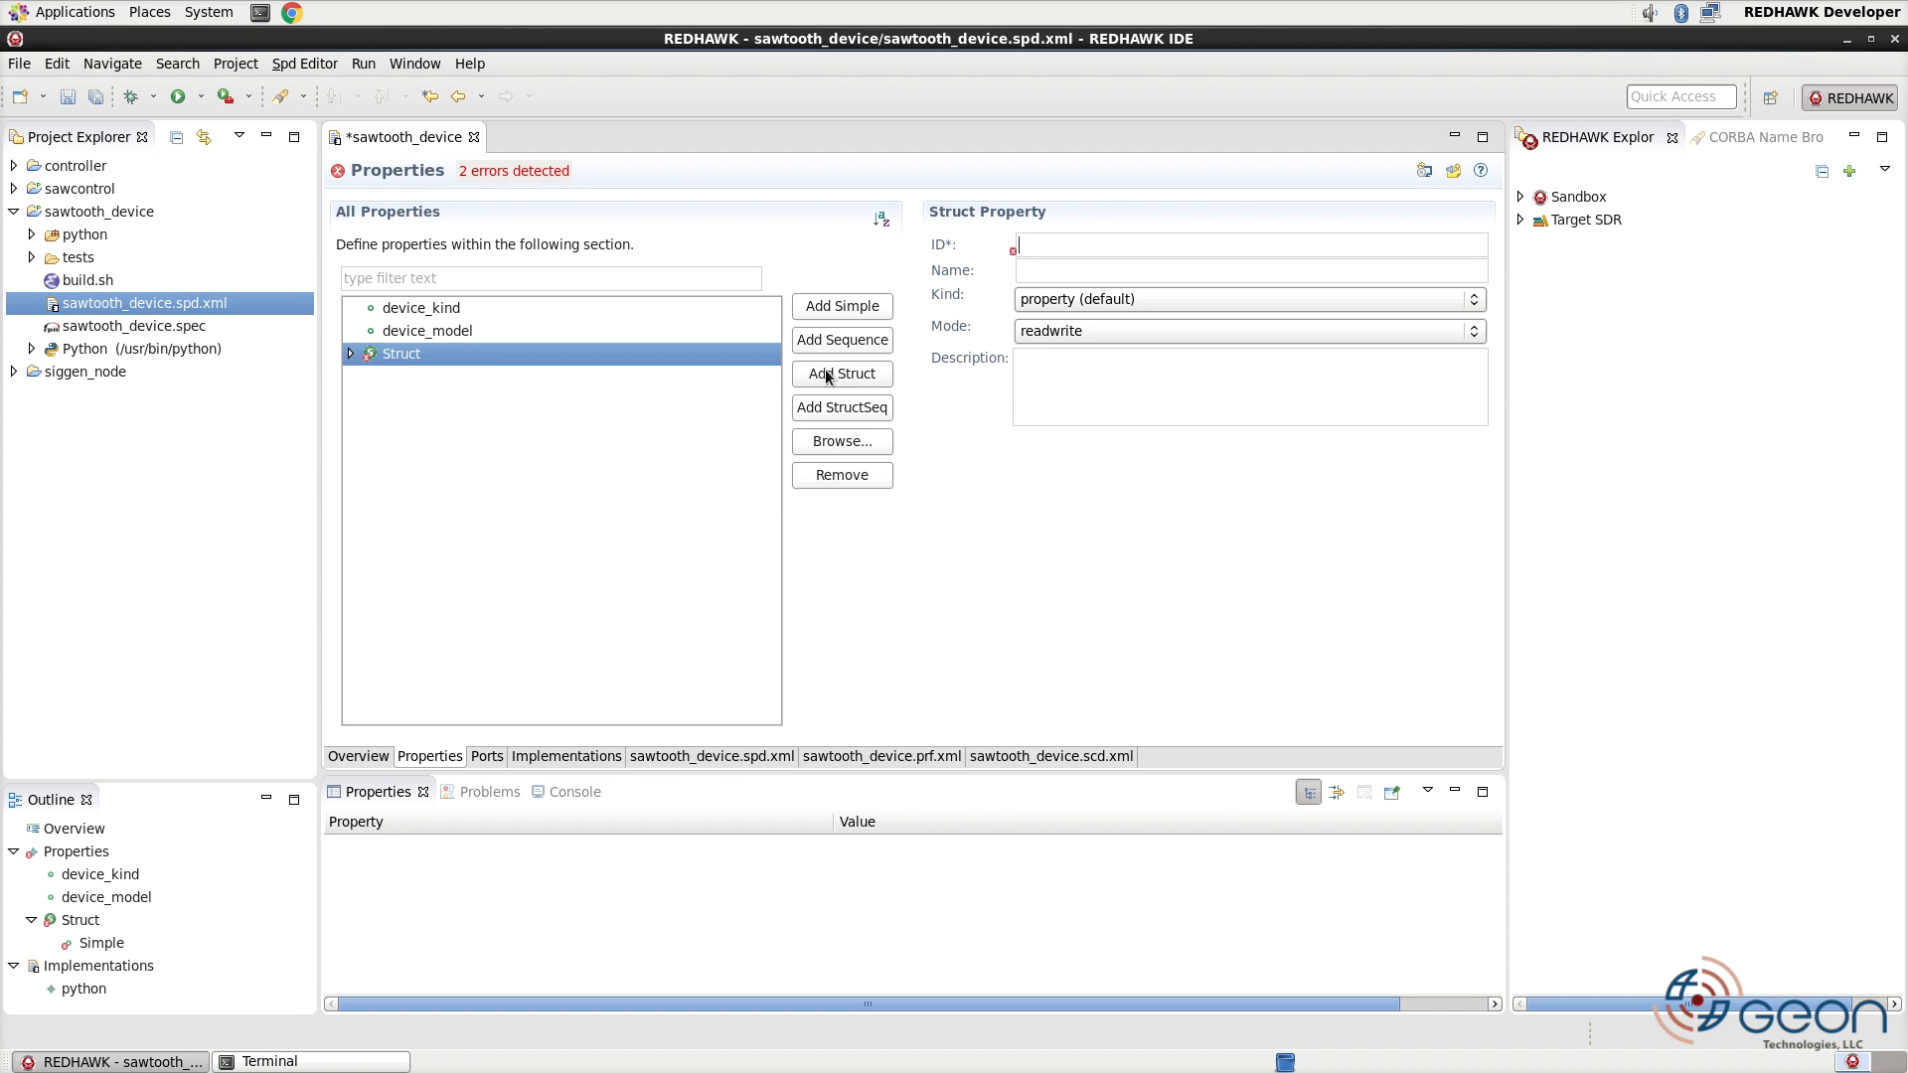
type("control_params")
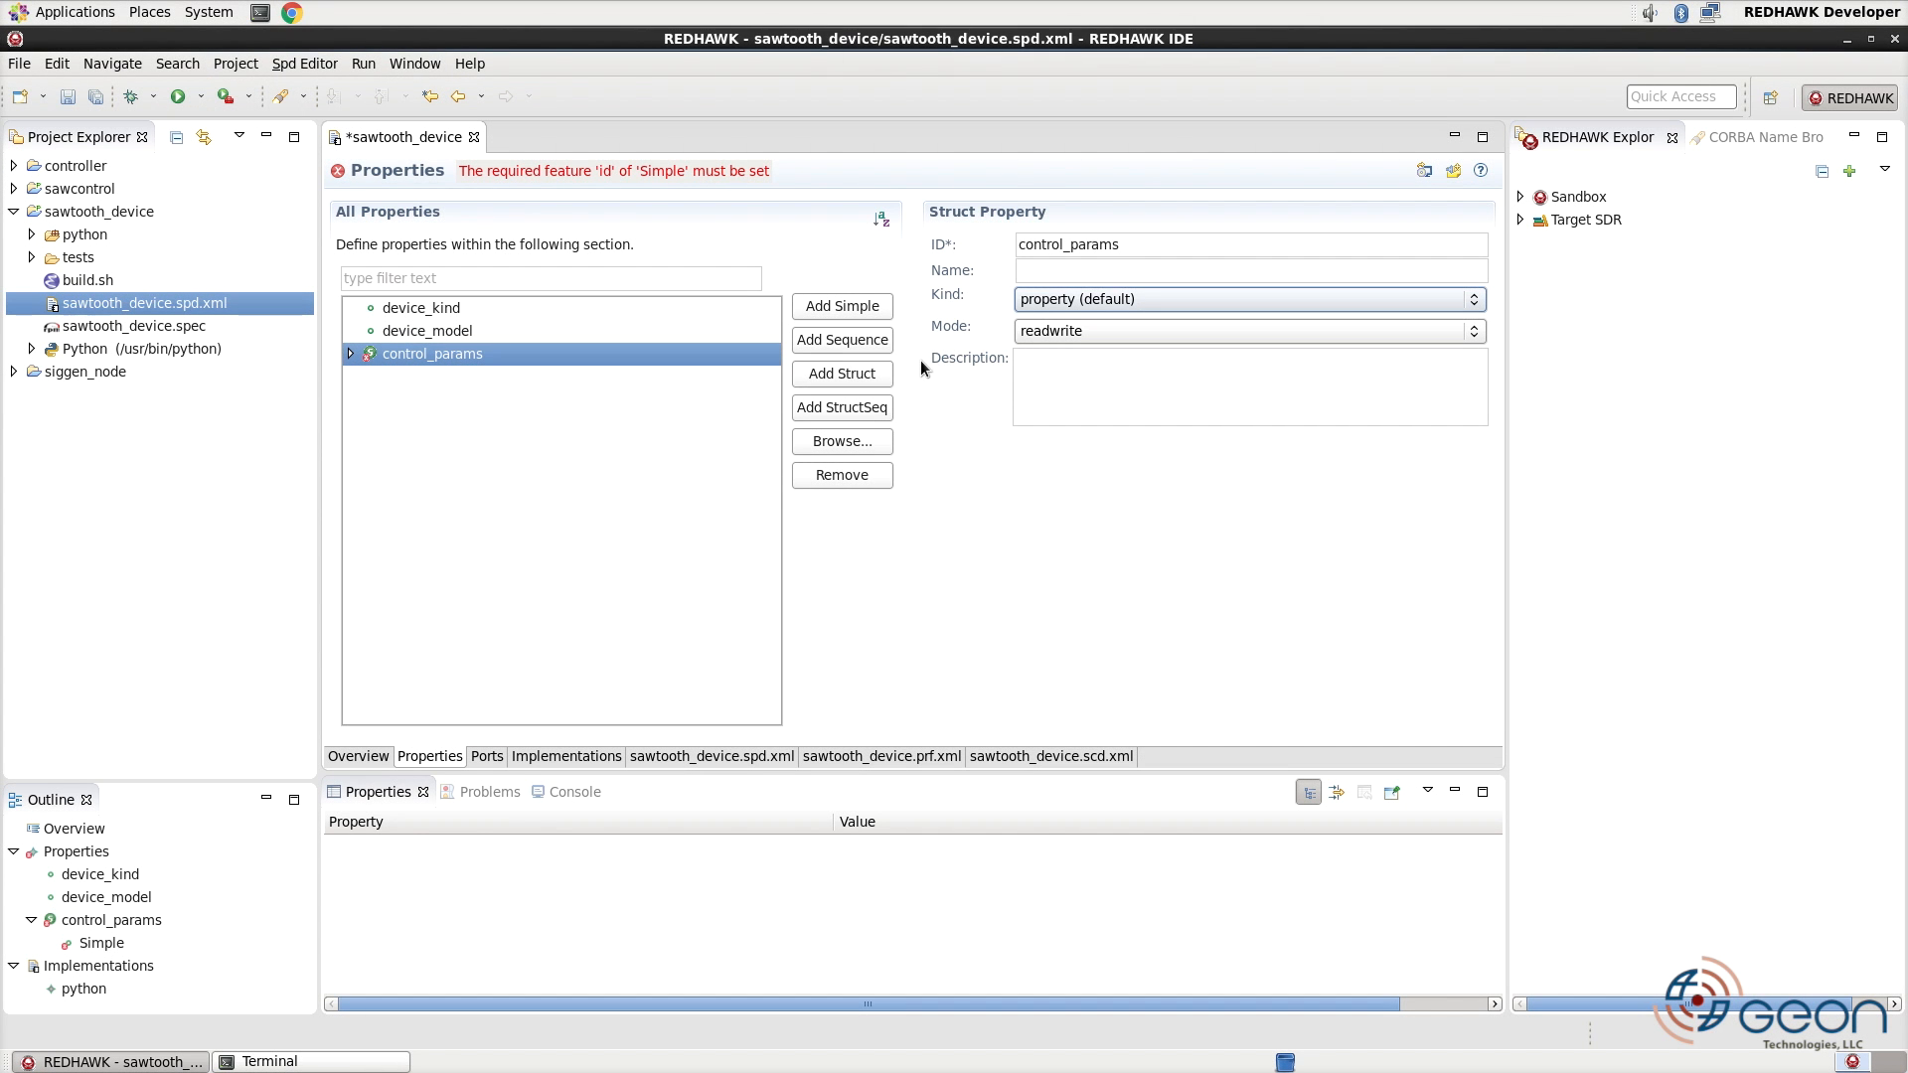
left_click(350, 353)
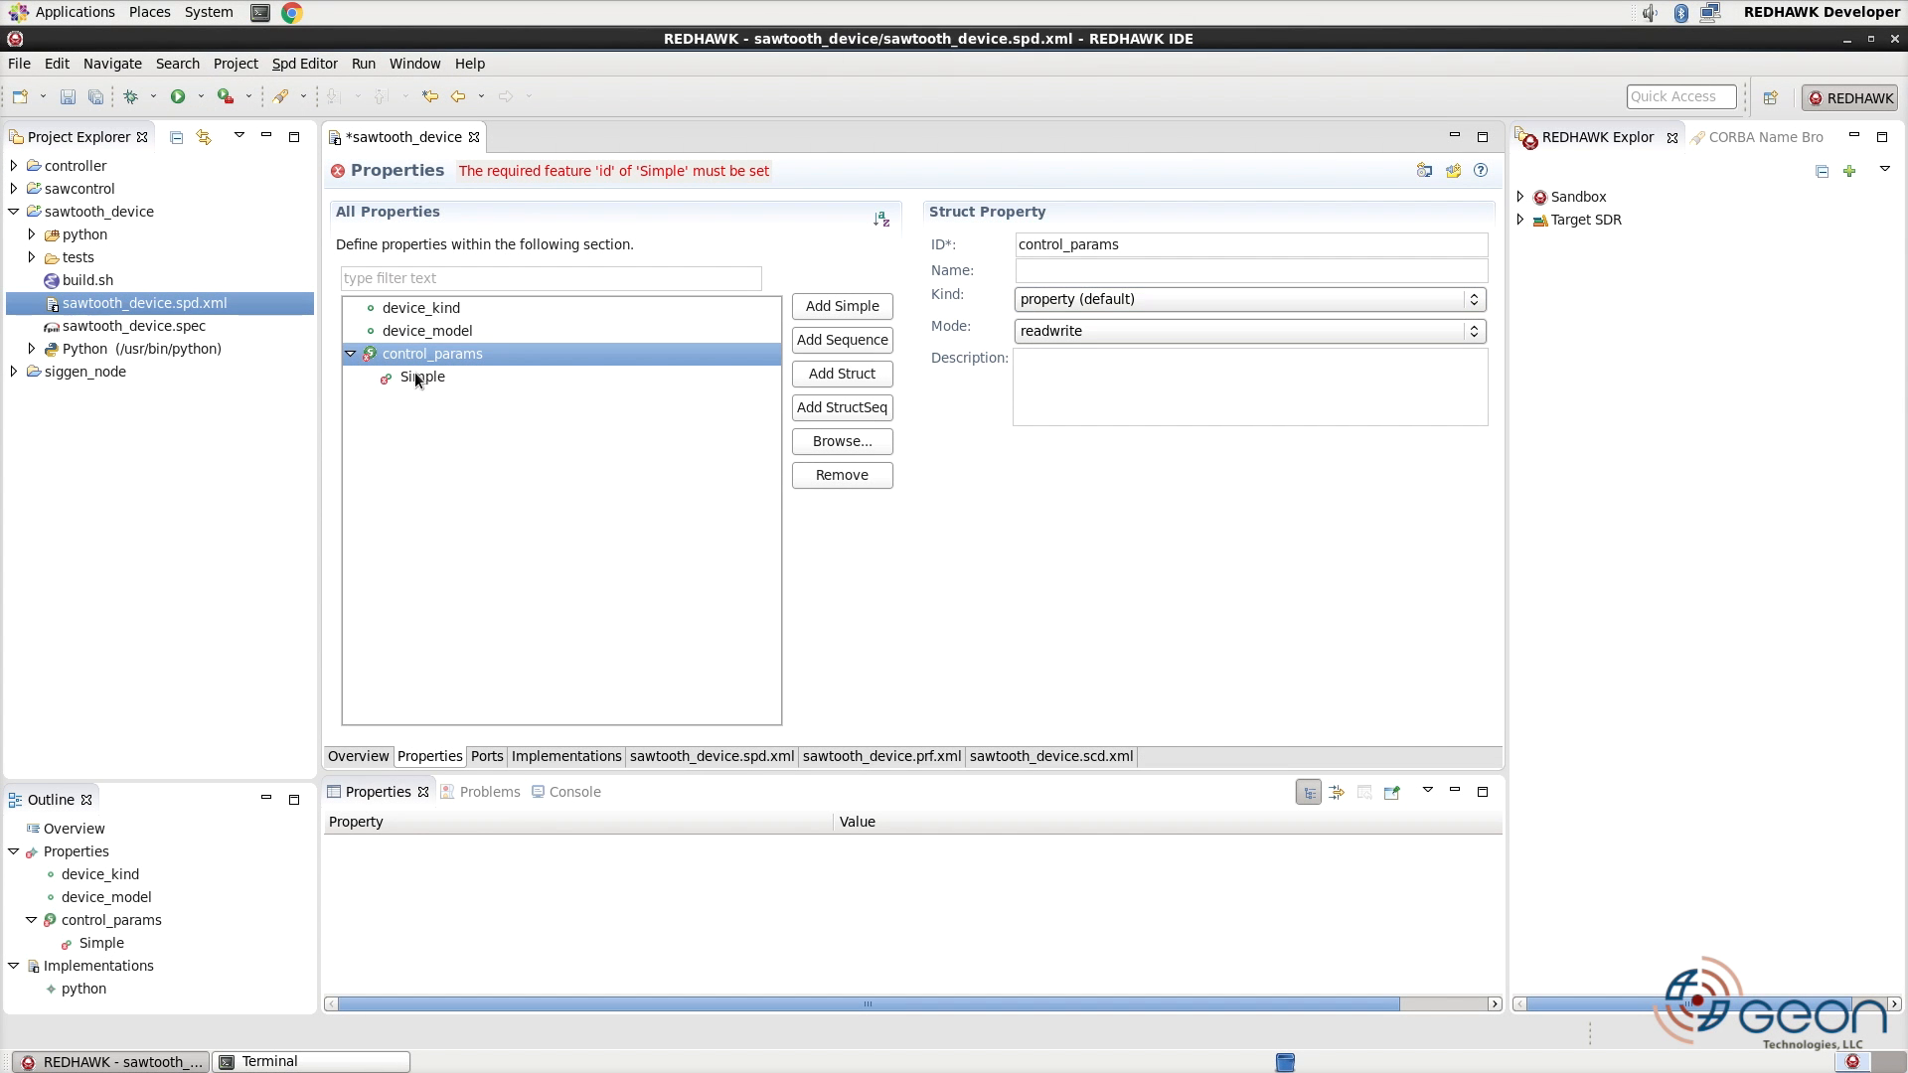
- Name the struct's first member amplitude with type float
left_click(424, 376)
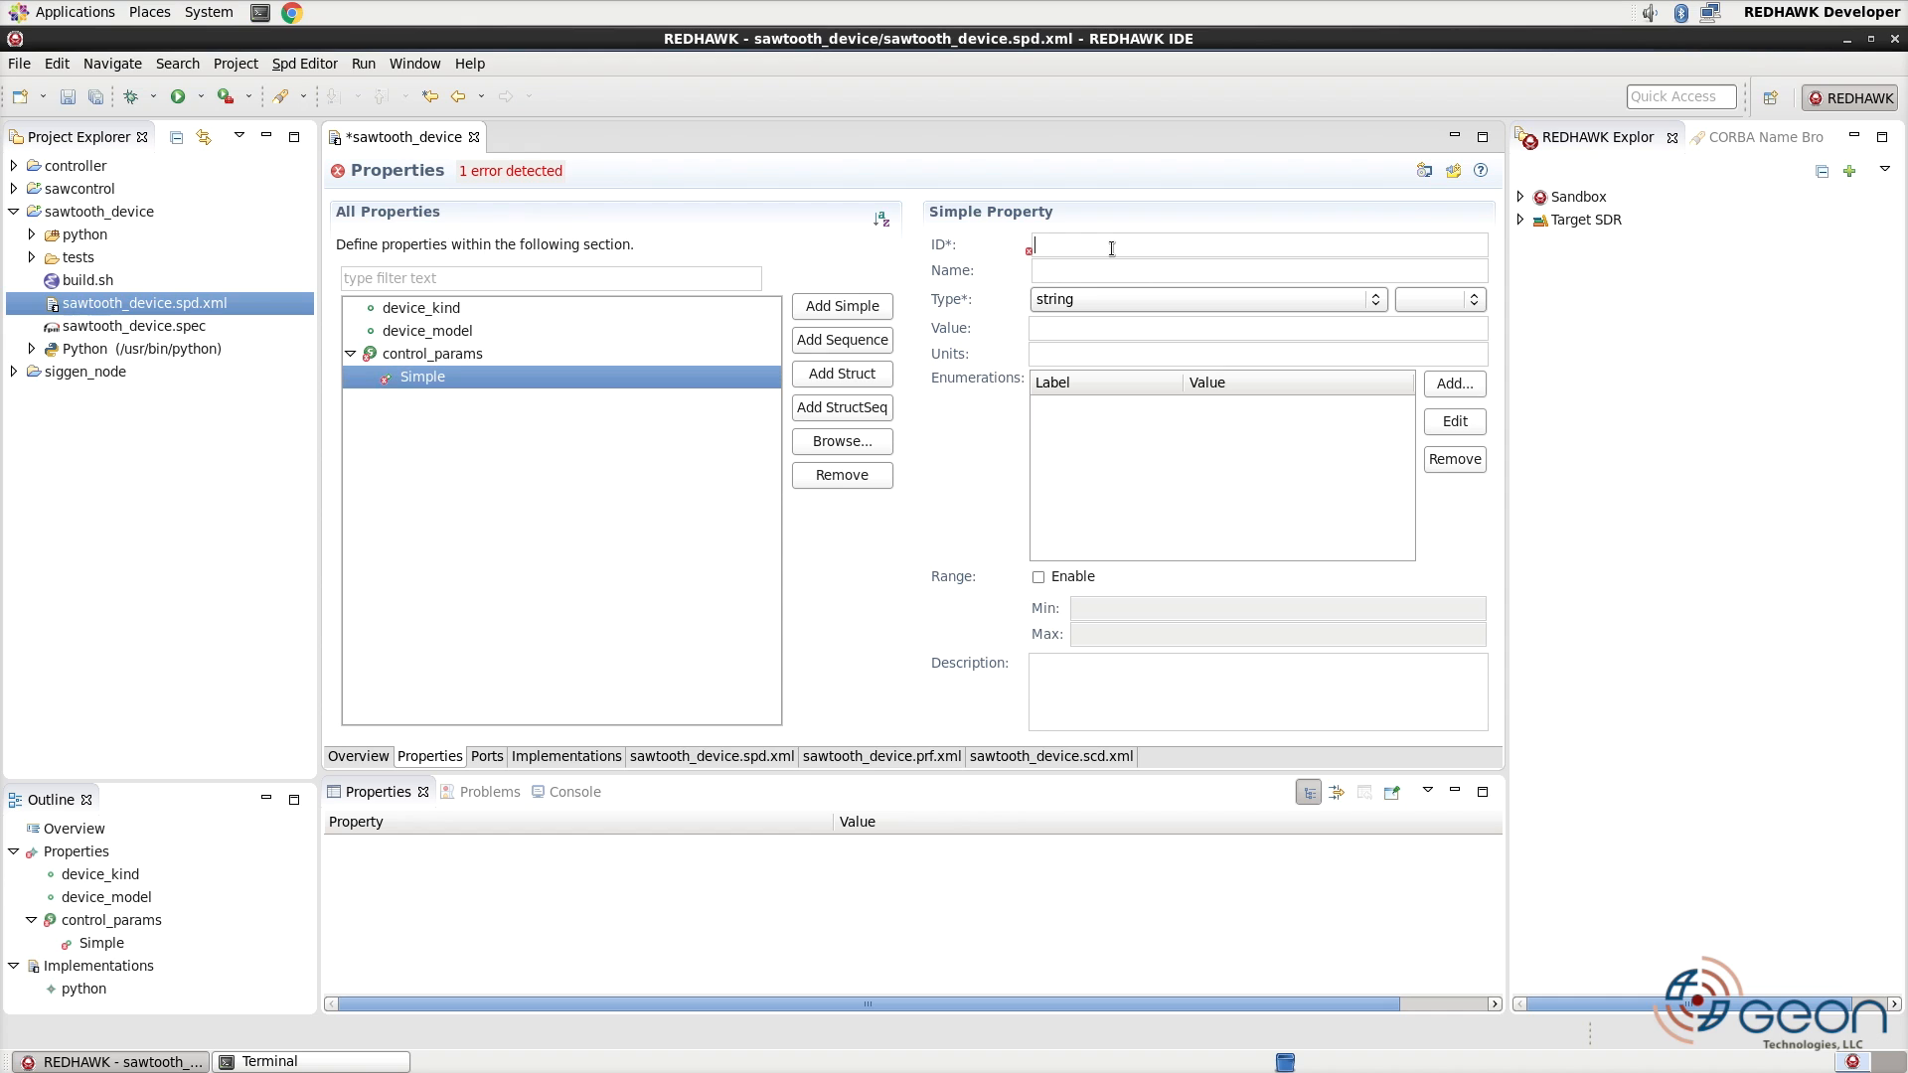
type("amplitude")
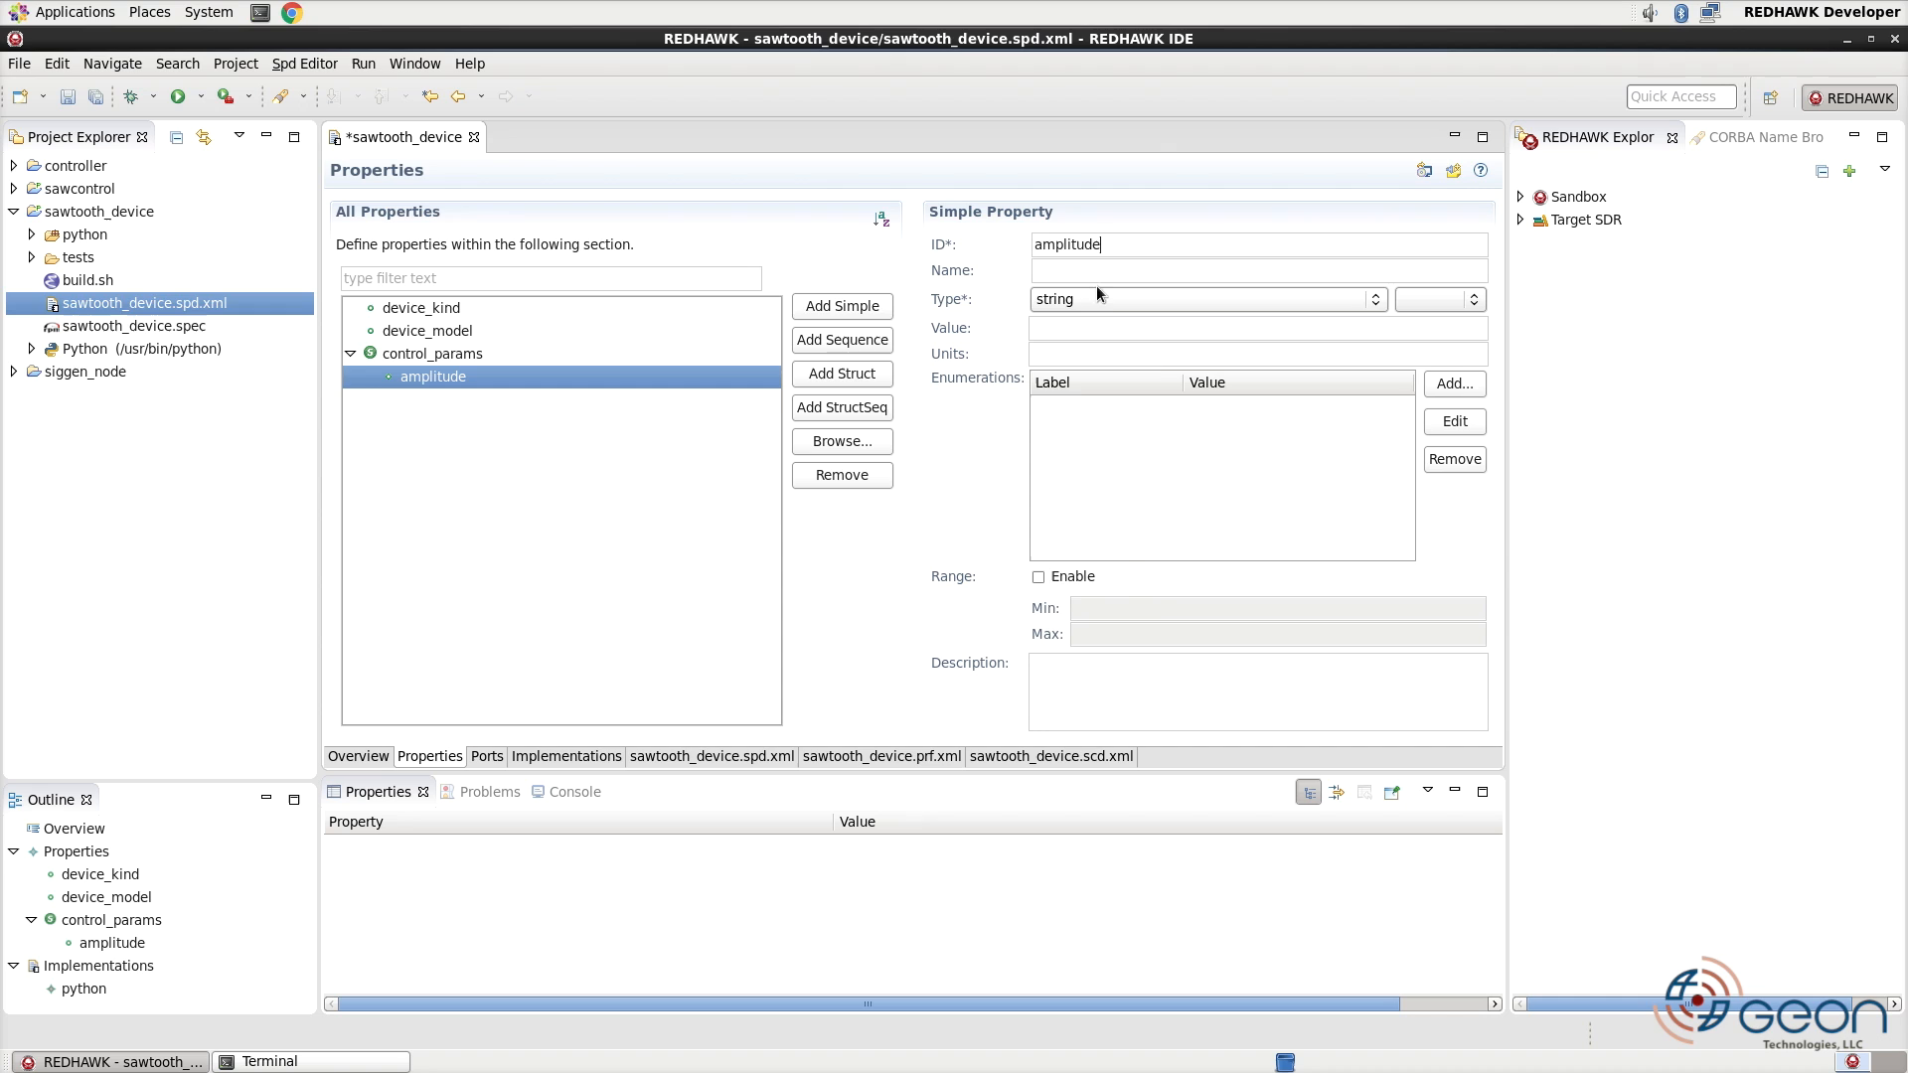
left_click(1374, 300)
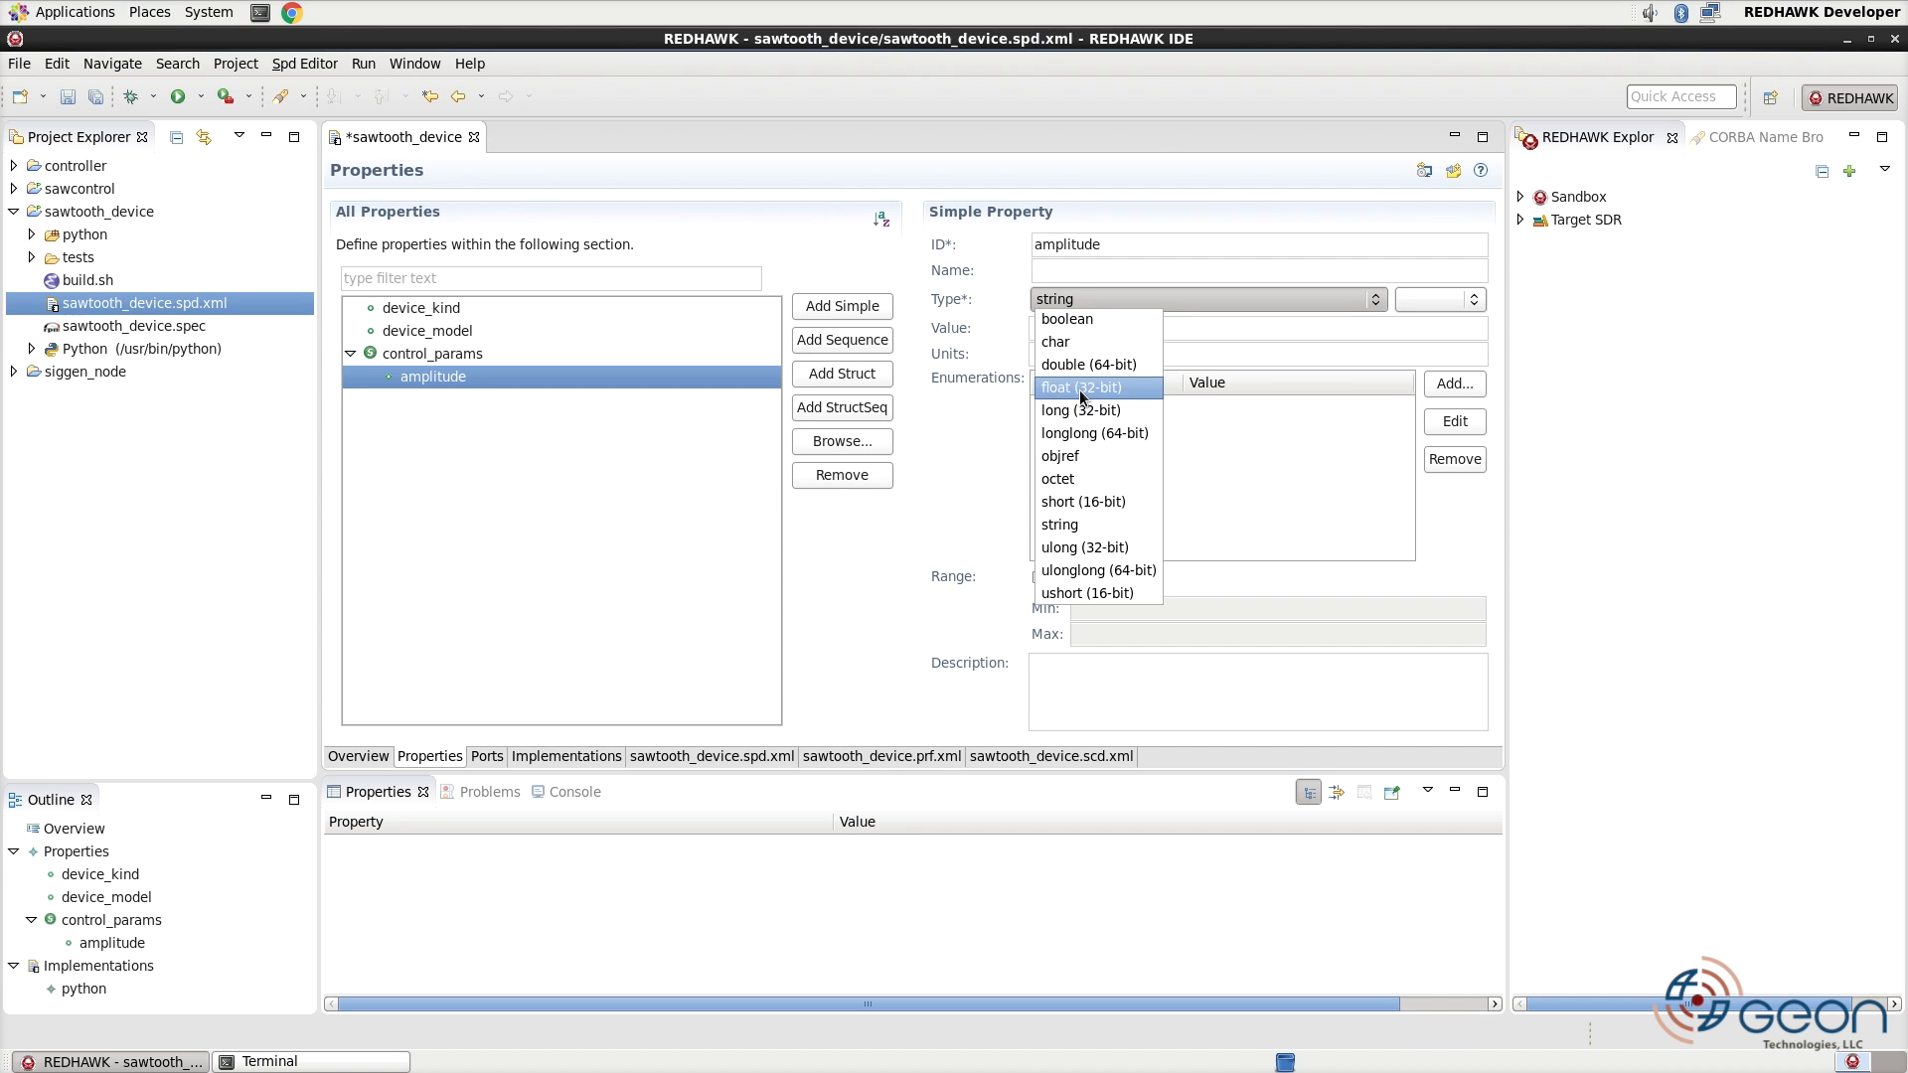
left_click(1081, 387)
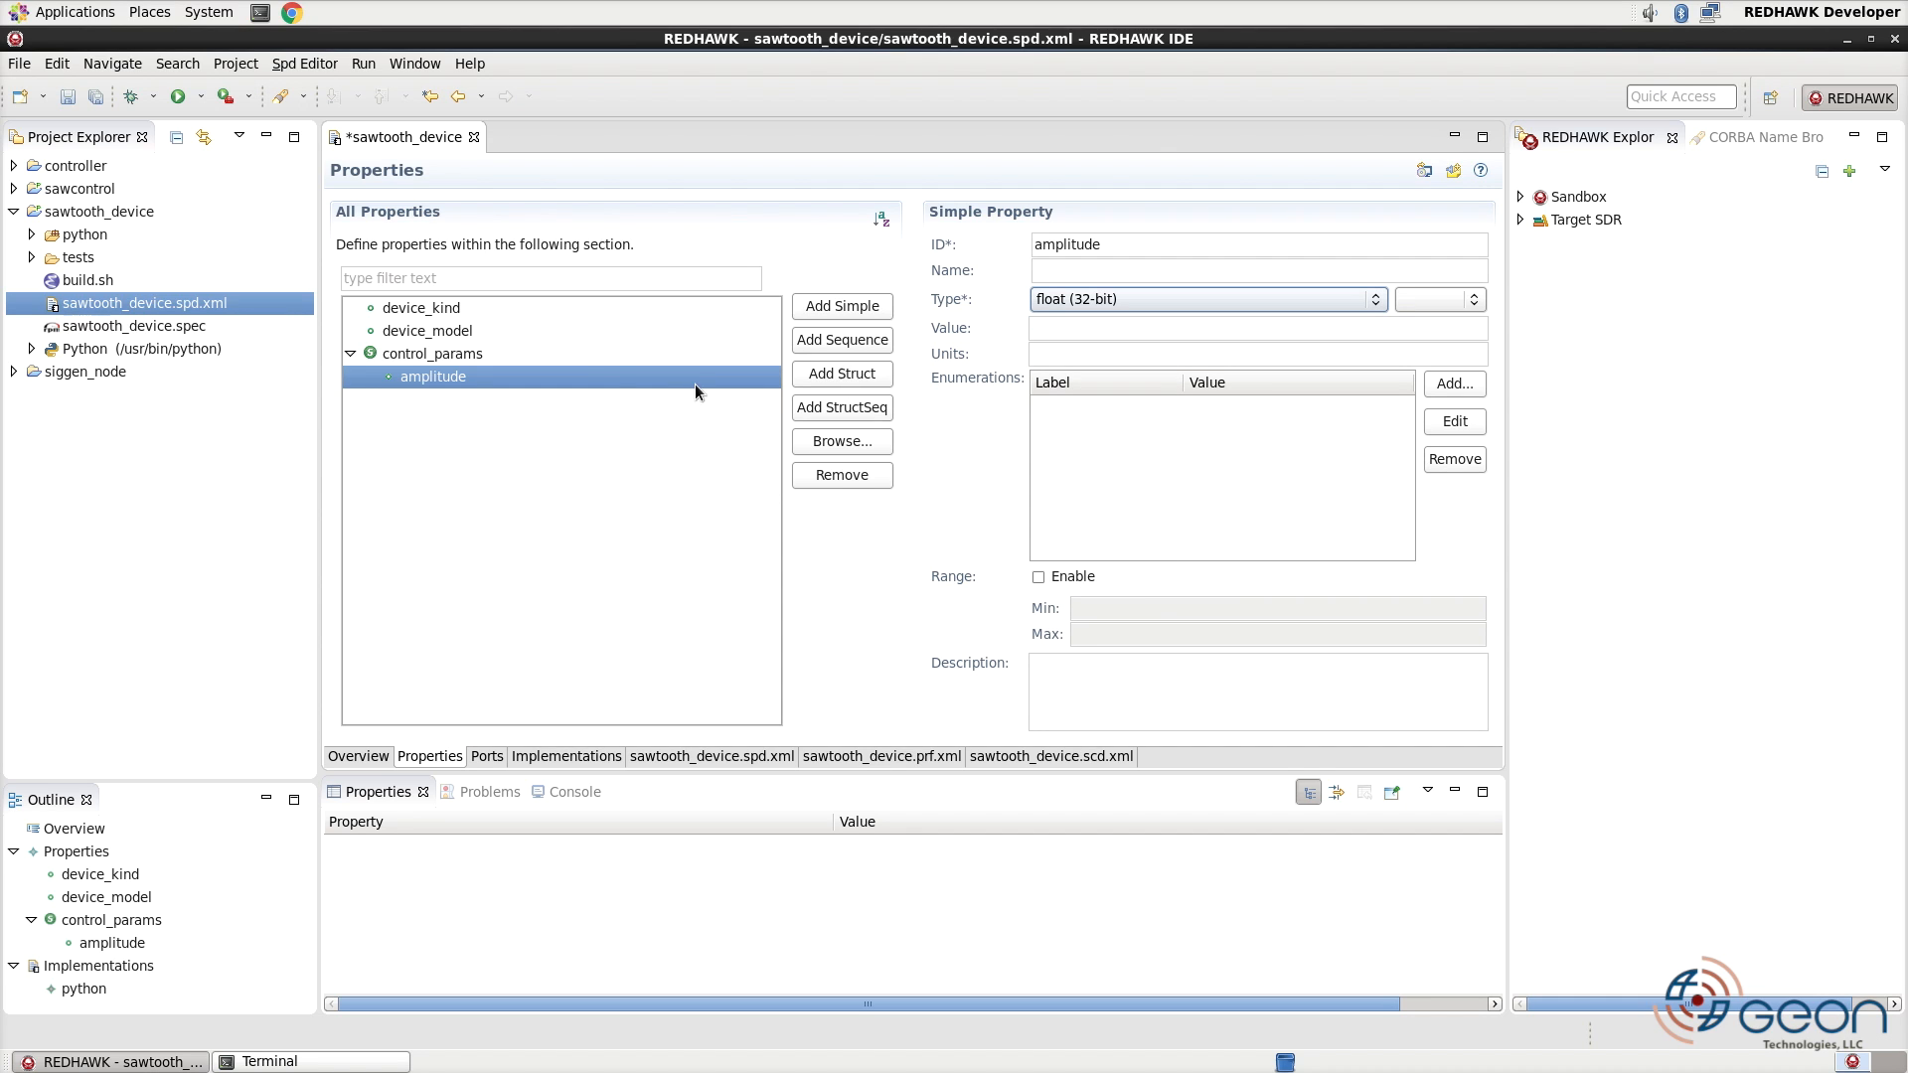
- Add a second simple member frequency of type float to control_params
right_click(432, 354)
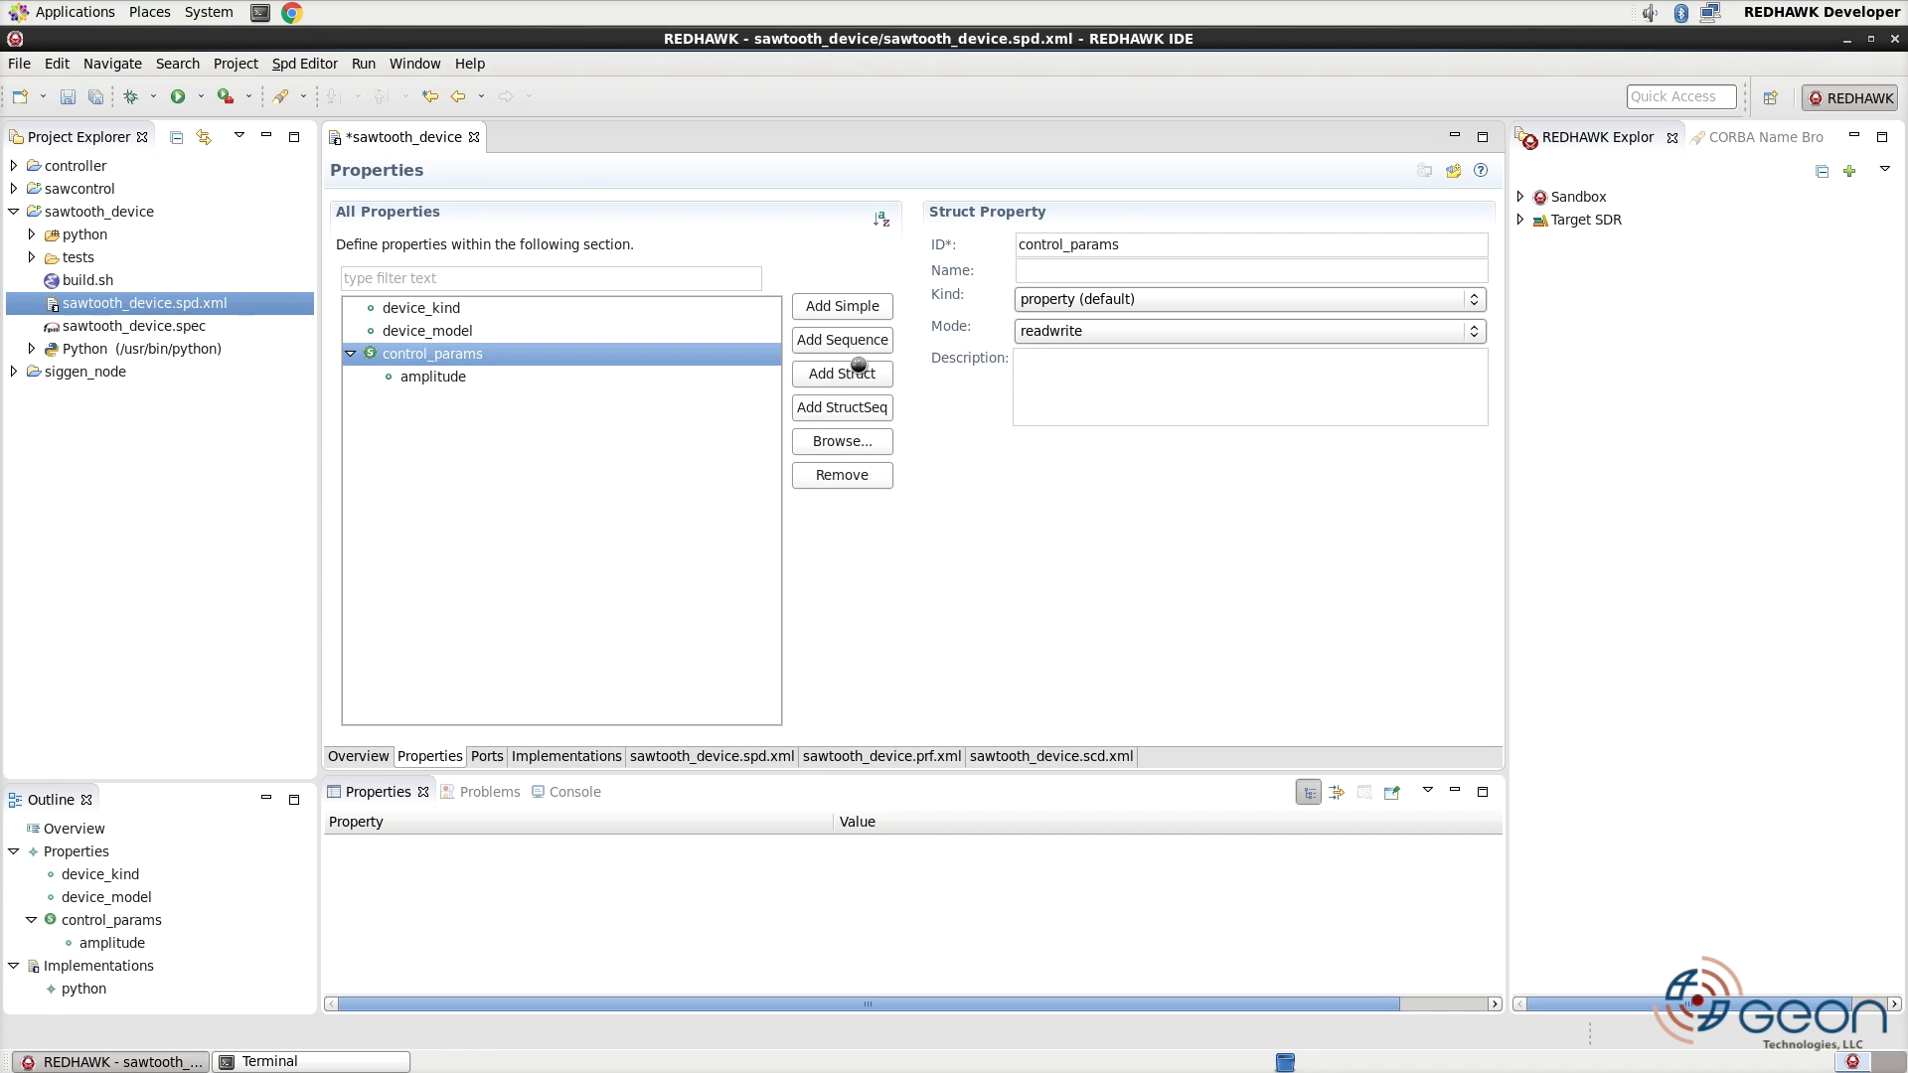
left_click(841, 306)
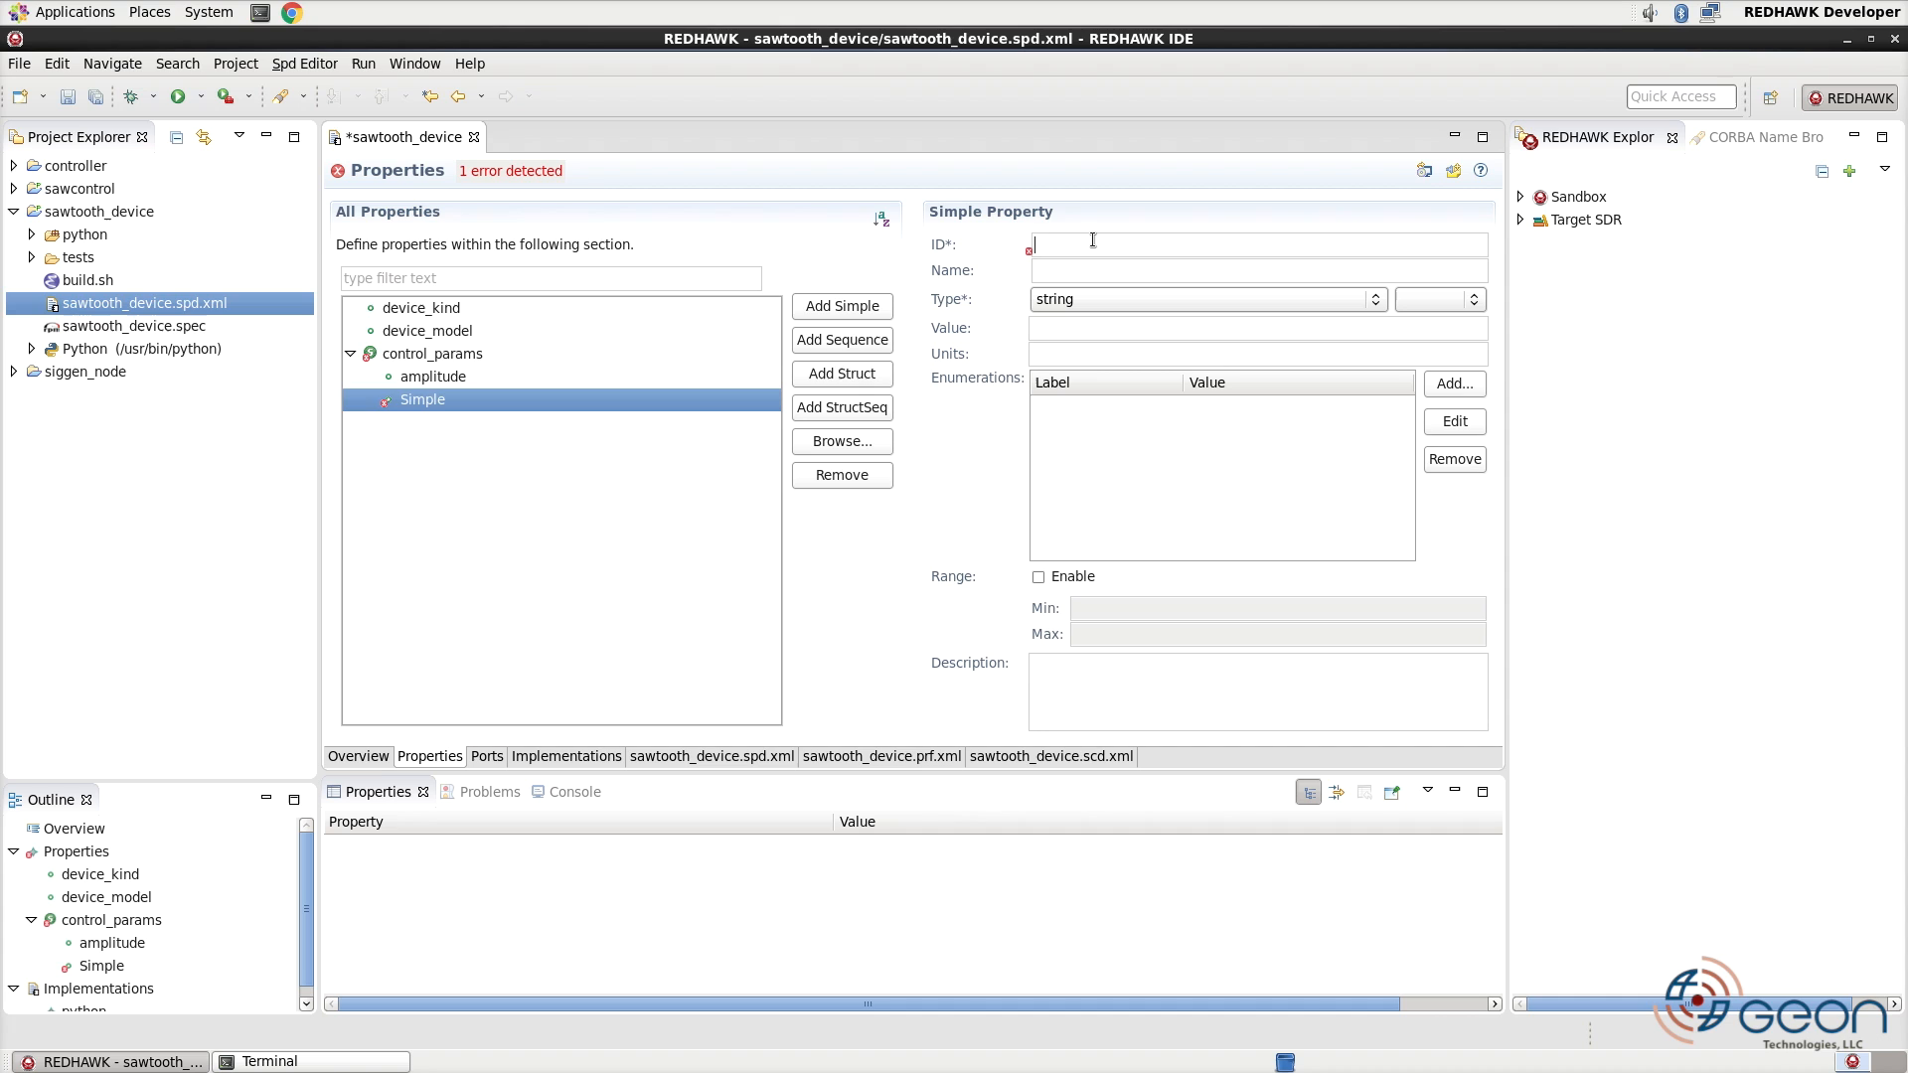
type("frequency")
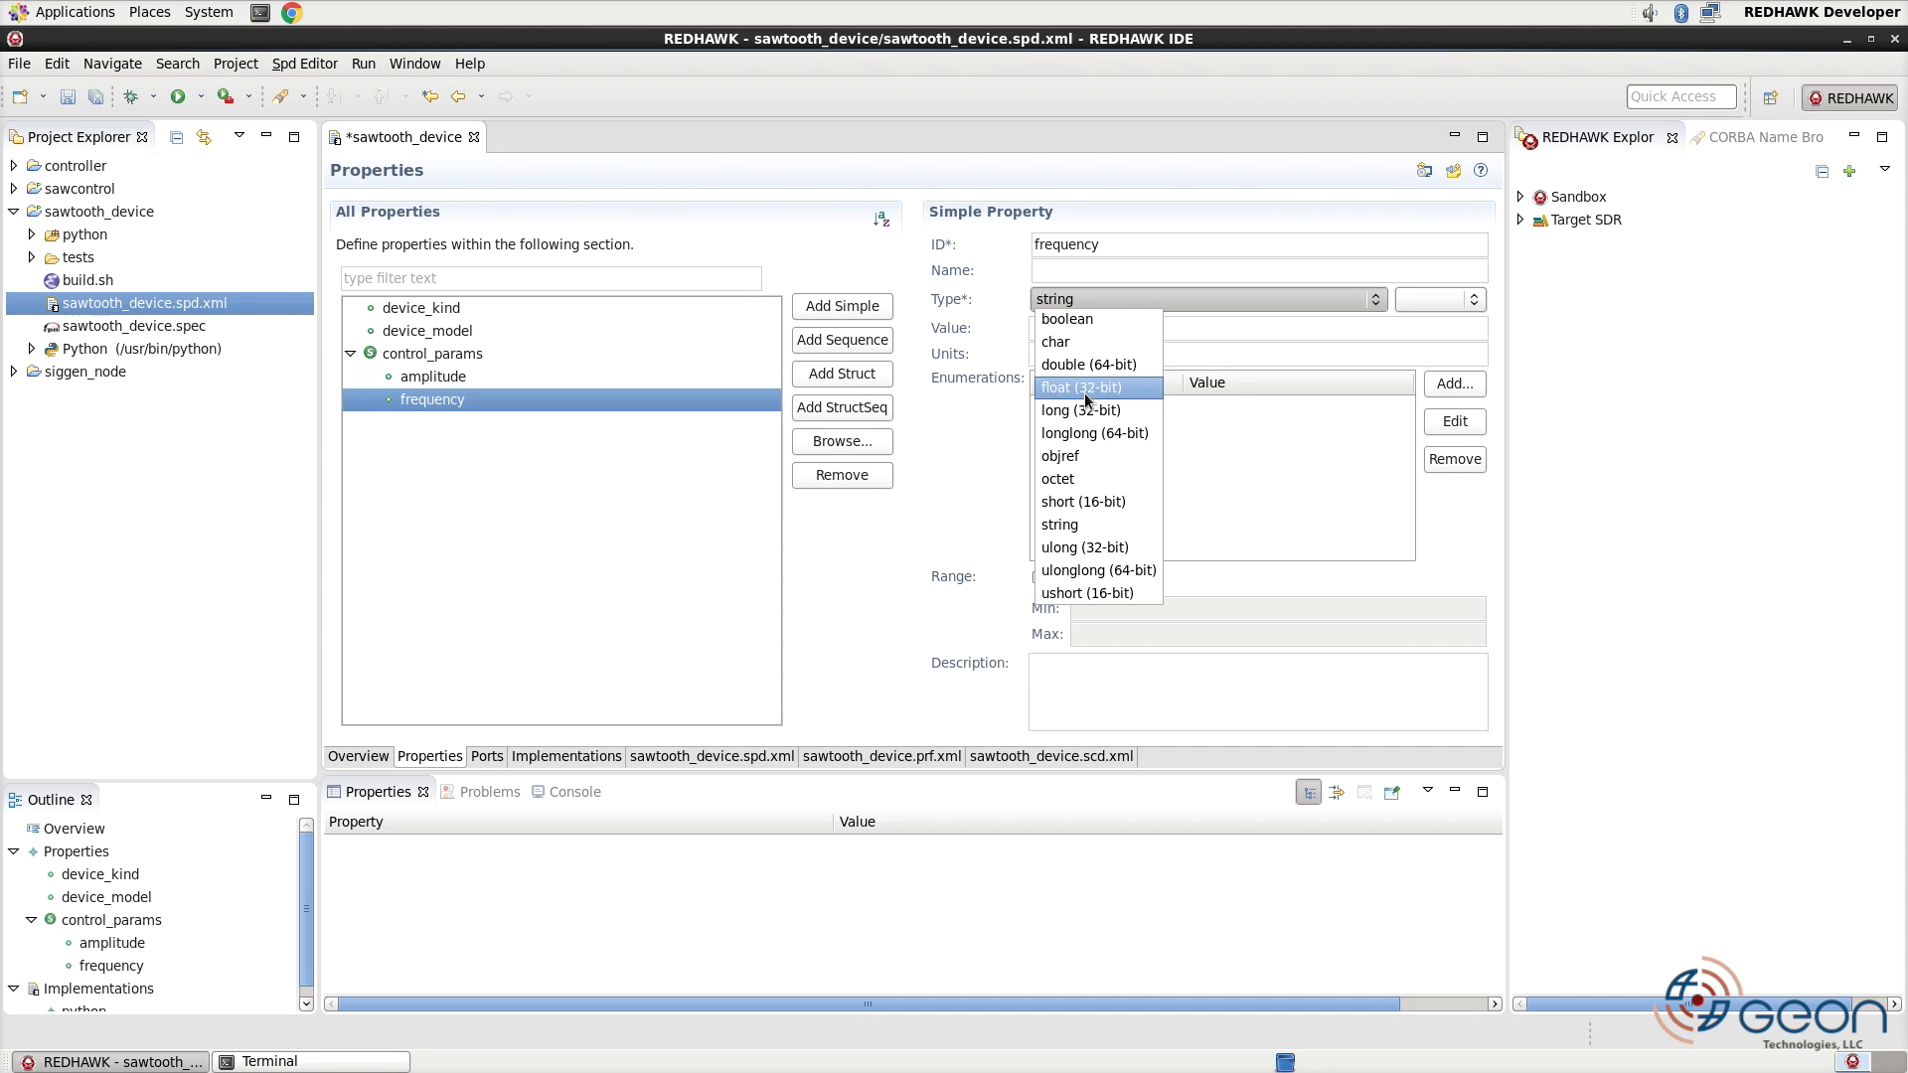
left_click(1081, 388)
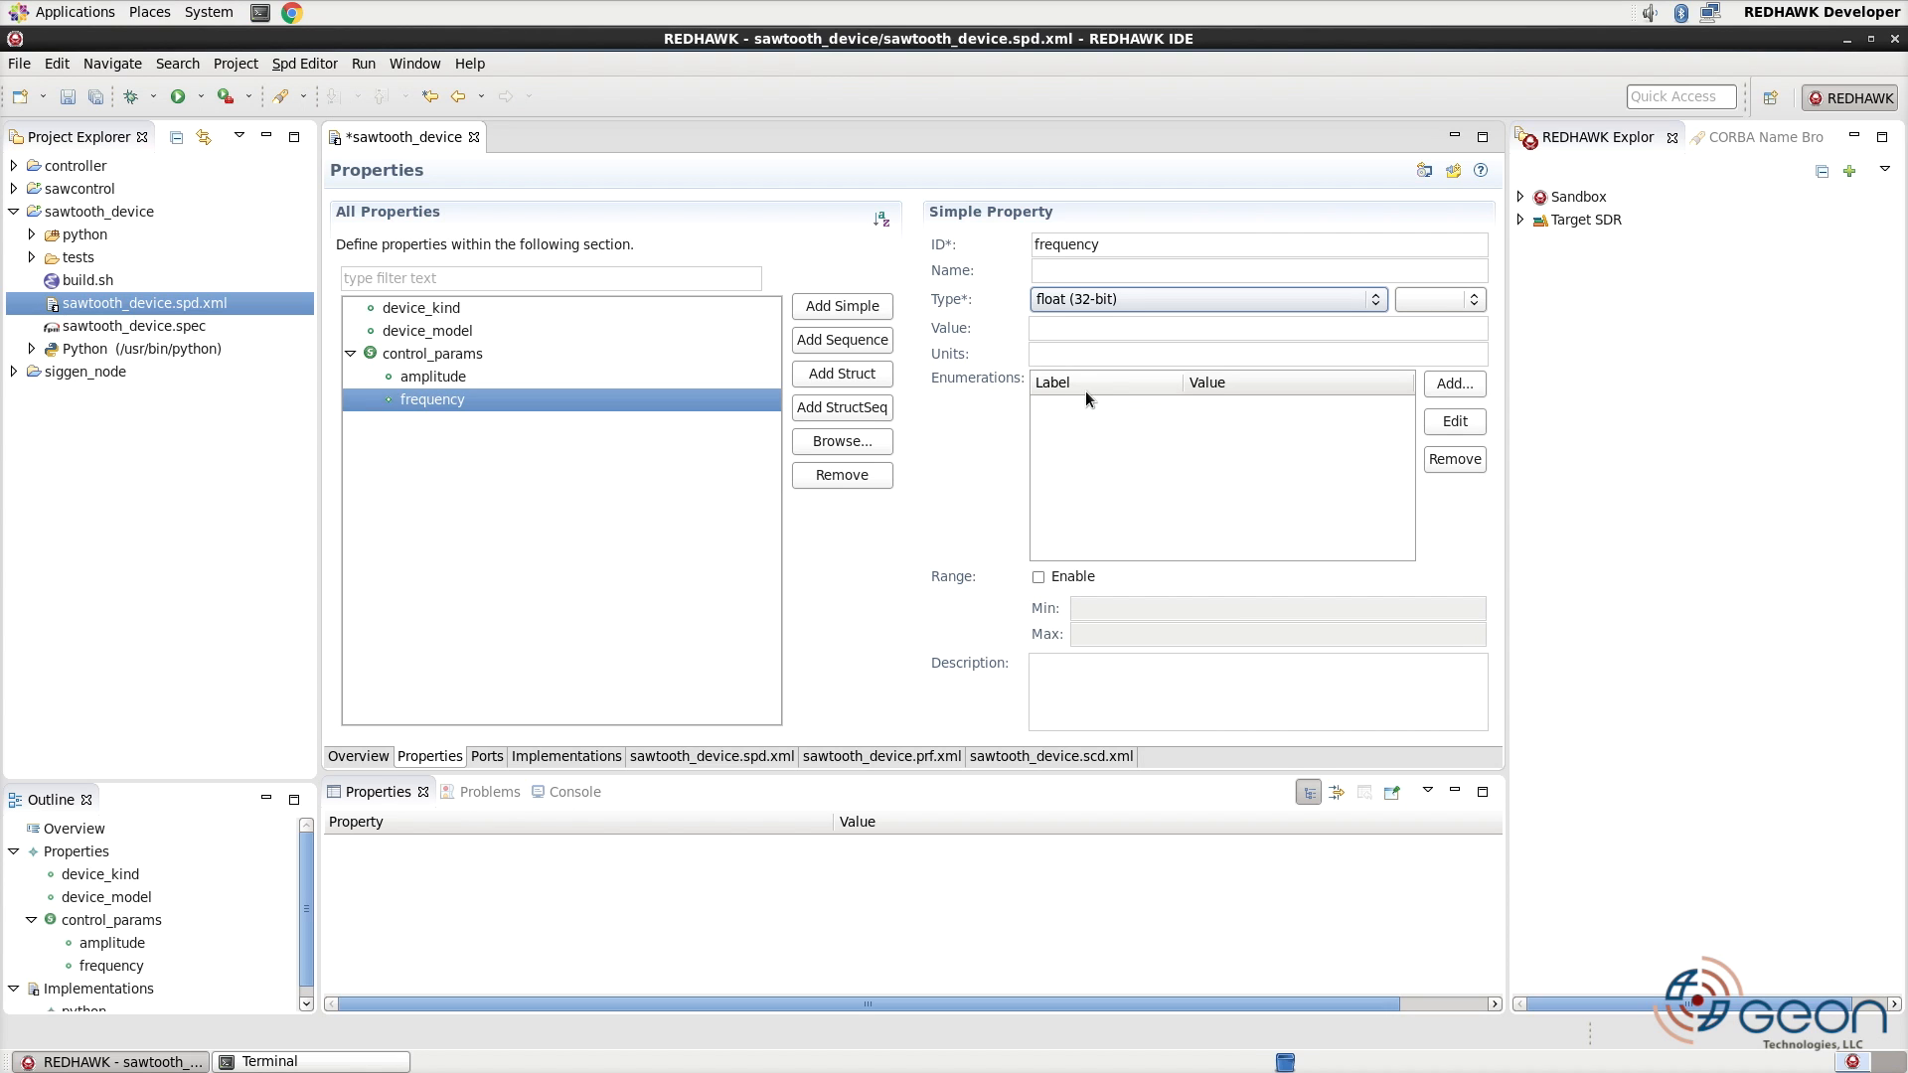
mouse_move(1423, 170)
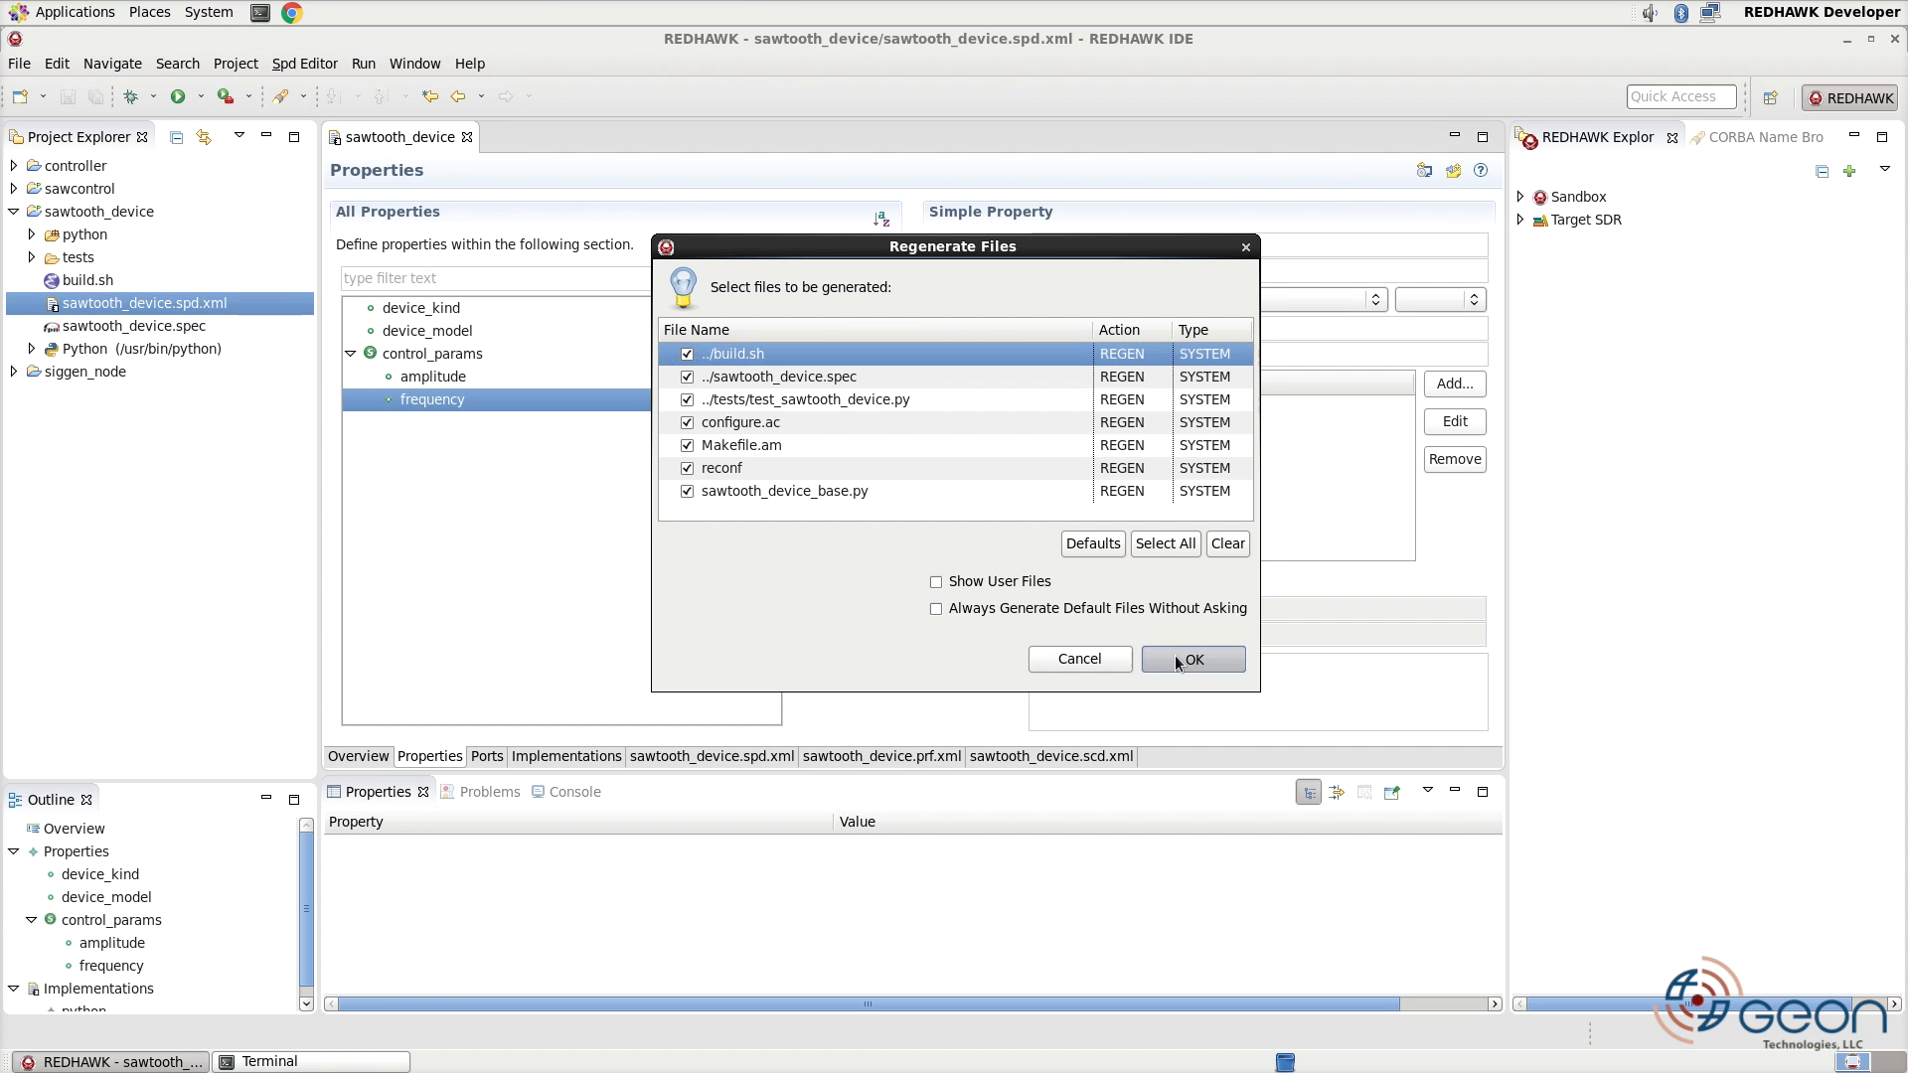
- Confirm regenerating the code files and open sawtooth_device.py from the python folder
left_click(1190, 658)
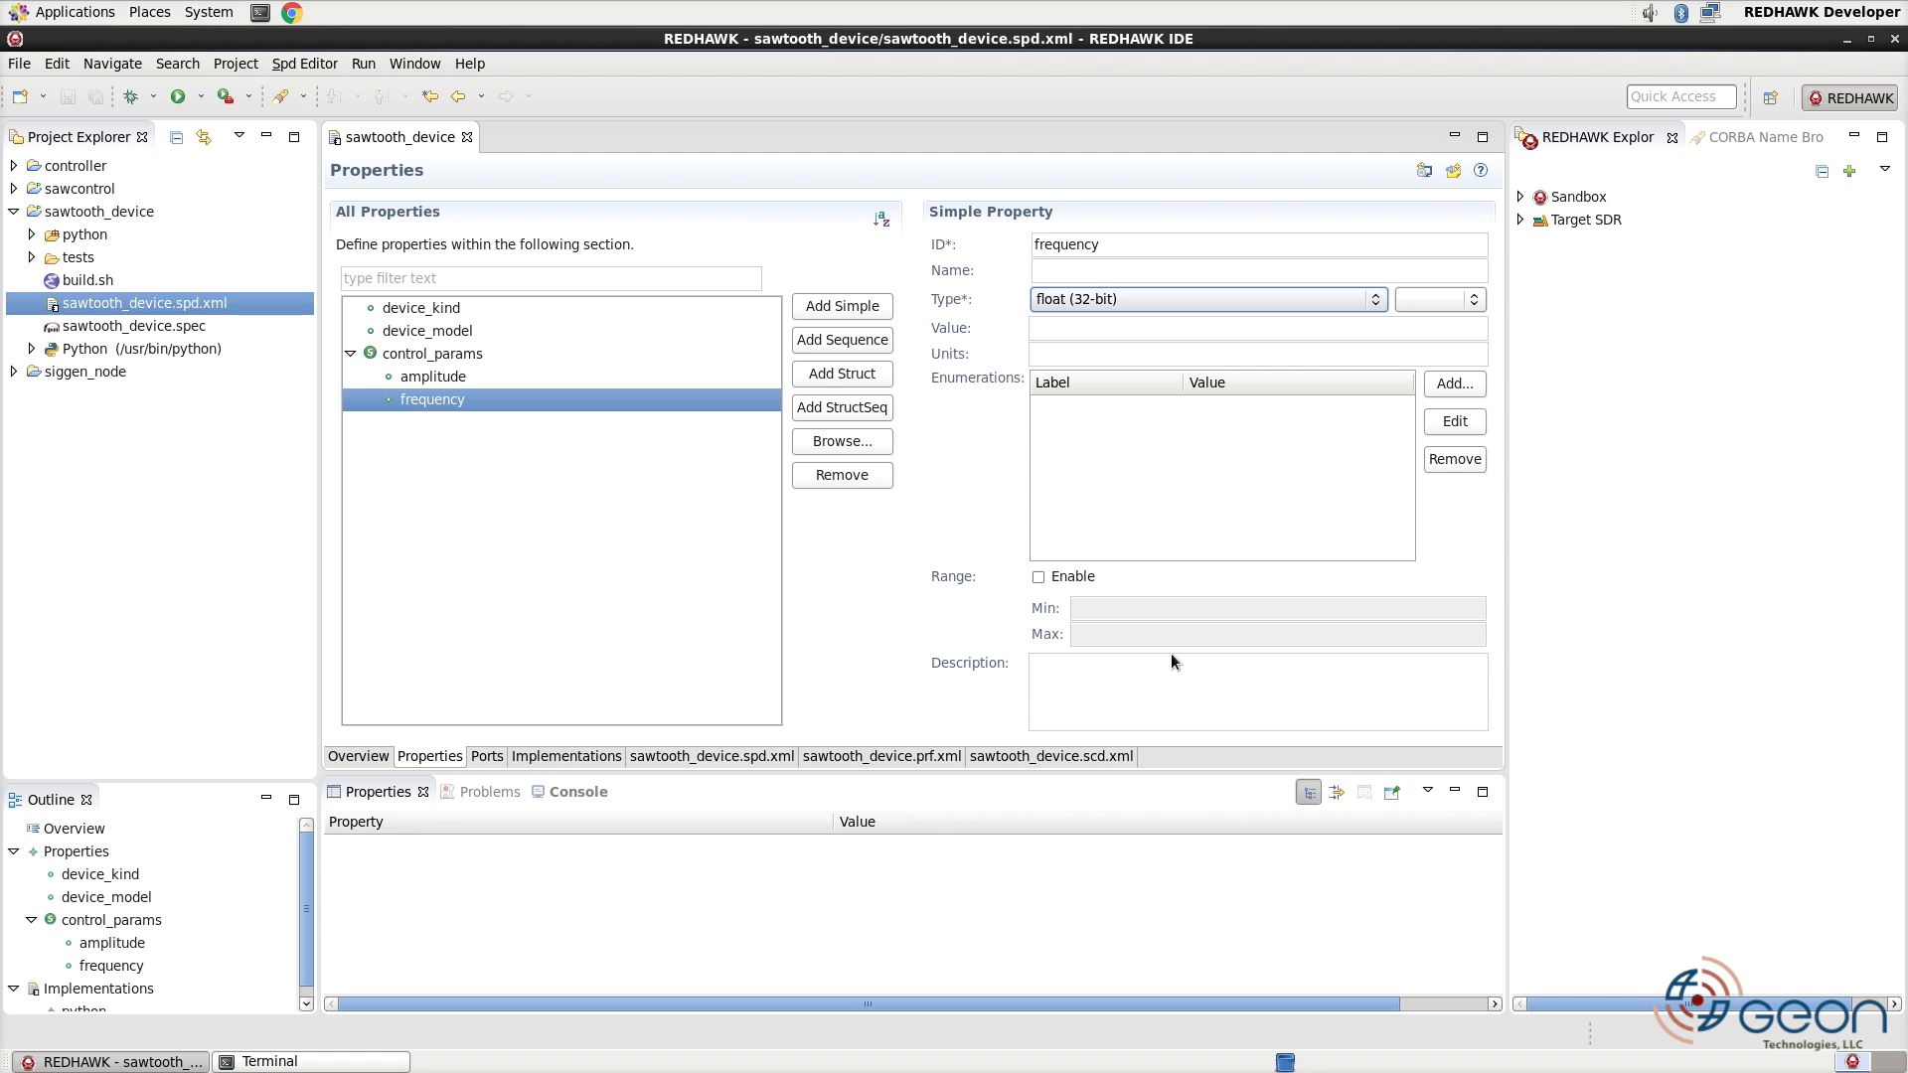
mouse_move(692, 193)
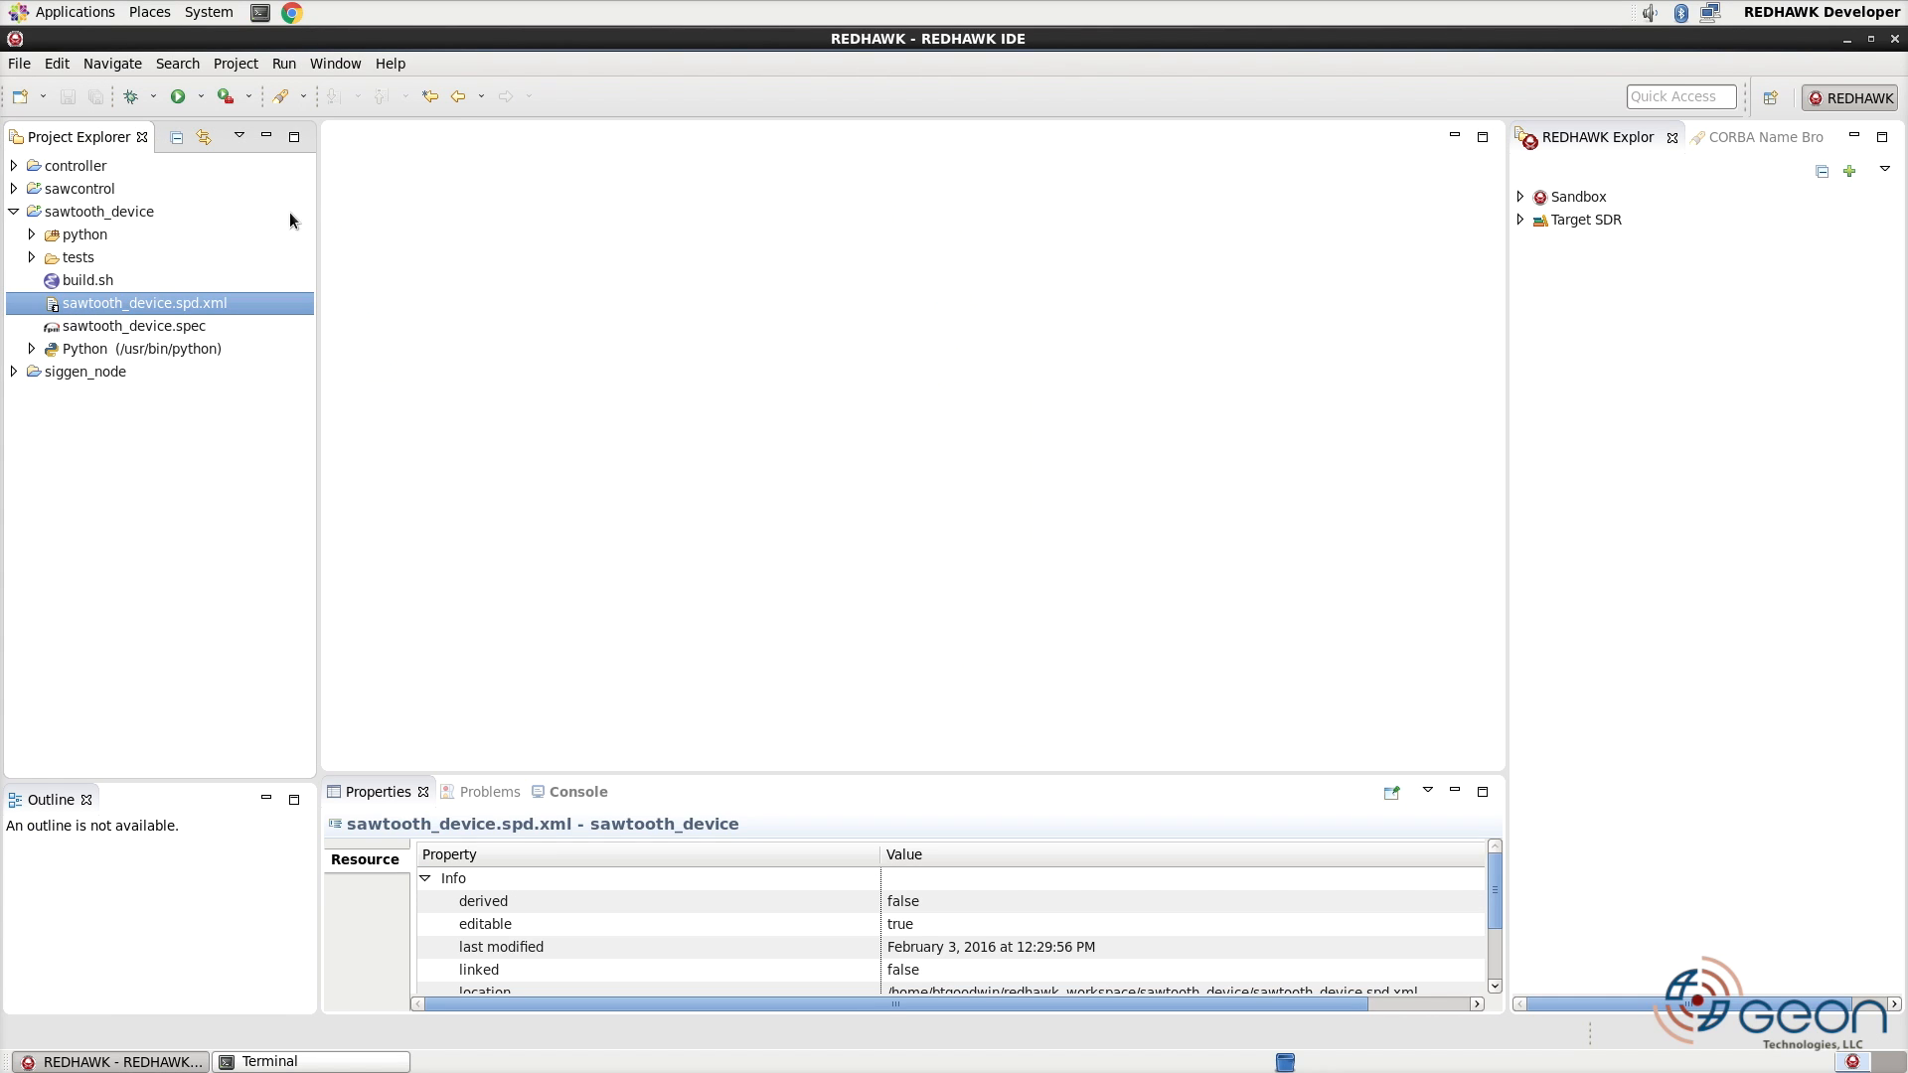
left_click(32, 235)
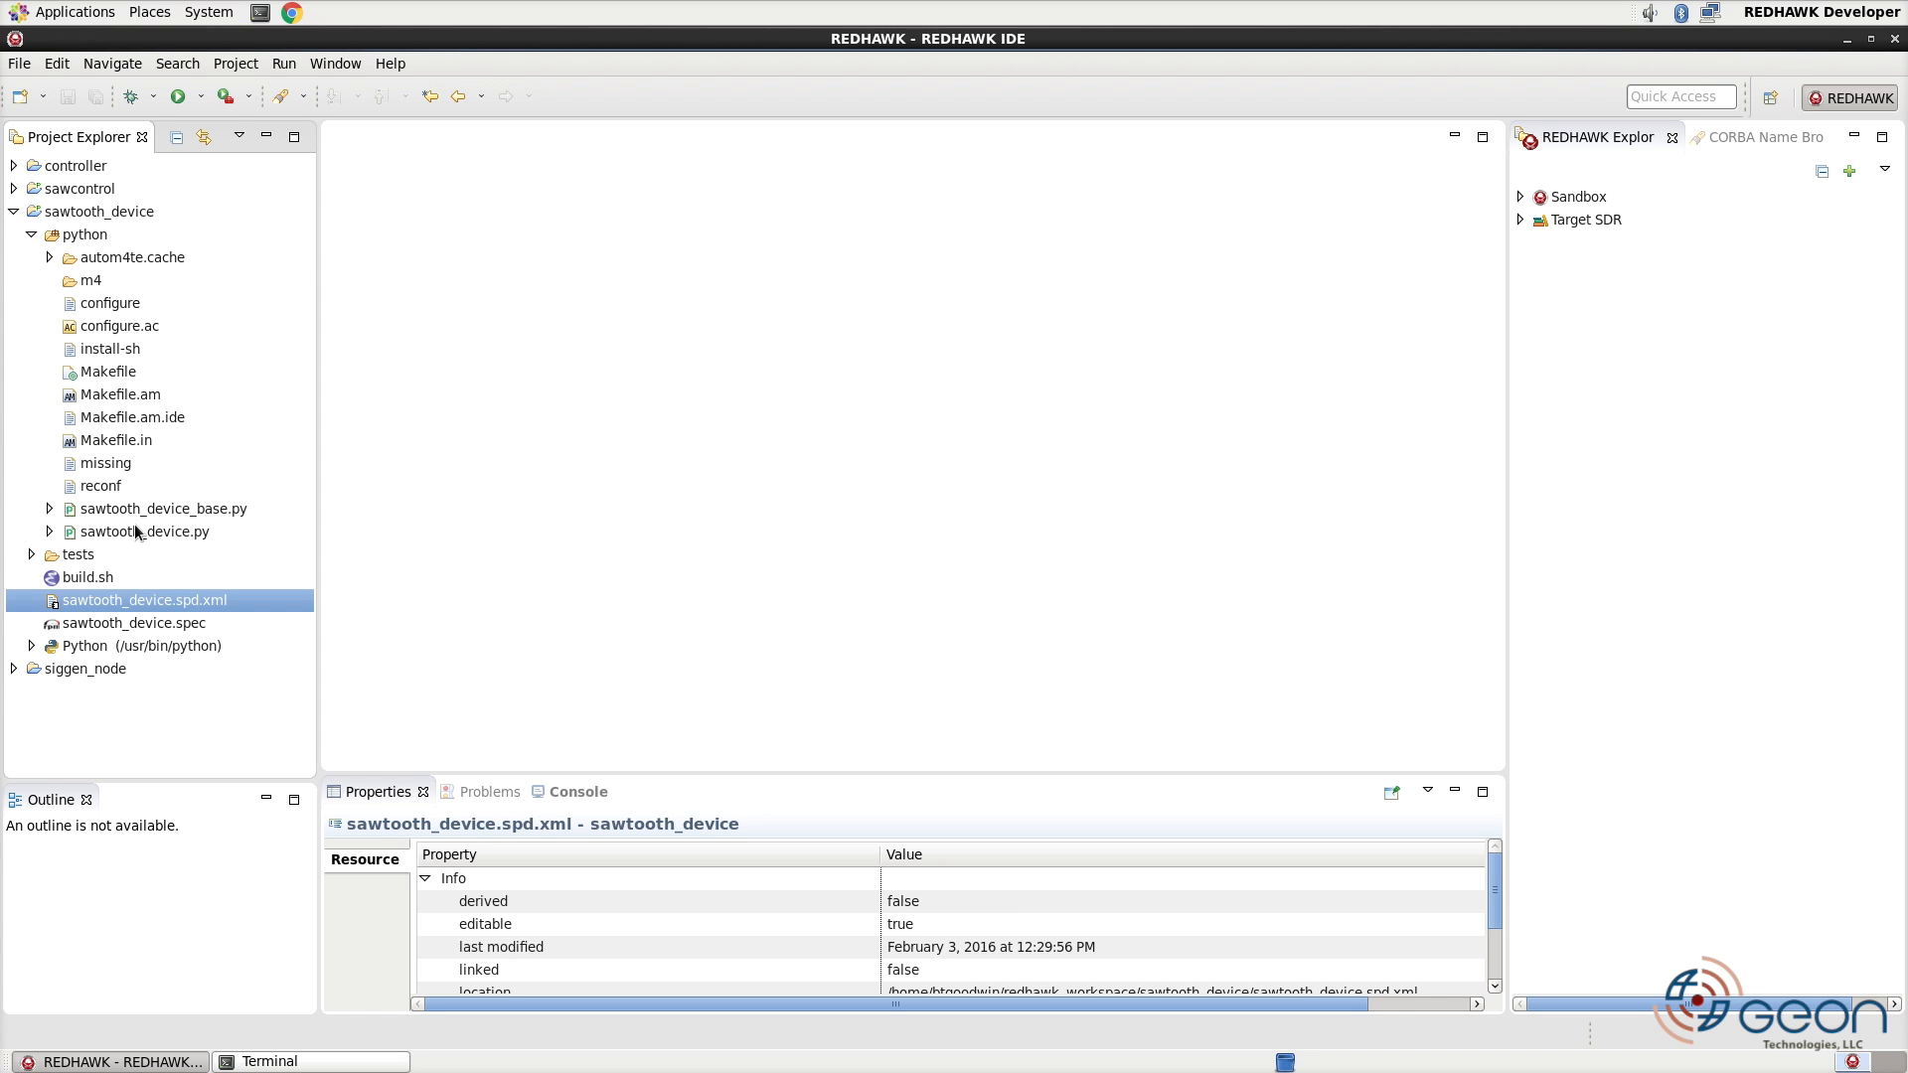
double_click(145, 533)
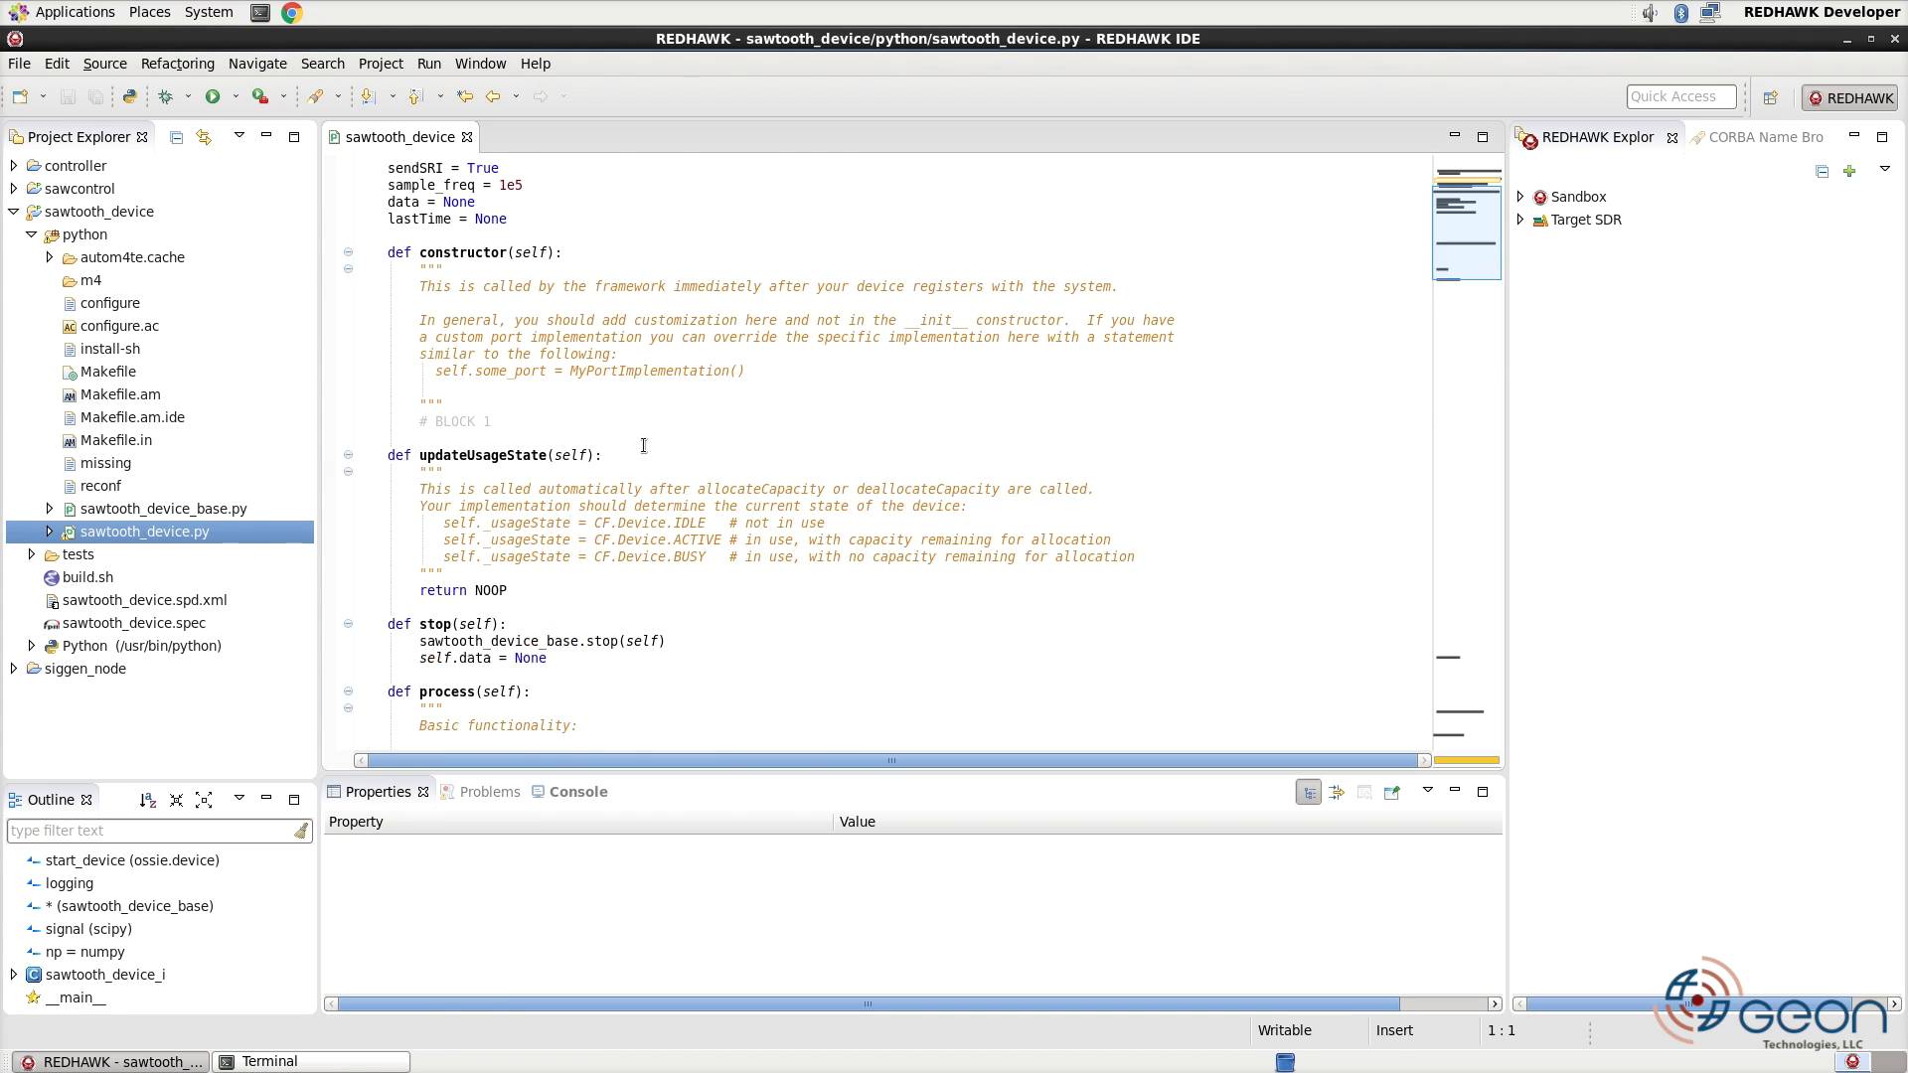
scroll("down", 3)
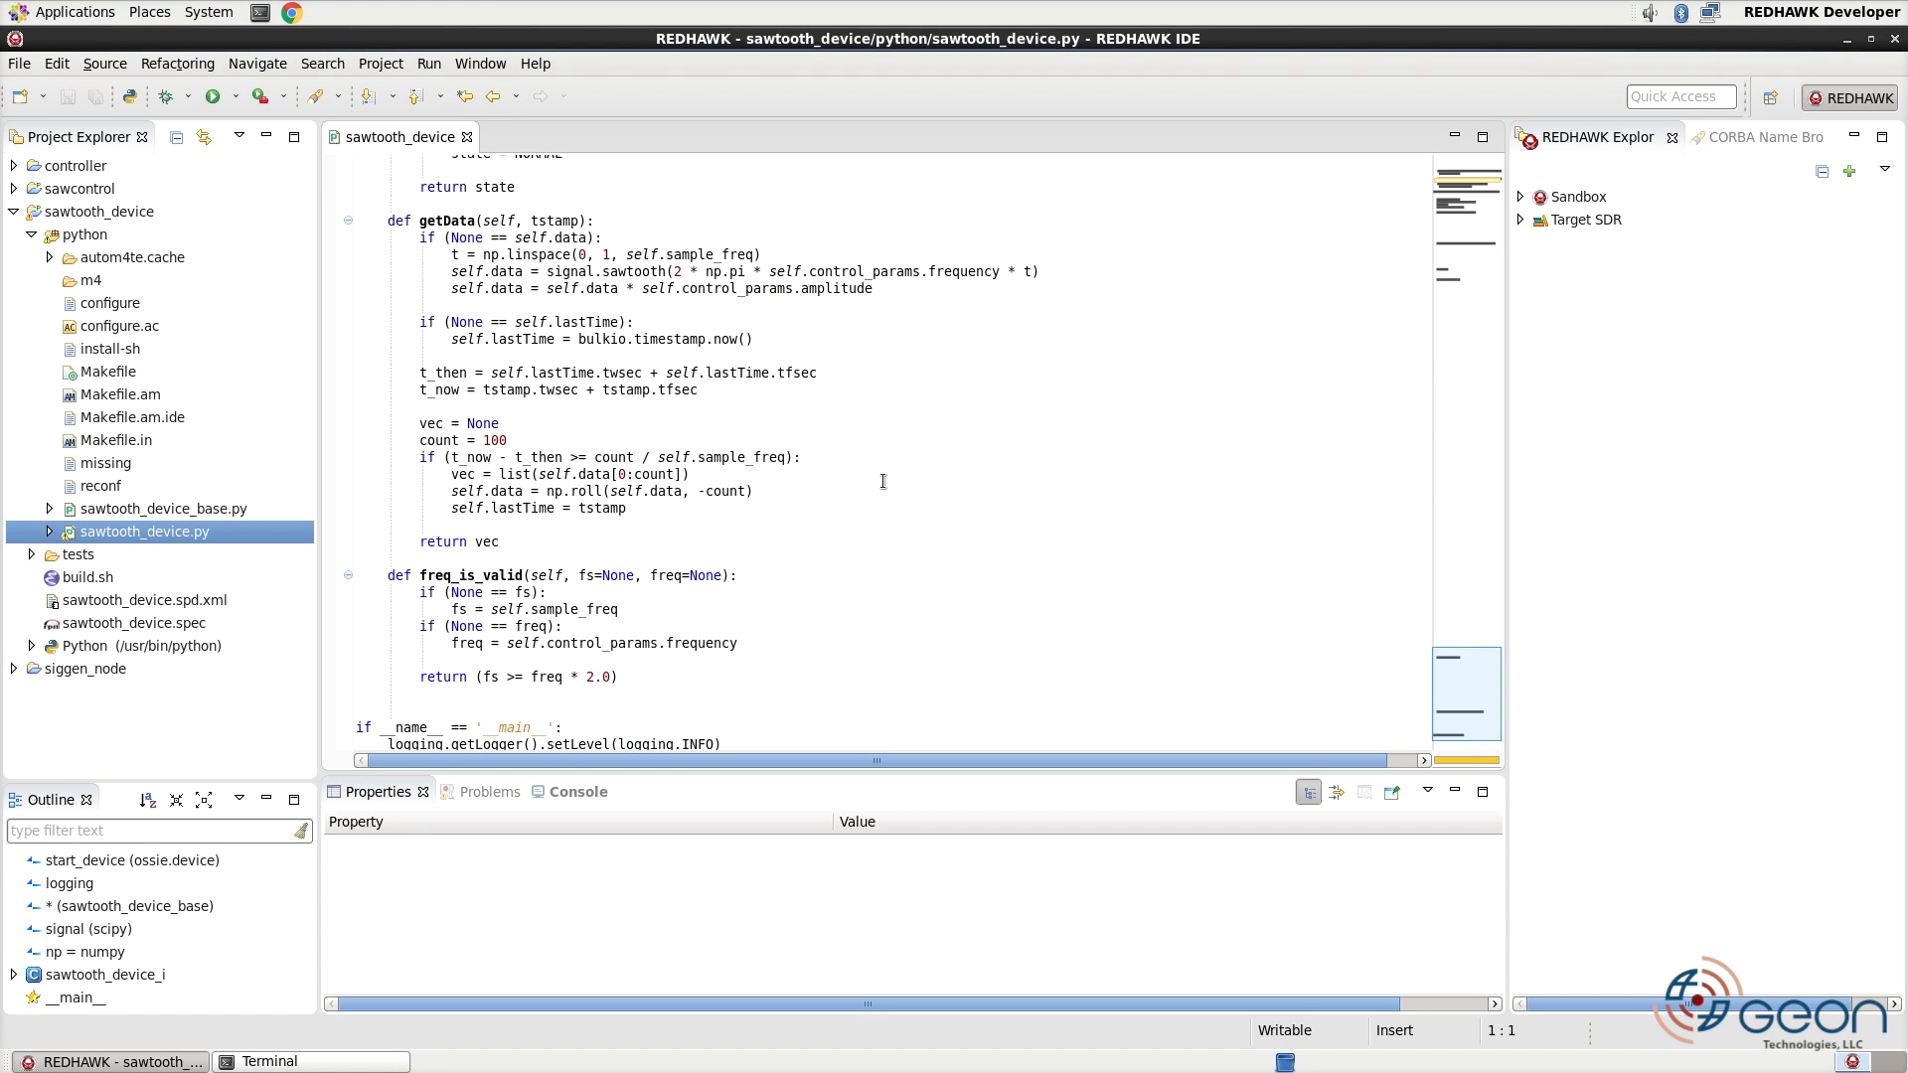
scroll("up", 3)
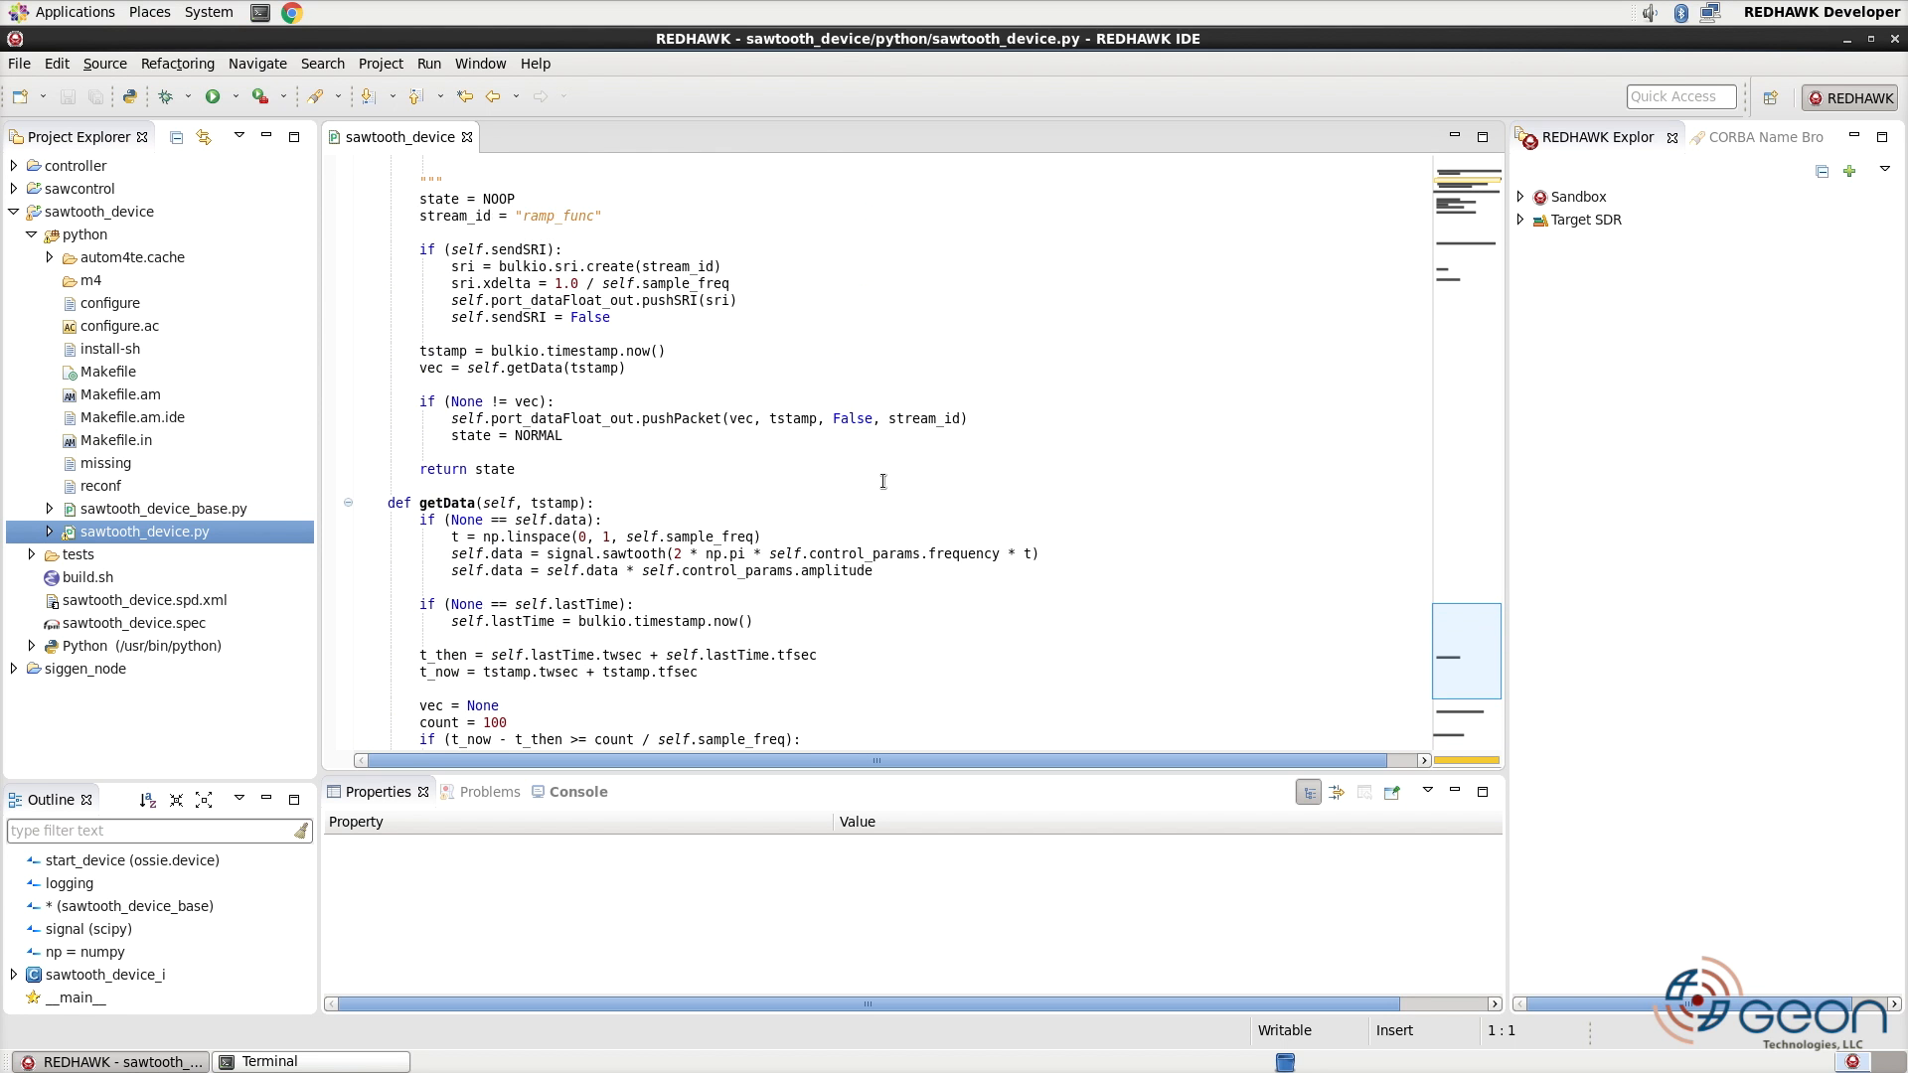
scroll("up", 3)
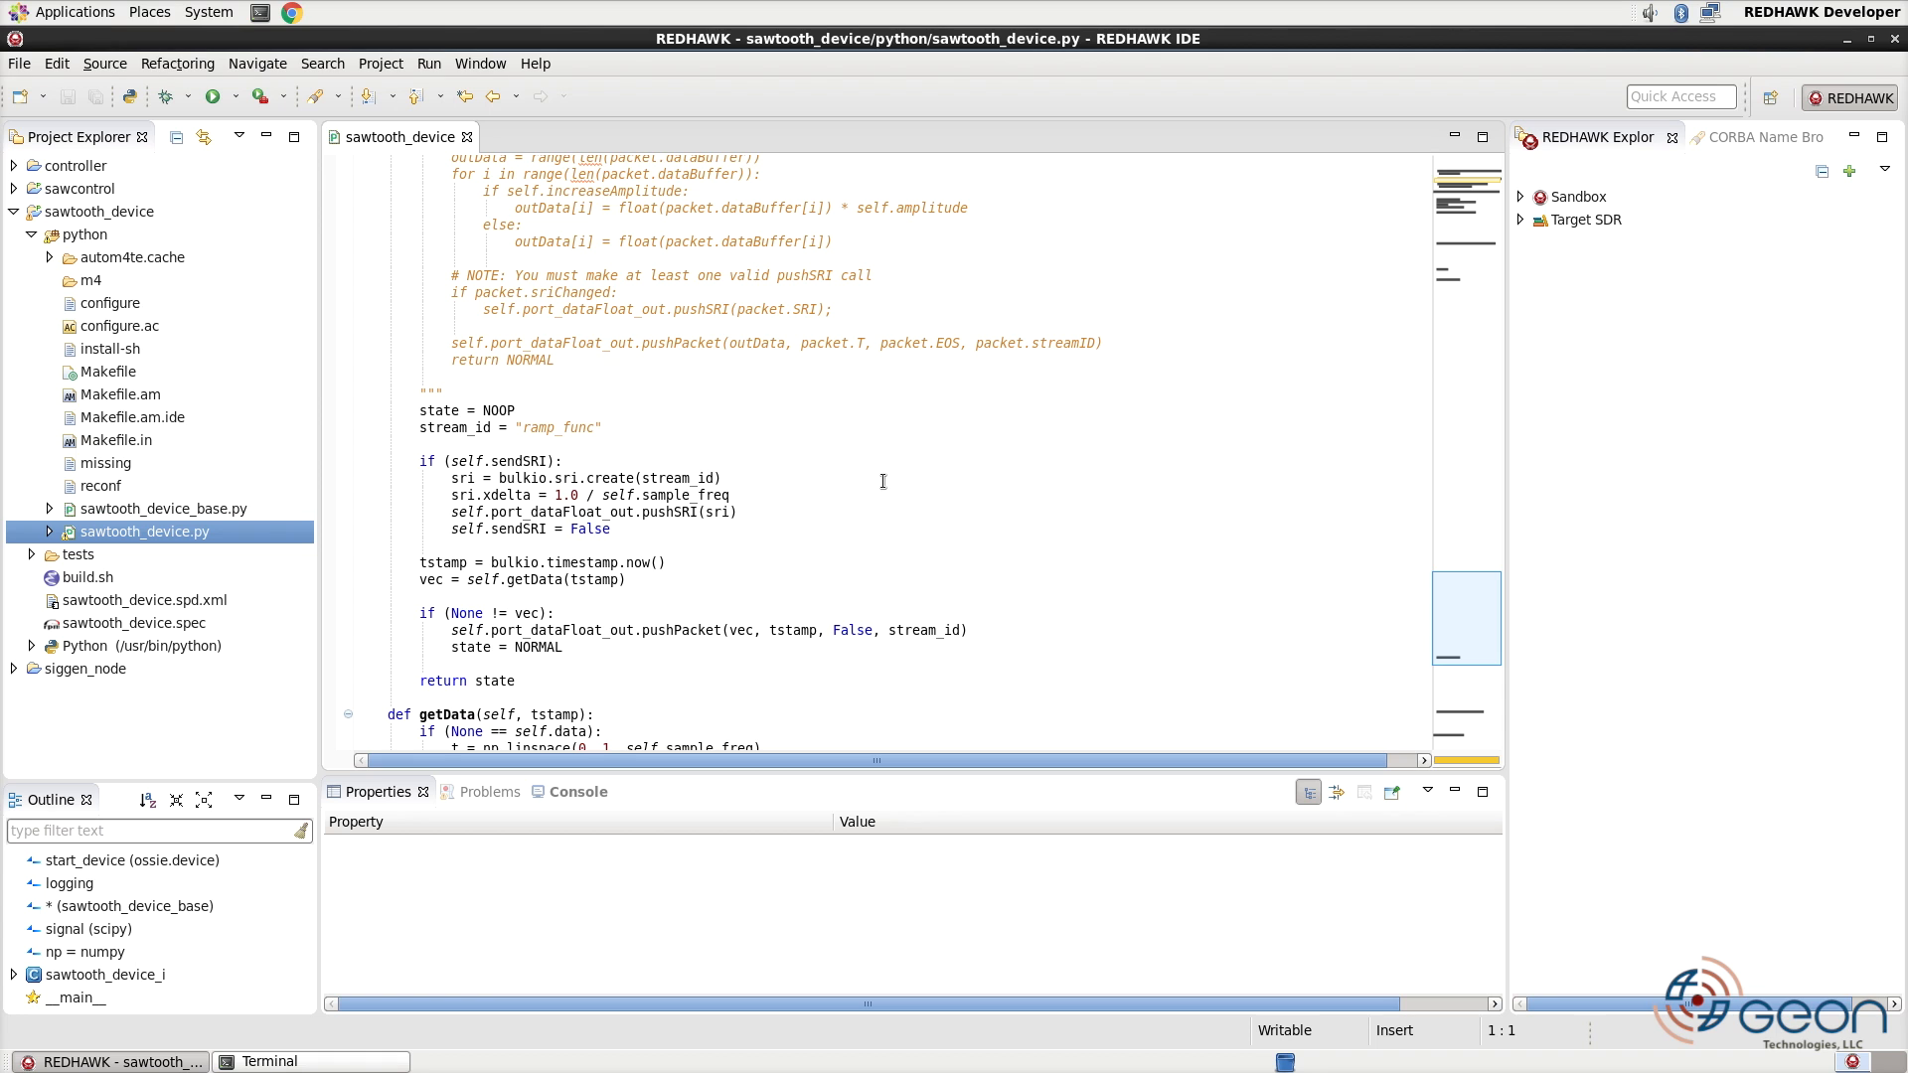
scroll("down", 3)
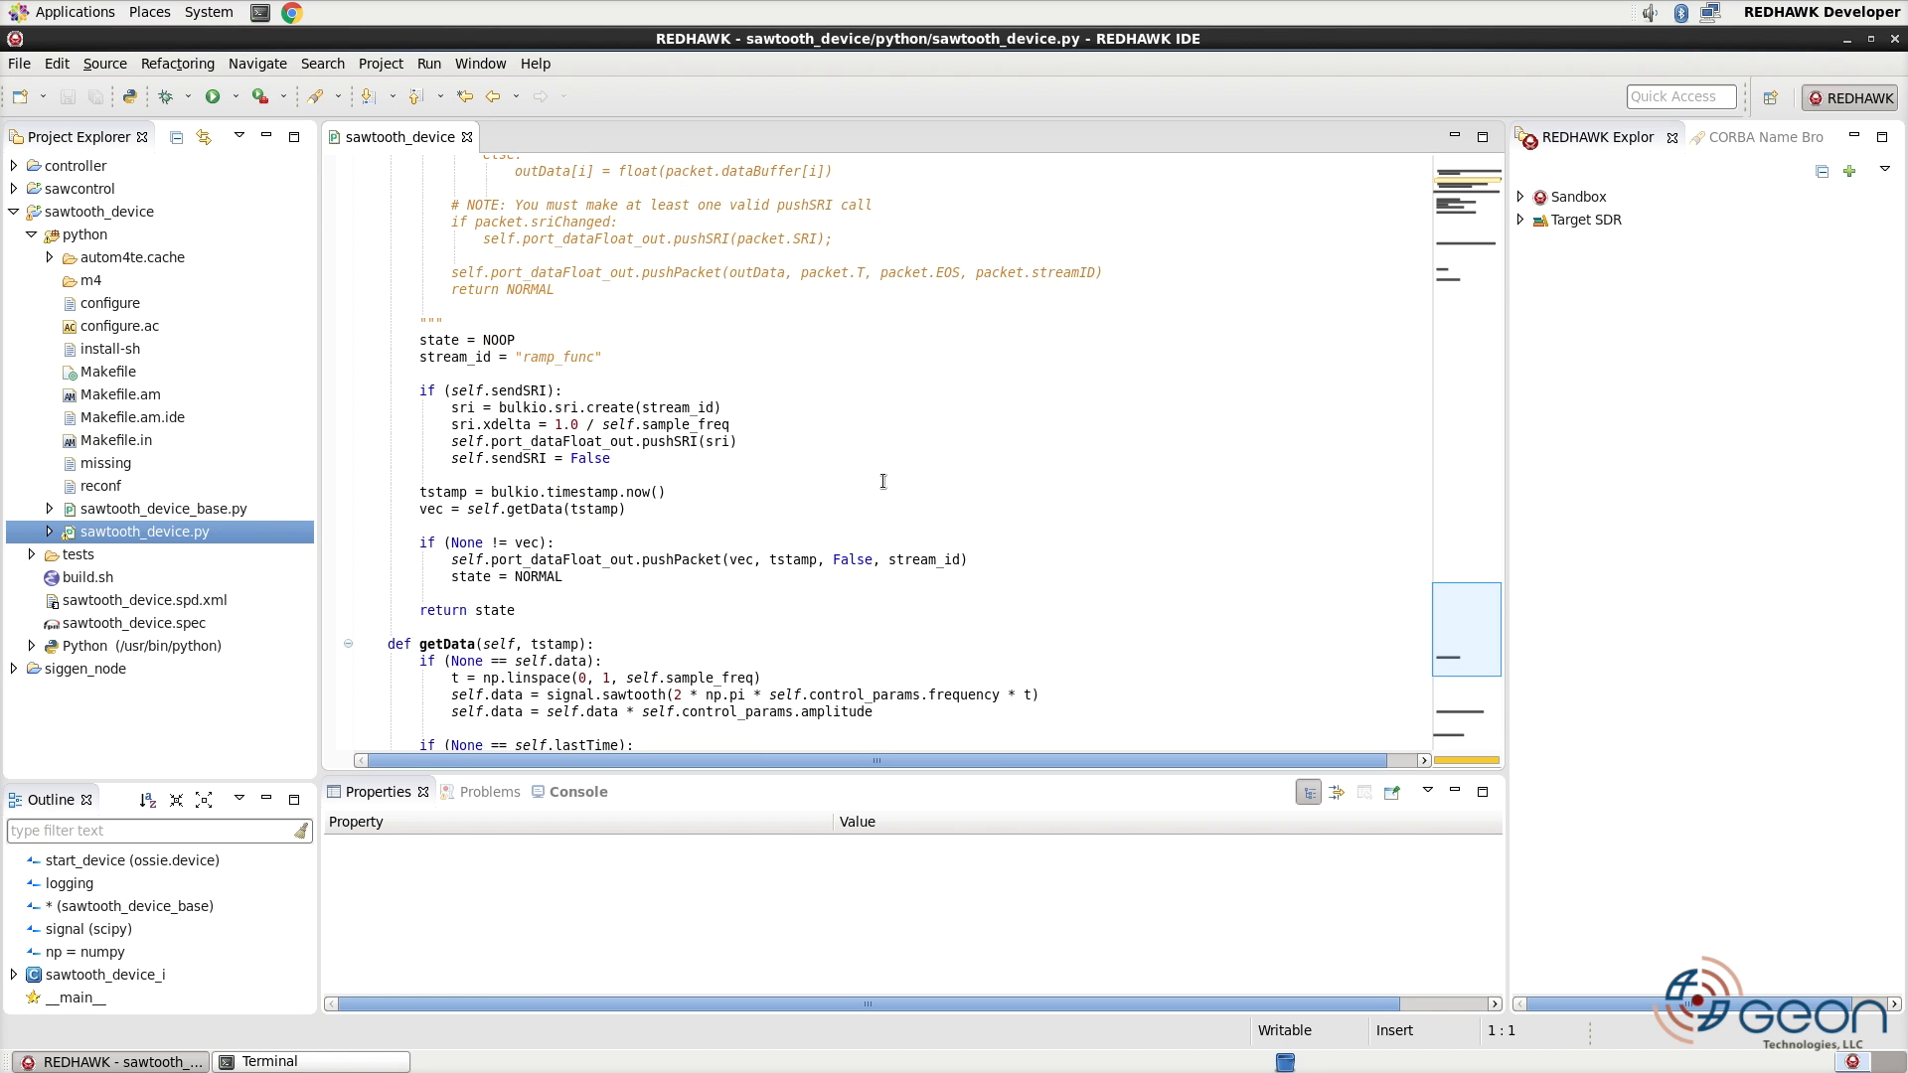
scroll("down", 3)
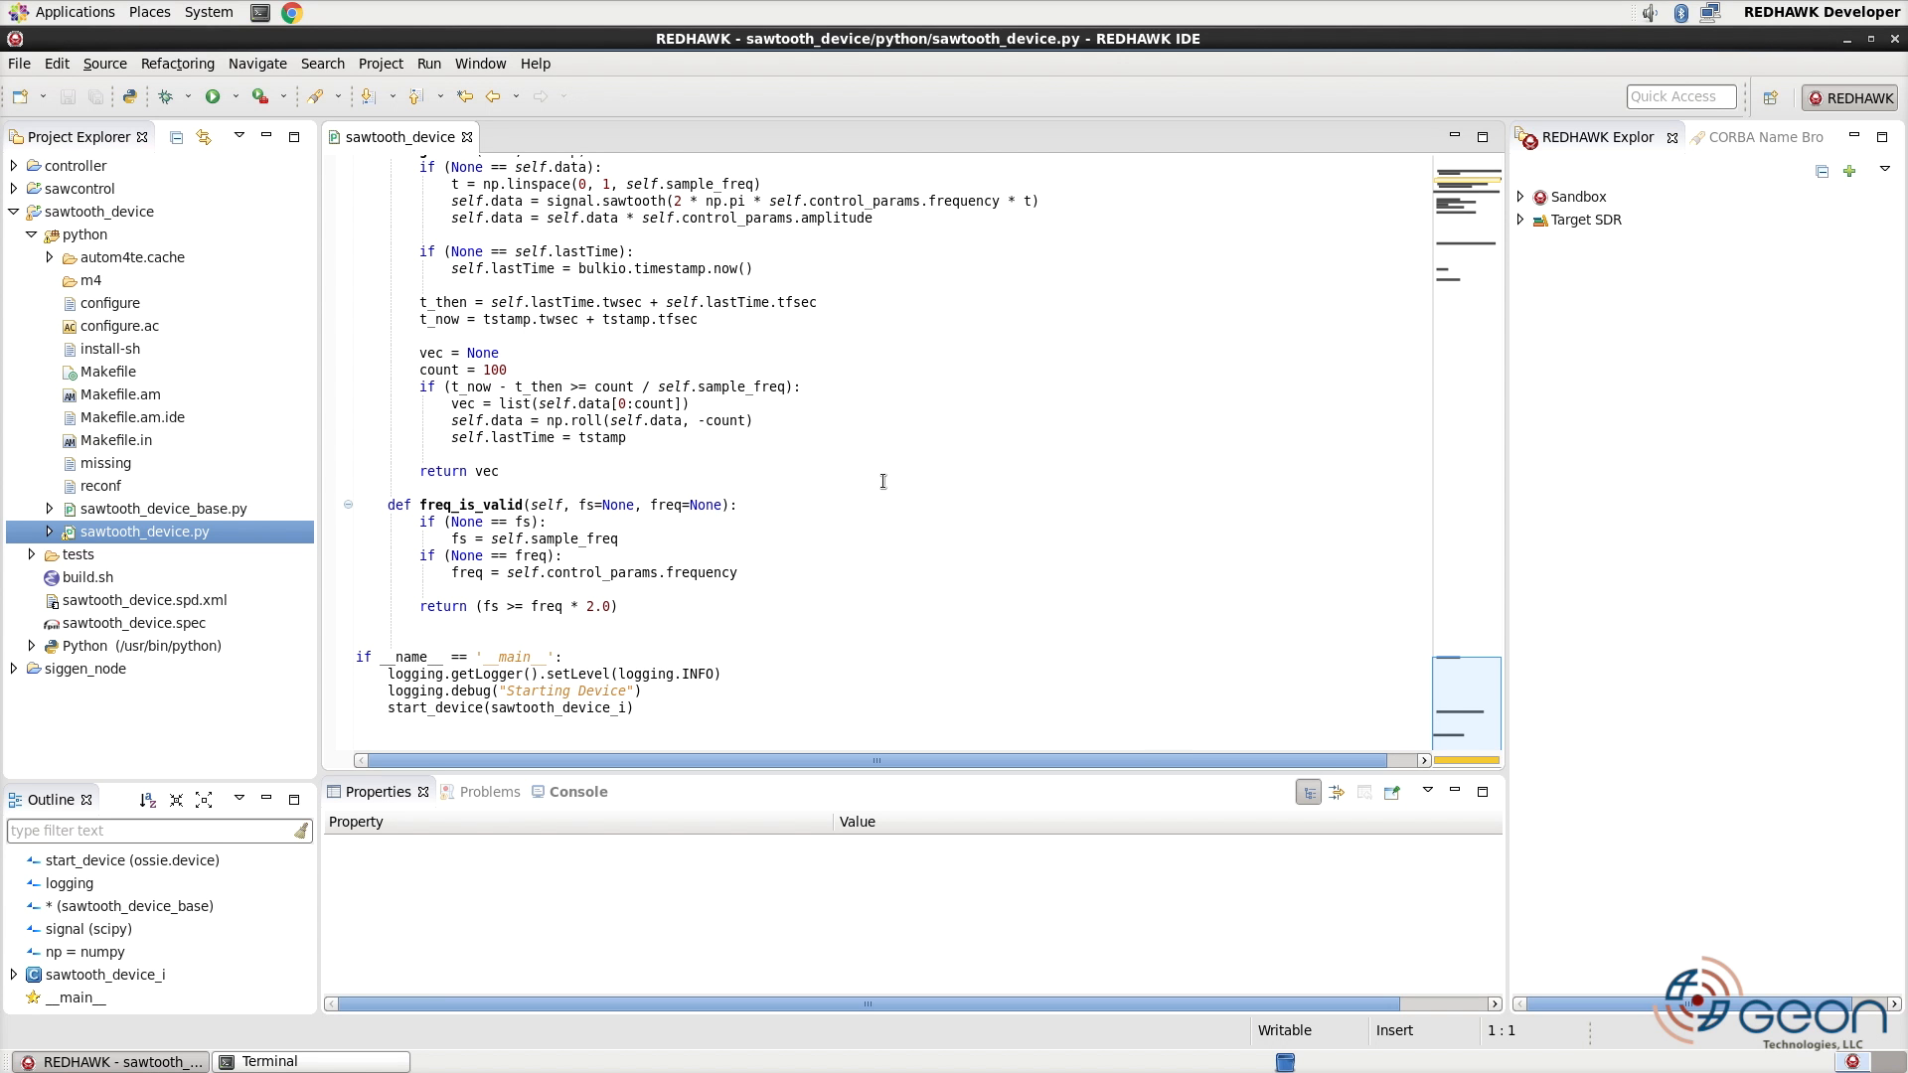
left_click(270, 1061)
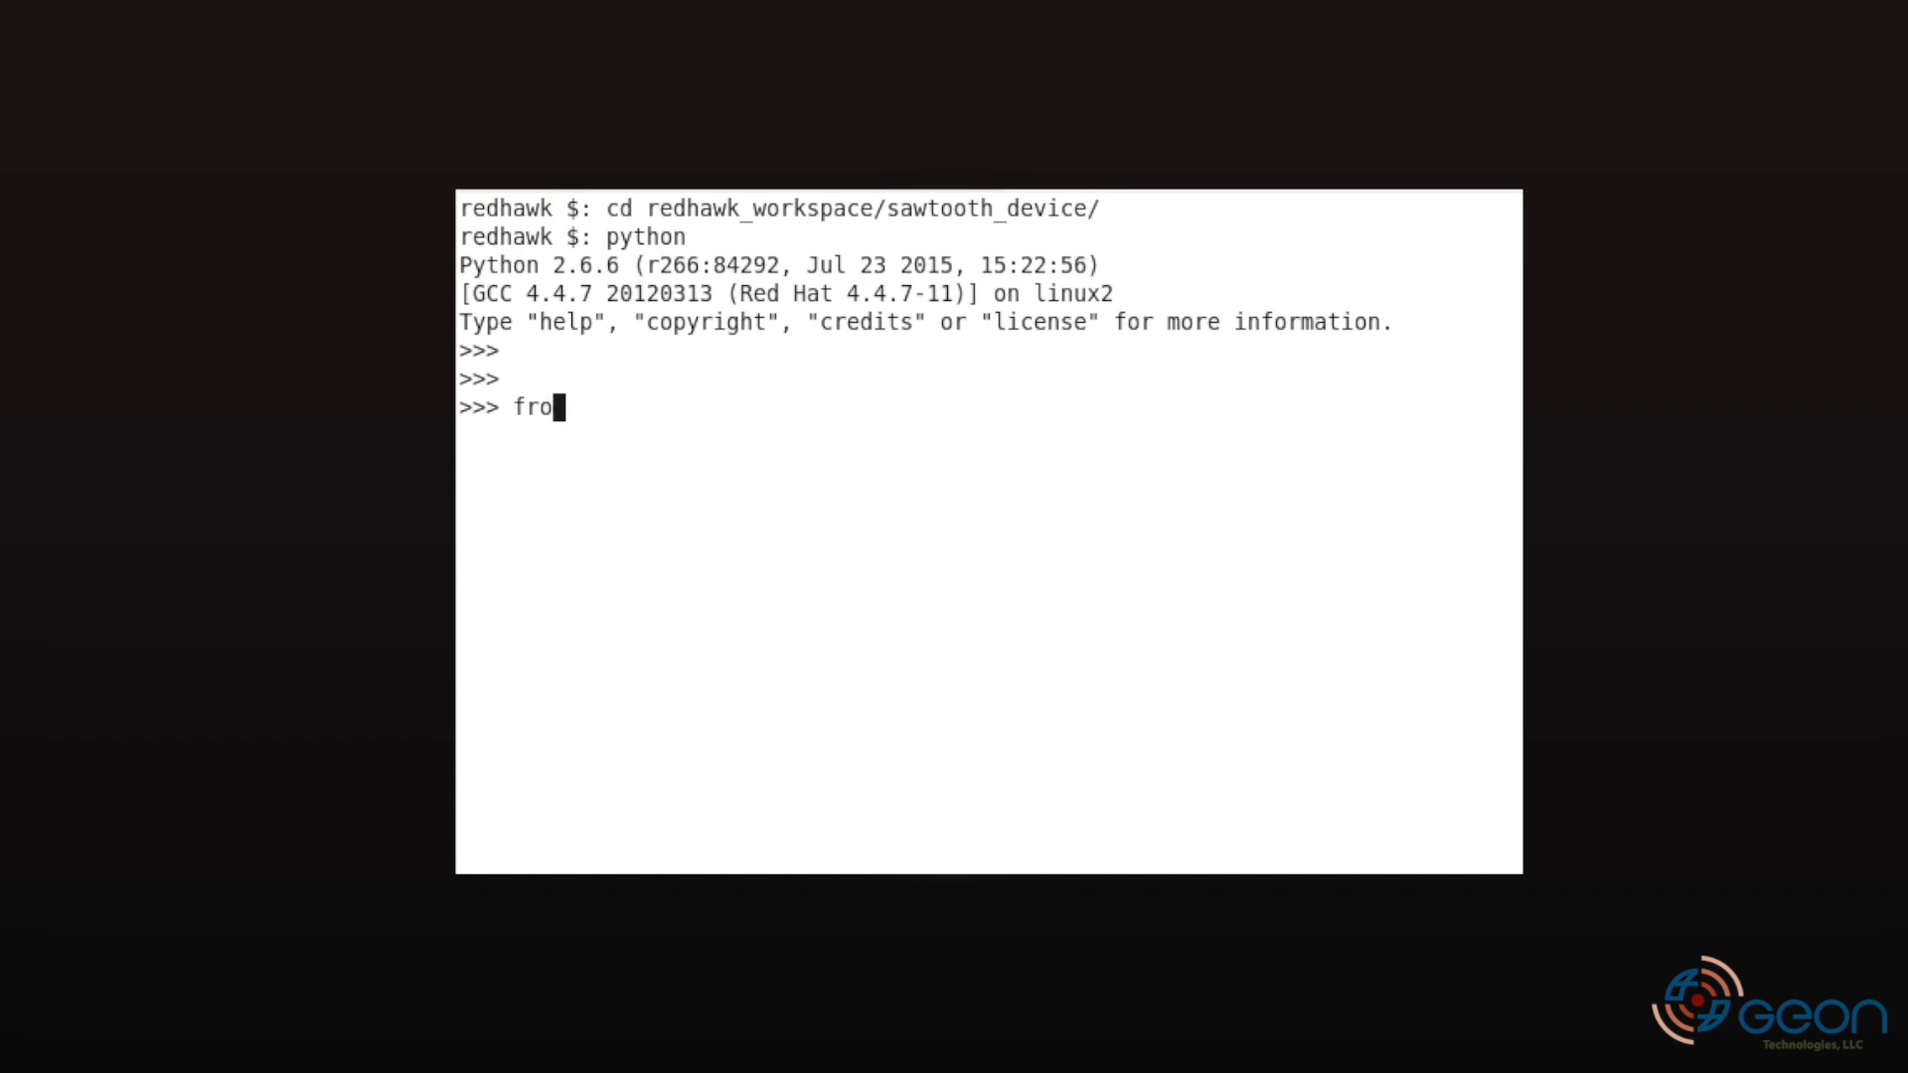
- Import sb from ossie.utils and launch sawtooth_device.spd.xml configured with control_params amplitude 10.0, frequency 500
type("m ossie.utils import sb")
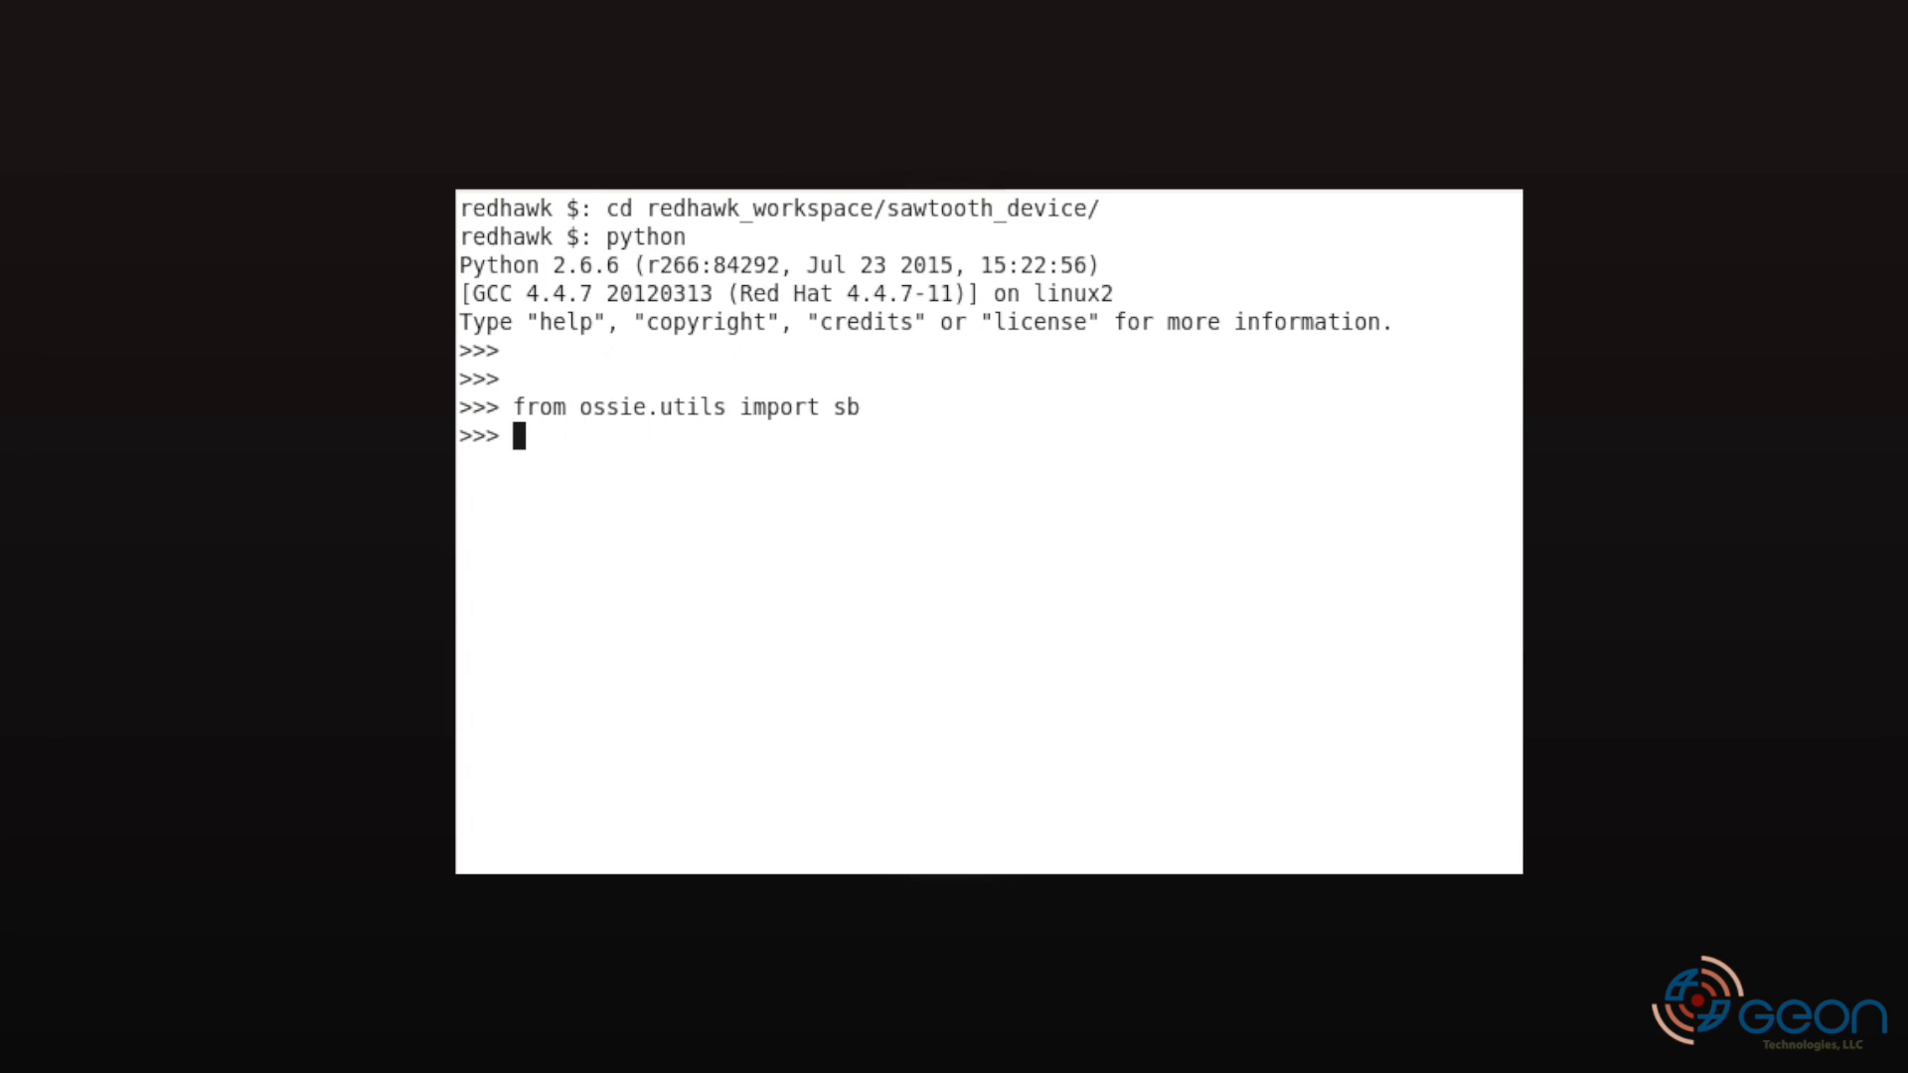
type("dev = sb.lau")
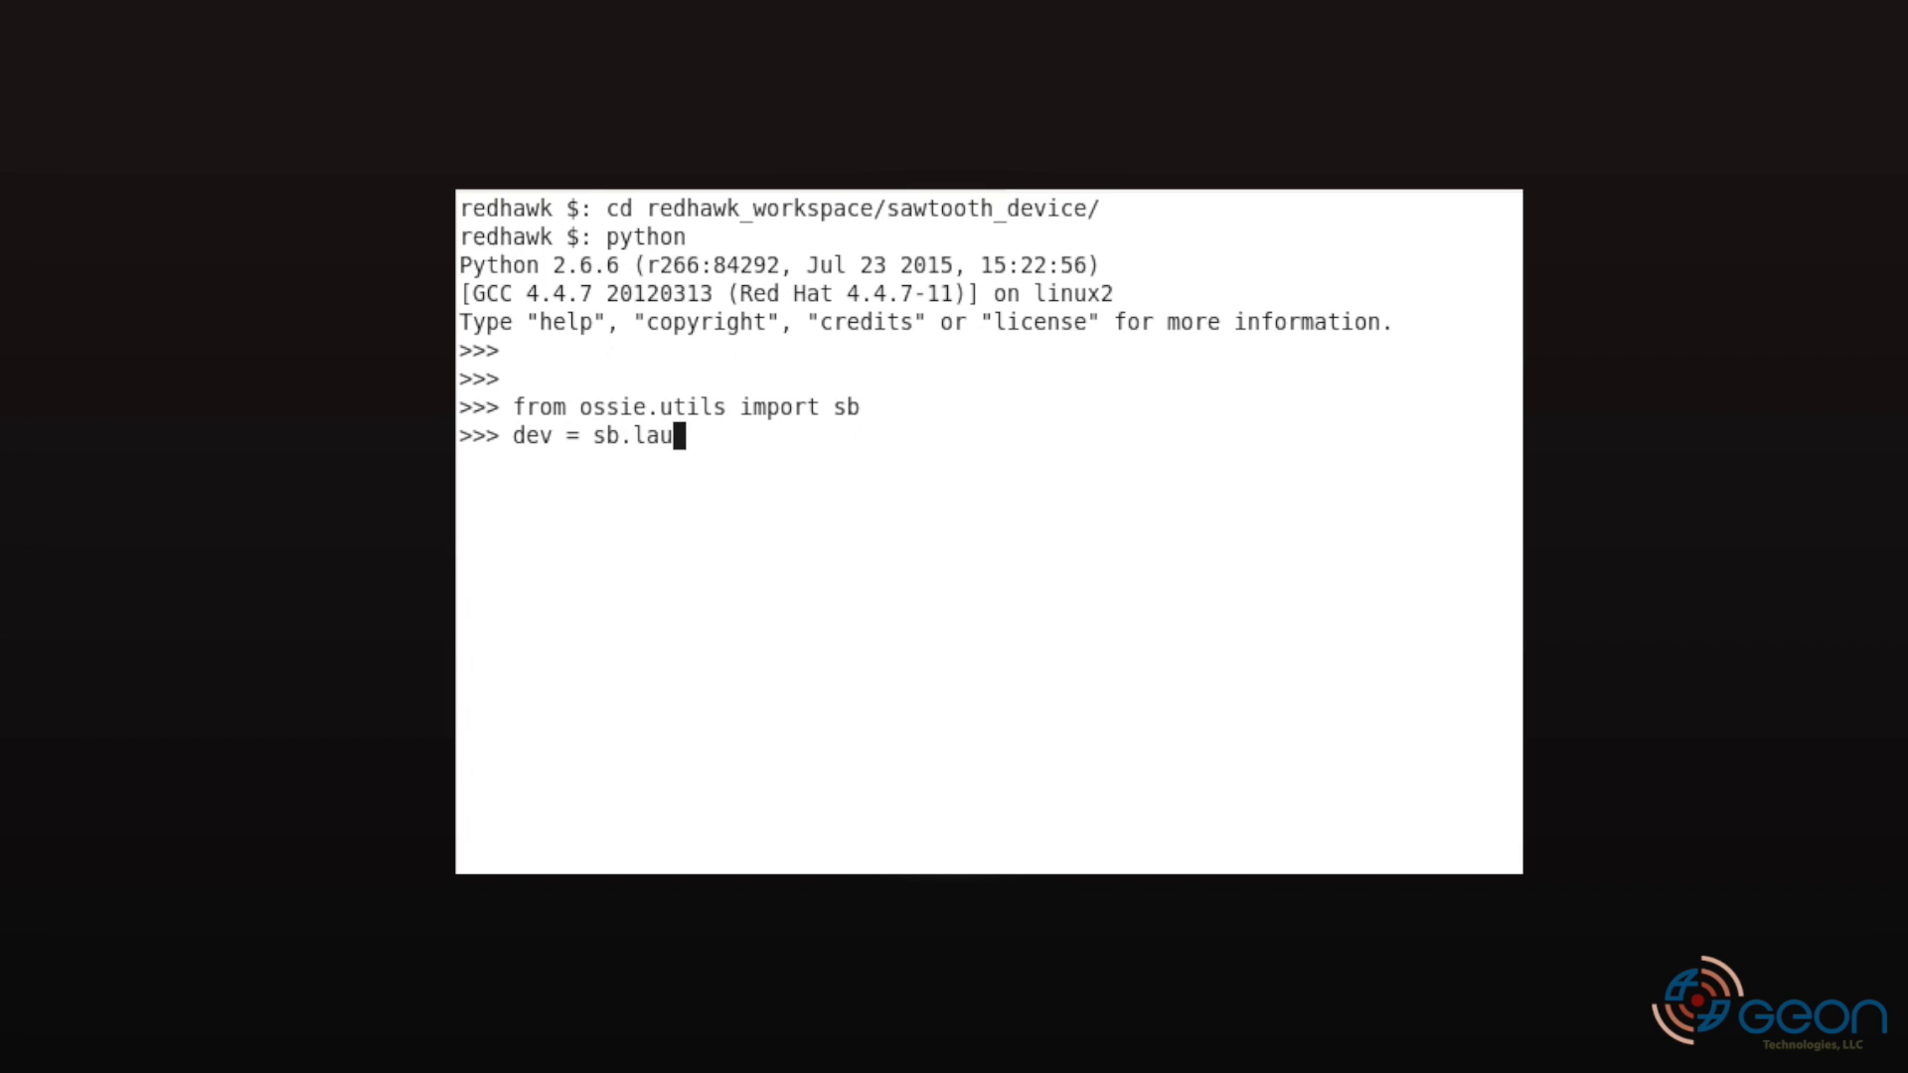
type("nch('./sawt")
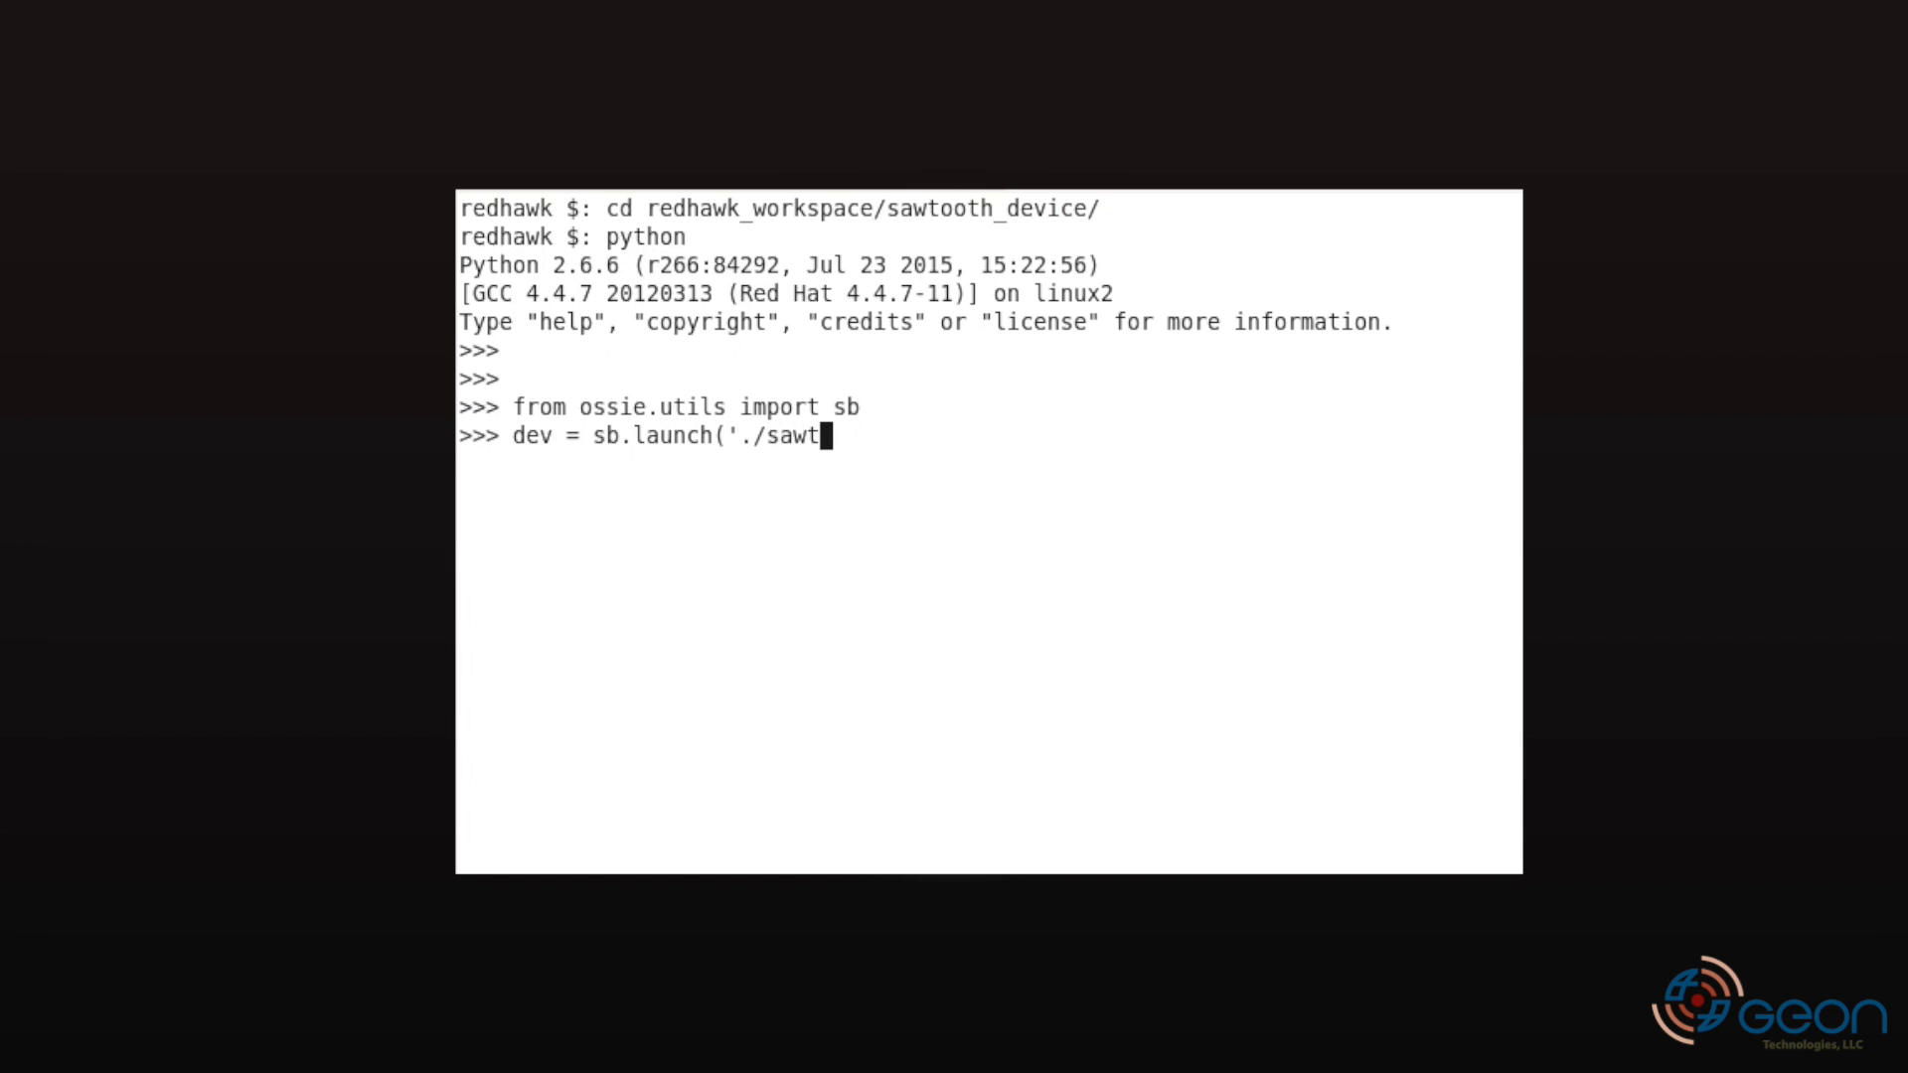
type("ooth_device.spd.x")
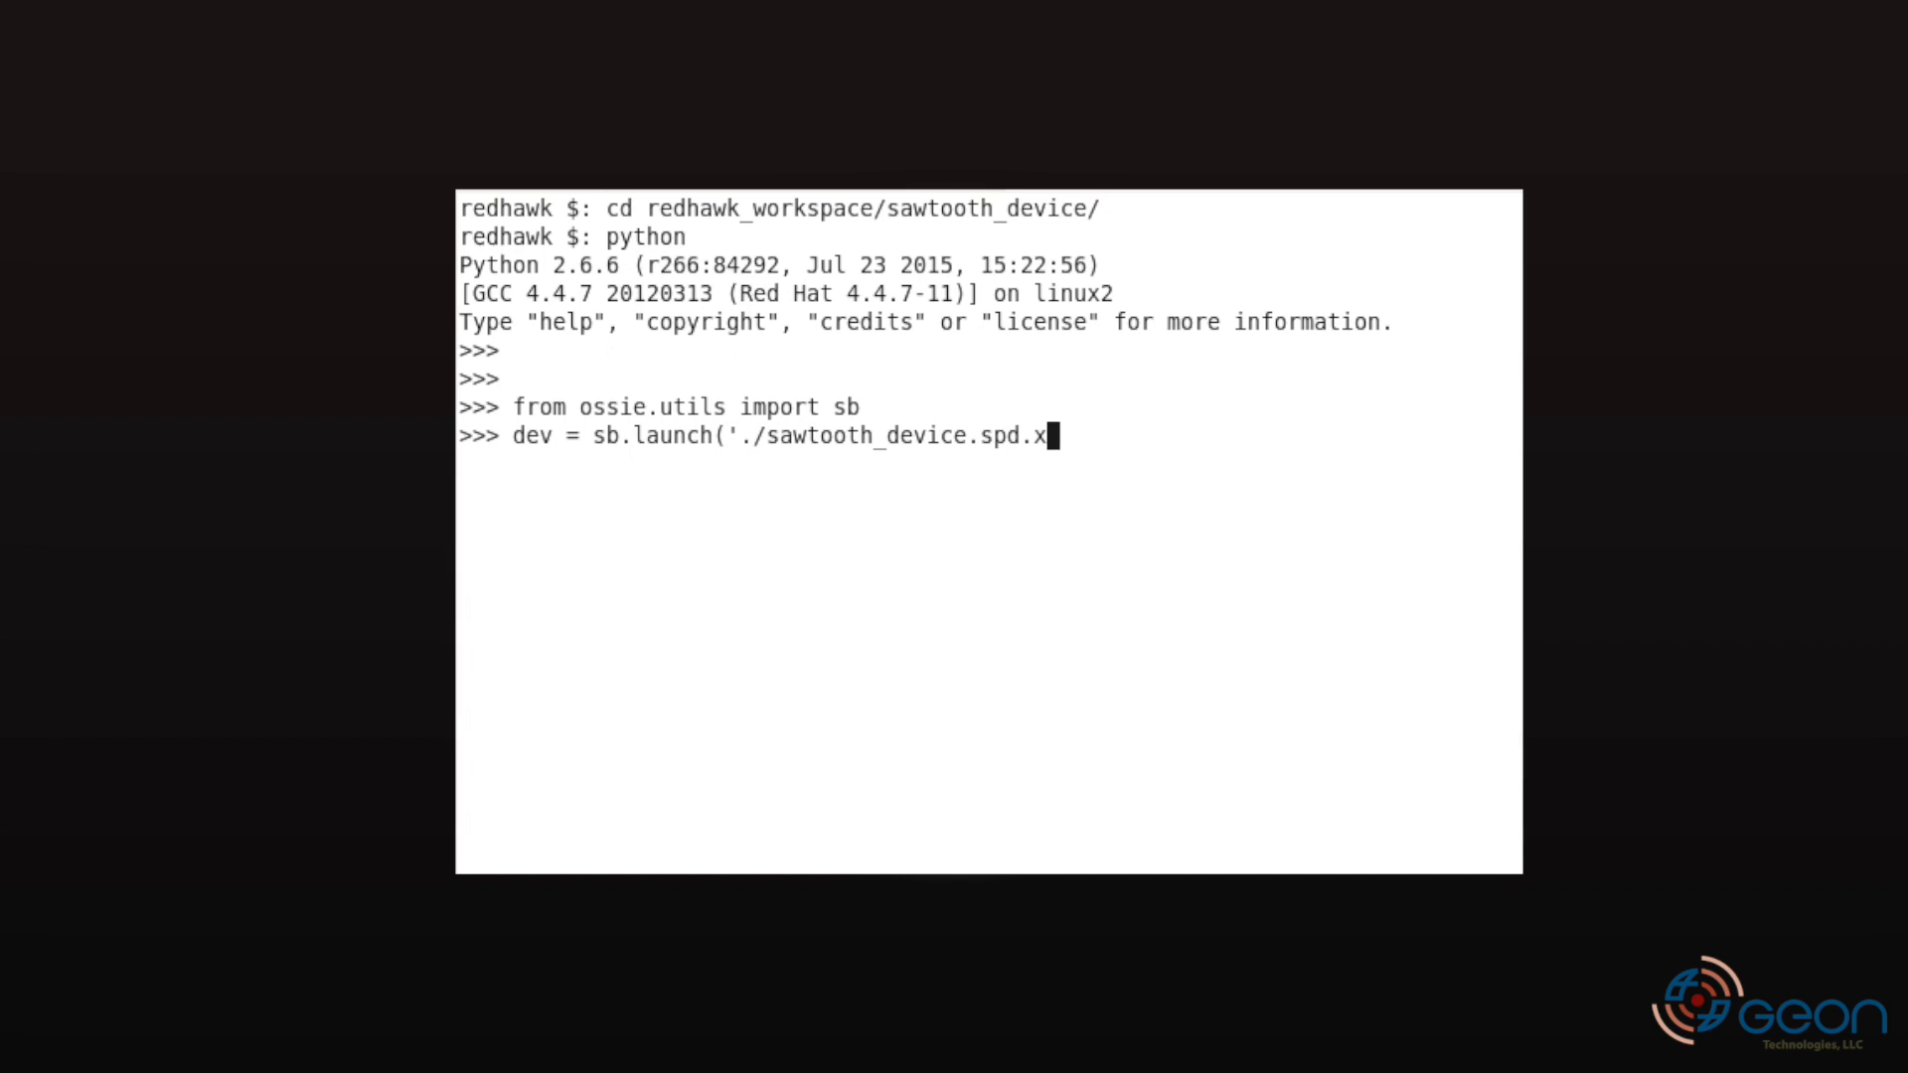
type("ml', configure={")
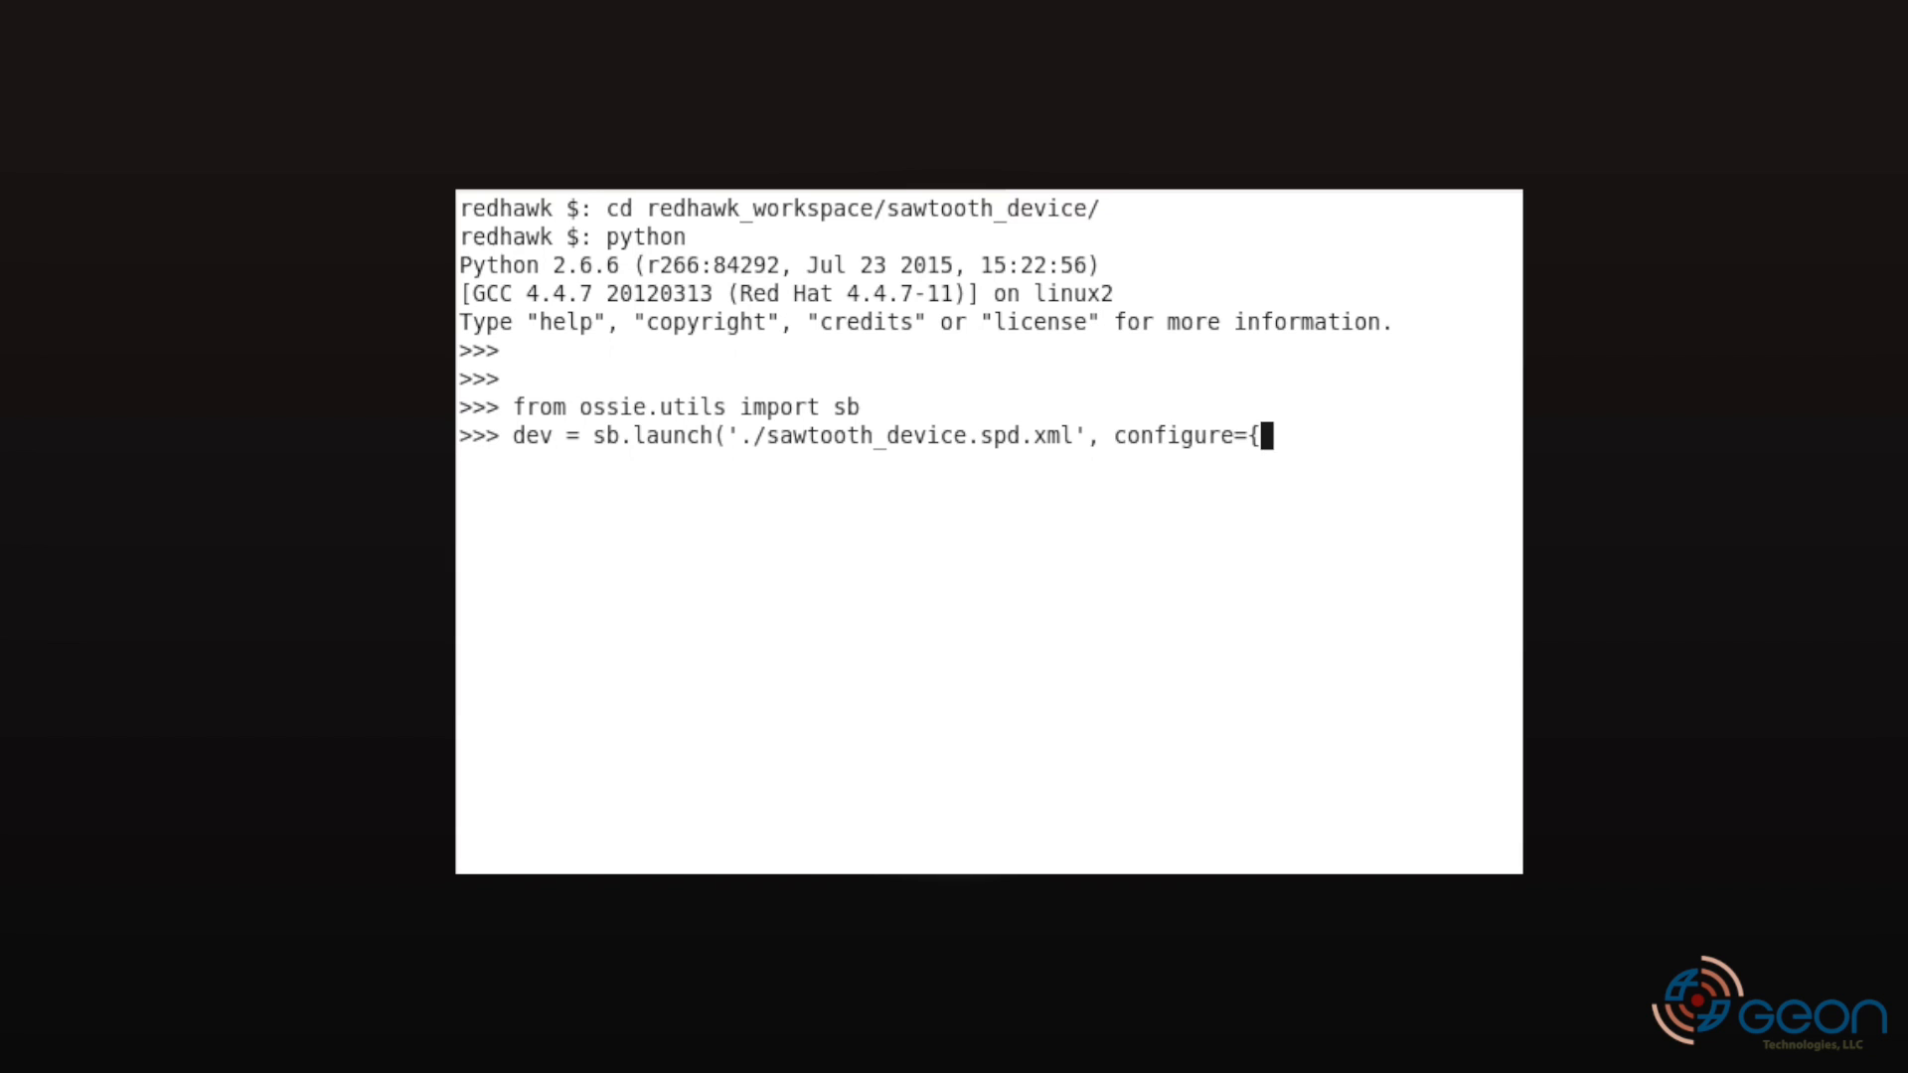
type("'control_par")
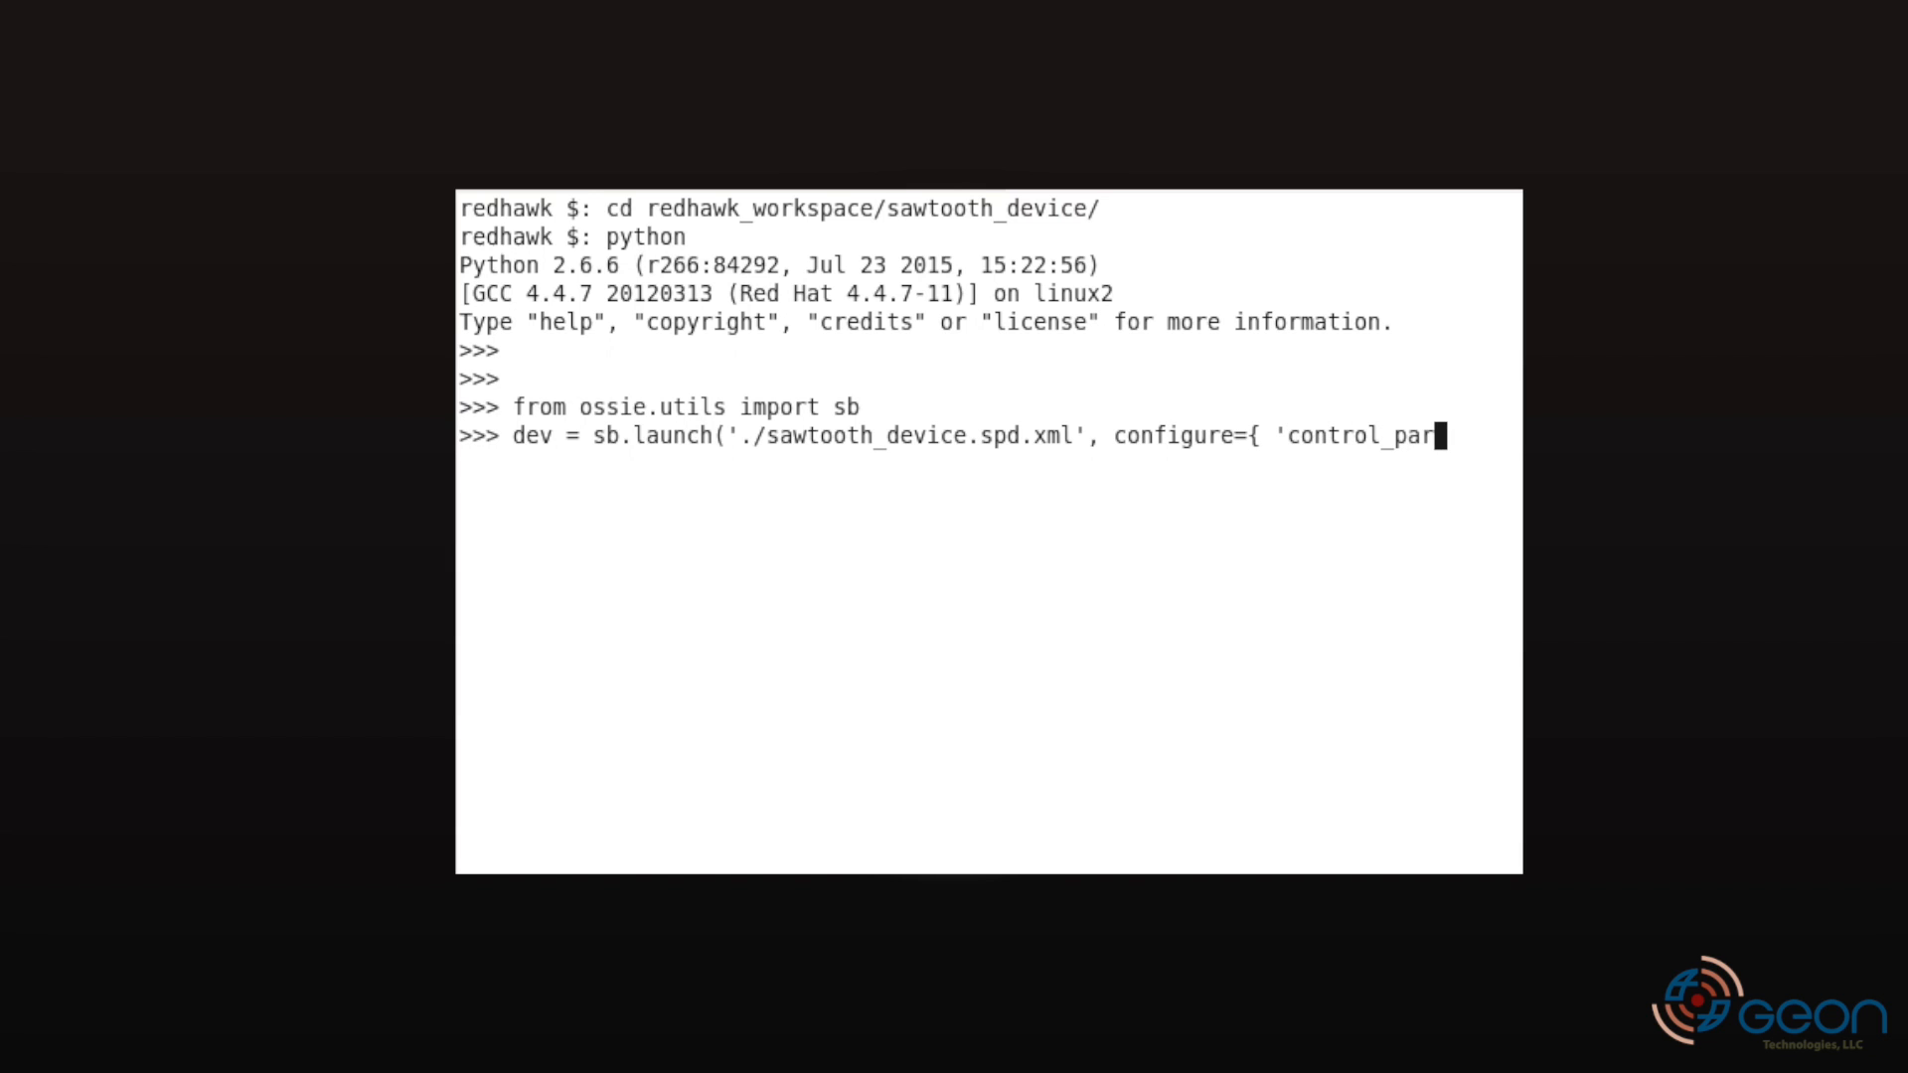
key("Return")
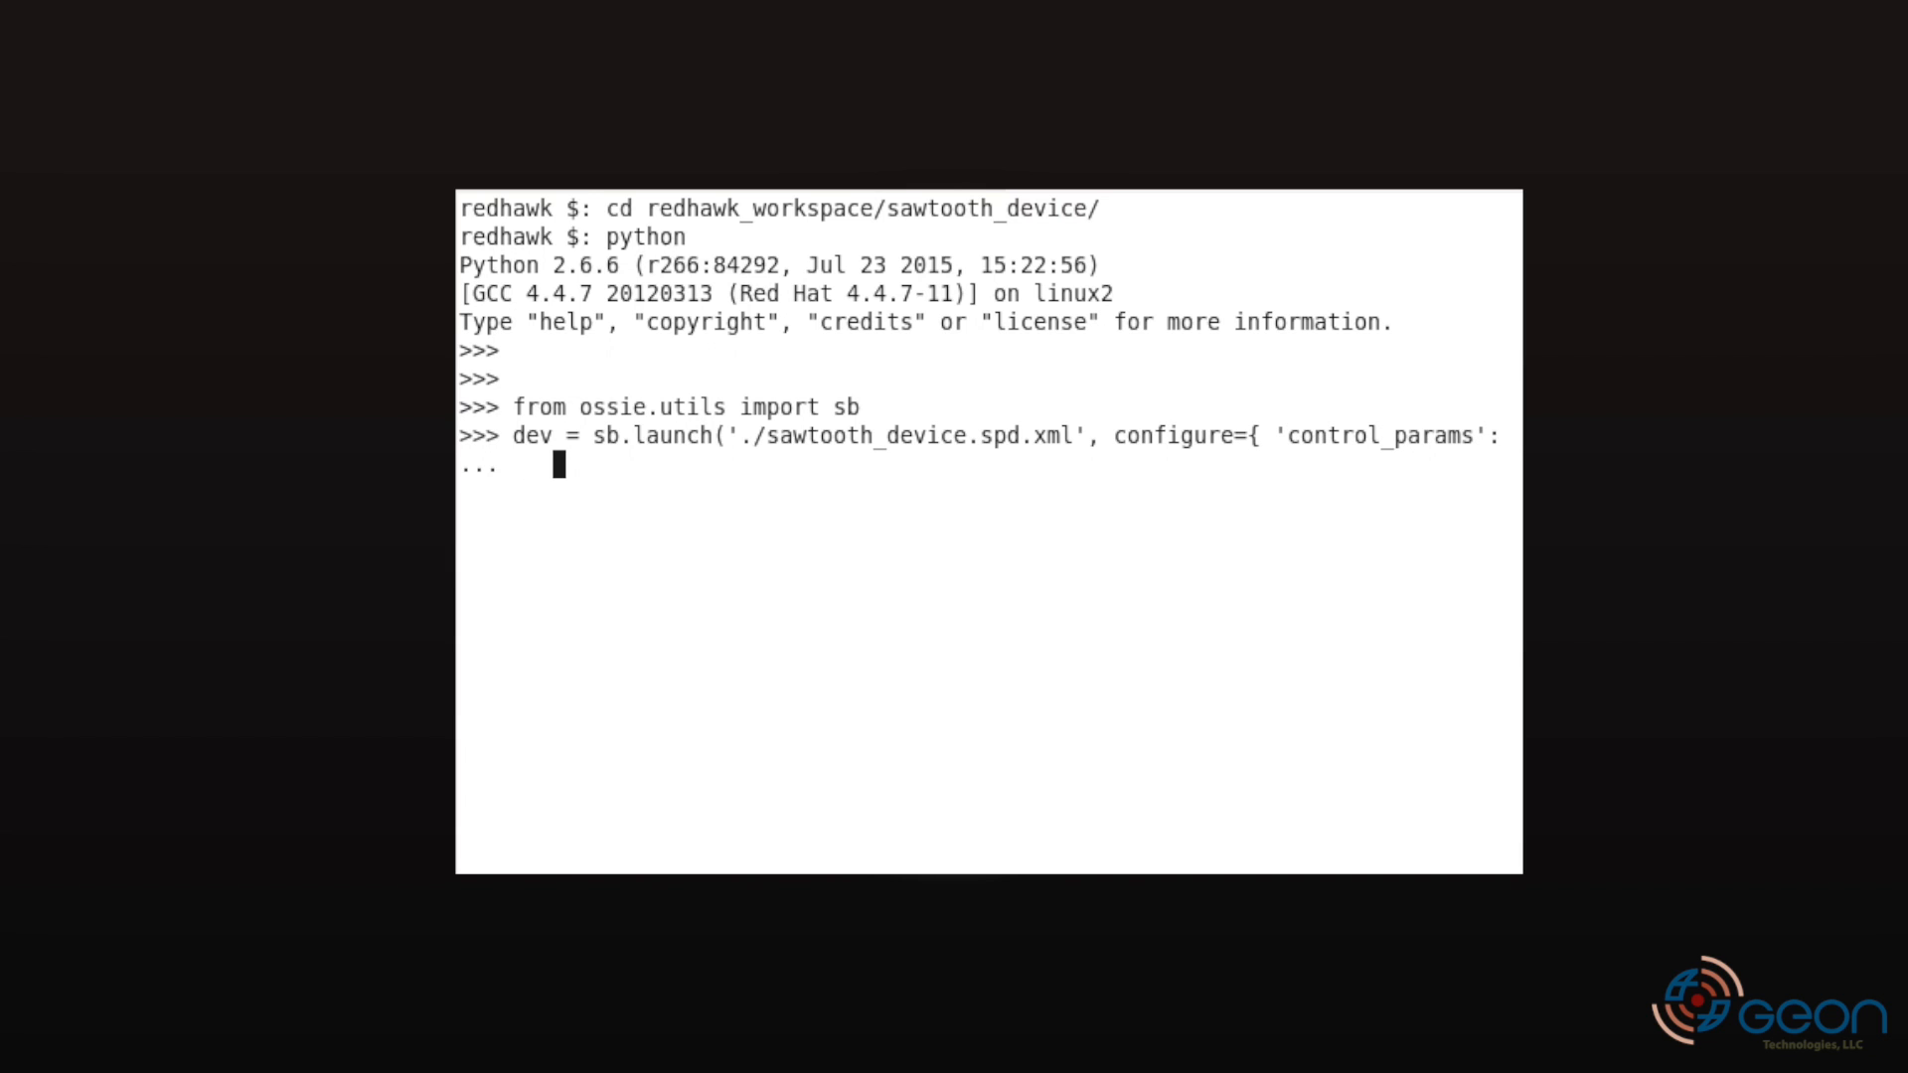
type("{ 'amplitu")
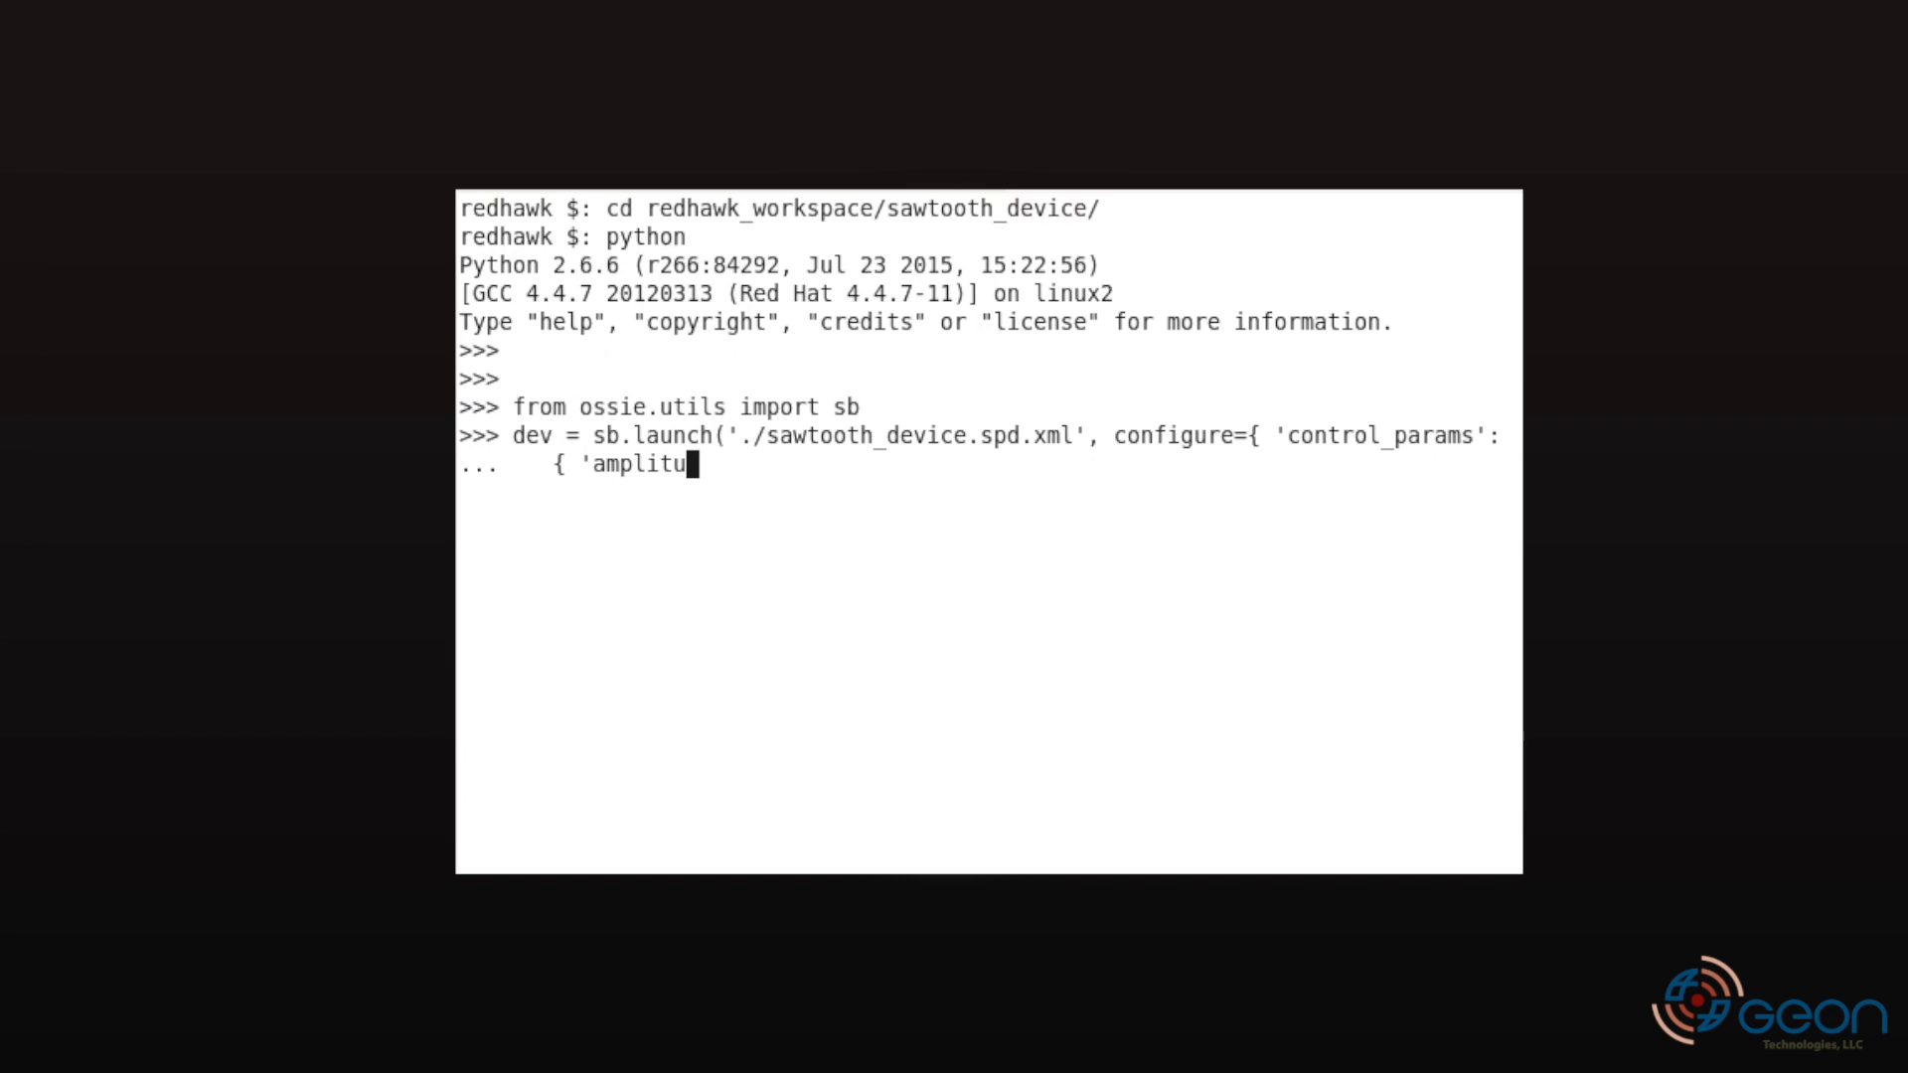
type("de': 10.0,")
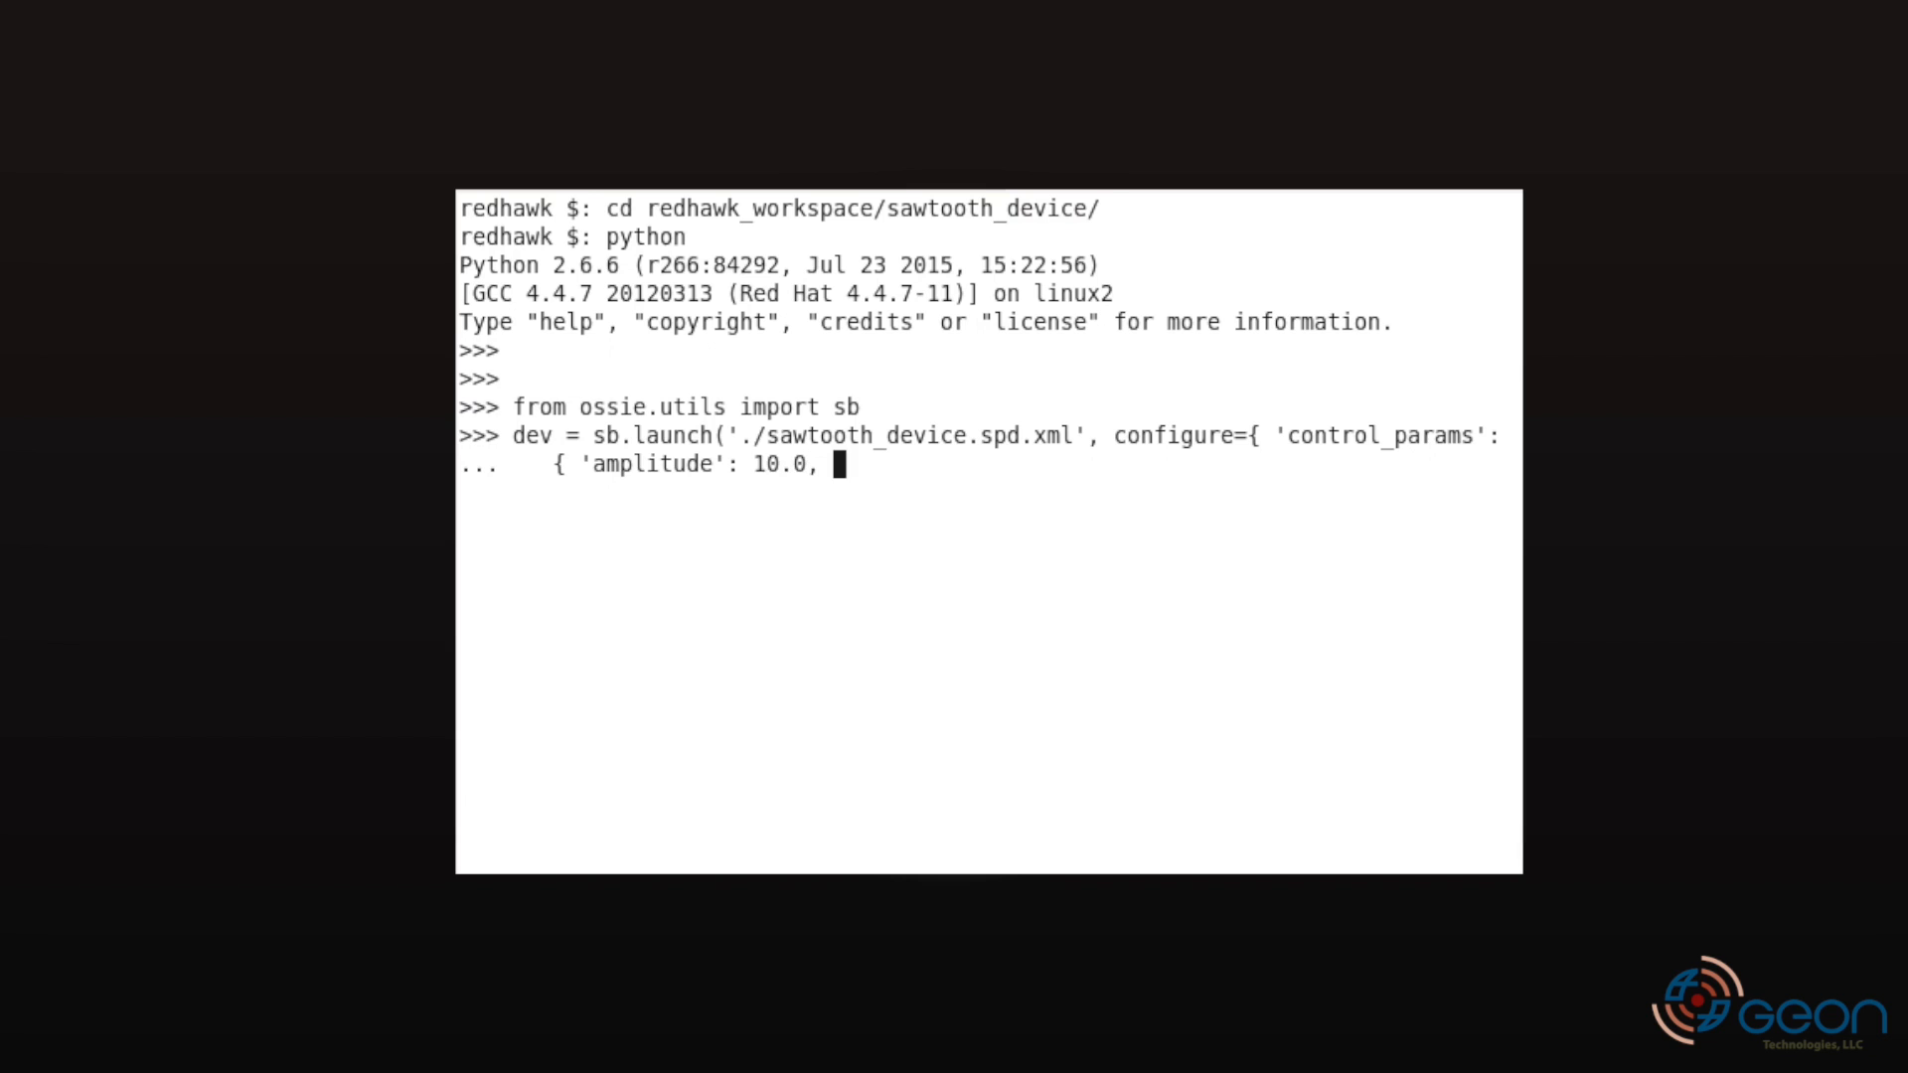
type("'frequency':")
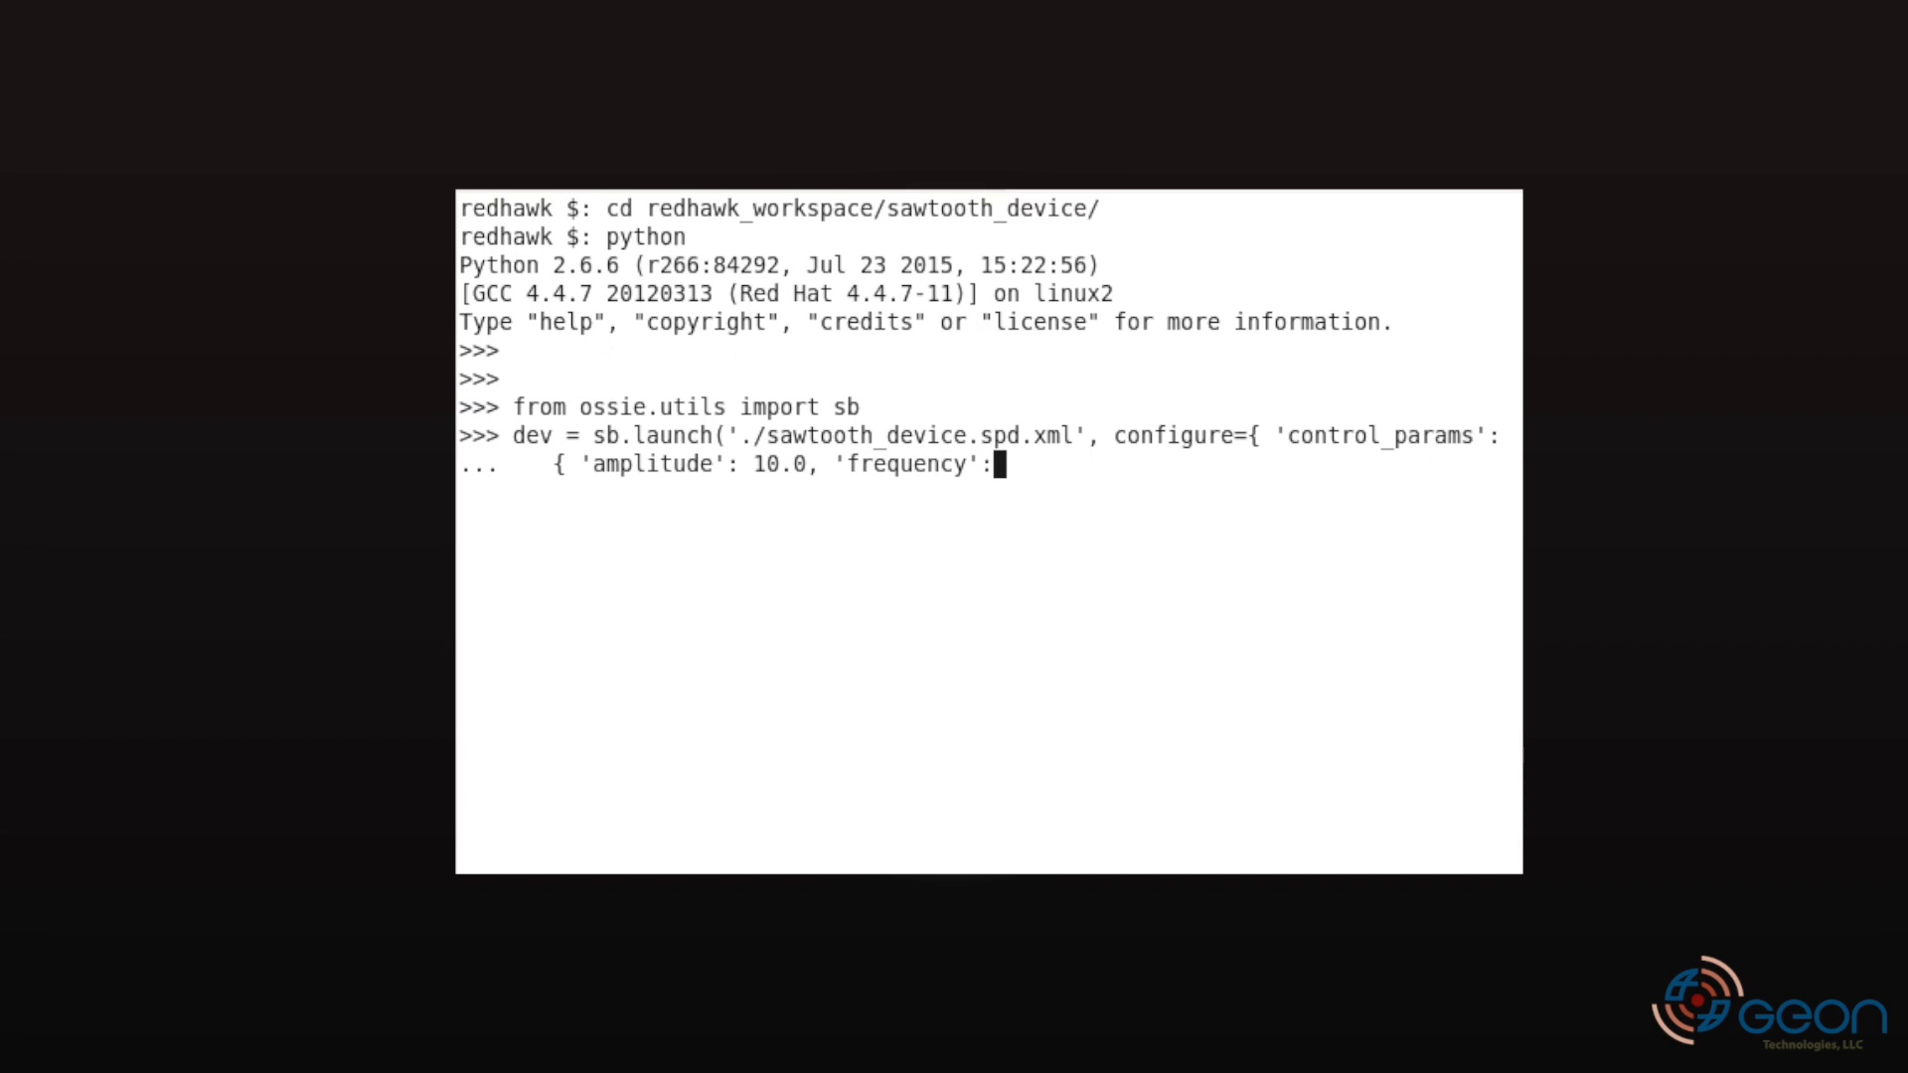
type("500 }}")
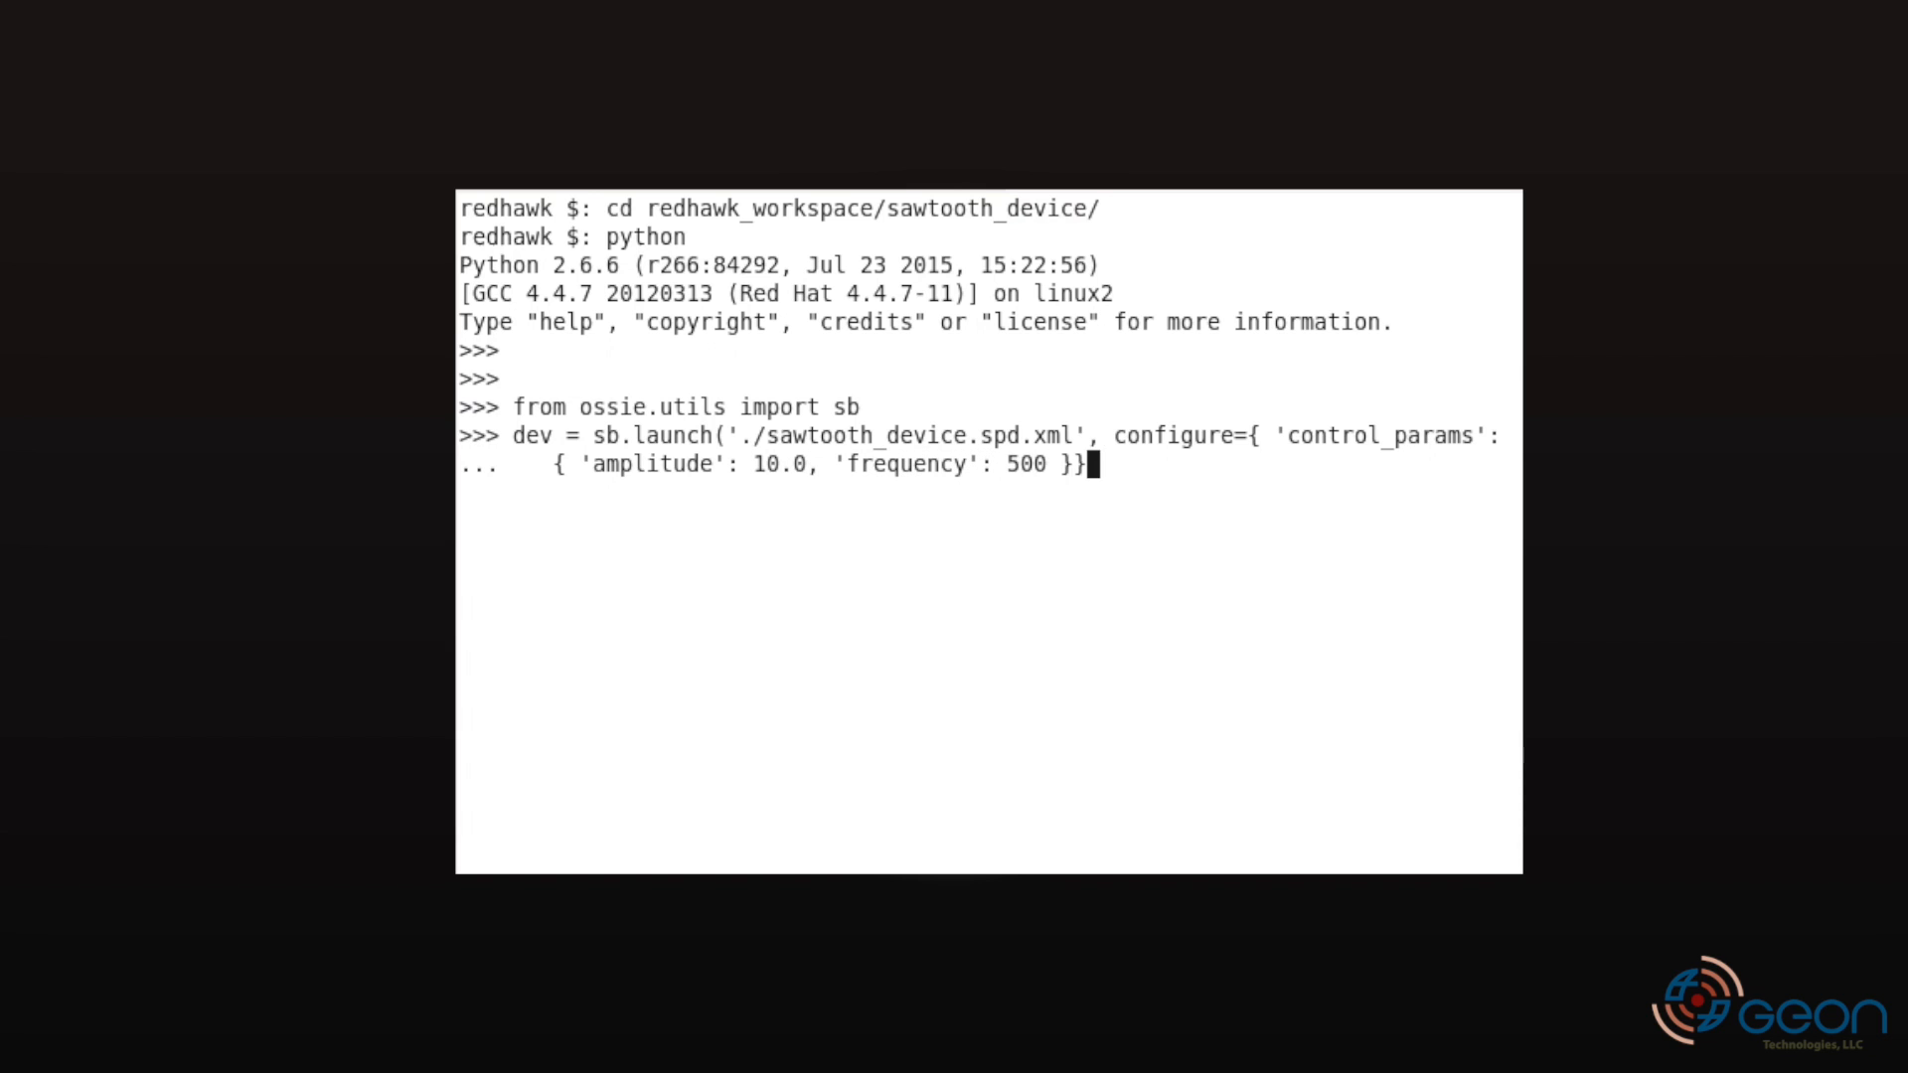
key("Return")
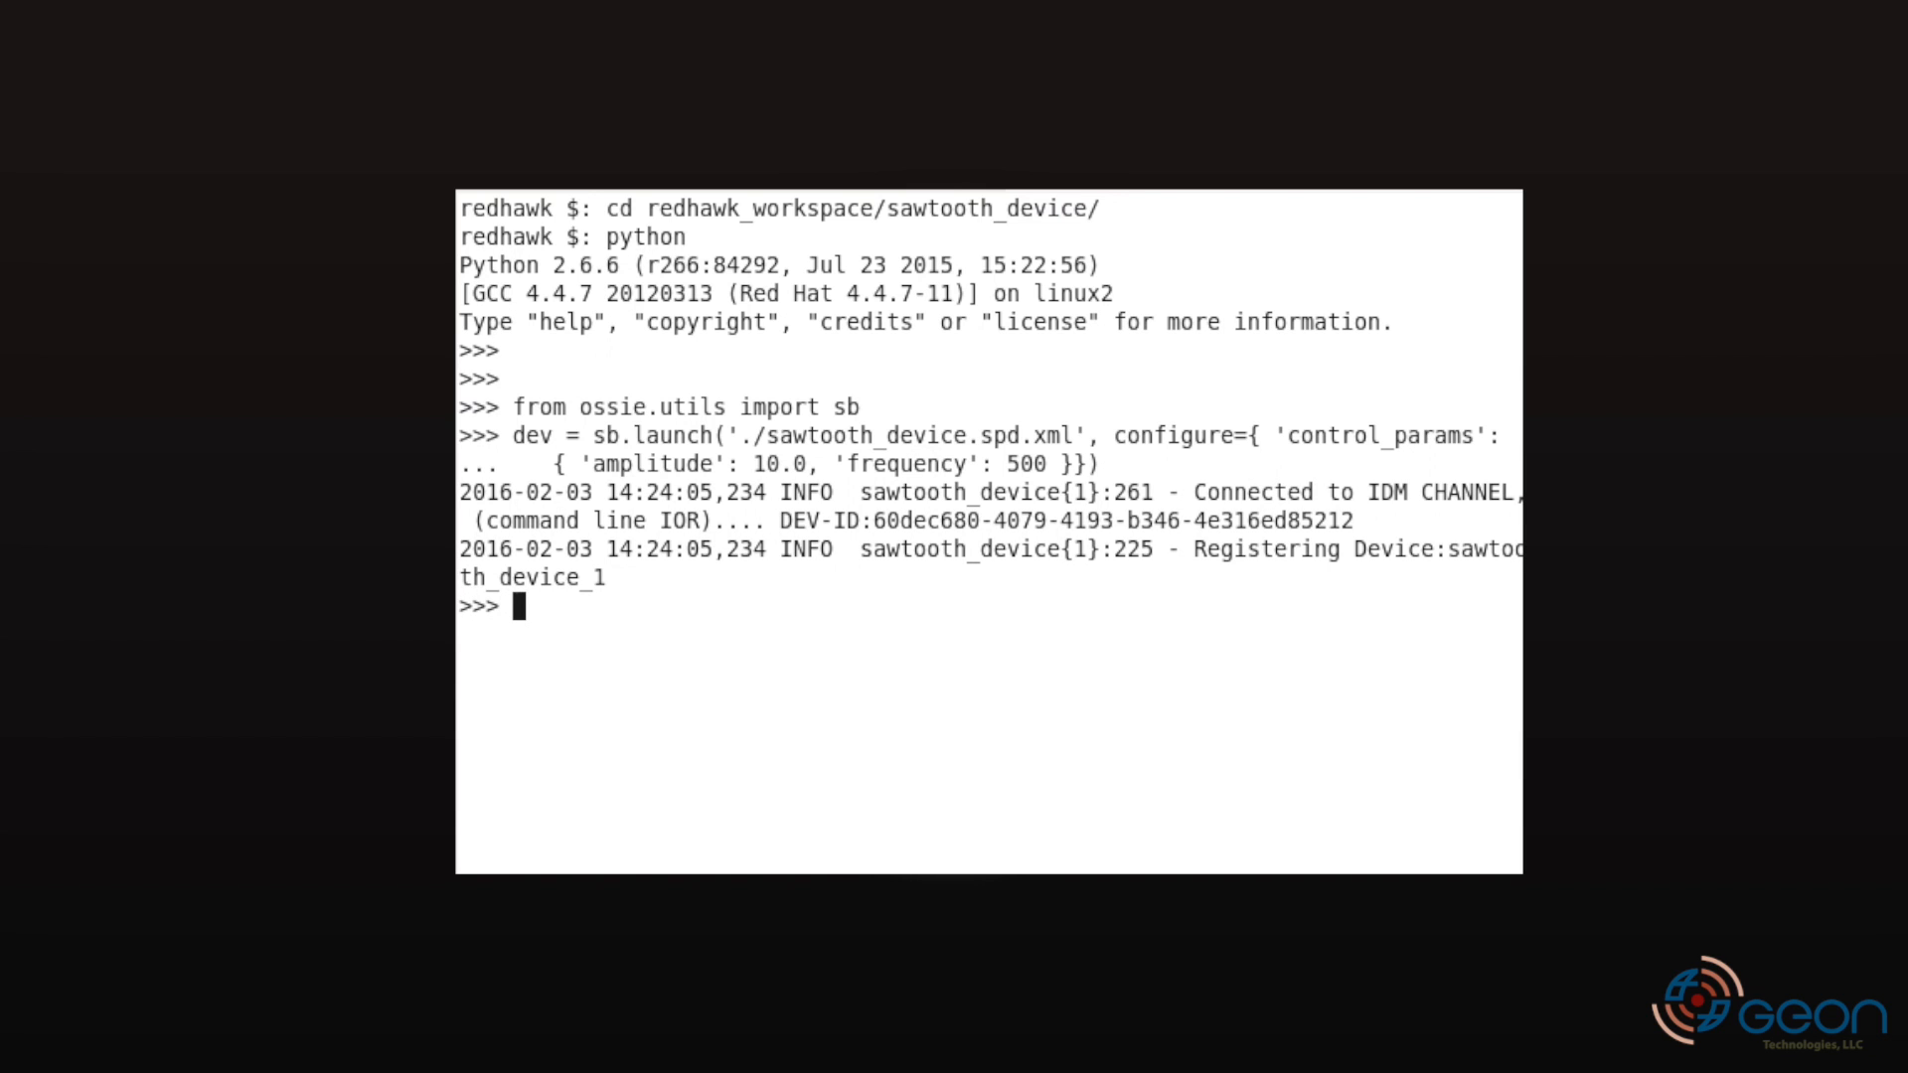
- Define plot = sb.LinePlot() in the Python sandbox
type("p")
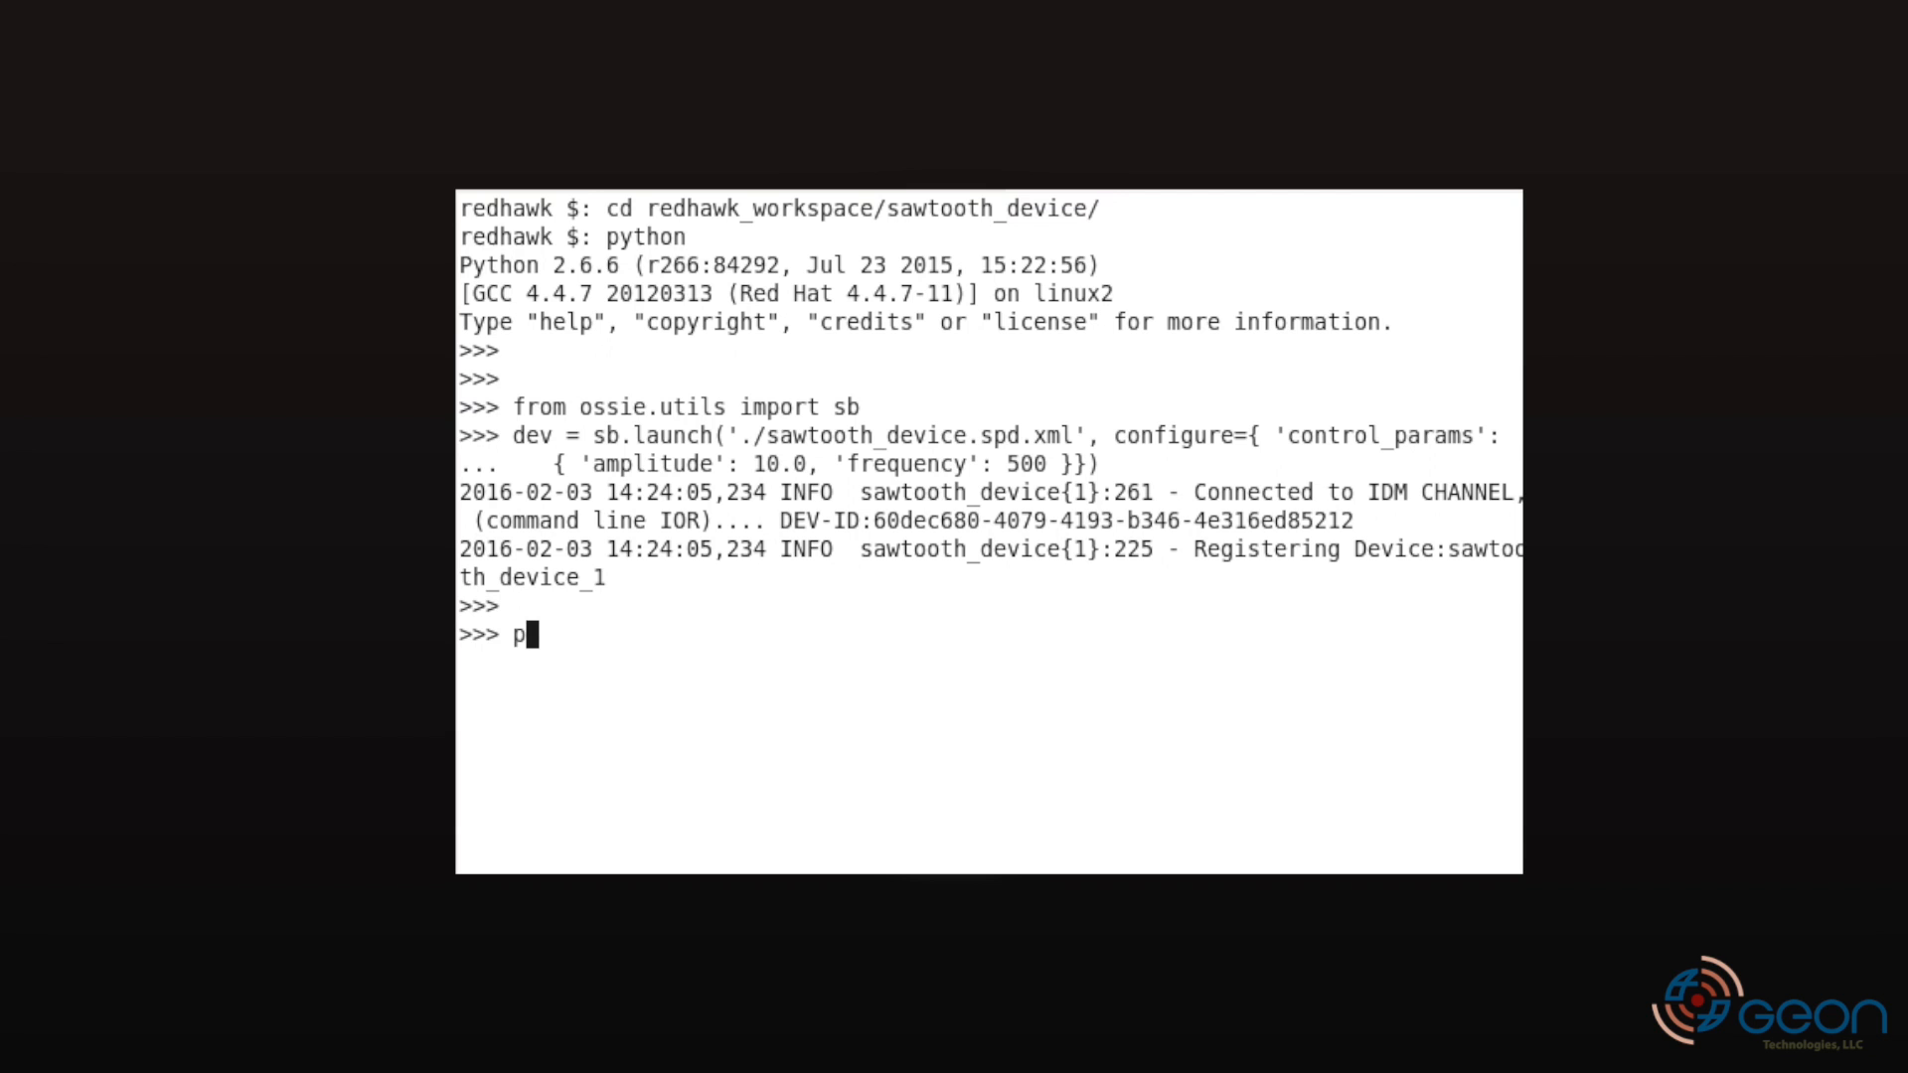
type("lot = sb.Line")
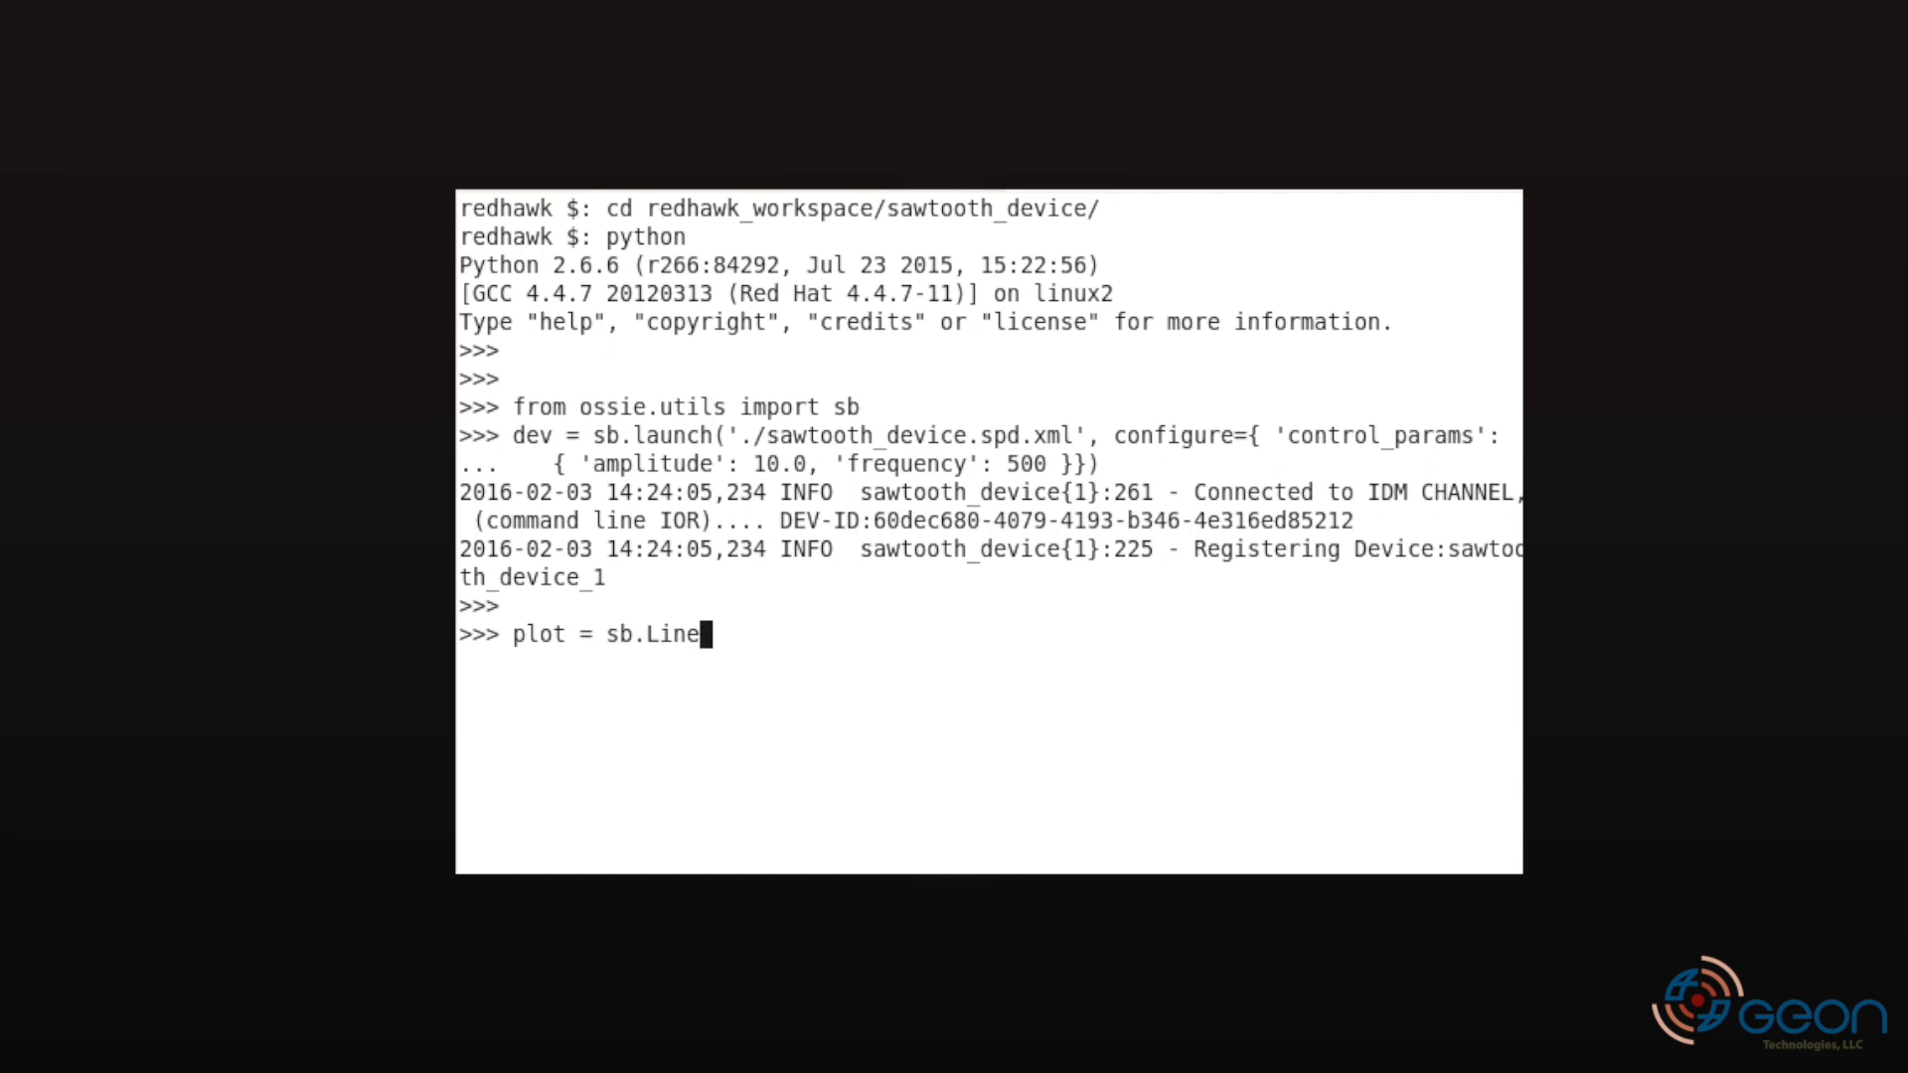
key("Return")
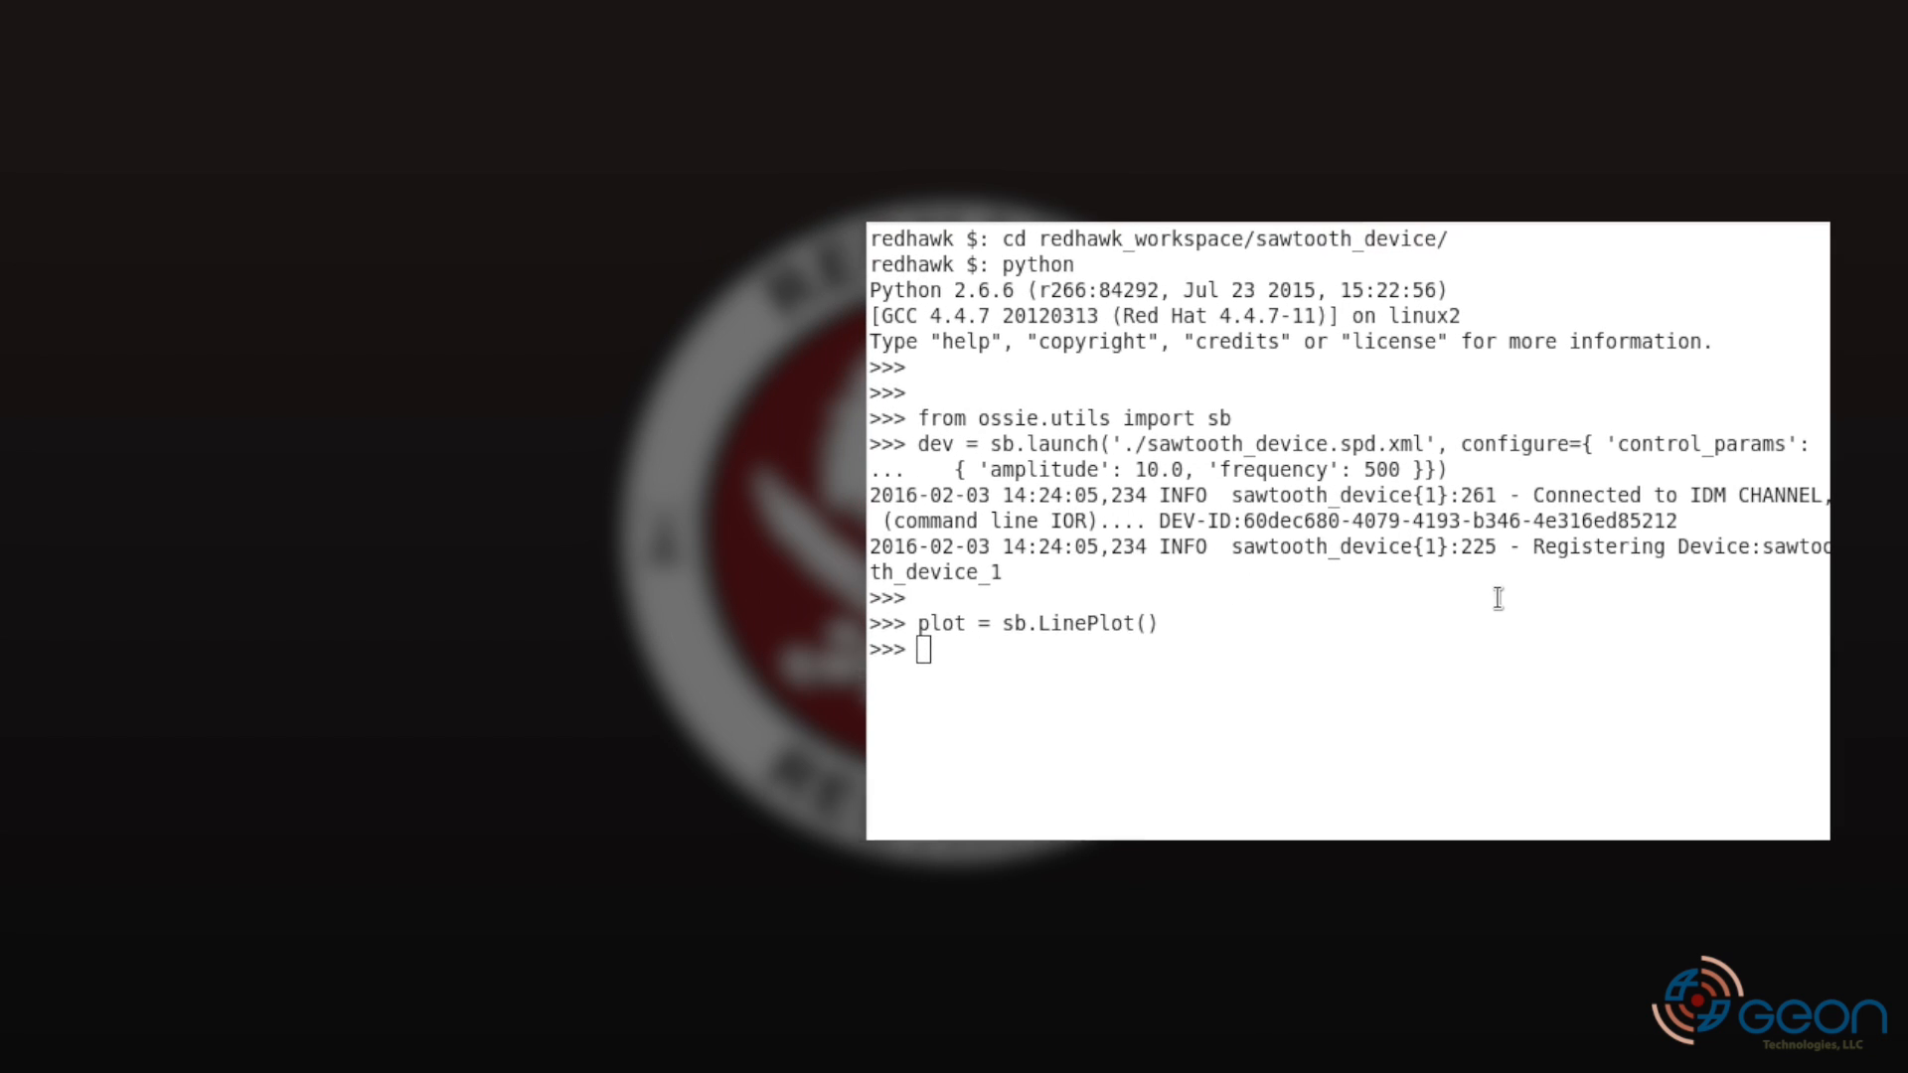
- Create the LinePlot window, run dev.connect(plot), then sb.start() so data flows
key("Return")
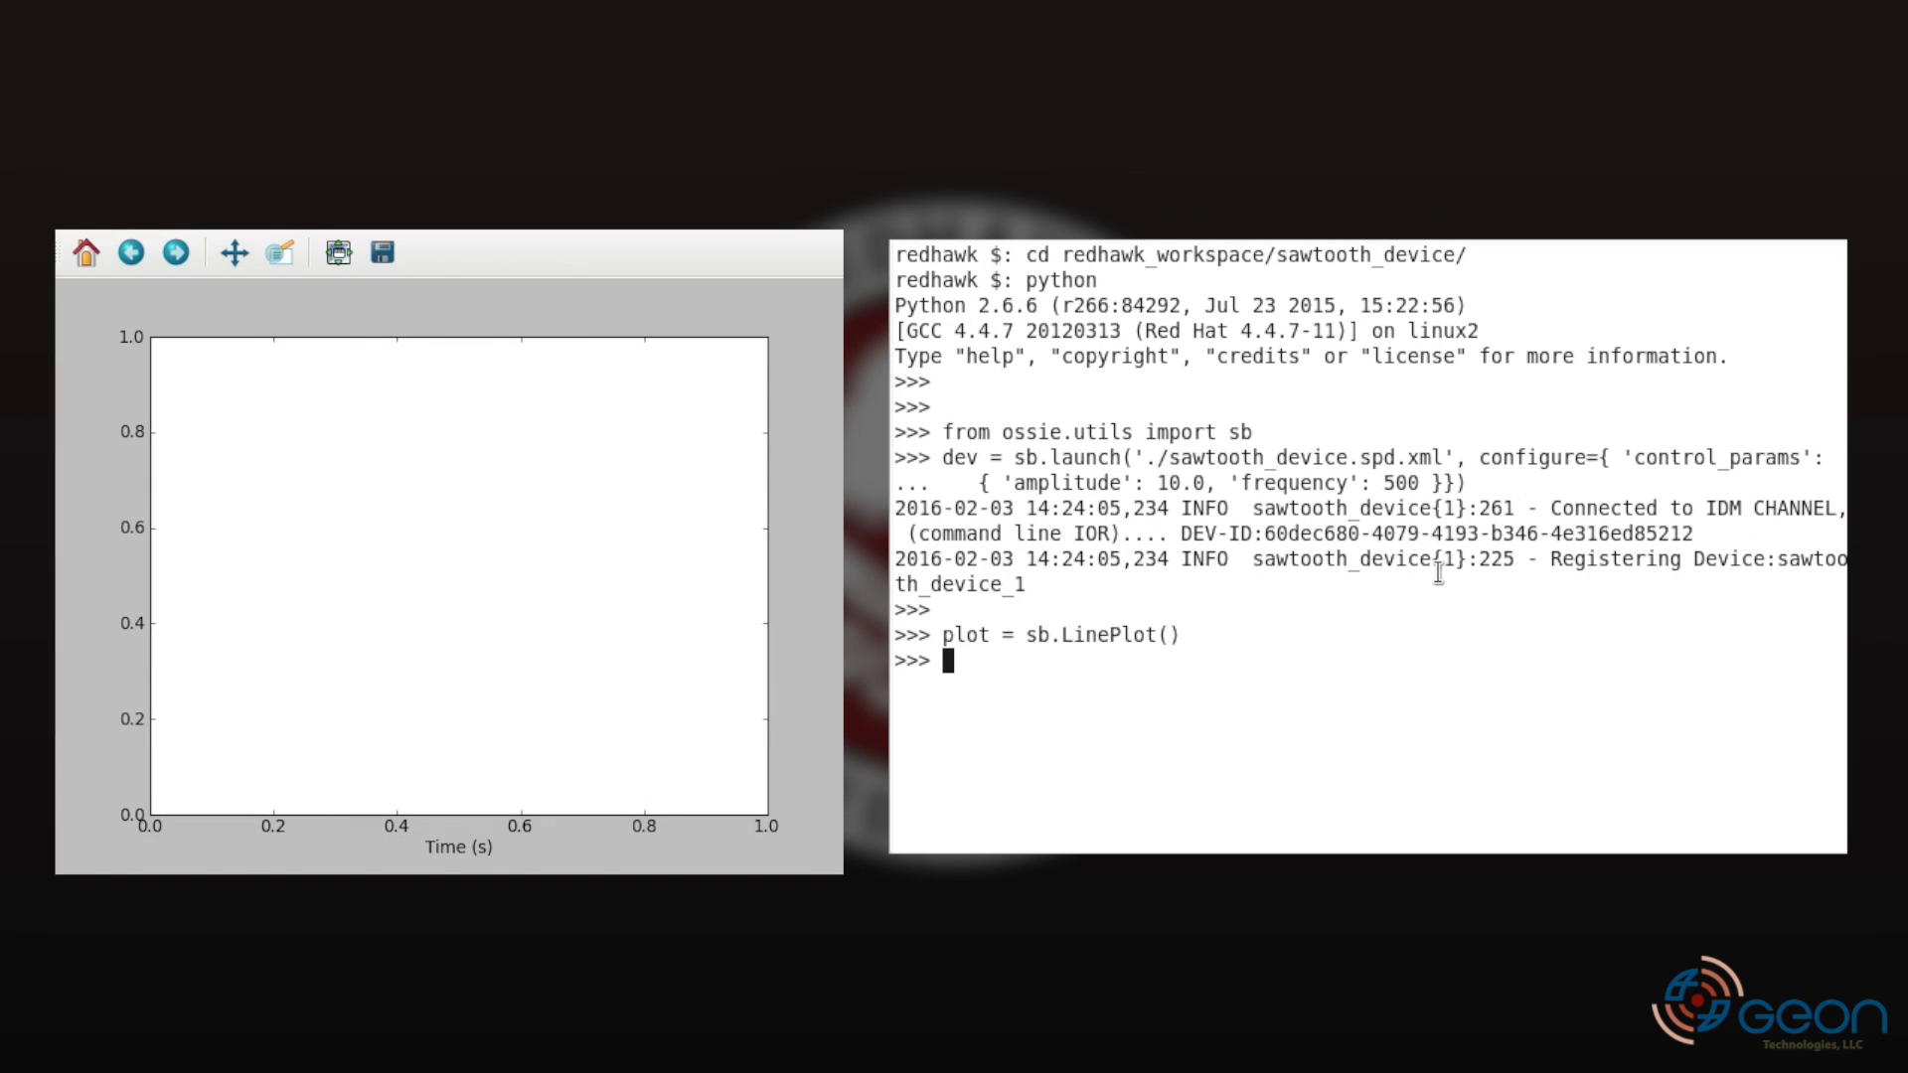
type("dev.con")
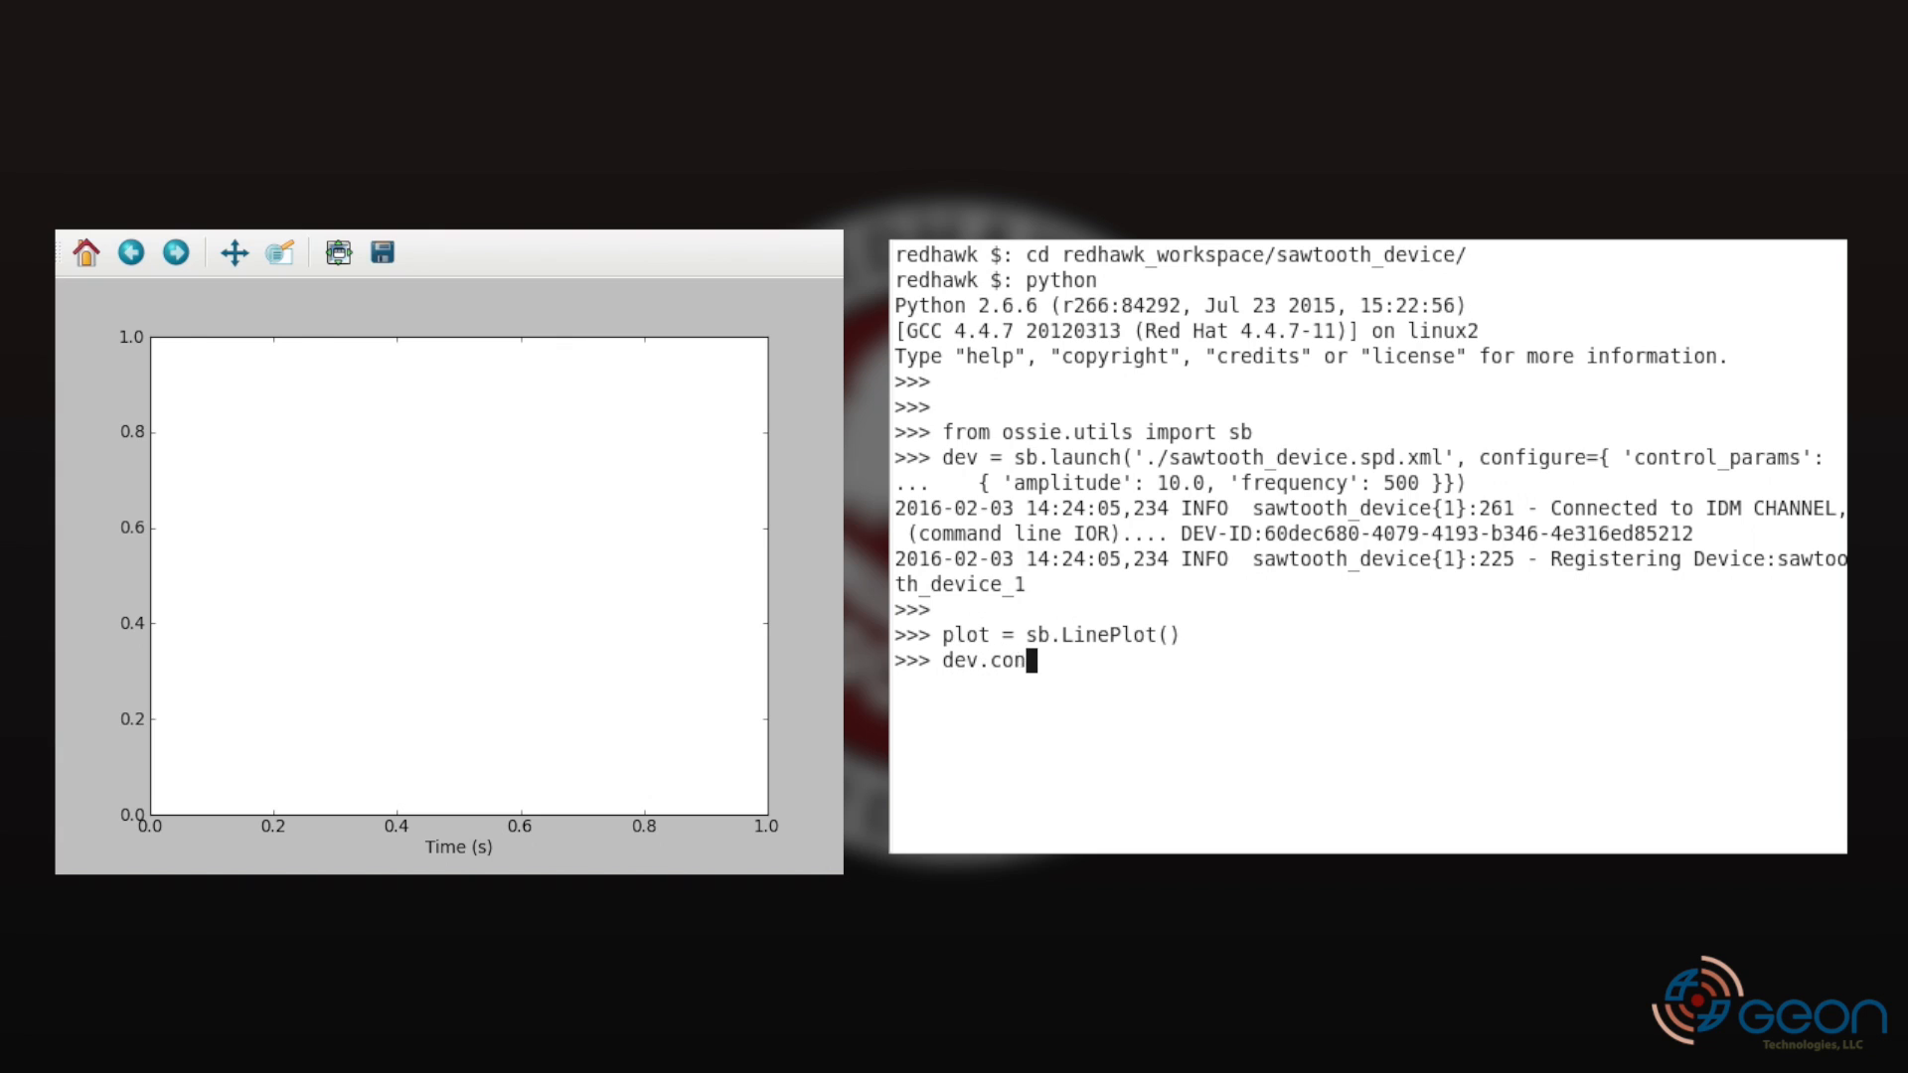
key("Return")
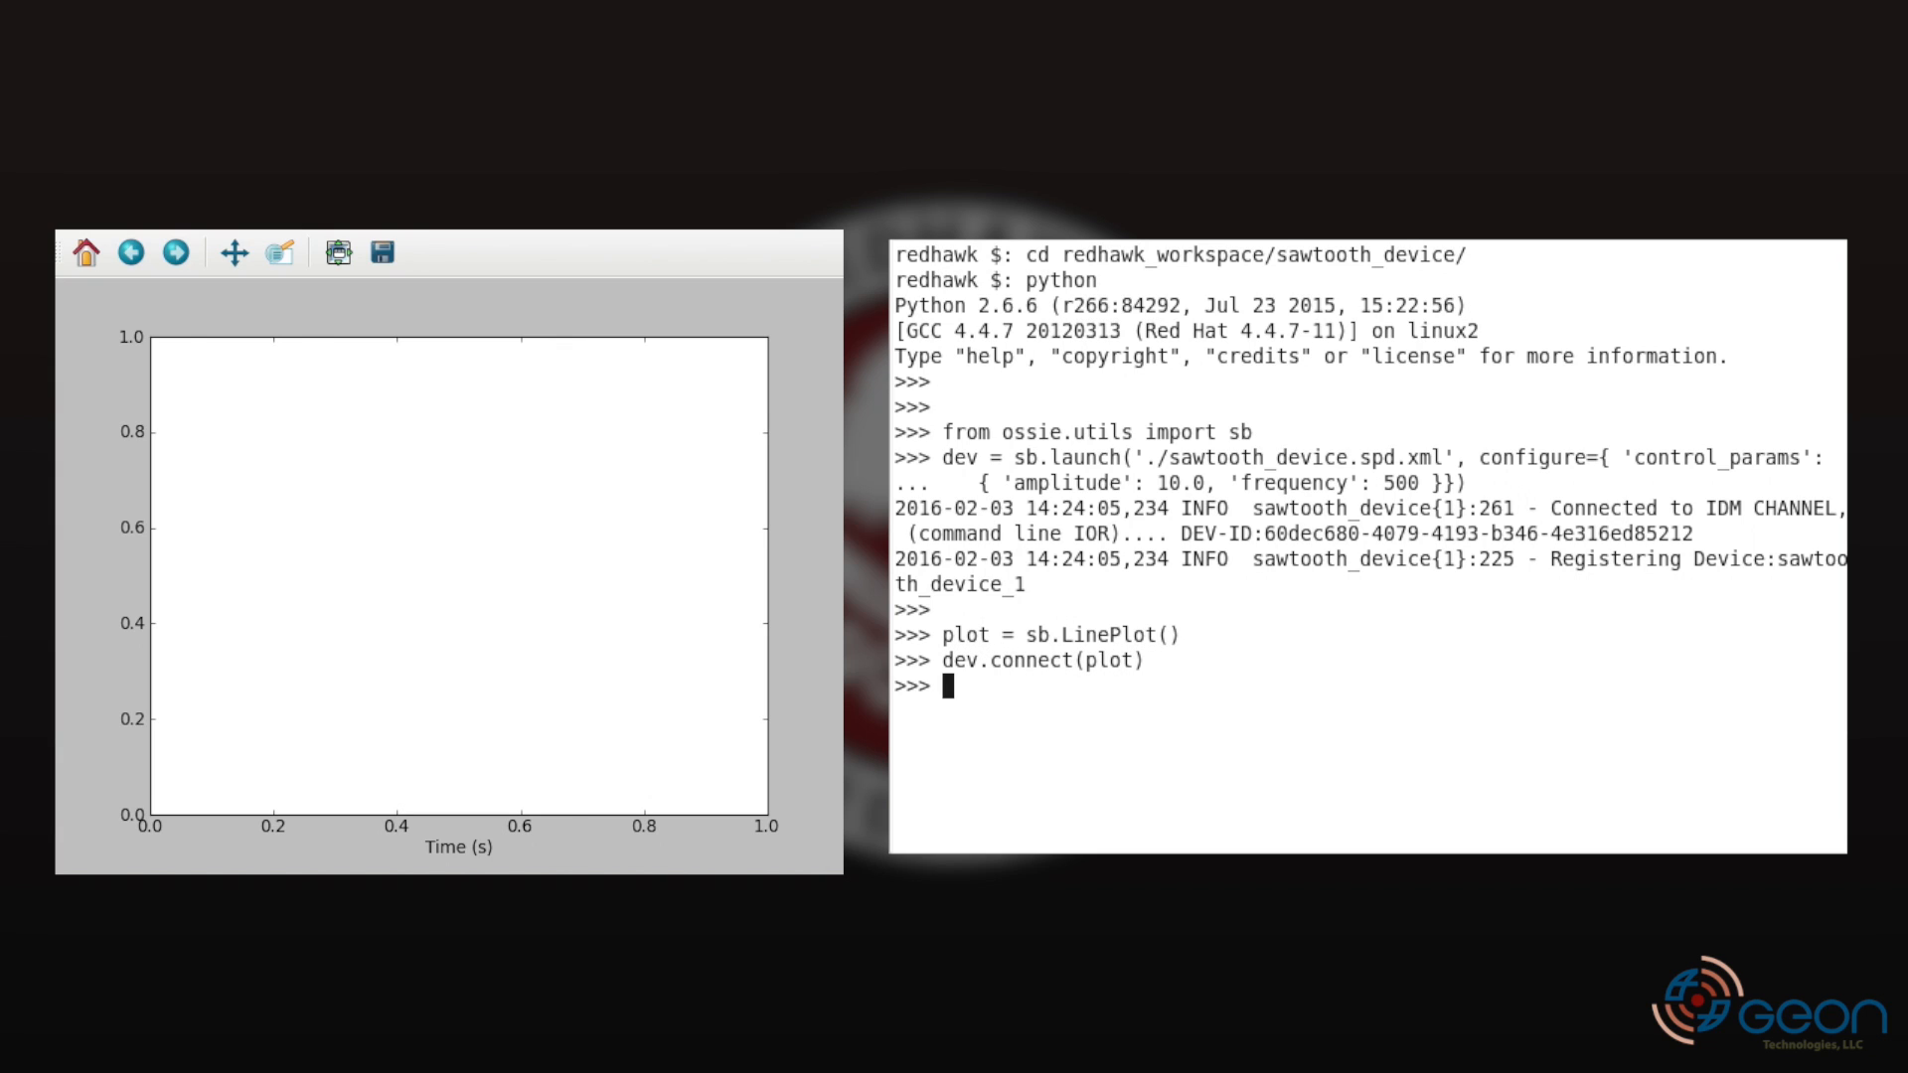
type("sb.star")
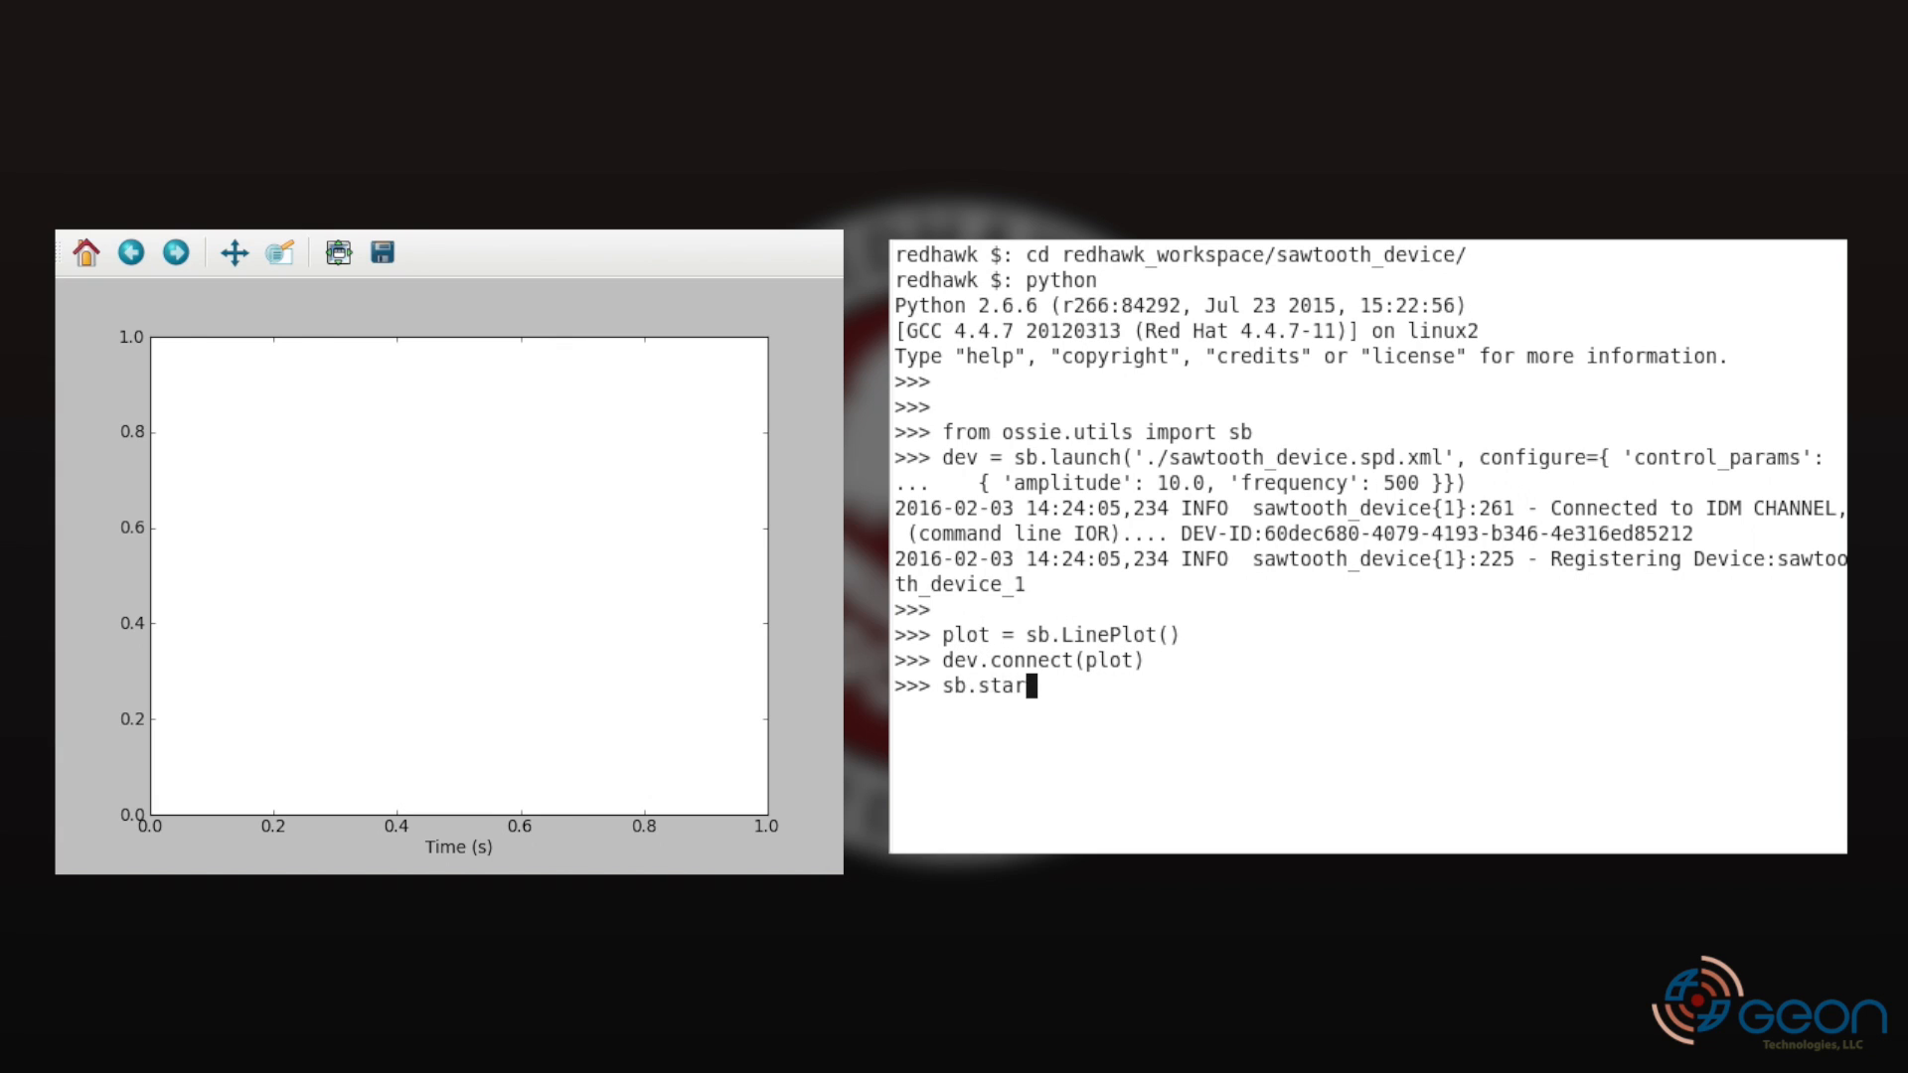
key("Return")
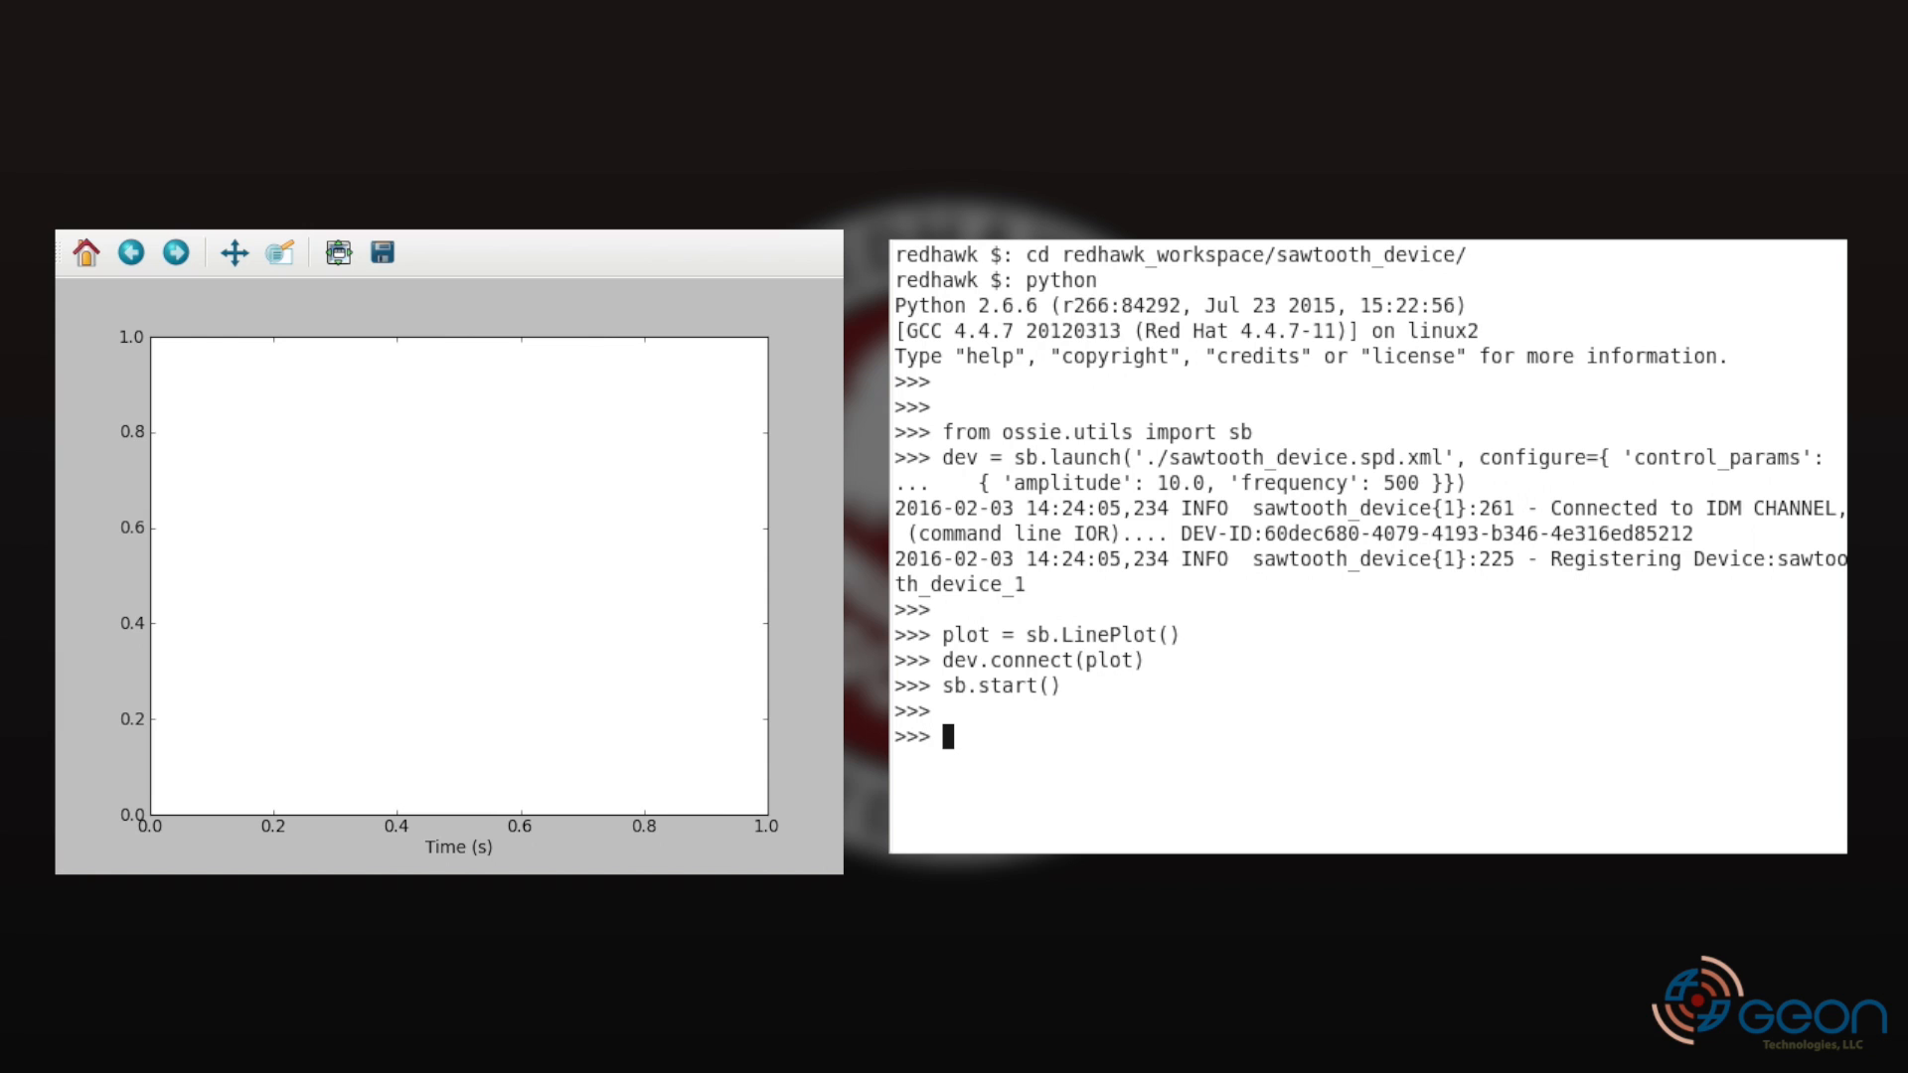
- Run dev.configure setting control_params to amplitude 2 and frequency 500
type("dev.configure(")
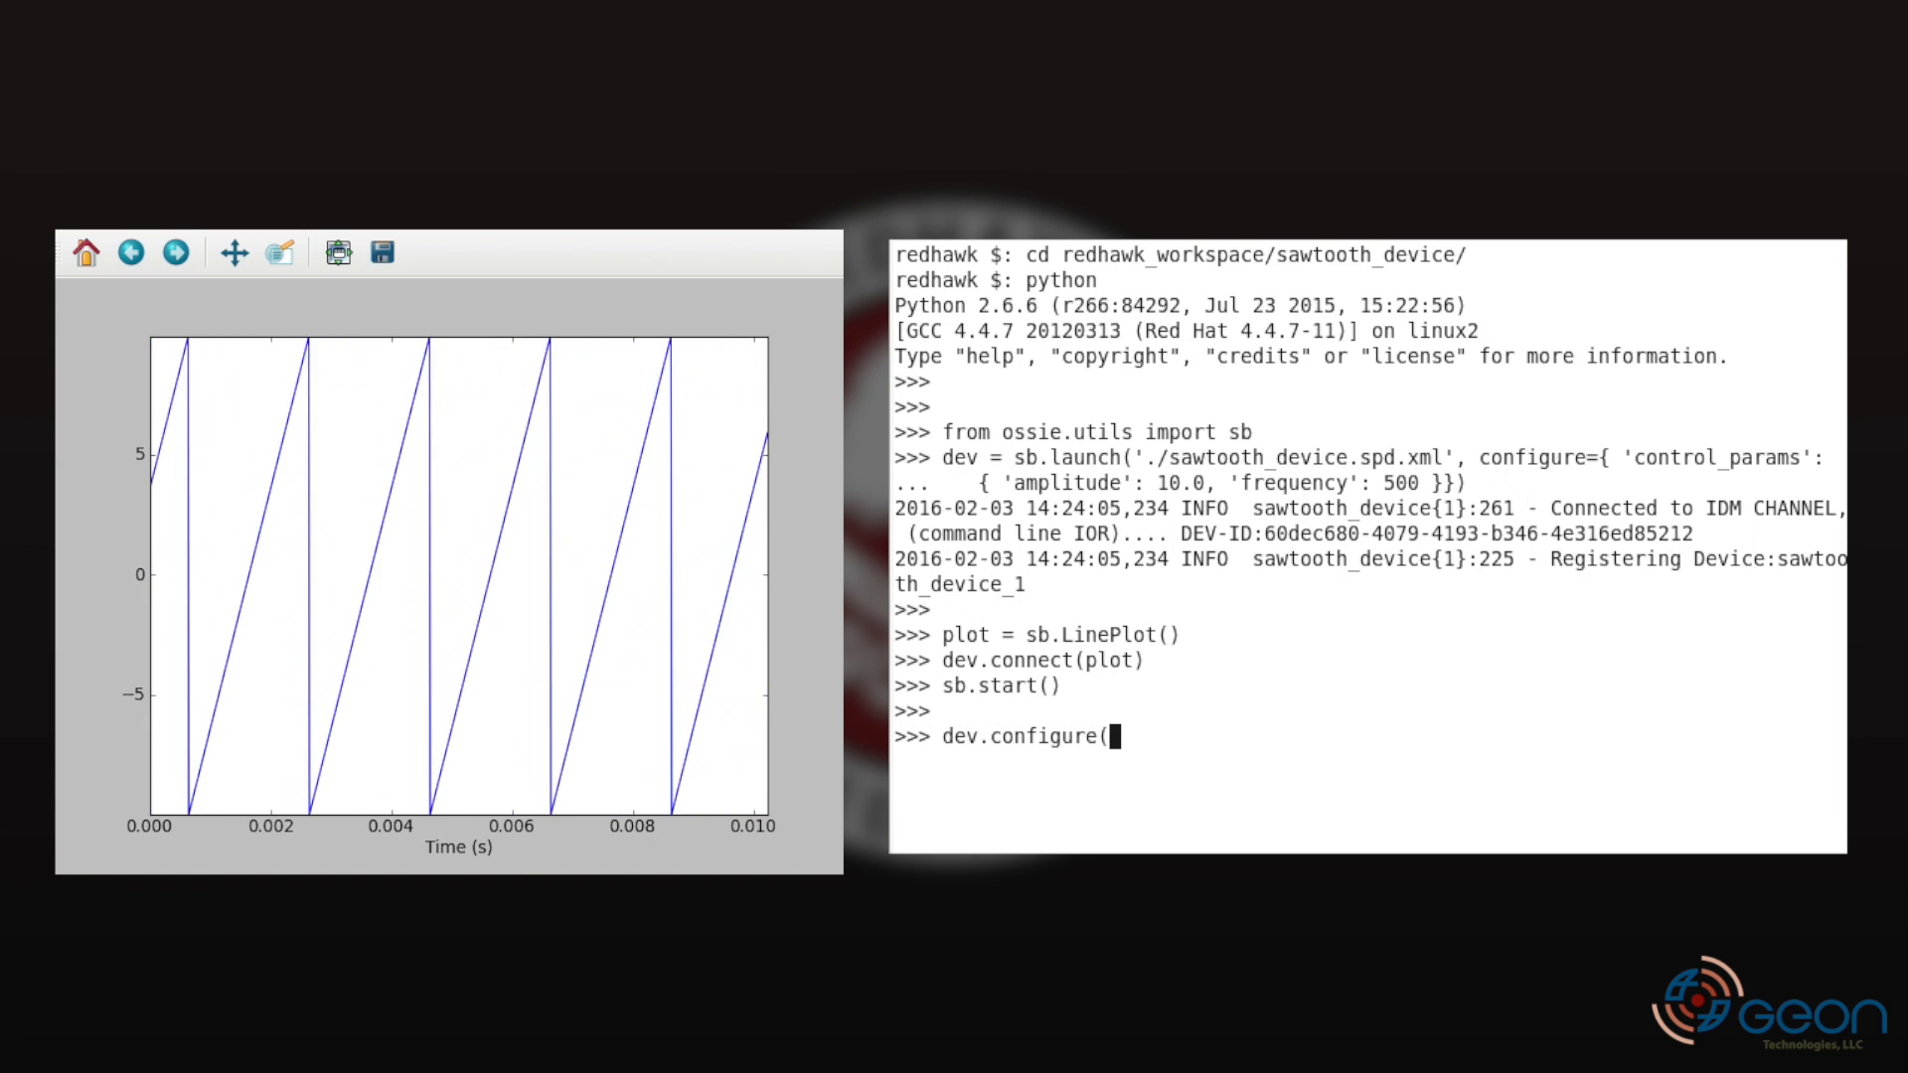
type("{'contr")
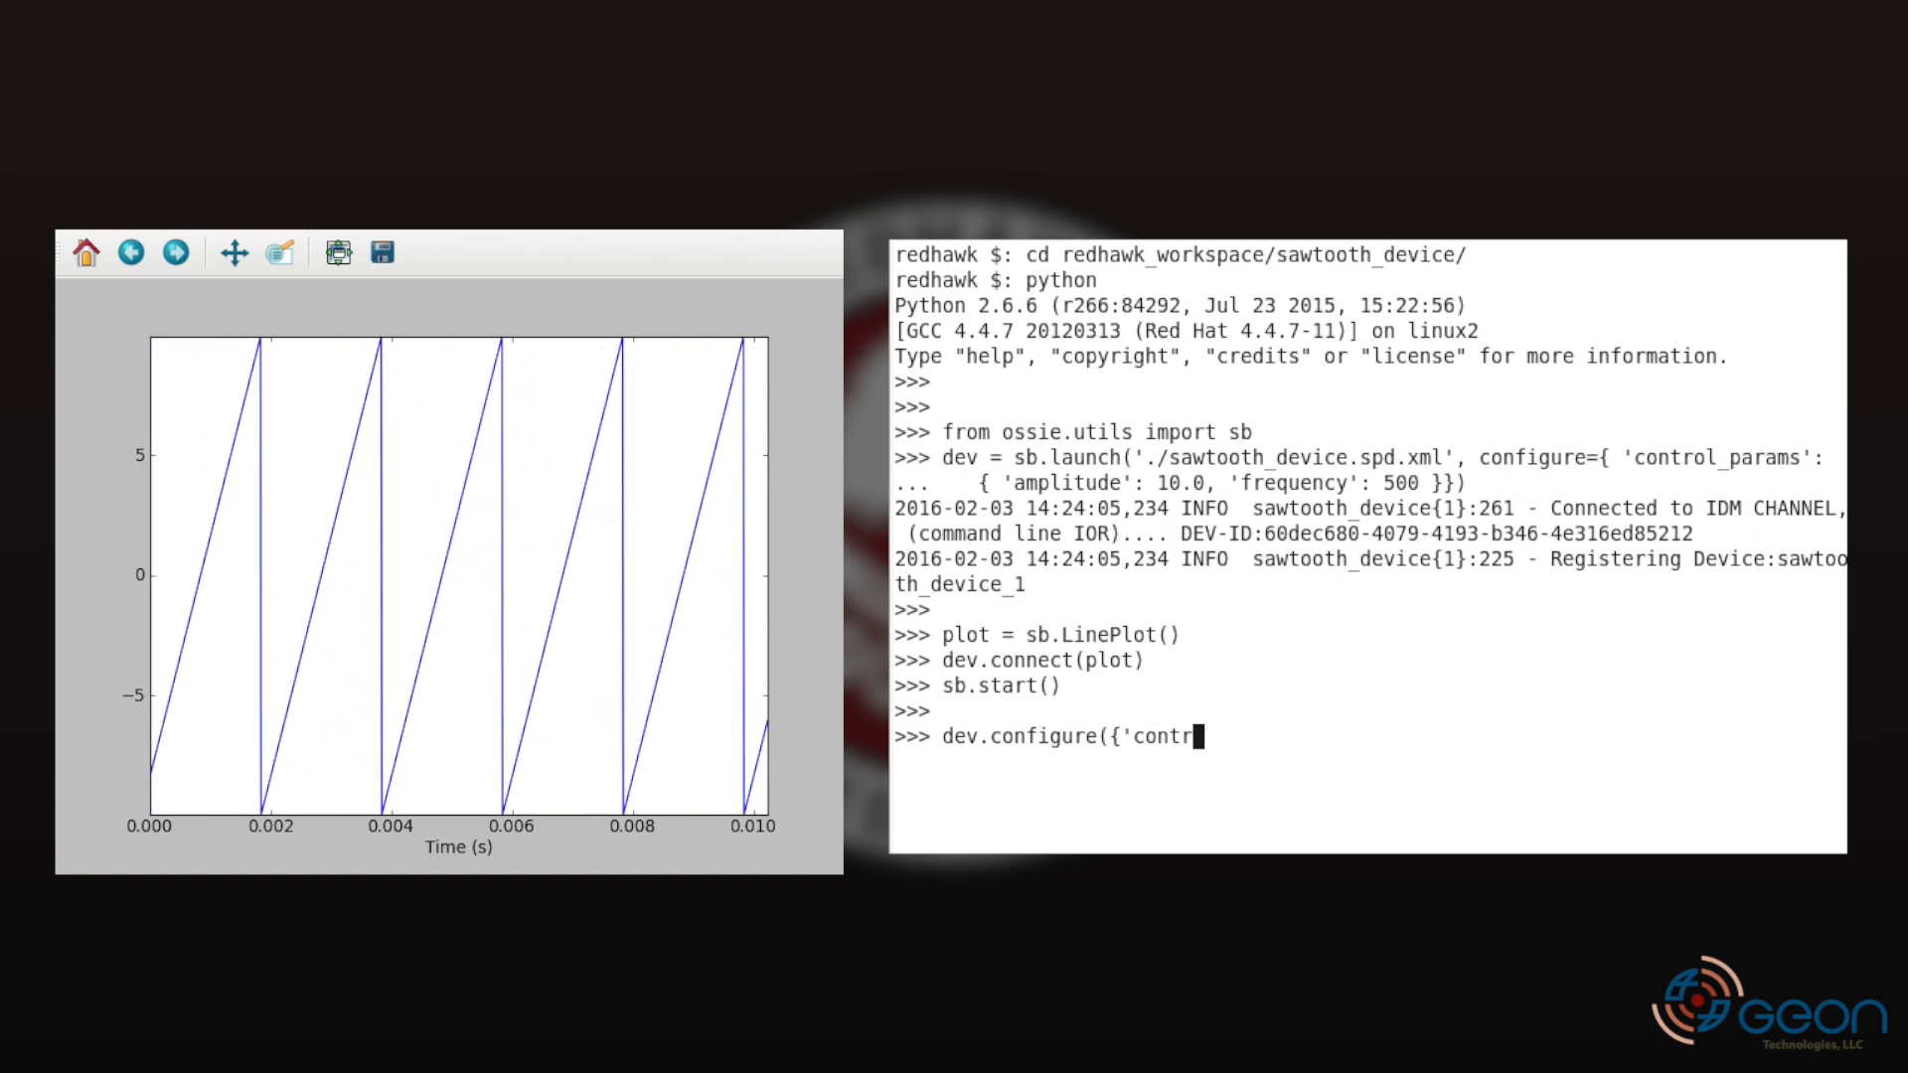
type("ol_params'")
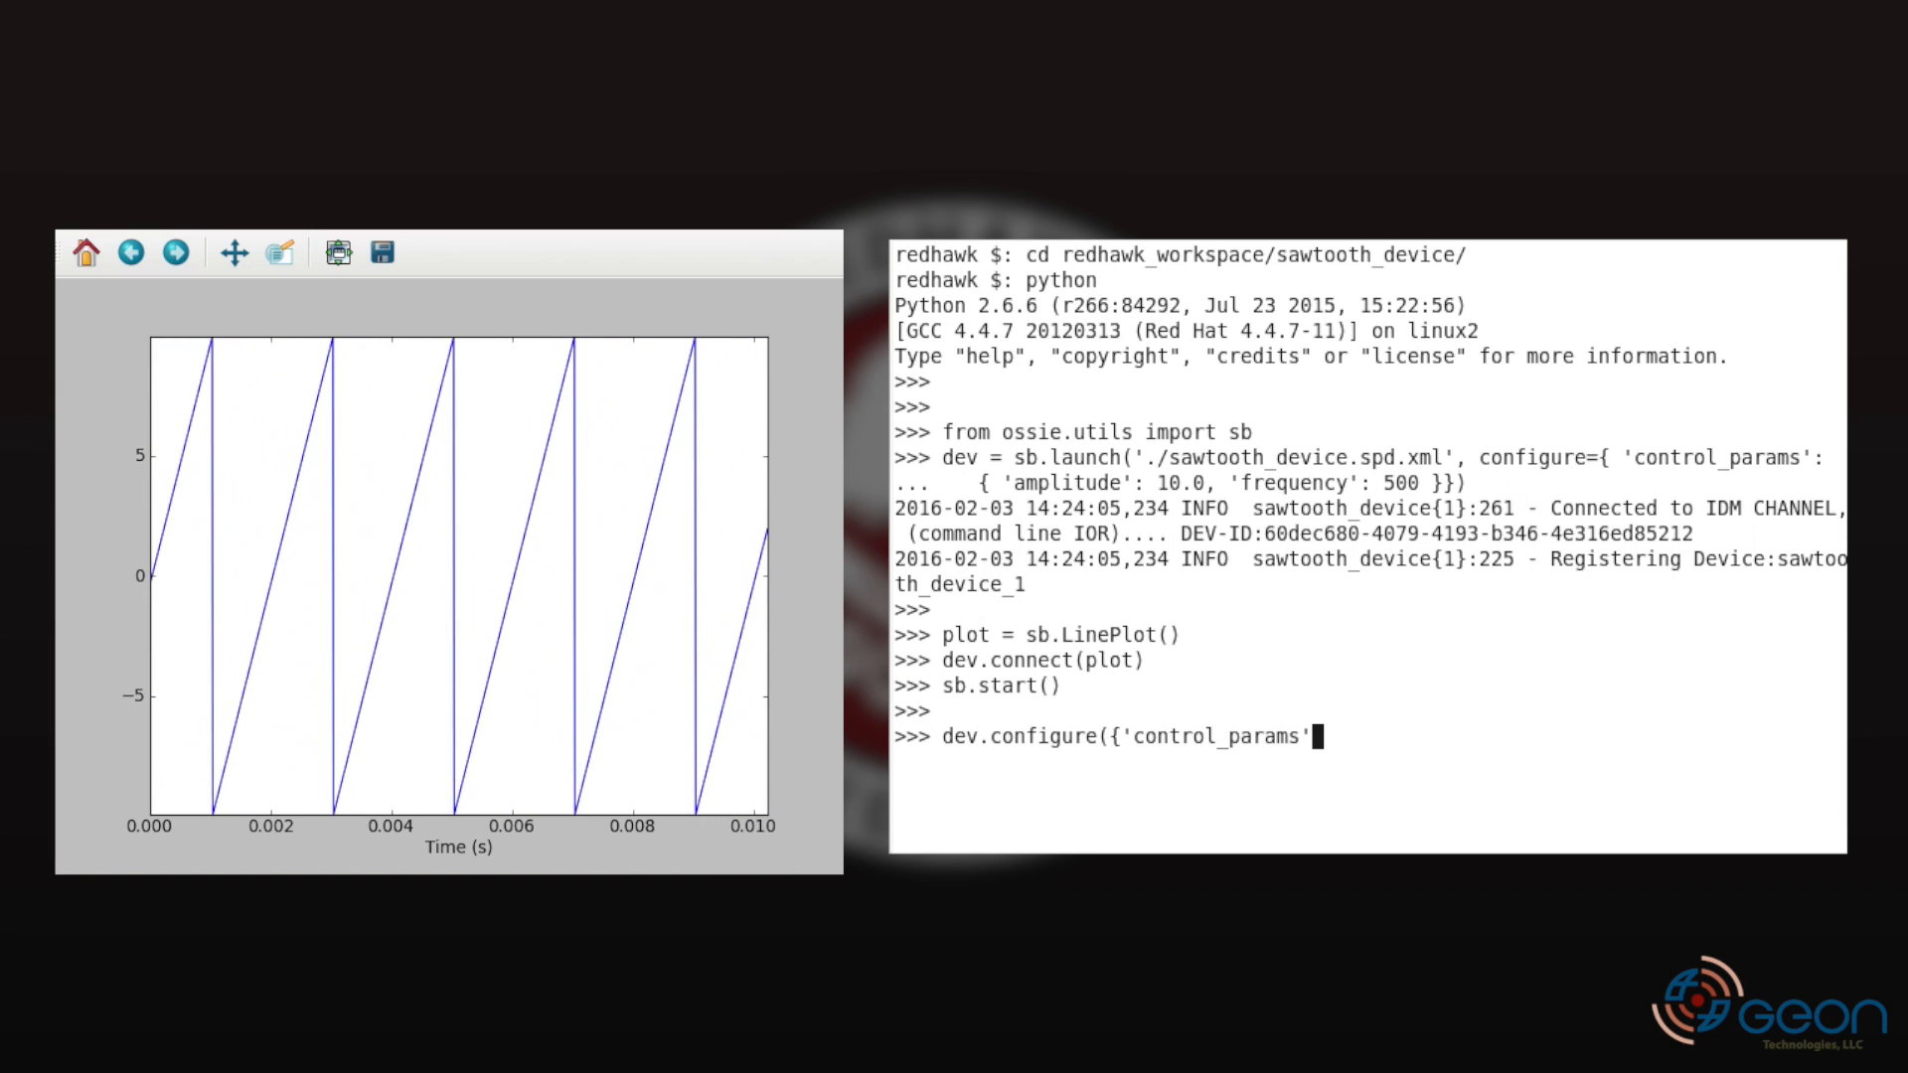
type(":{'ampli")
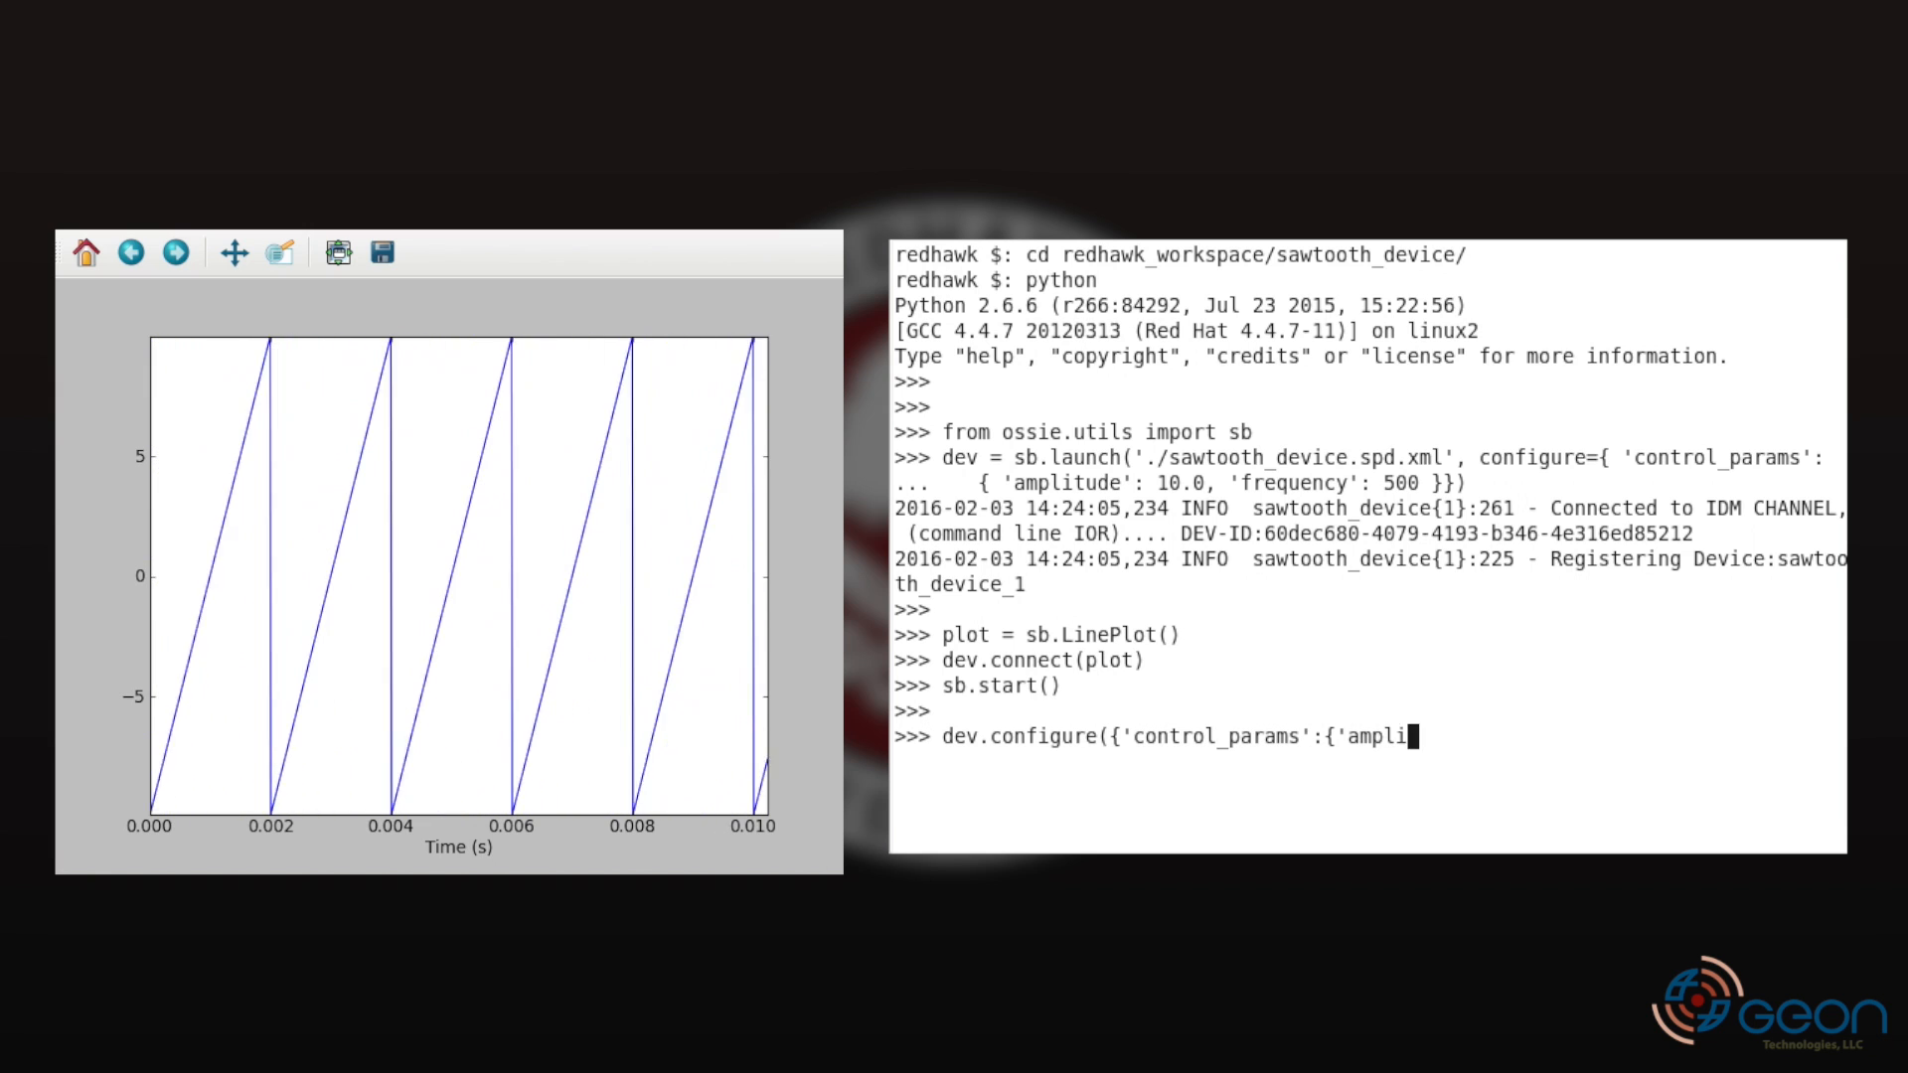
type("tude':2")
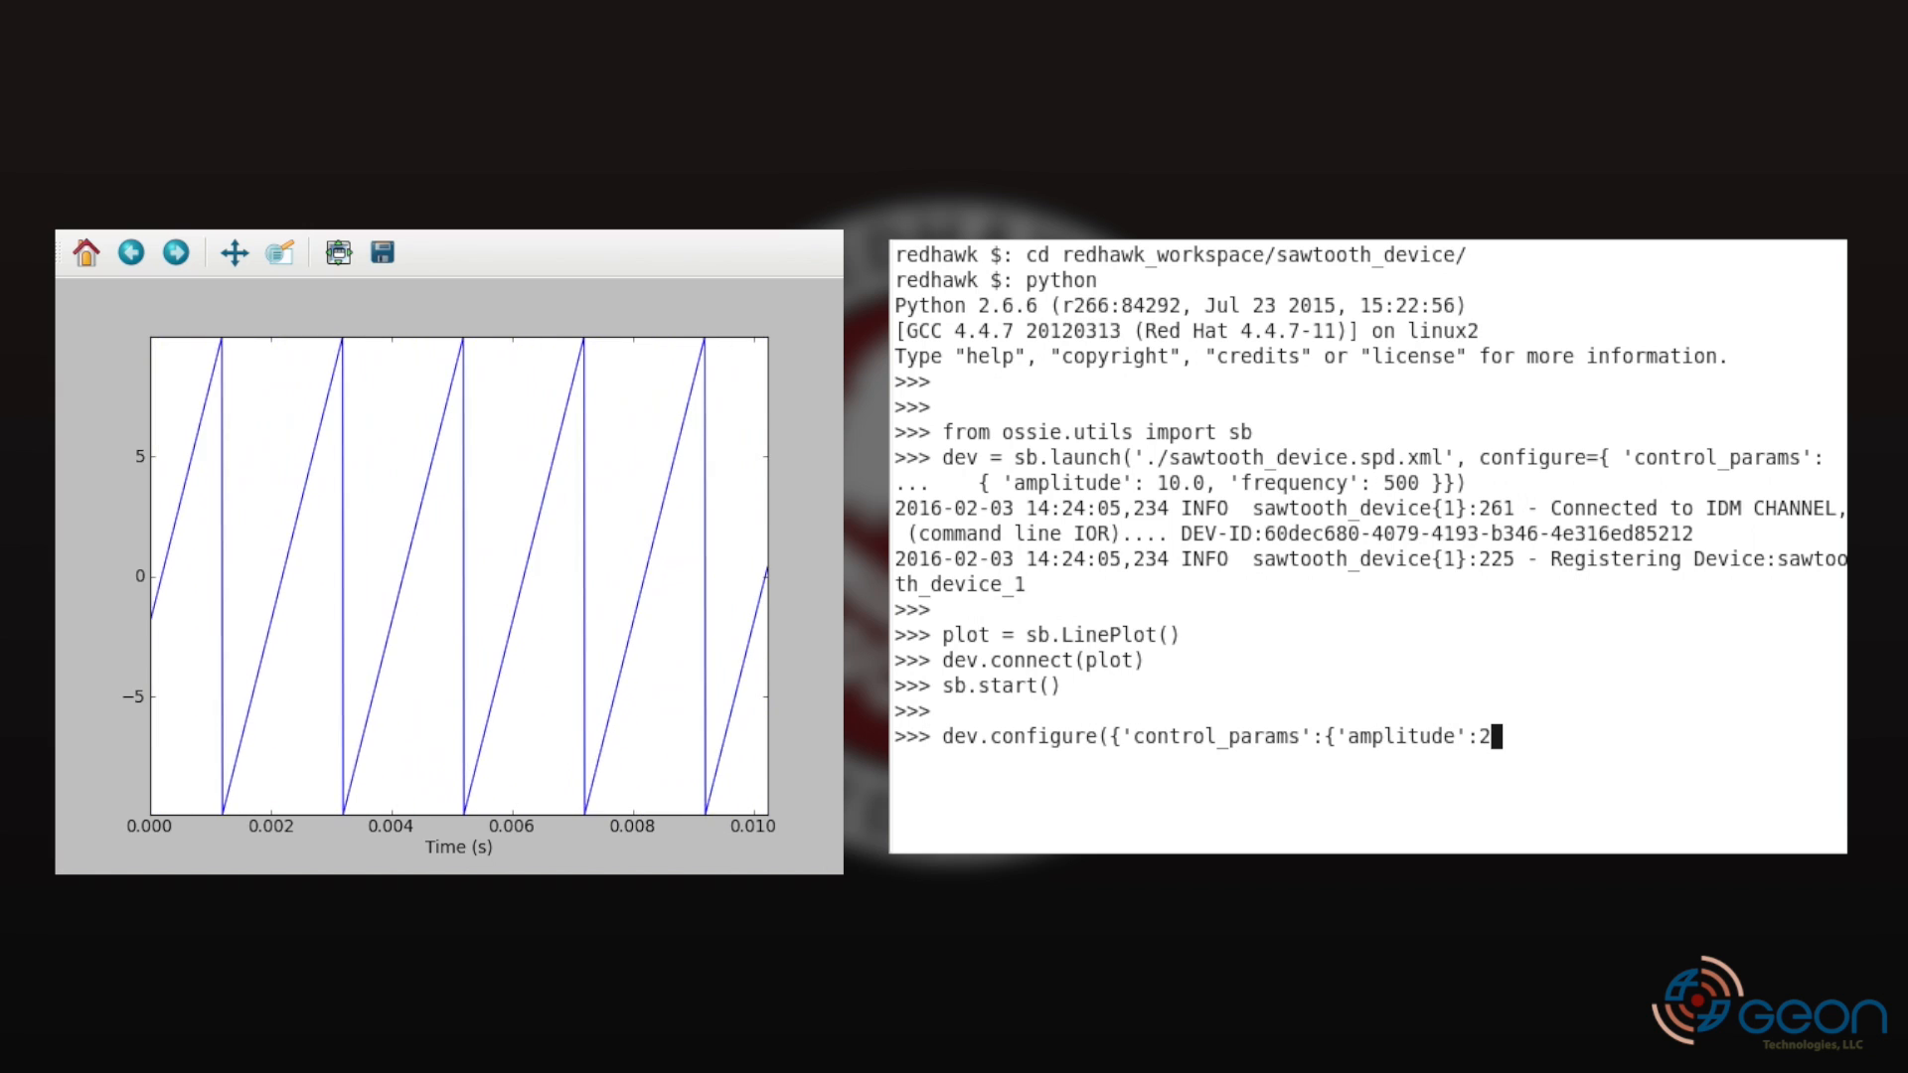
type(", 'frequen")
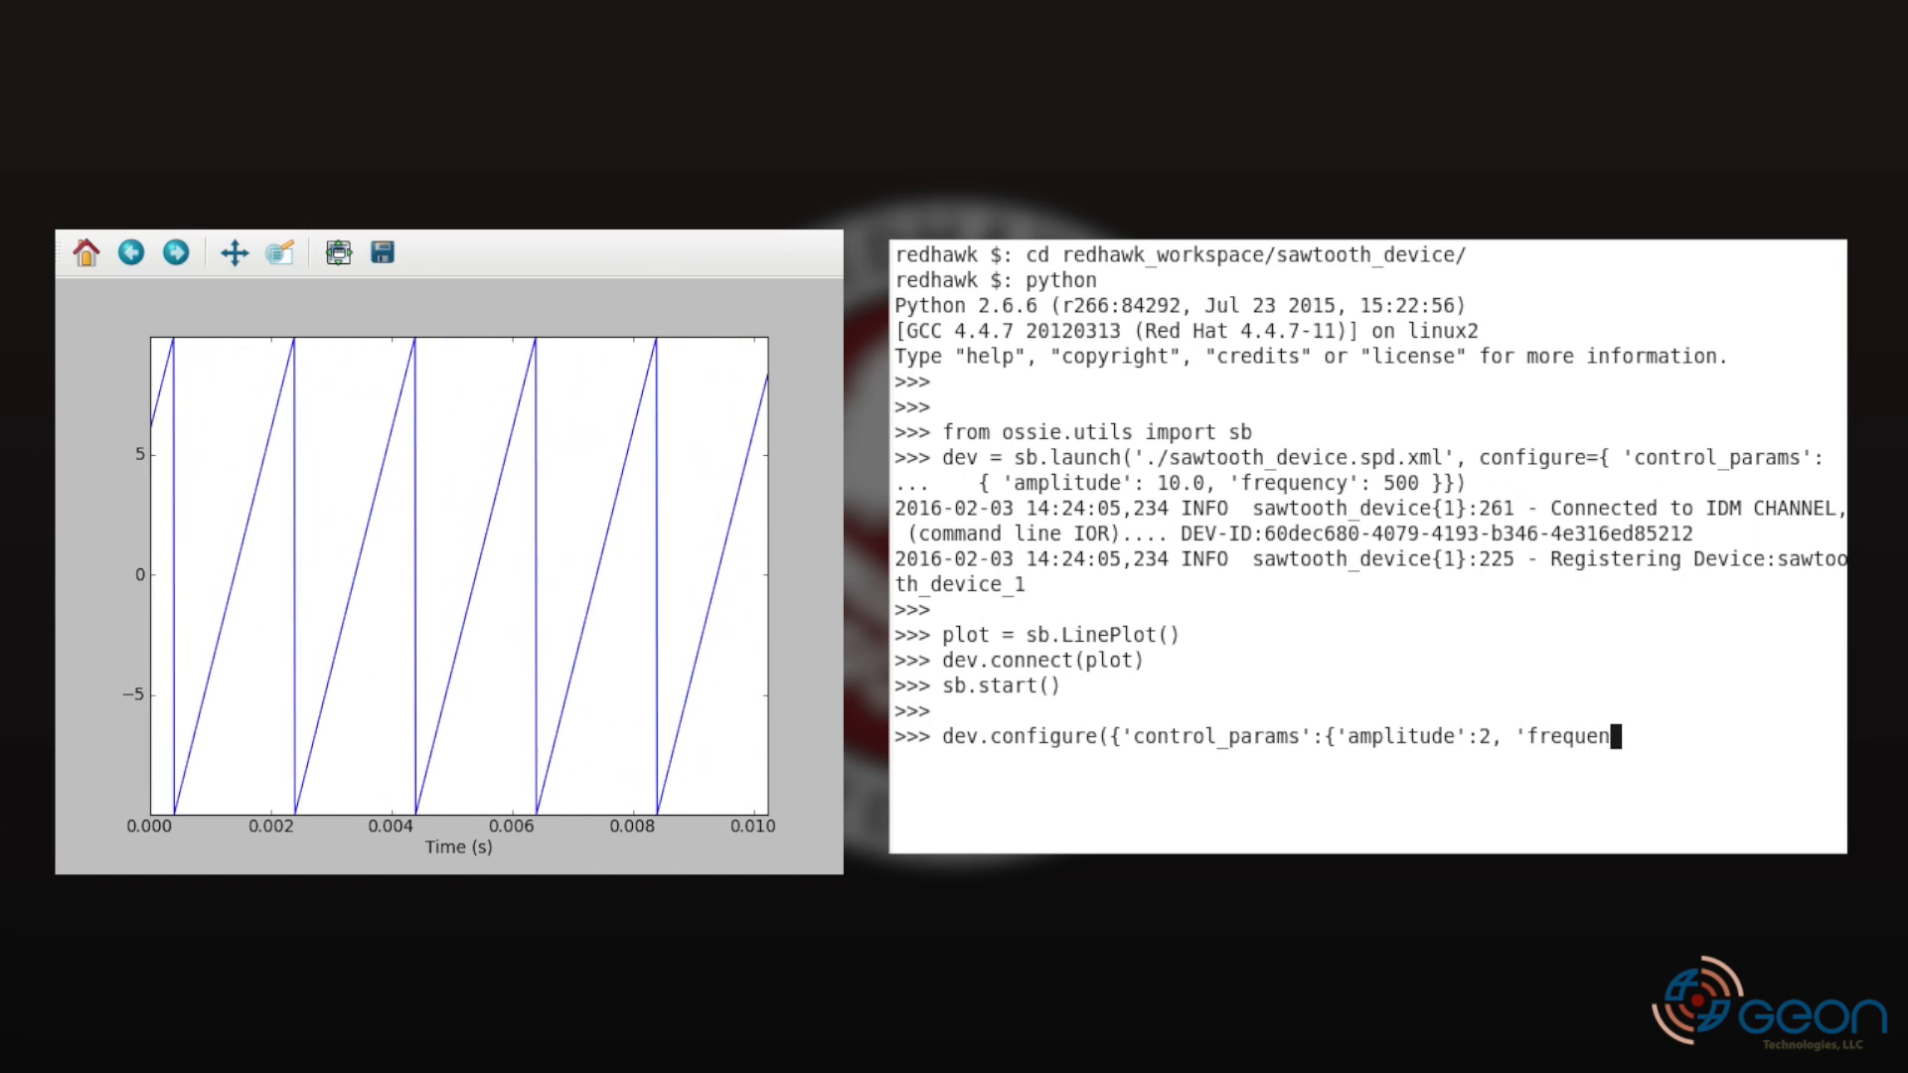
type("cy':500")
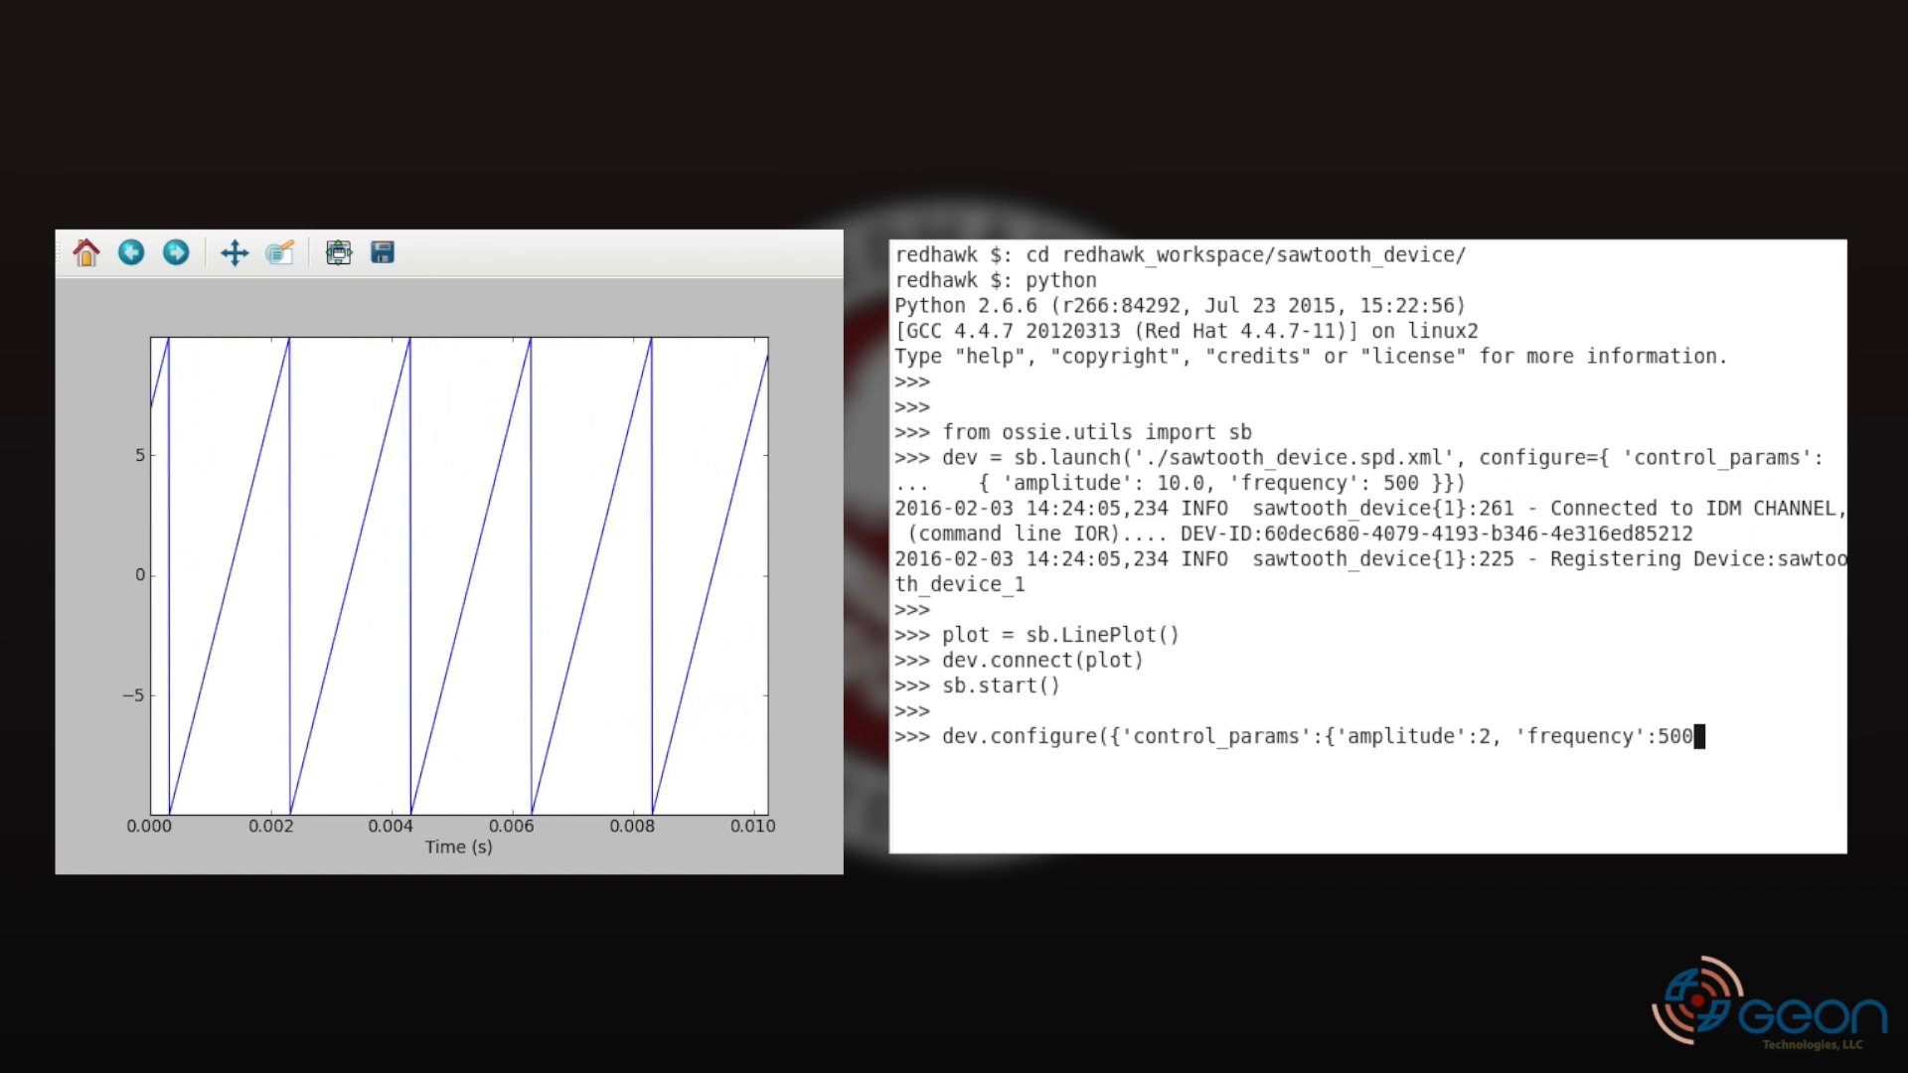
type("}})")
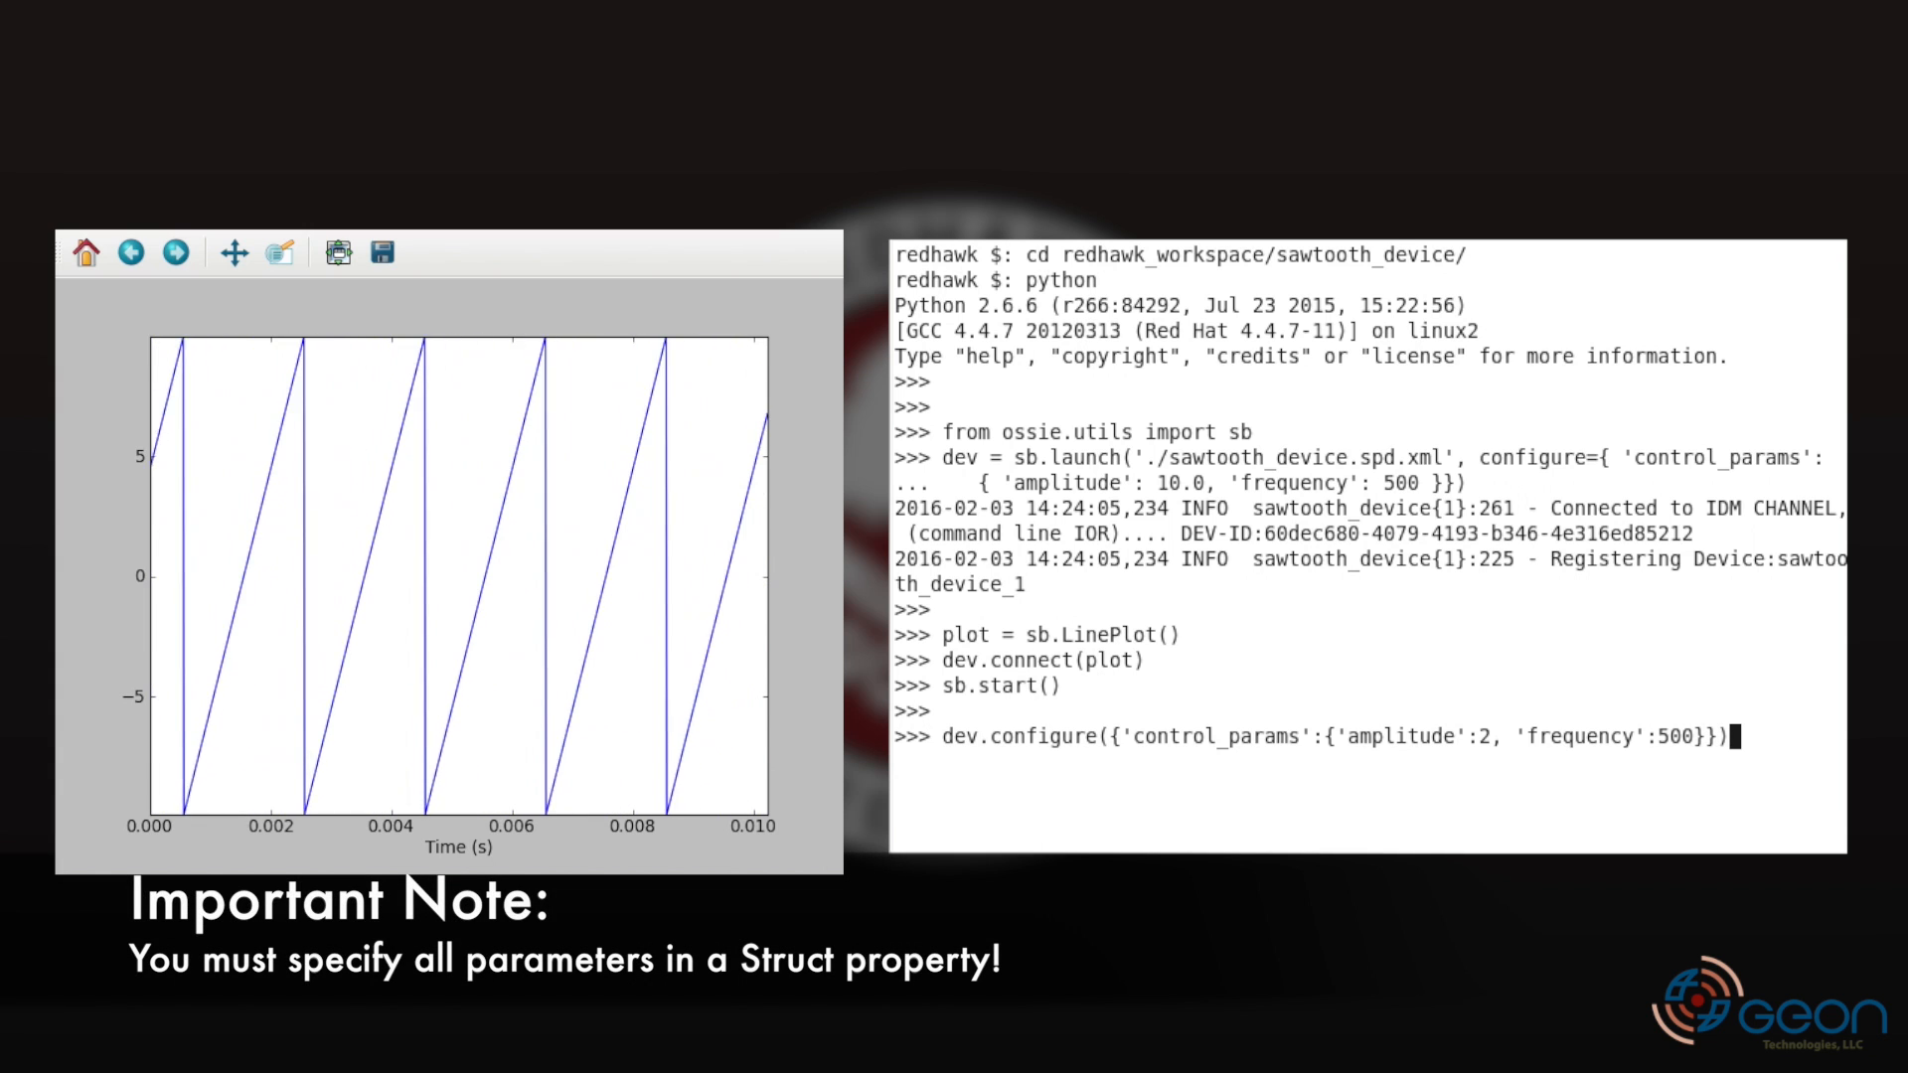
key("Return")
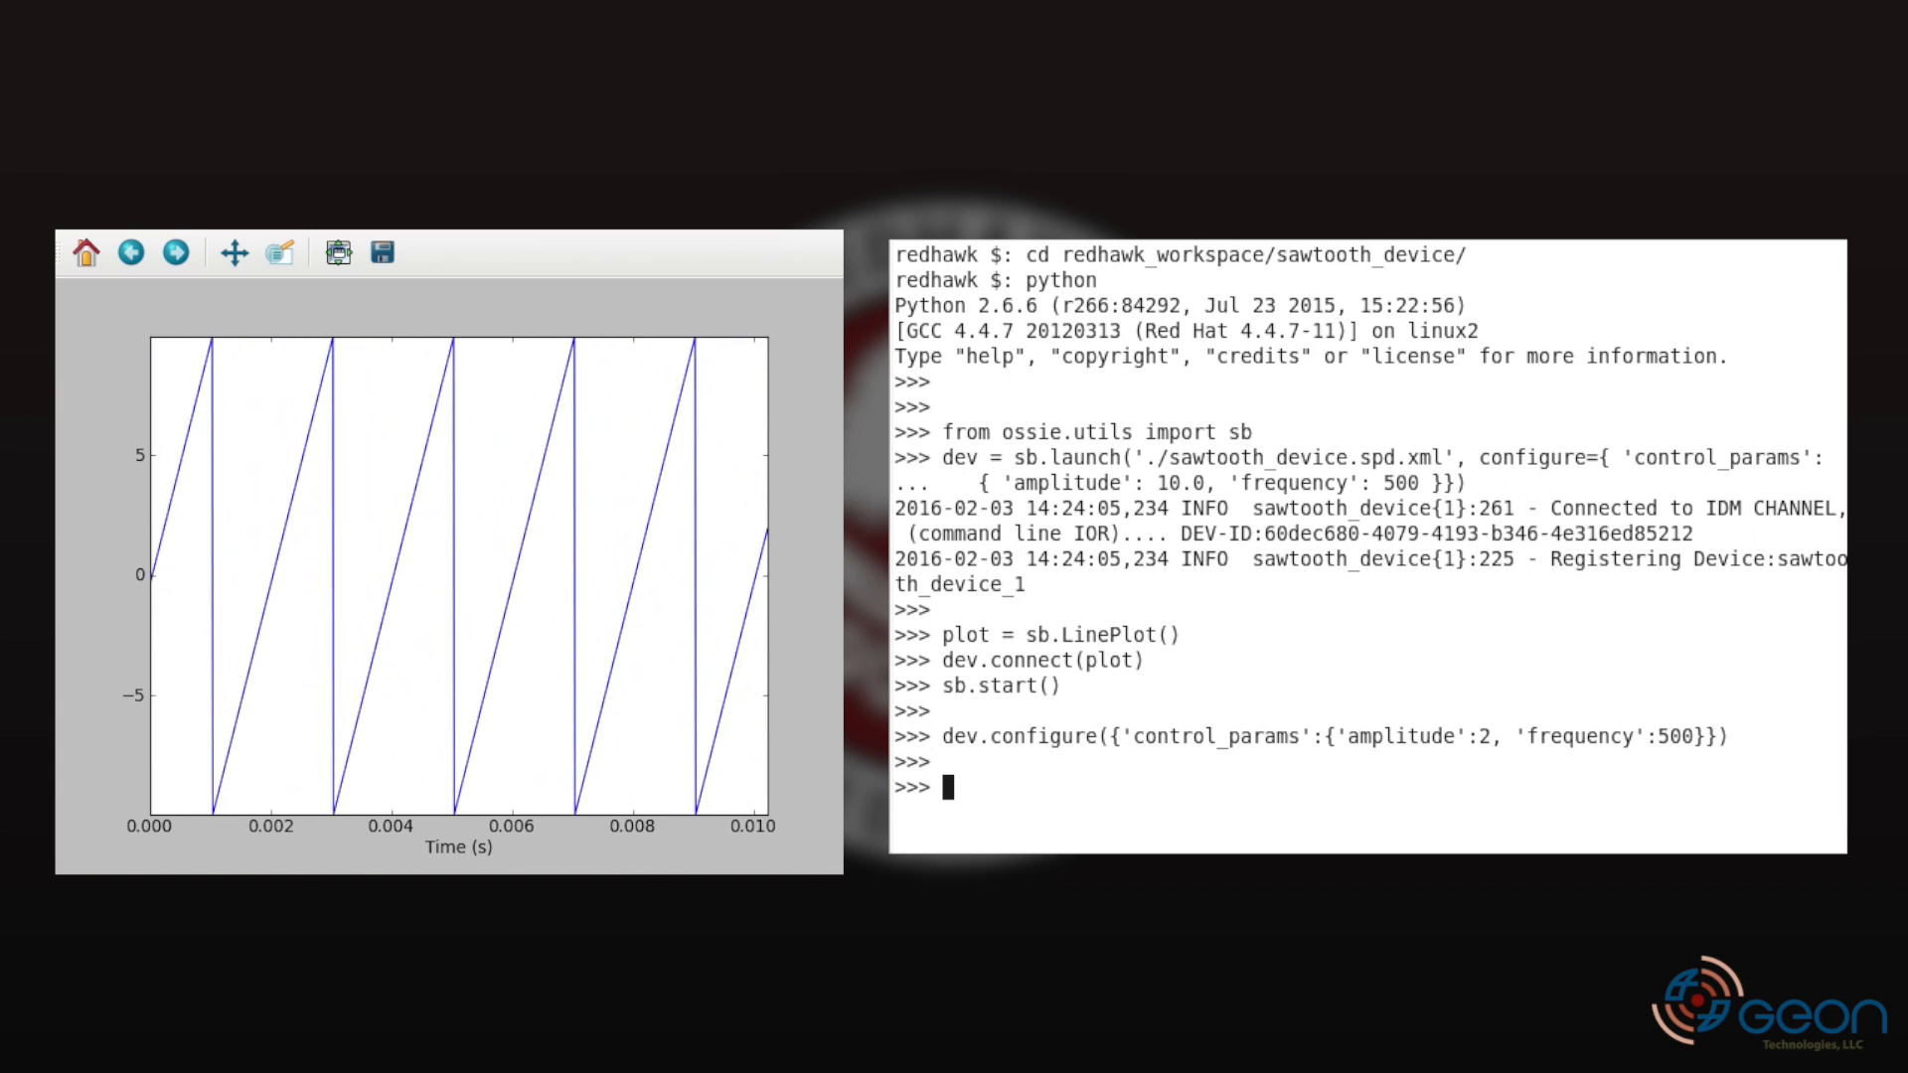
- Stop the sandbox with sb.stop() and exit the Python interpreter
type("sb.stop()")
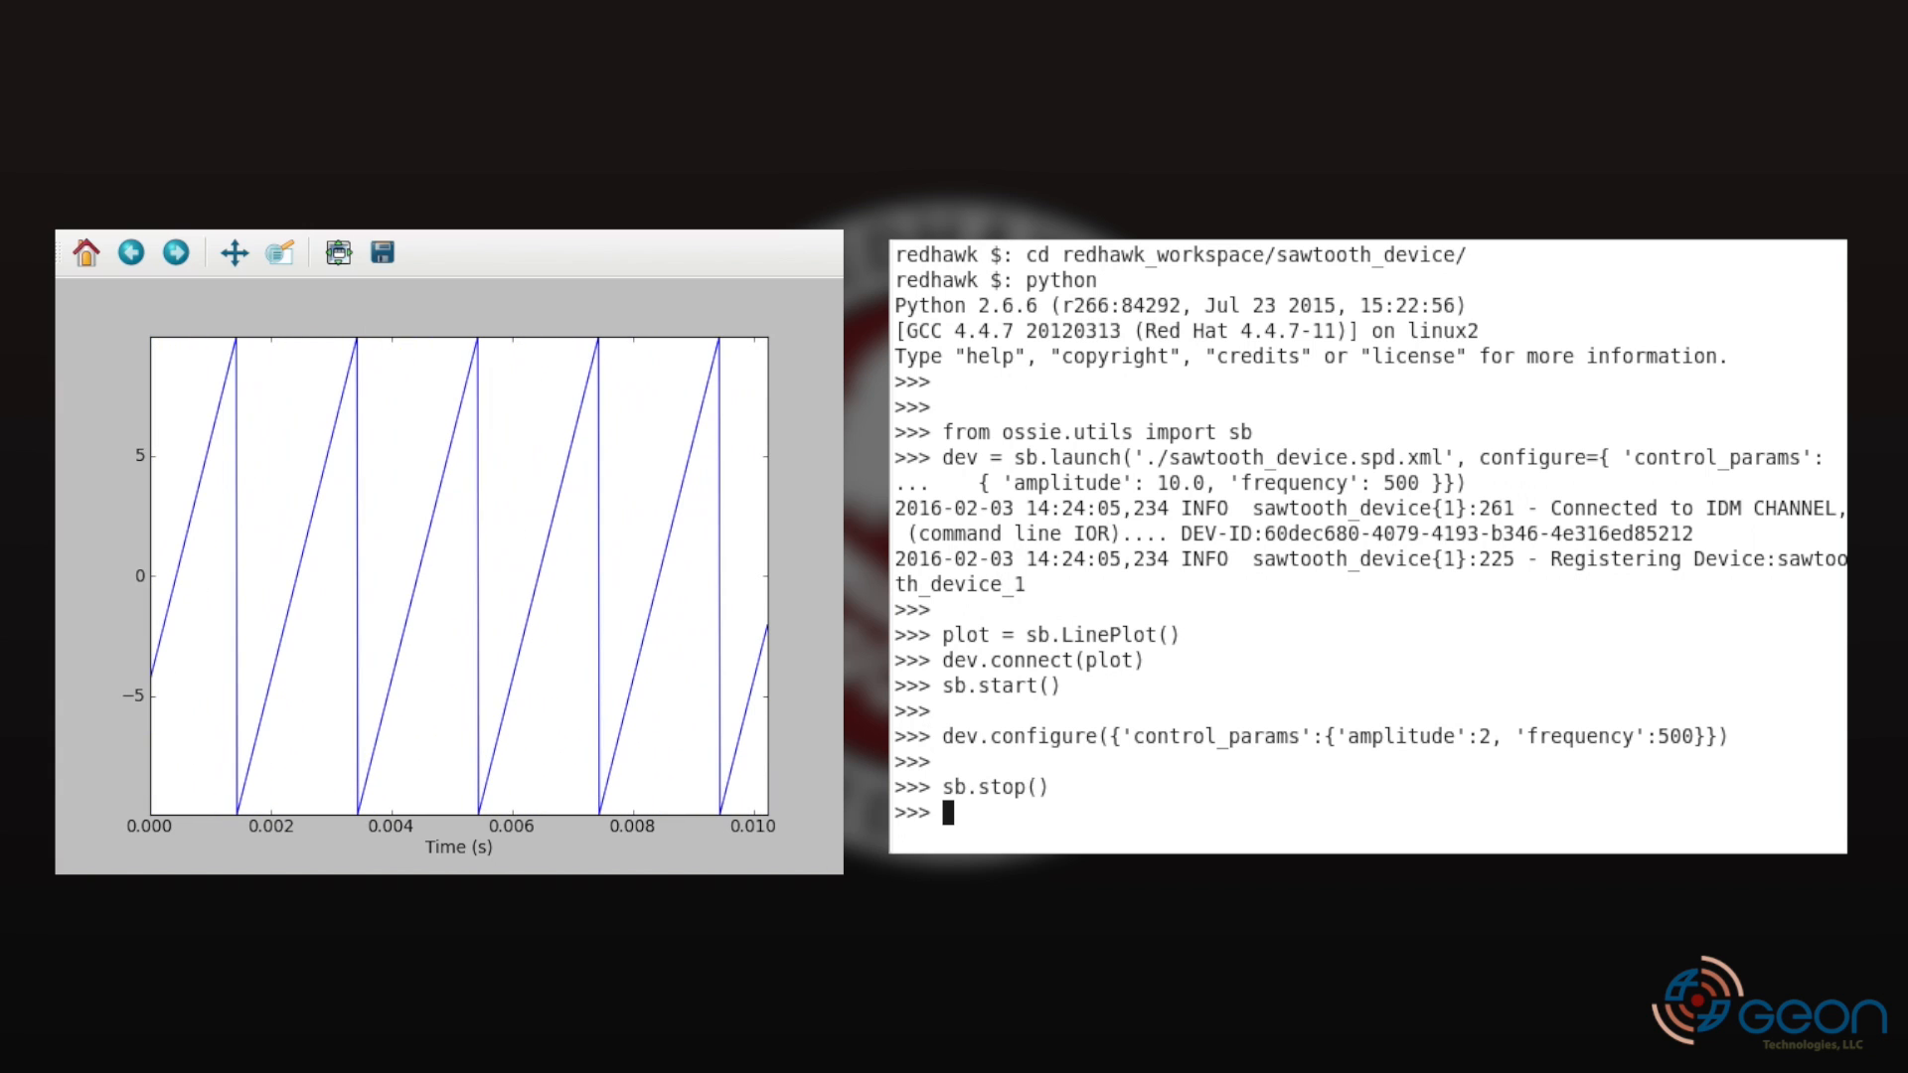
key("Return")
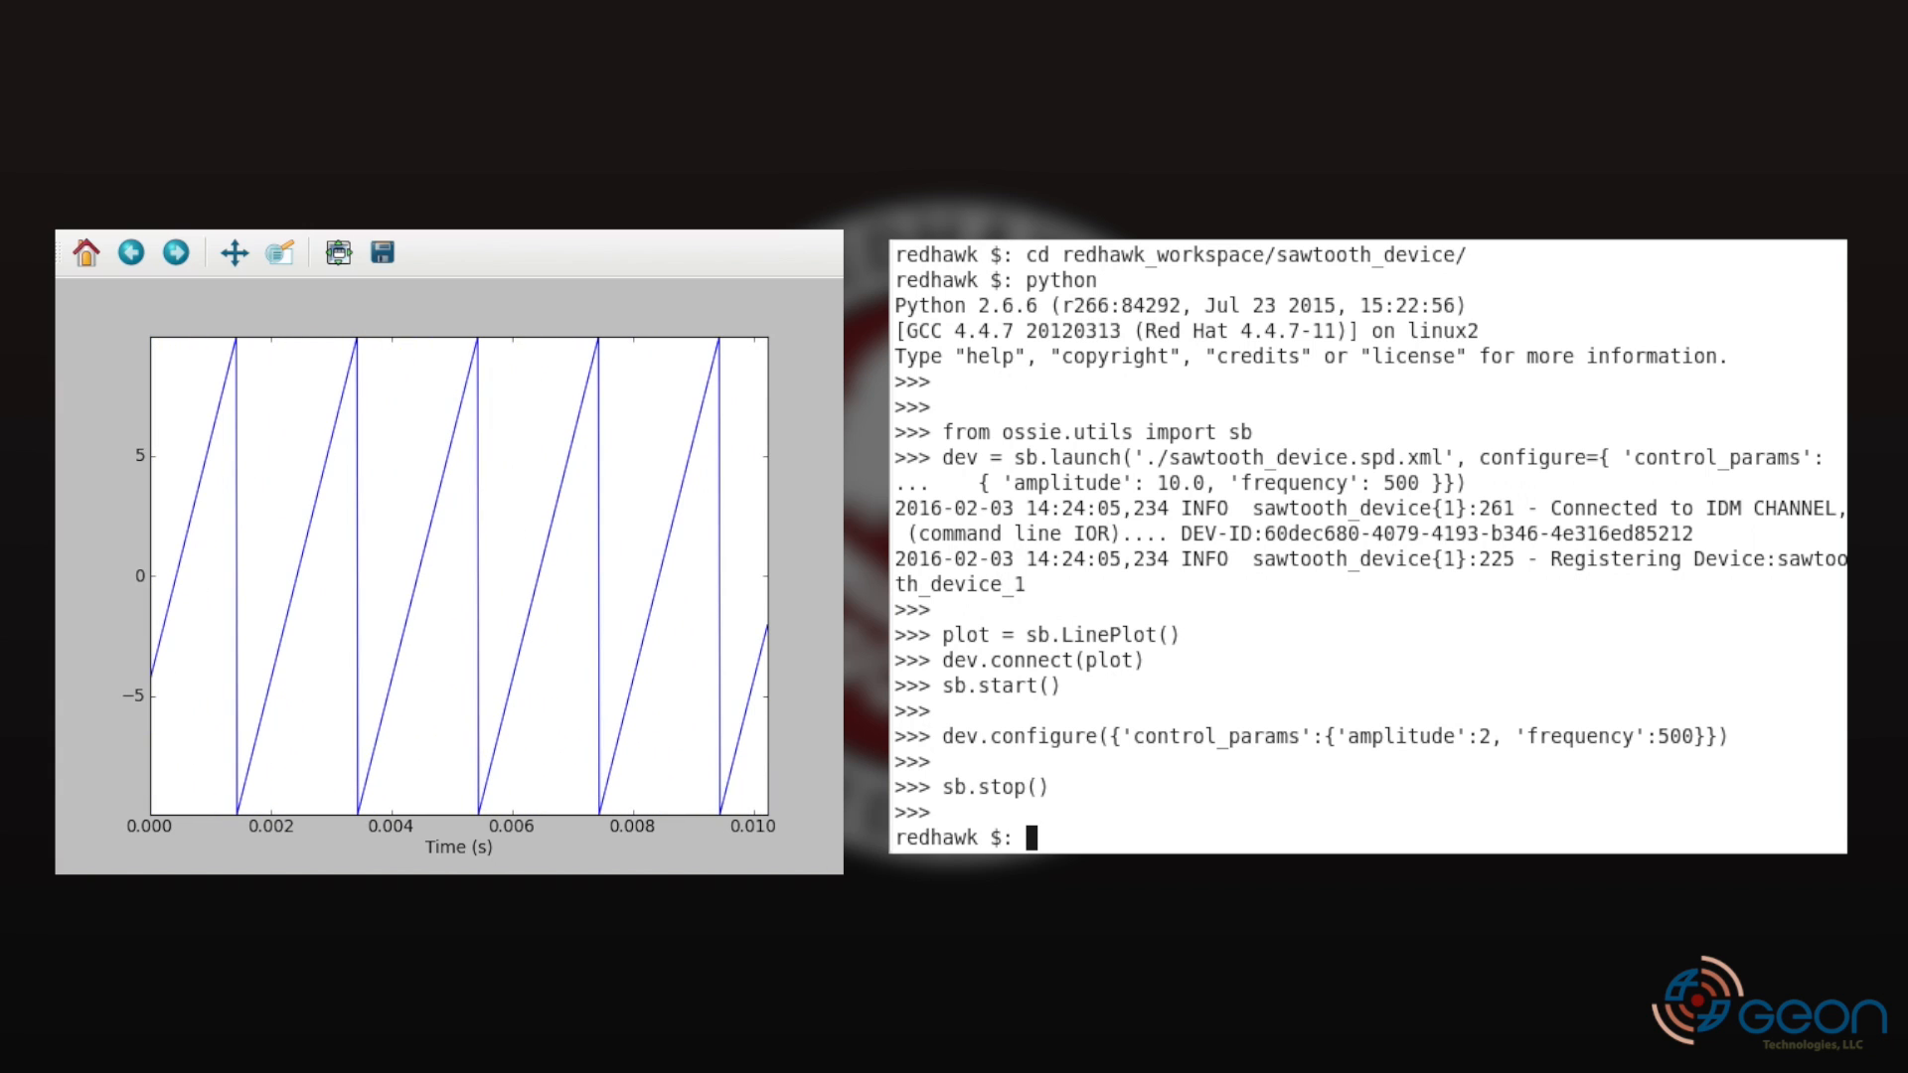
- Reopen sawtooth_device.py from the python folder and begin editing the constructor to add the control_params listener
left_click(109, 1060)
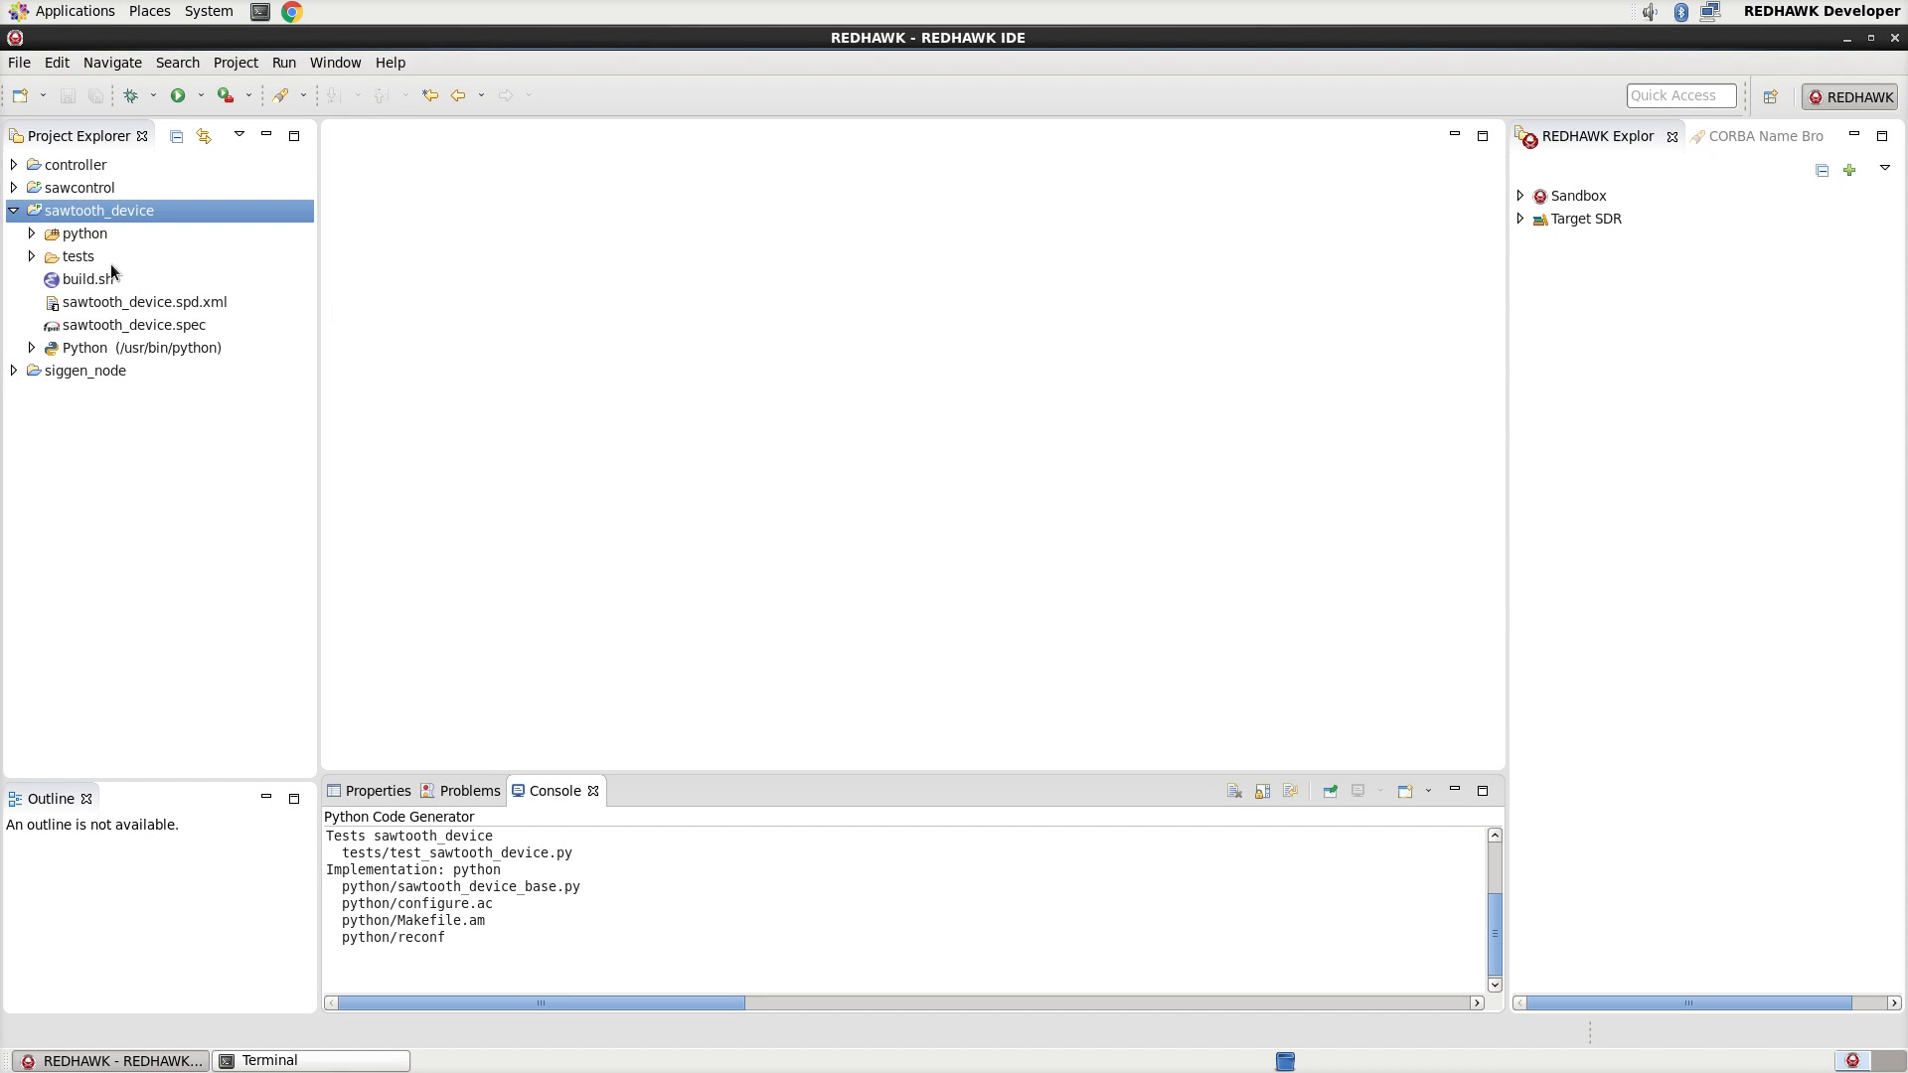
left_click(30, 233)
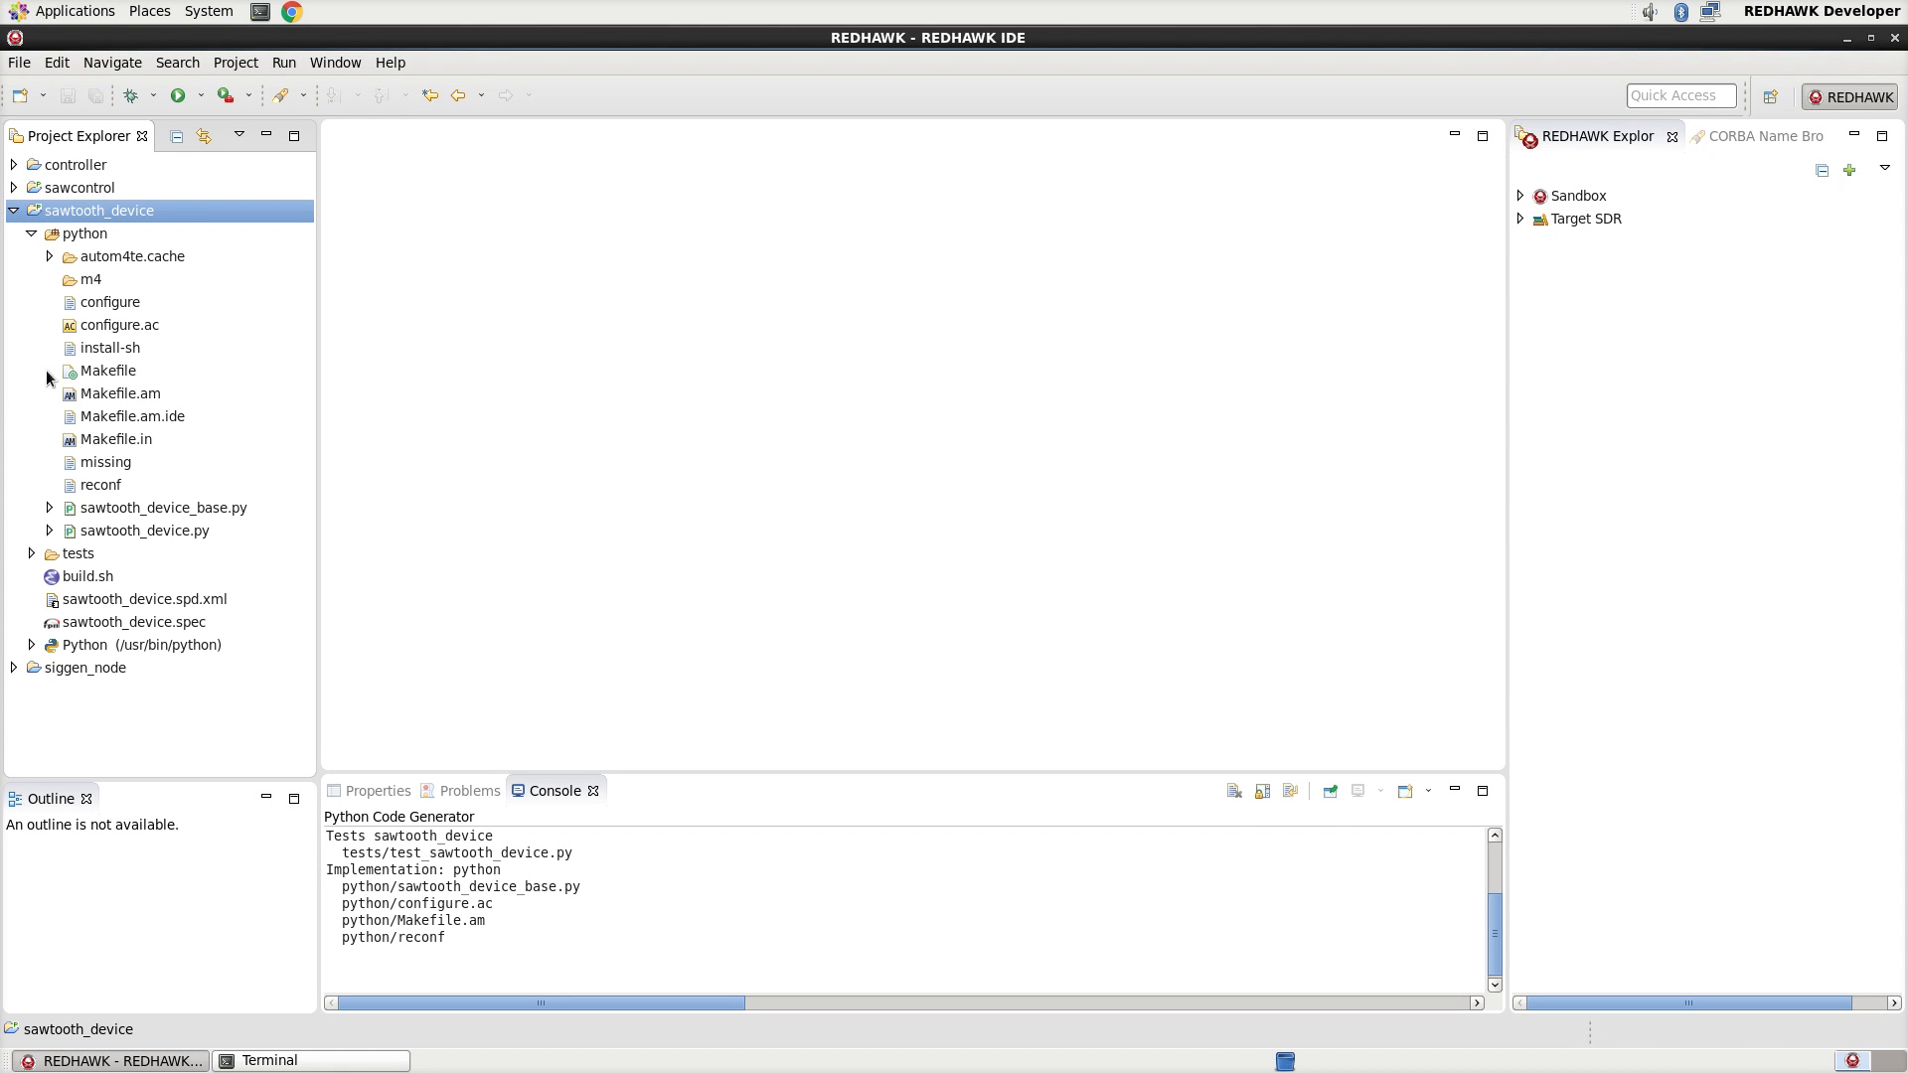
double_click(143, 531)
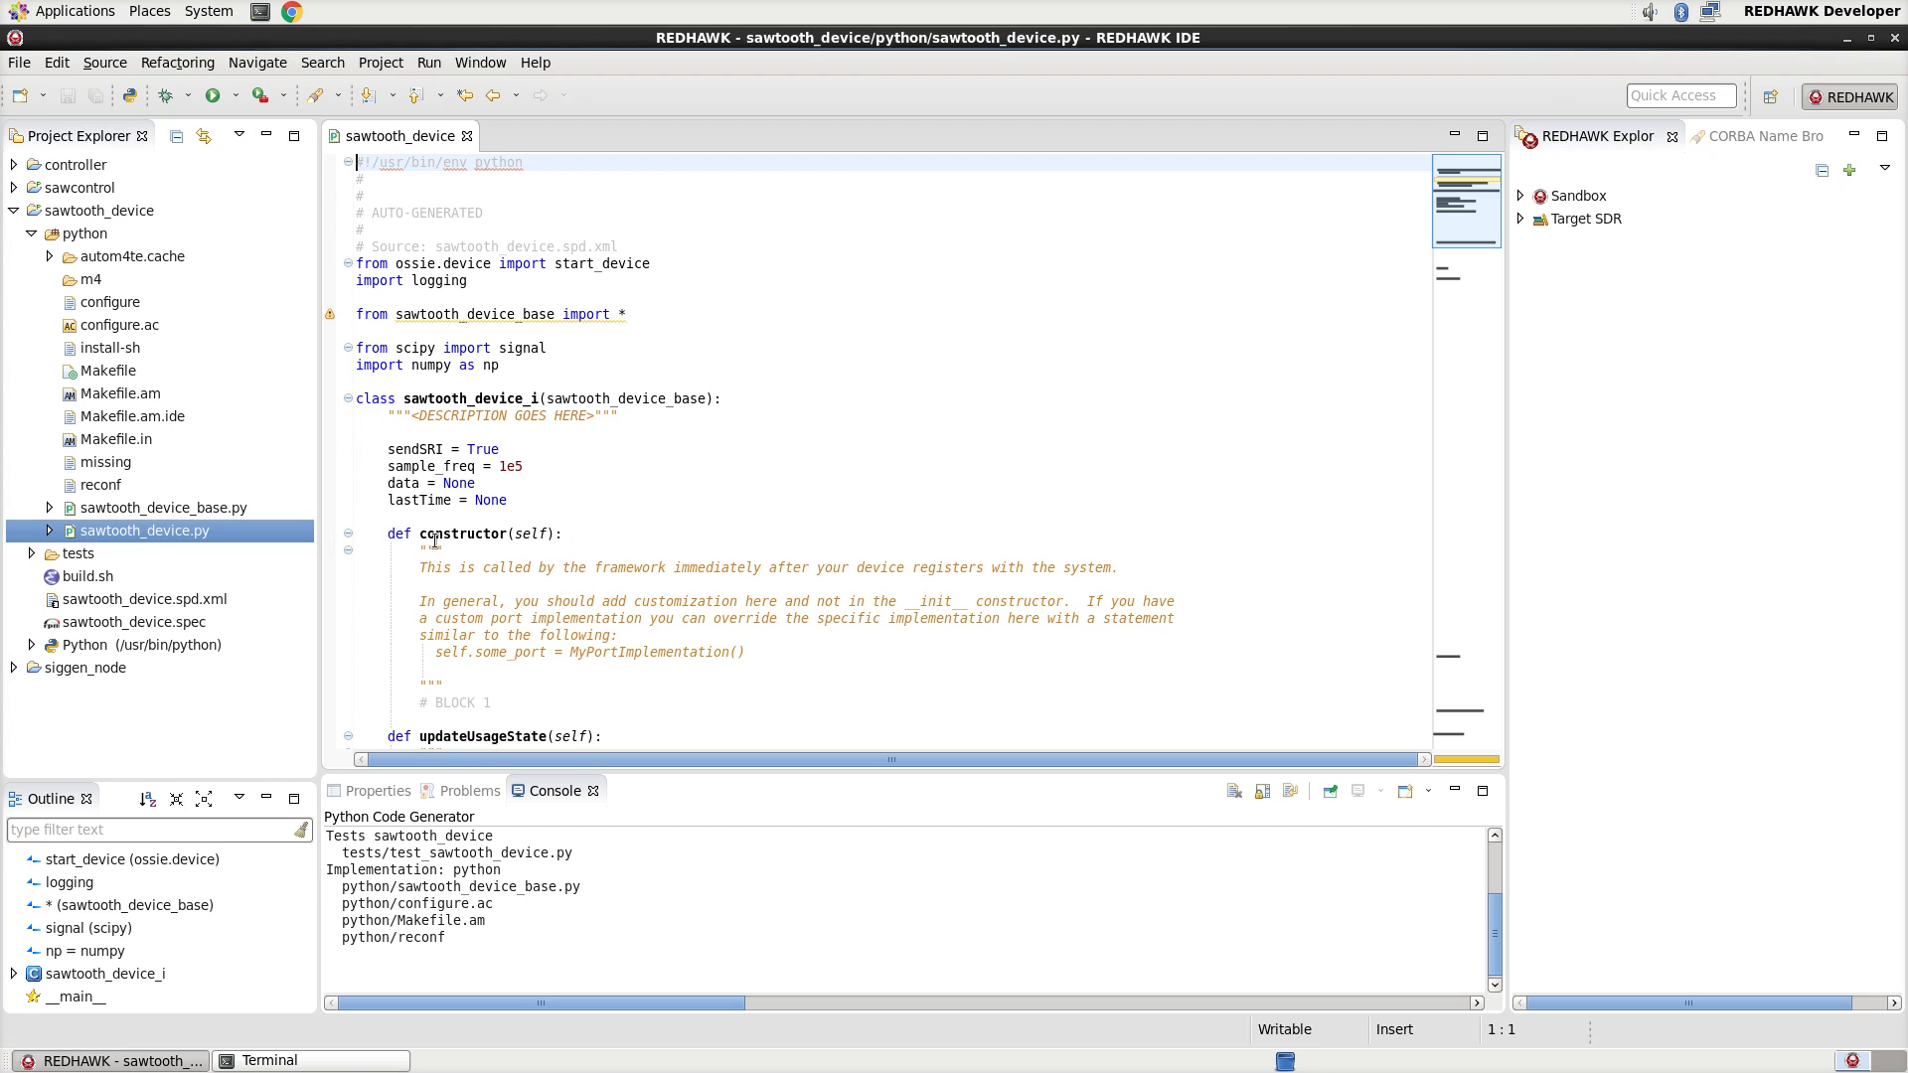
left_click(493, 702)
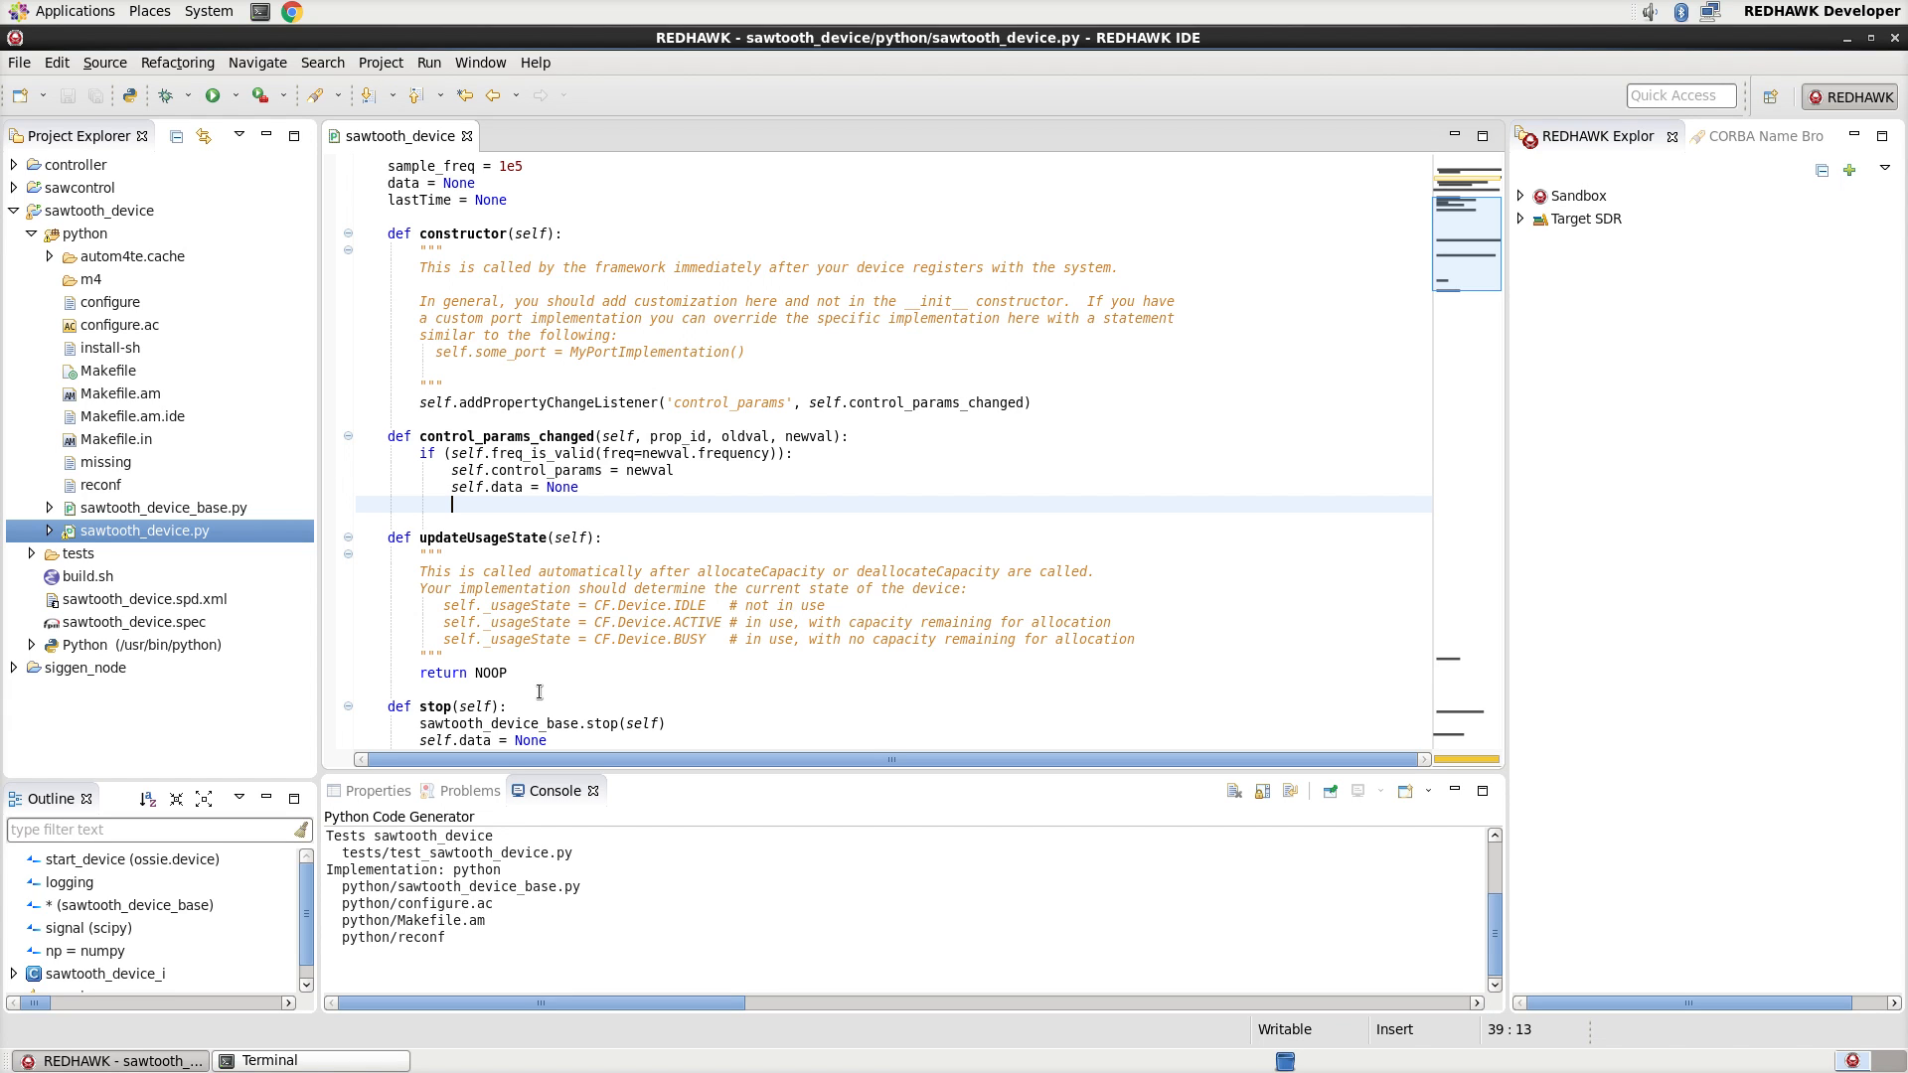
mouse_move(300, 435)
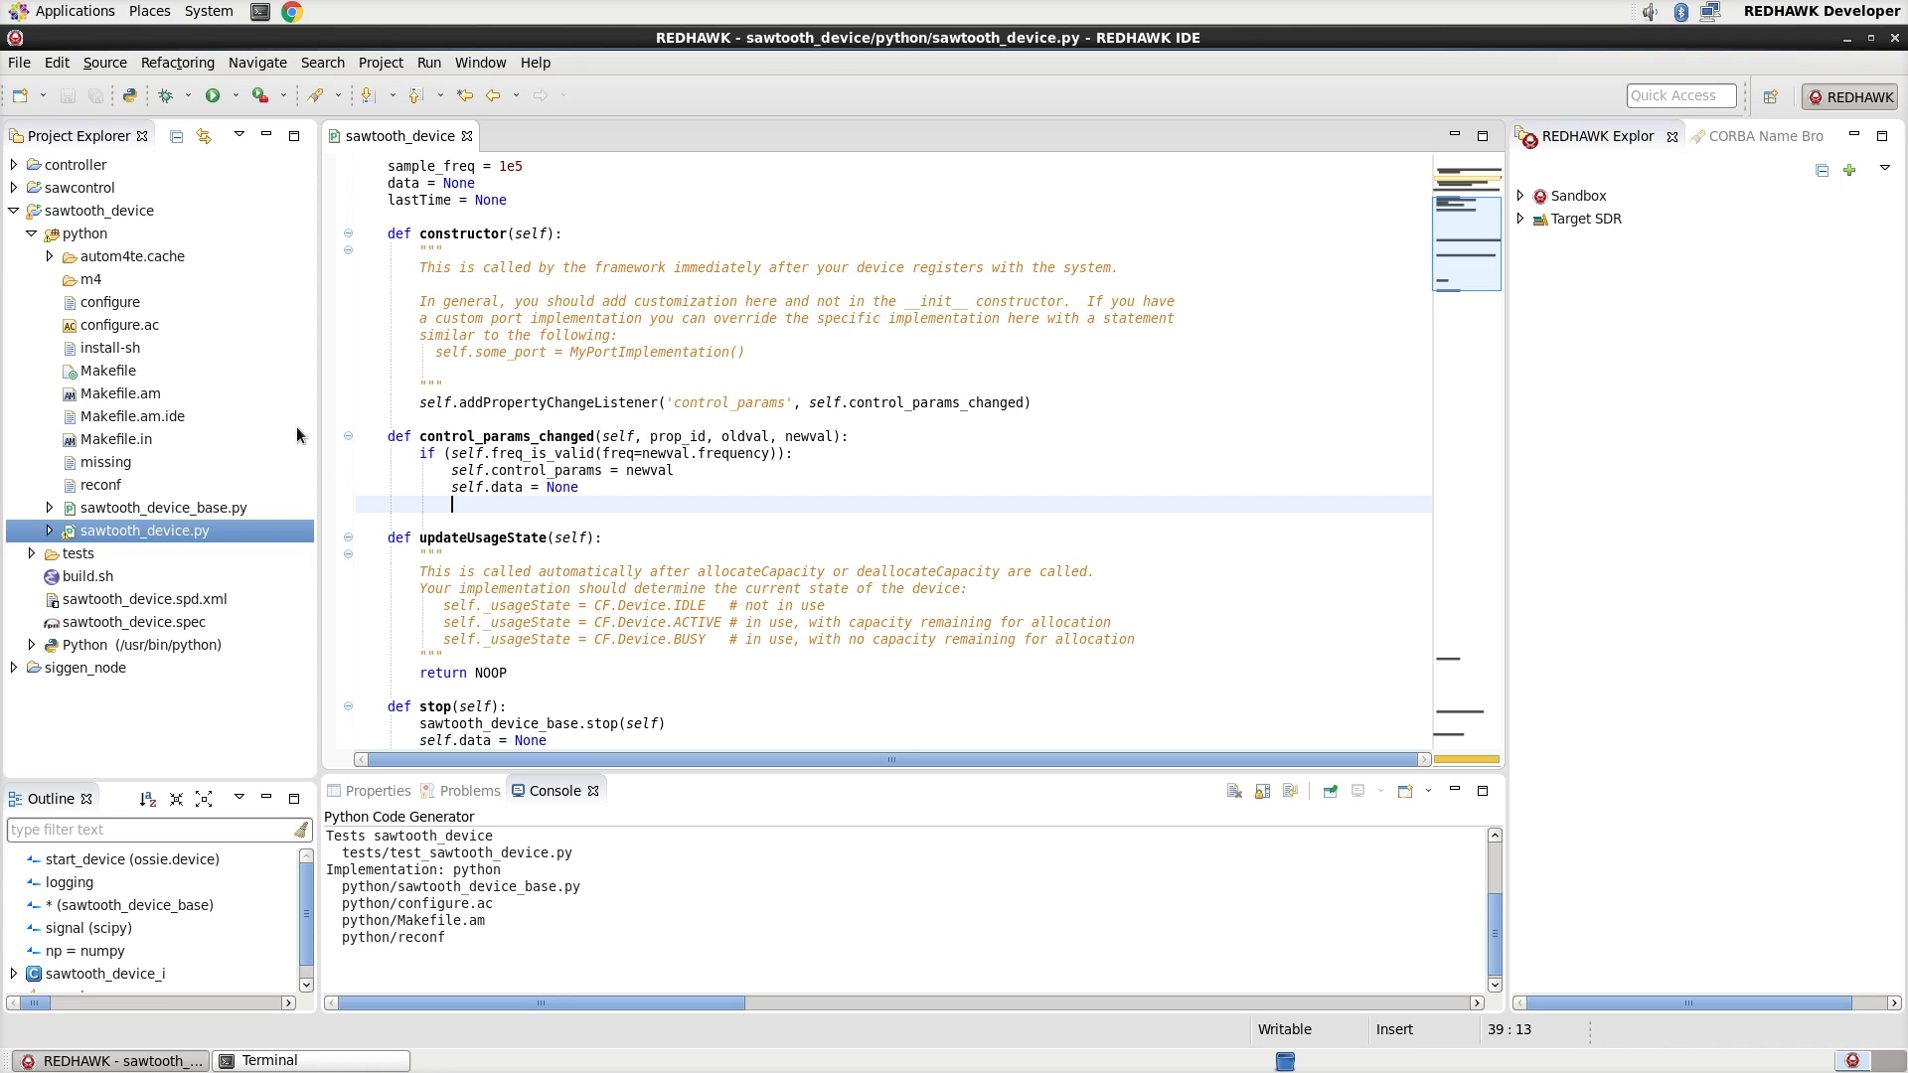
mouse_move(100, 220)
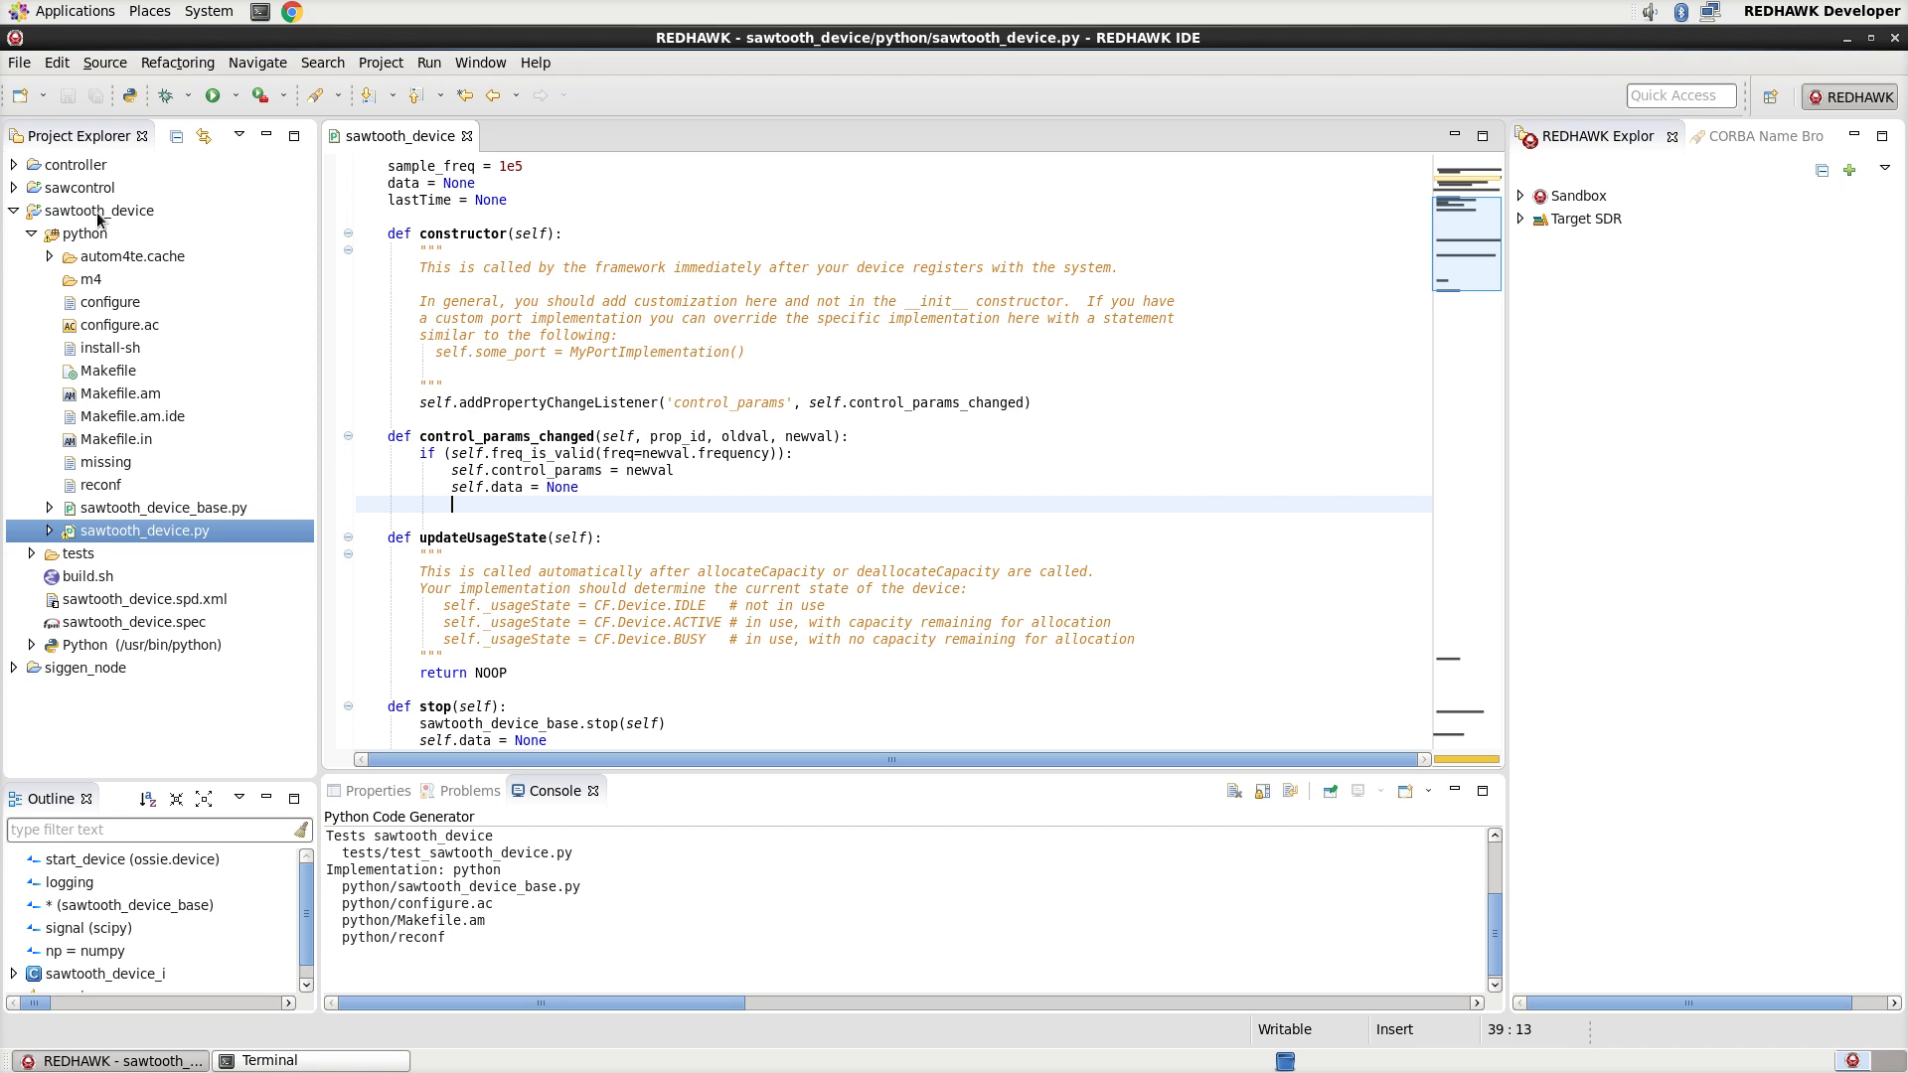
- Install the sawtooth_device project into Target SDR and expand its Devices list
left_click(95, 211)
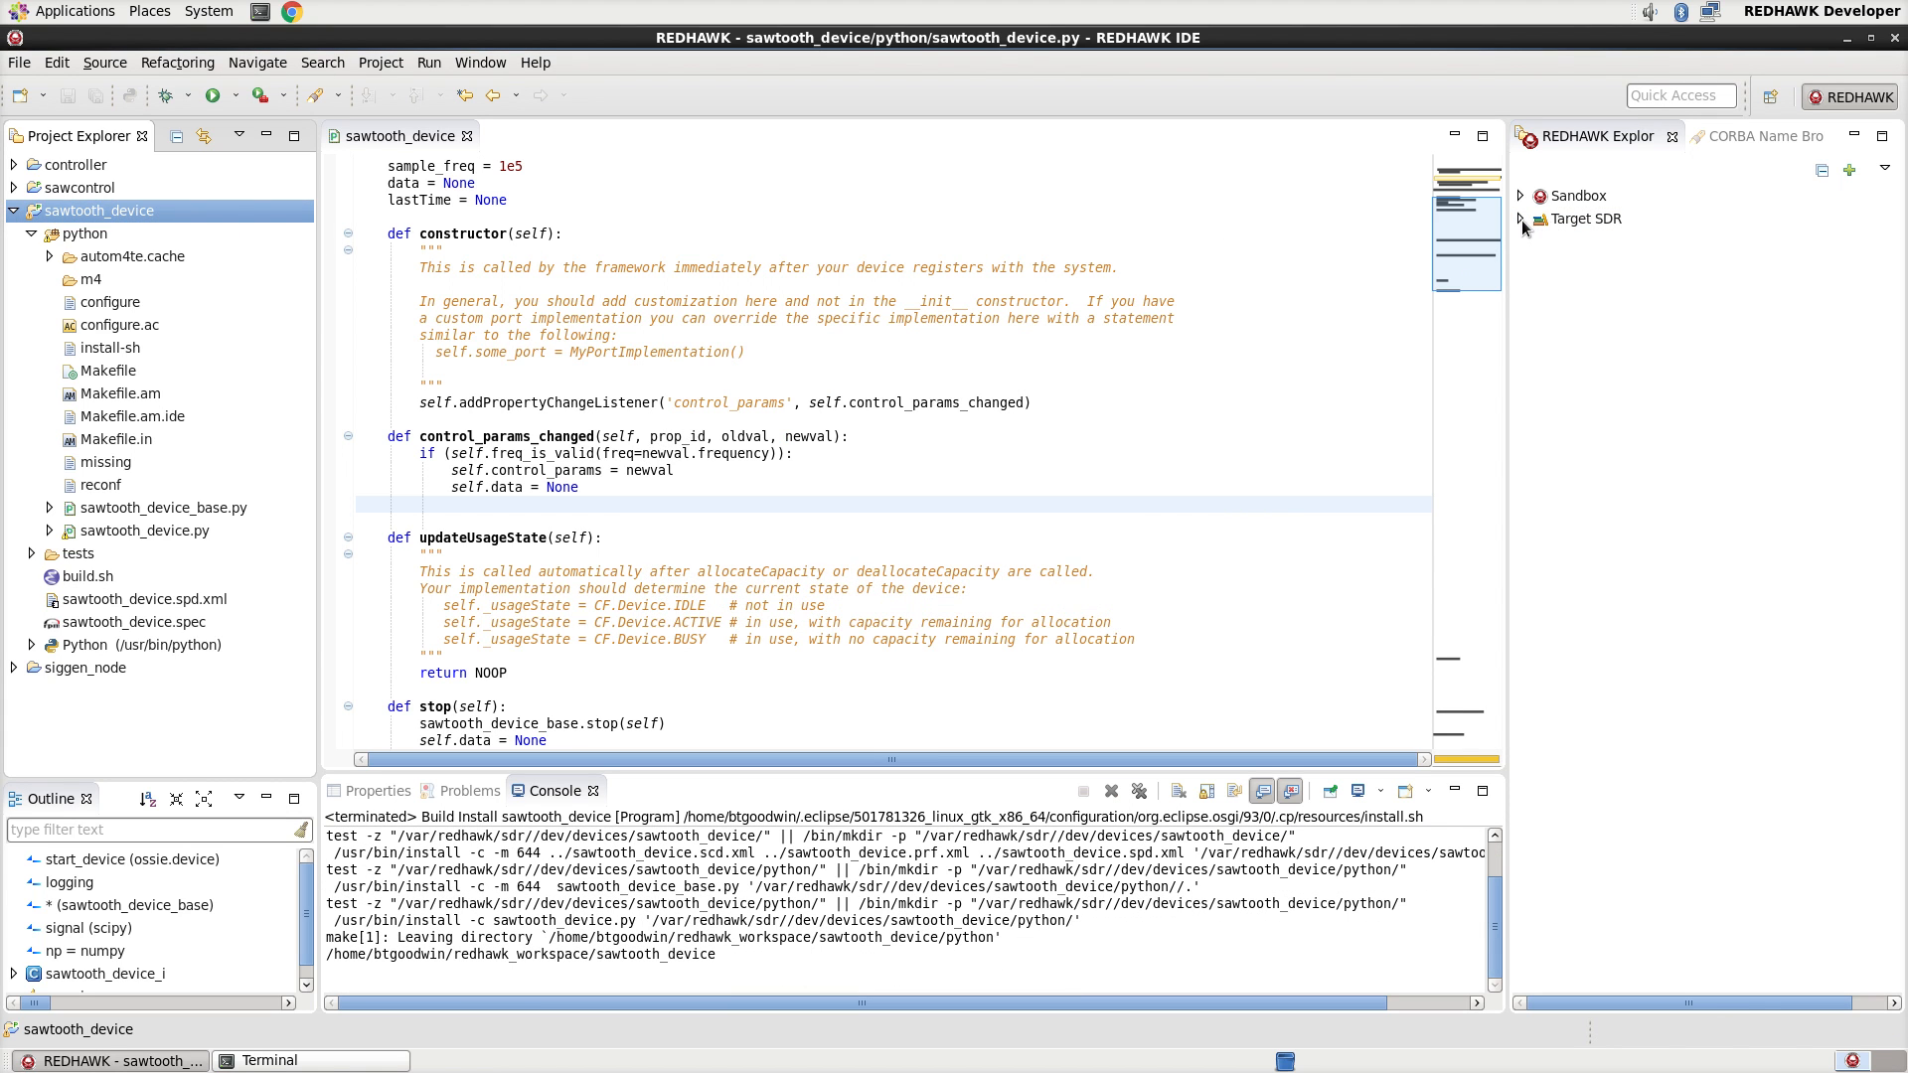
left_click(1522, 218)
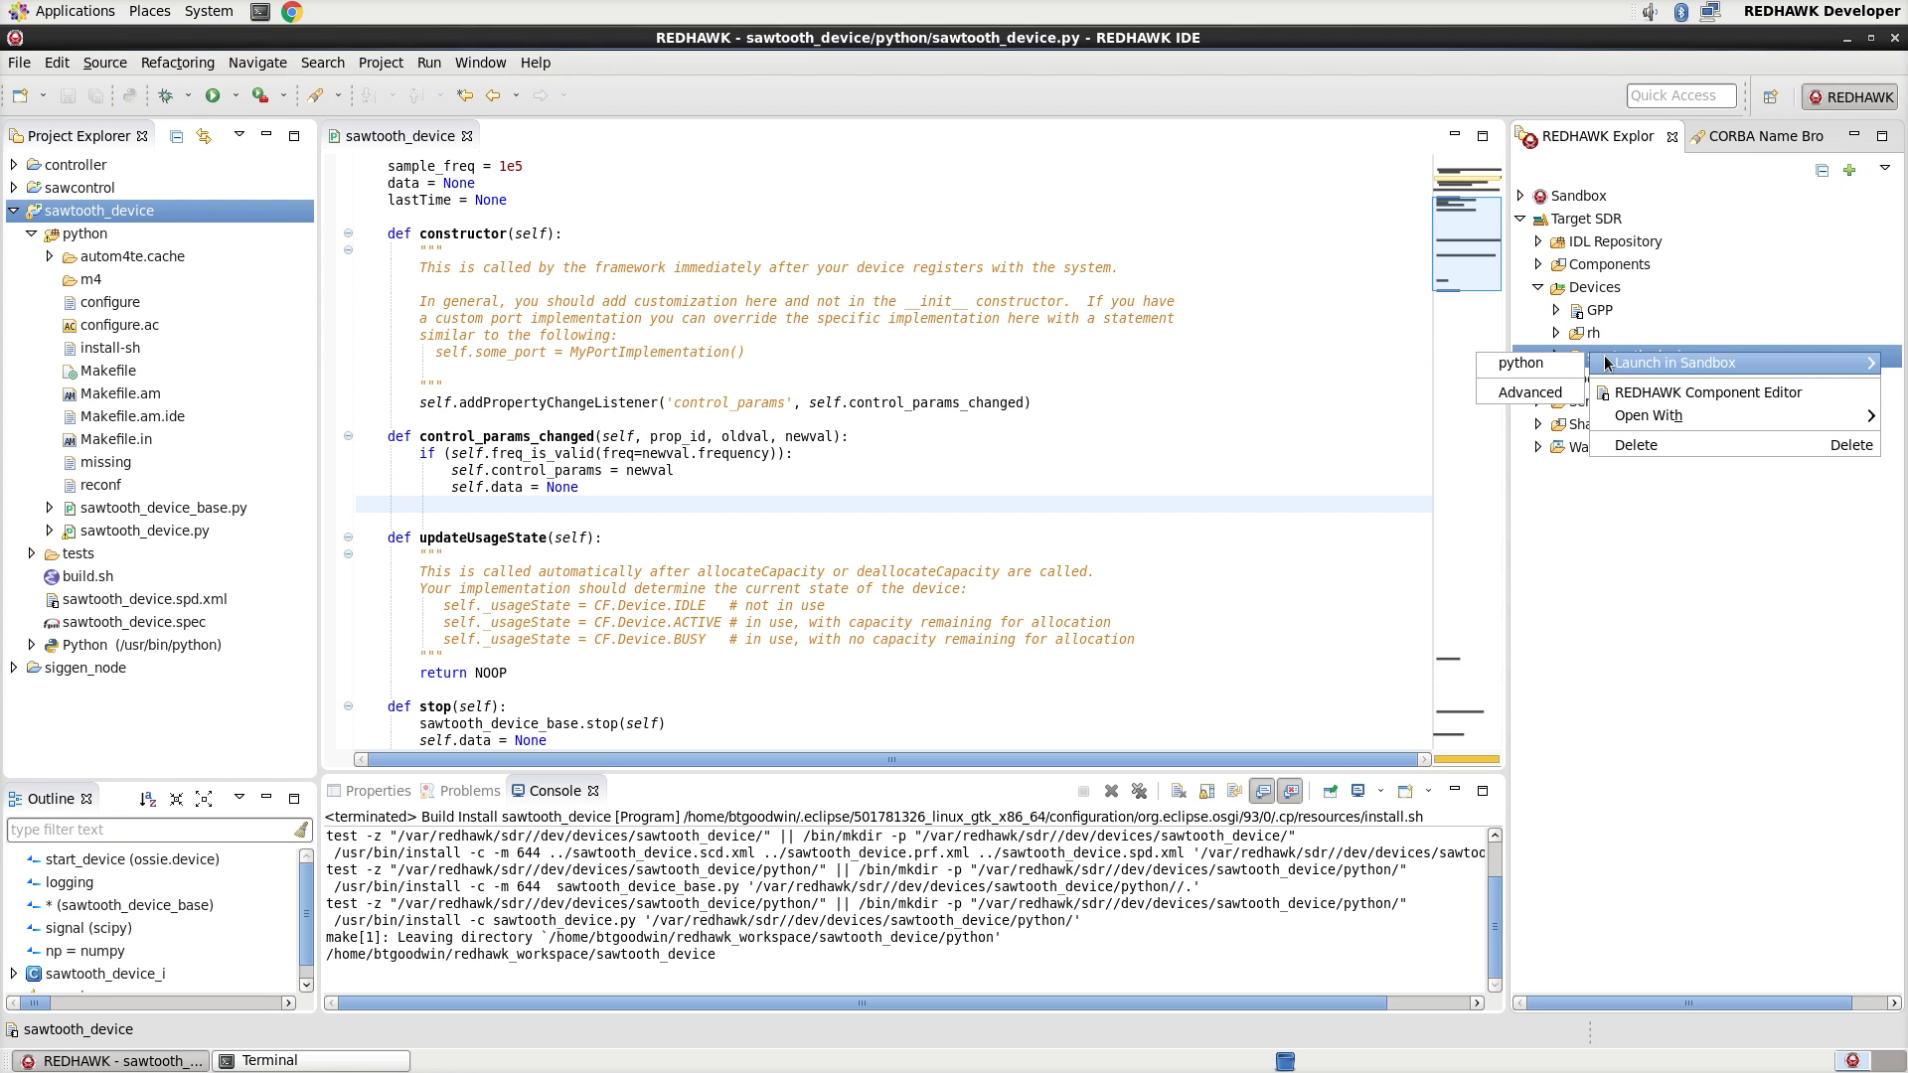
- Launch sawtooth_device in the python sandbox with amplitude 10, frequency 500 and auto-start enabled
left_click(1678, 361)
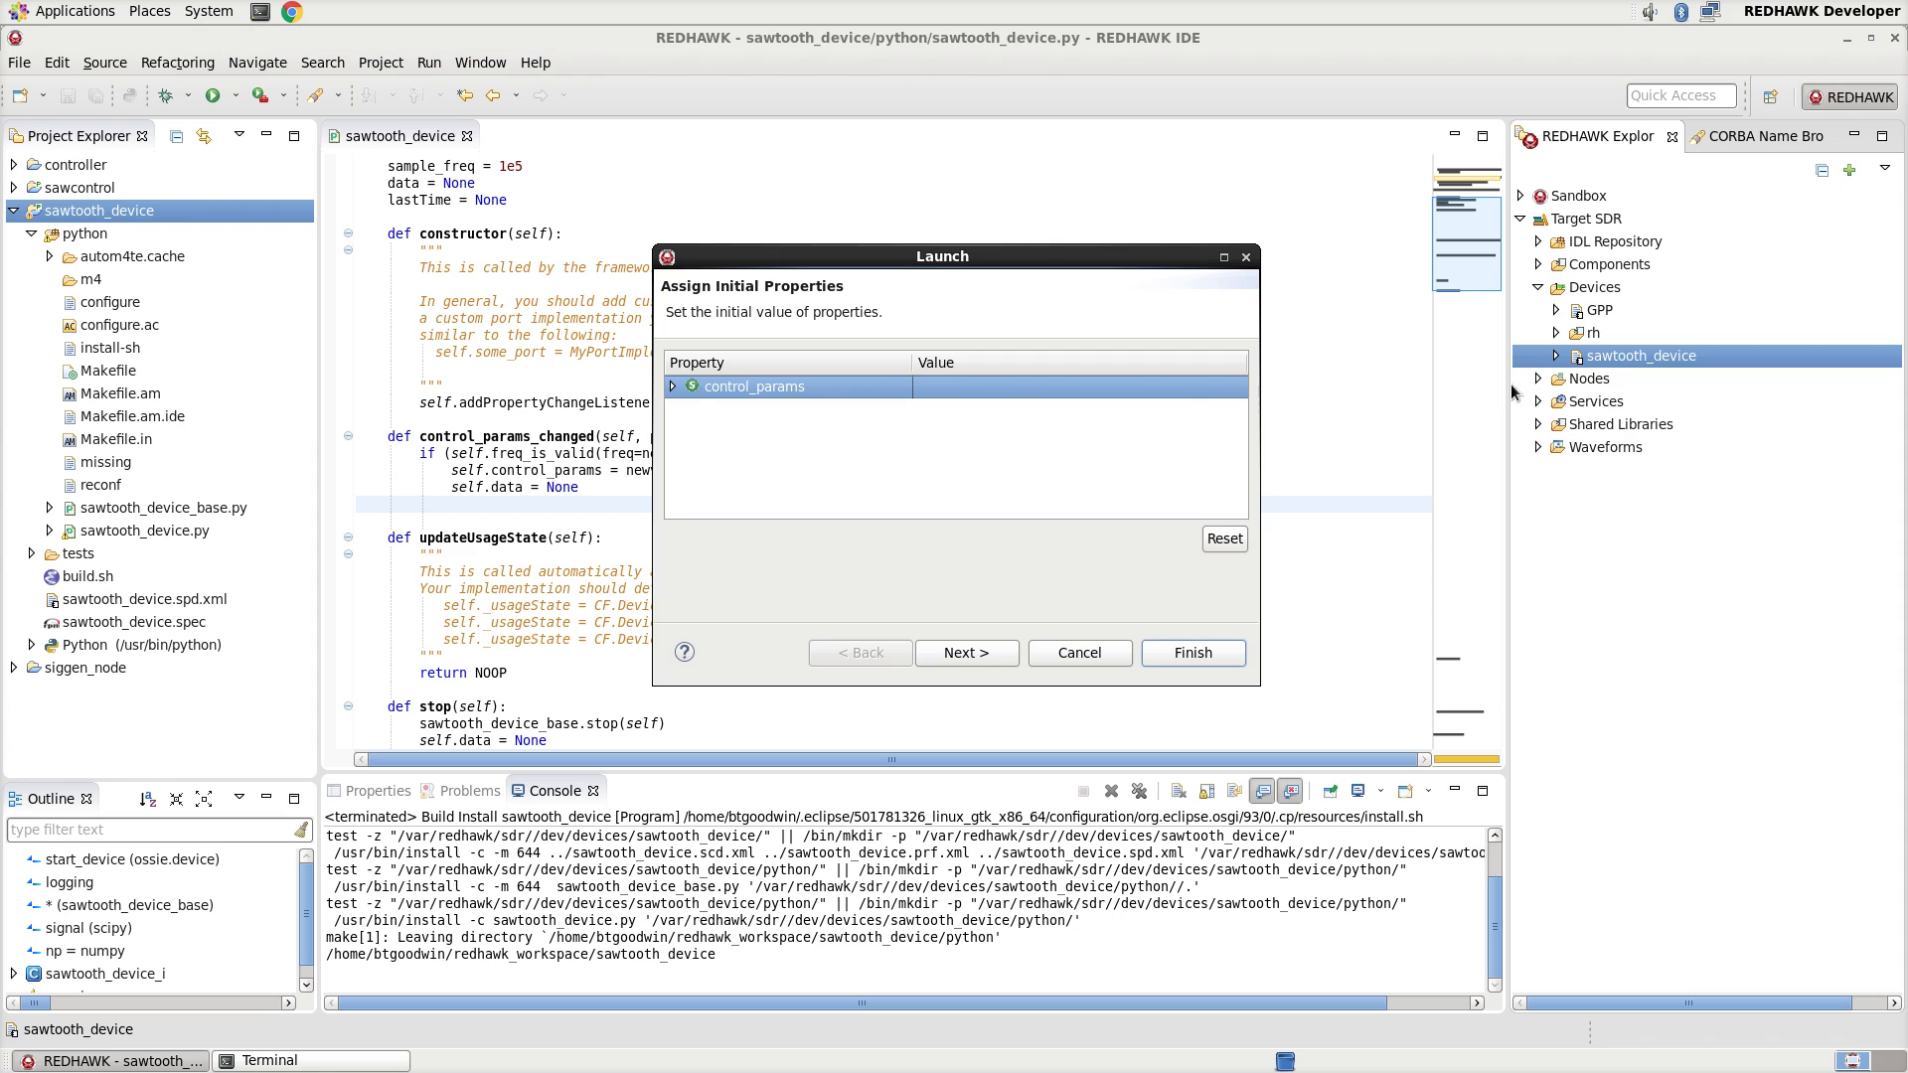
left_click(670, 385)
type("10")
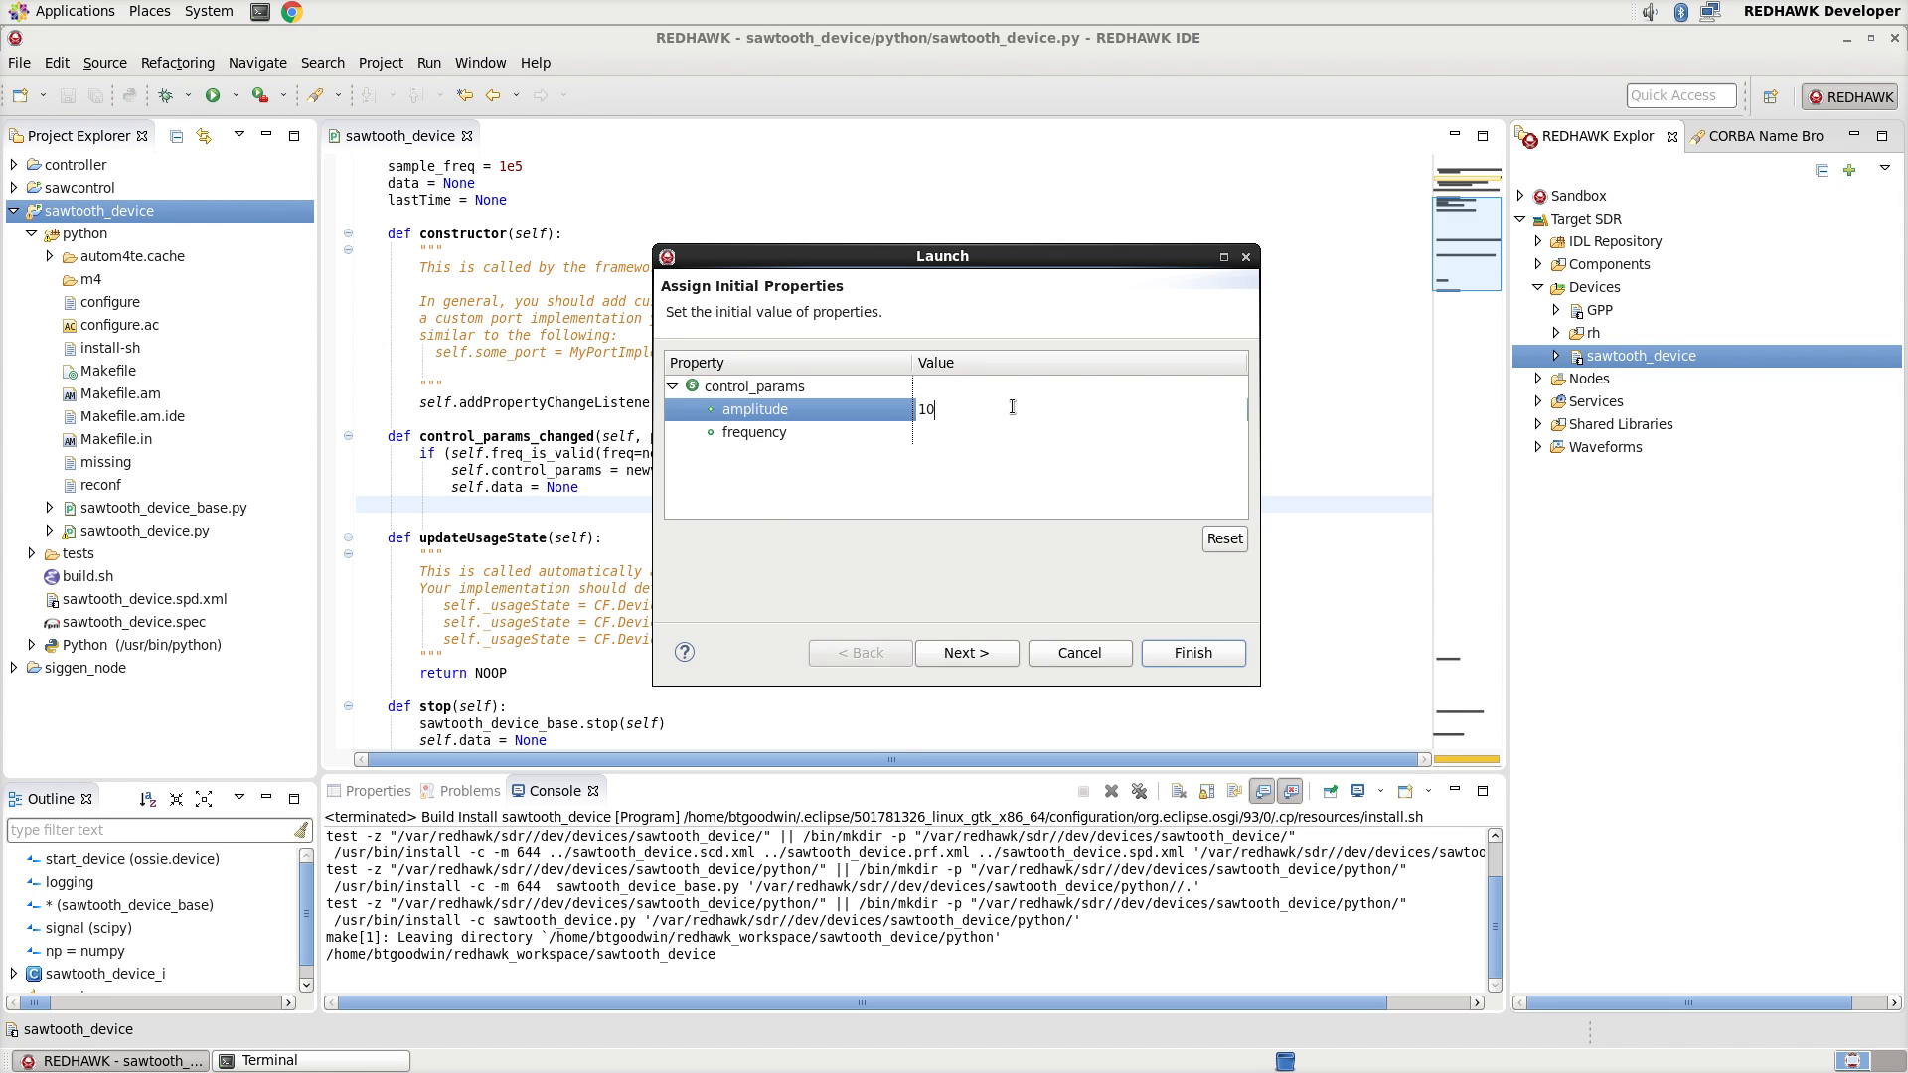
left_click(753, 432)
type("500")
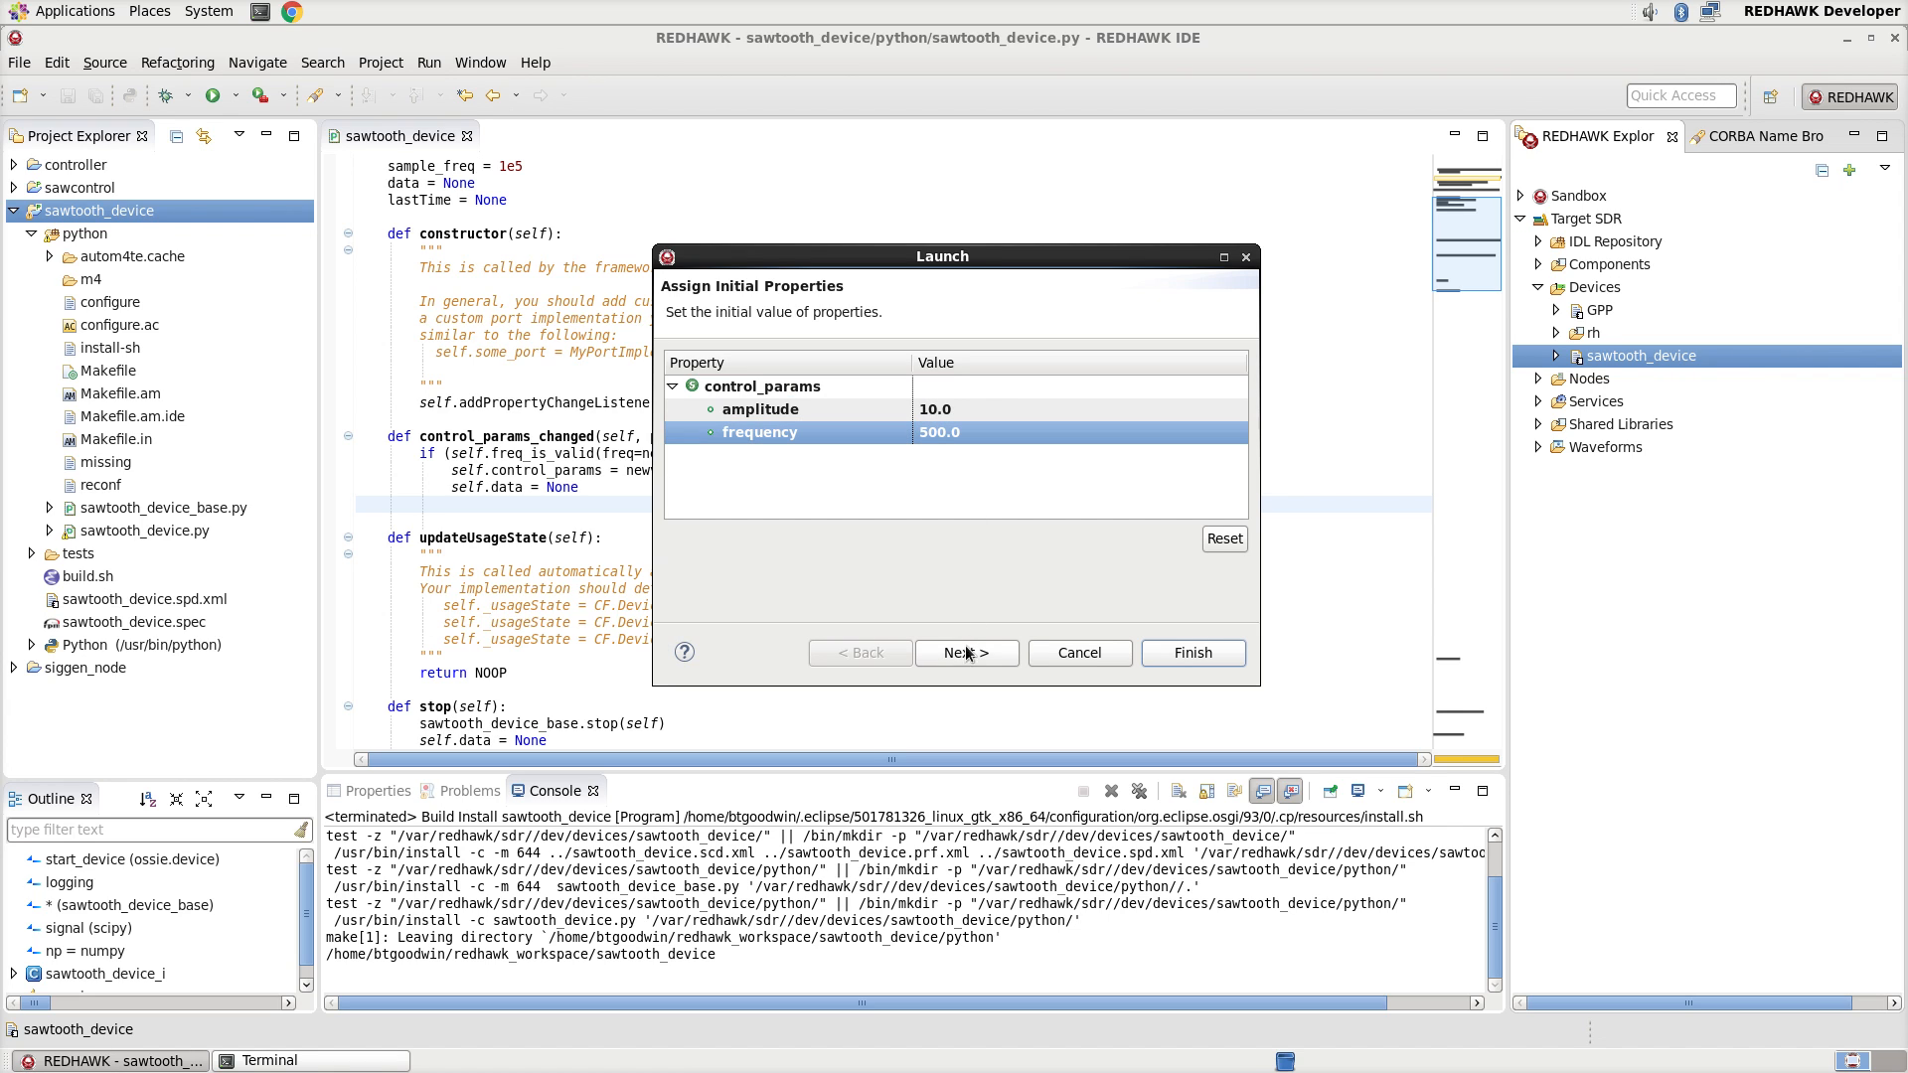
left_click(966, 652)
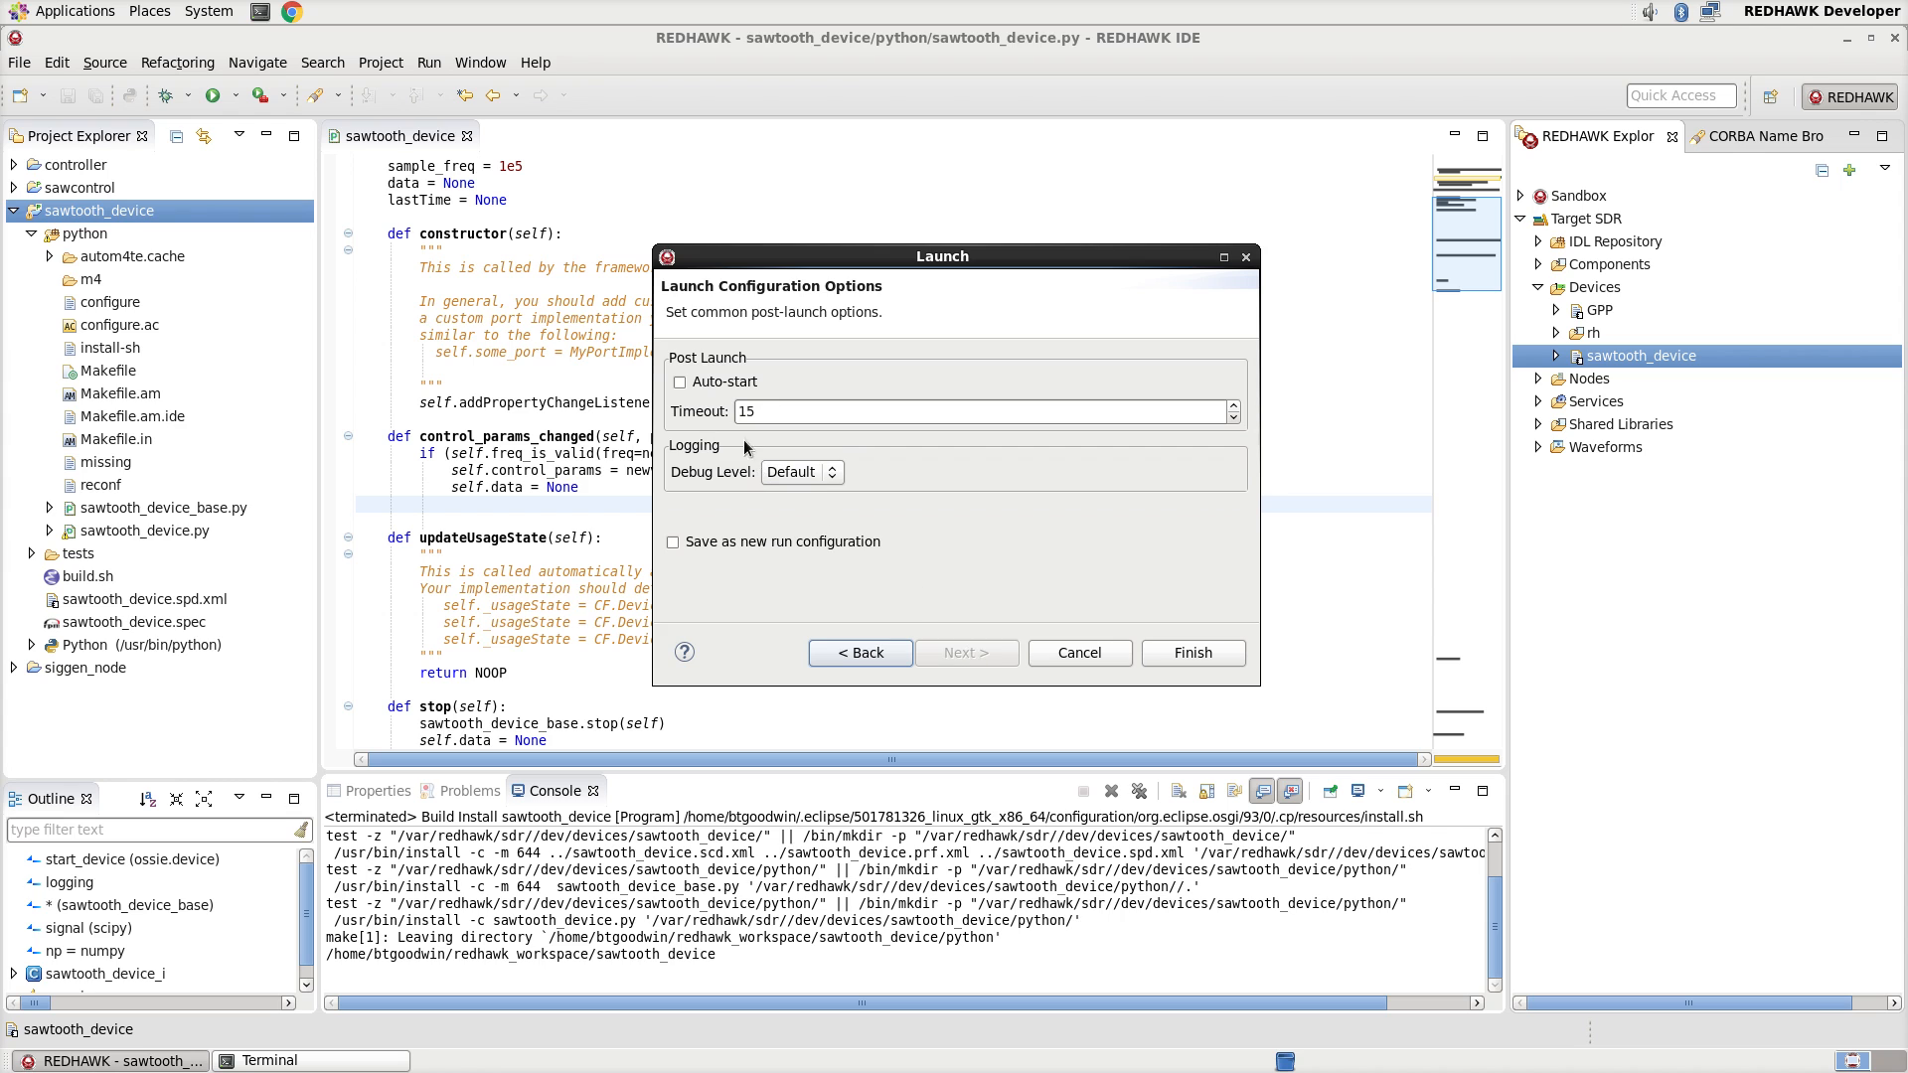
left_click(673, 381)
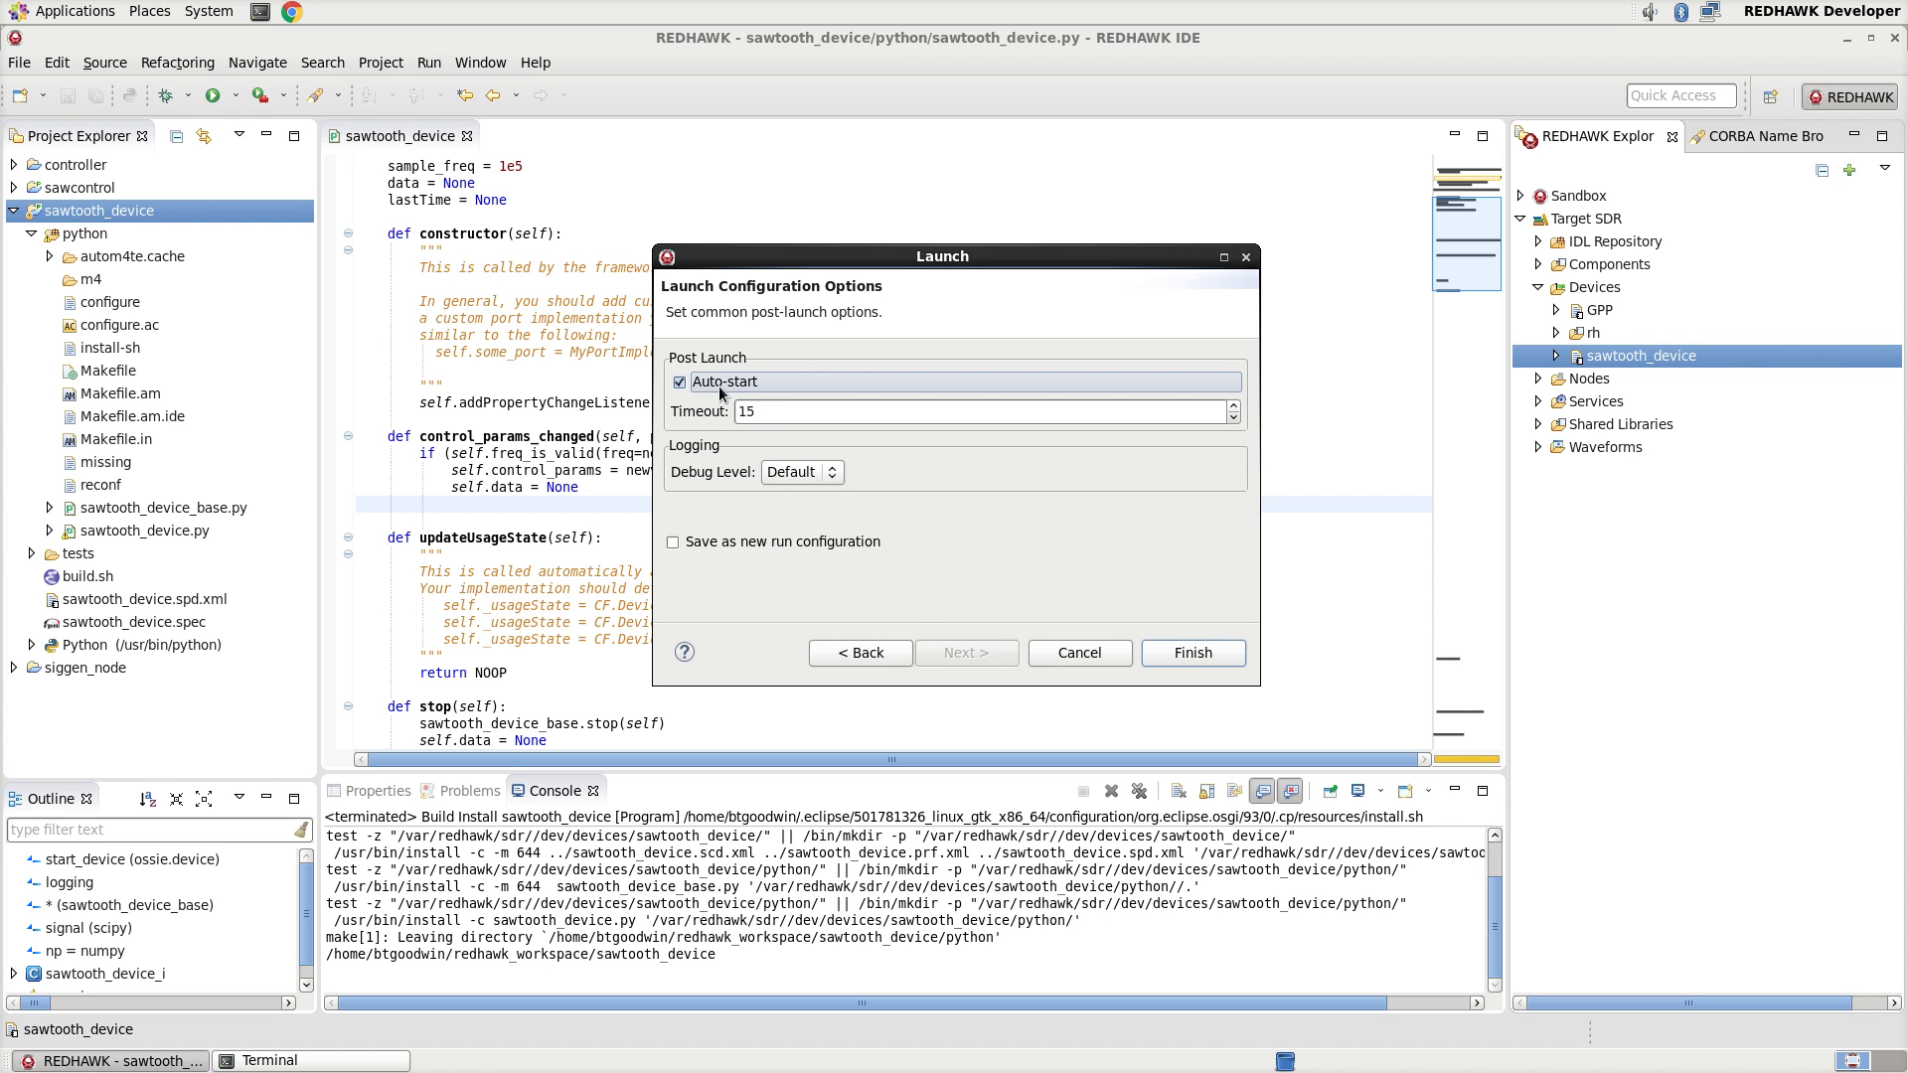
left_click(1190, 652)
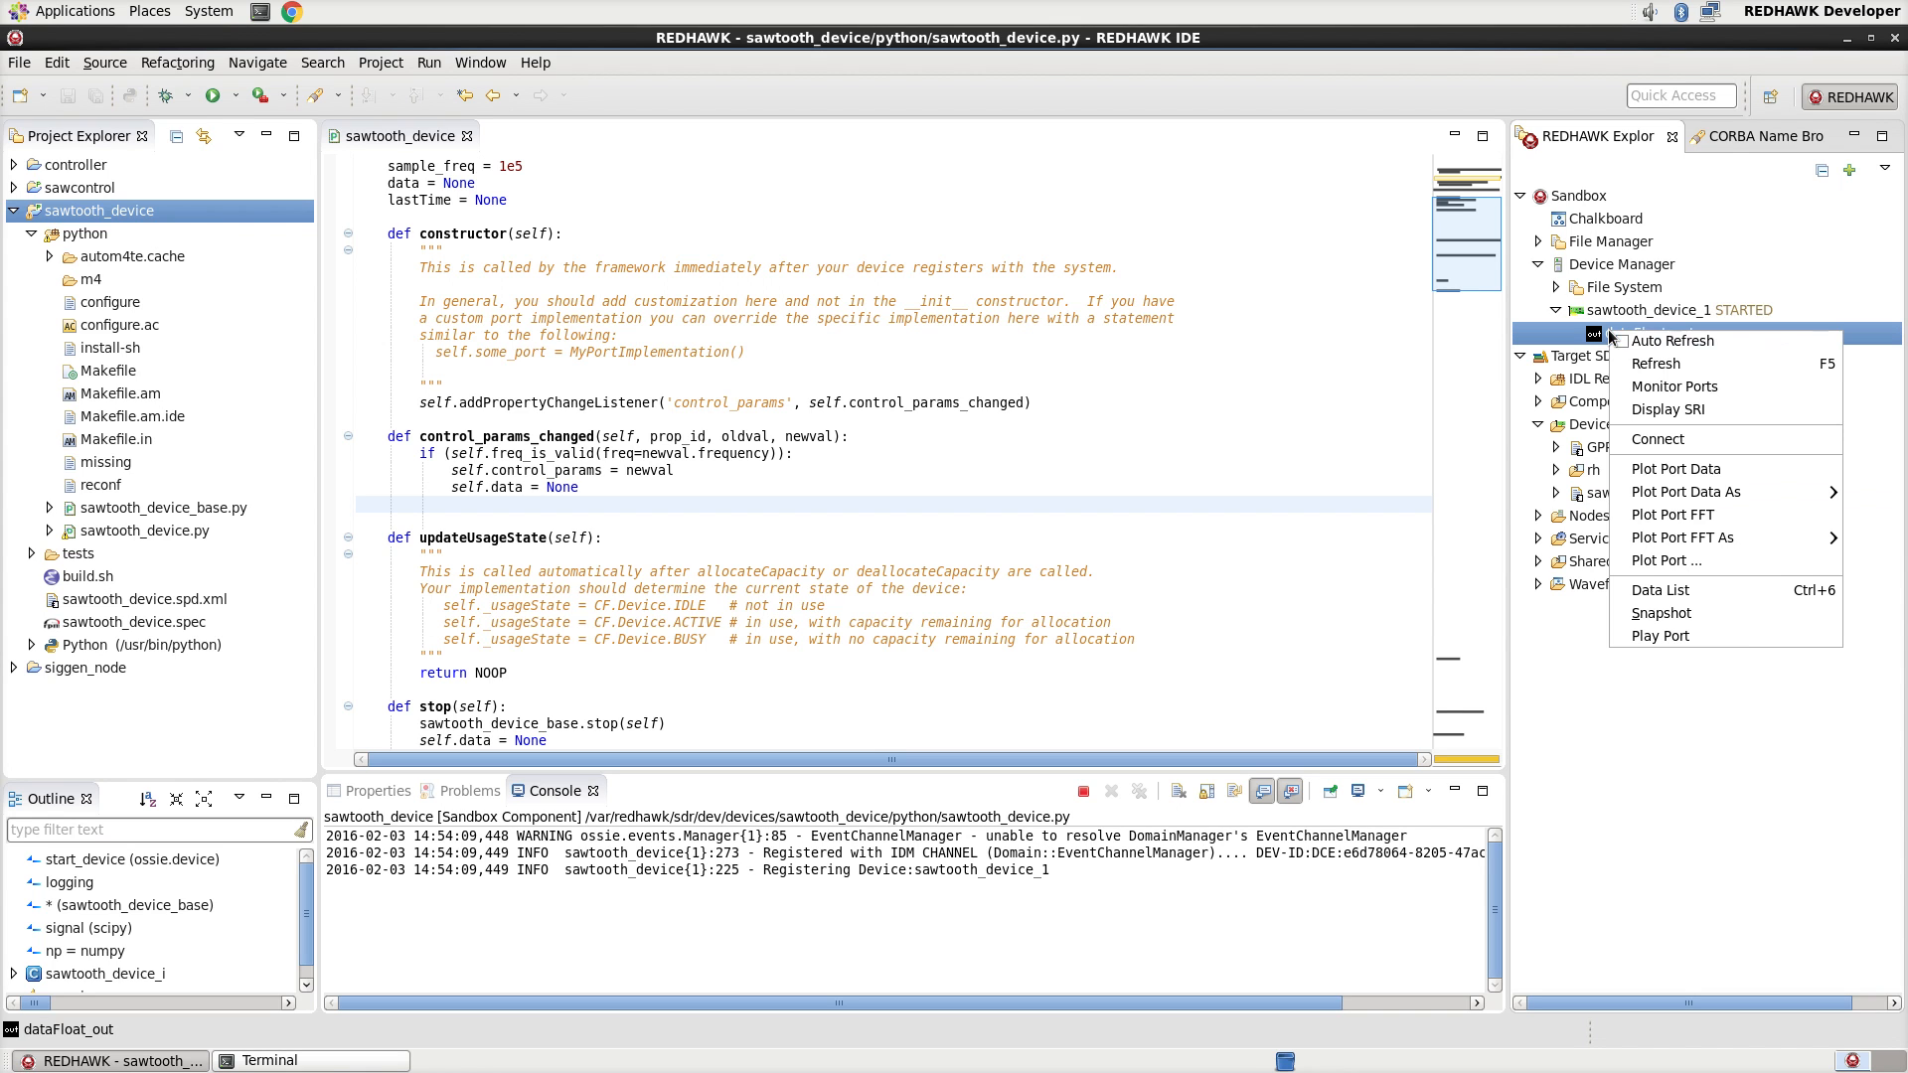
- Plot the dataFloat_out port of sawtooth_device_1 as a live sawtooth waveform
left_click(1673, 469)
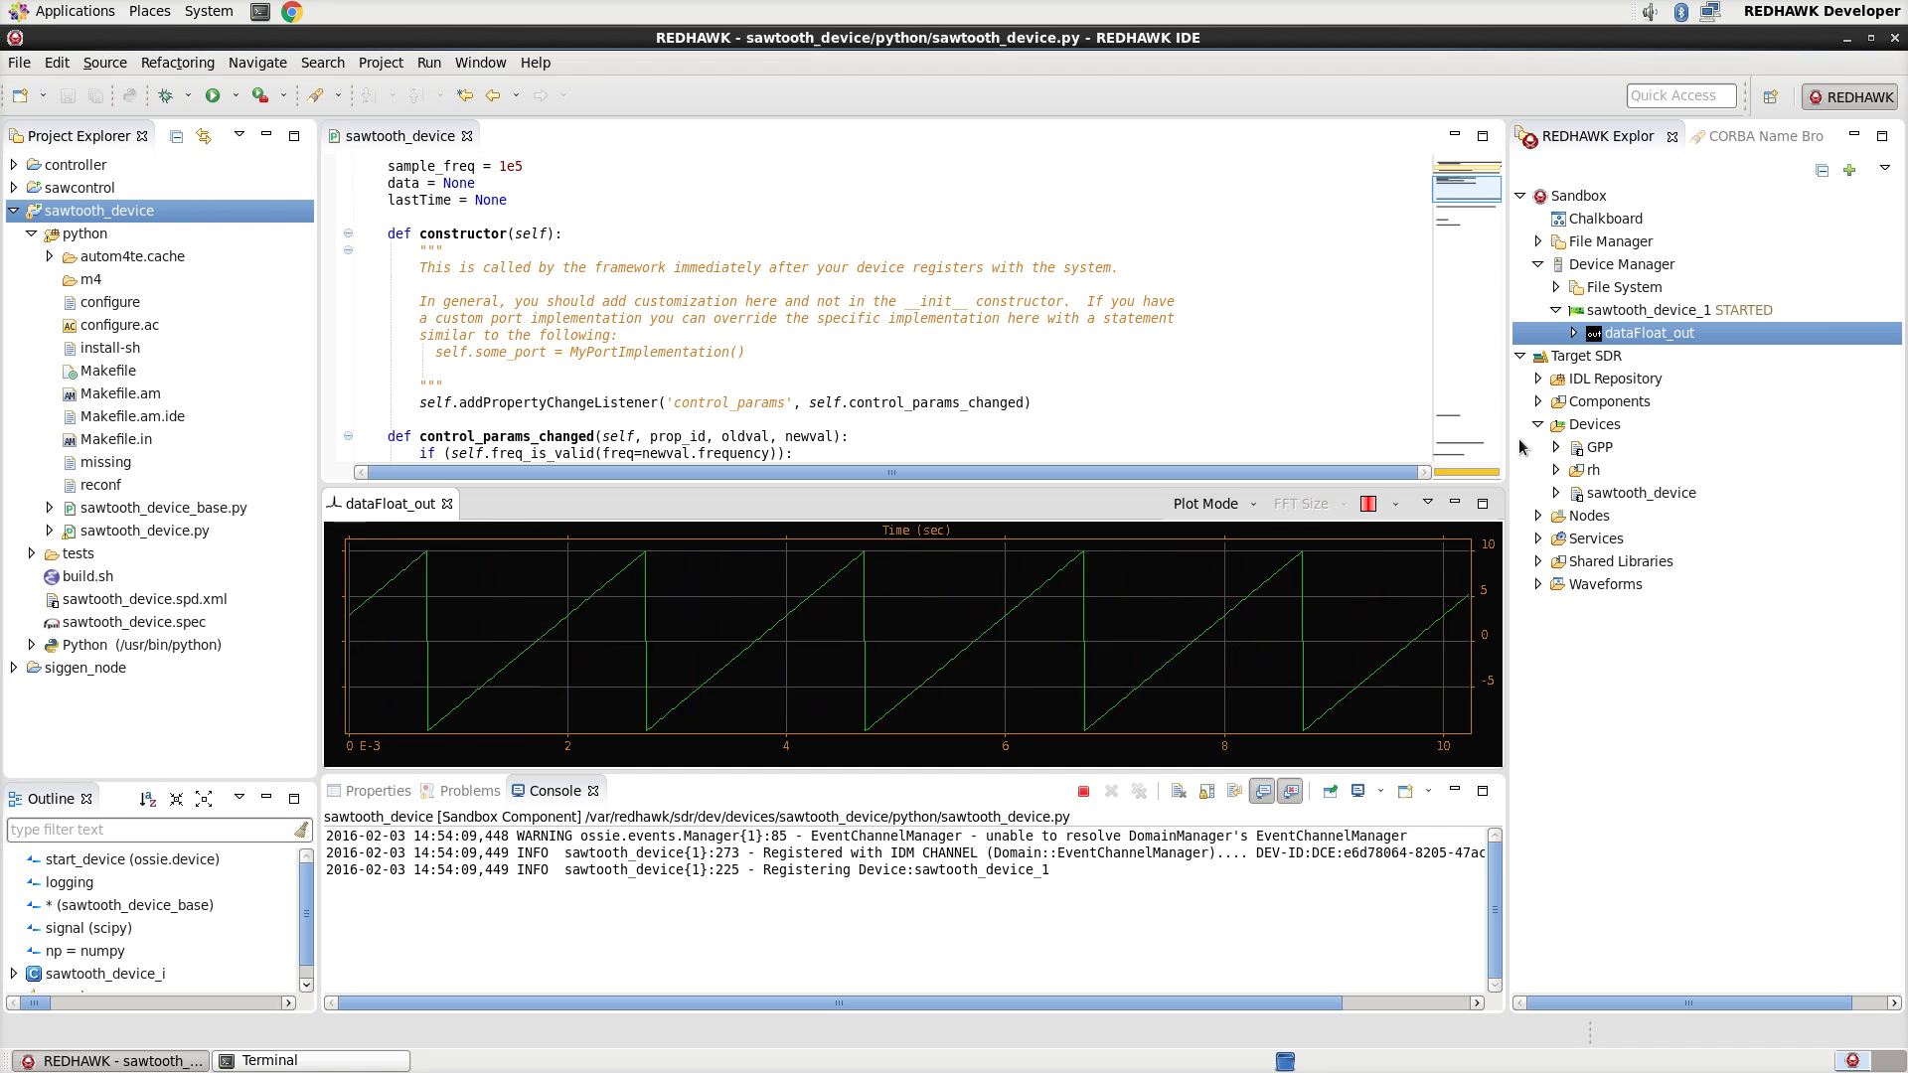
left_click(377, 789)
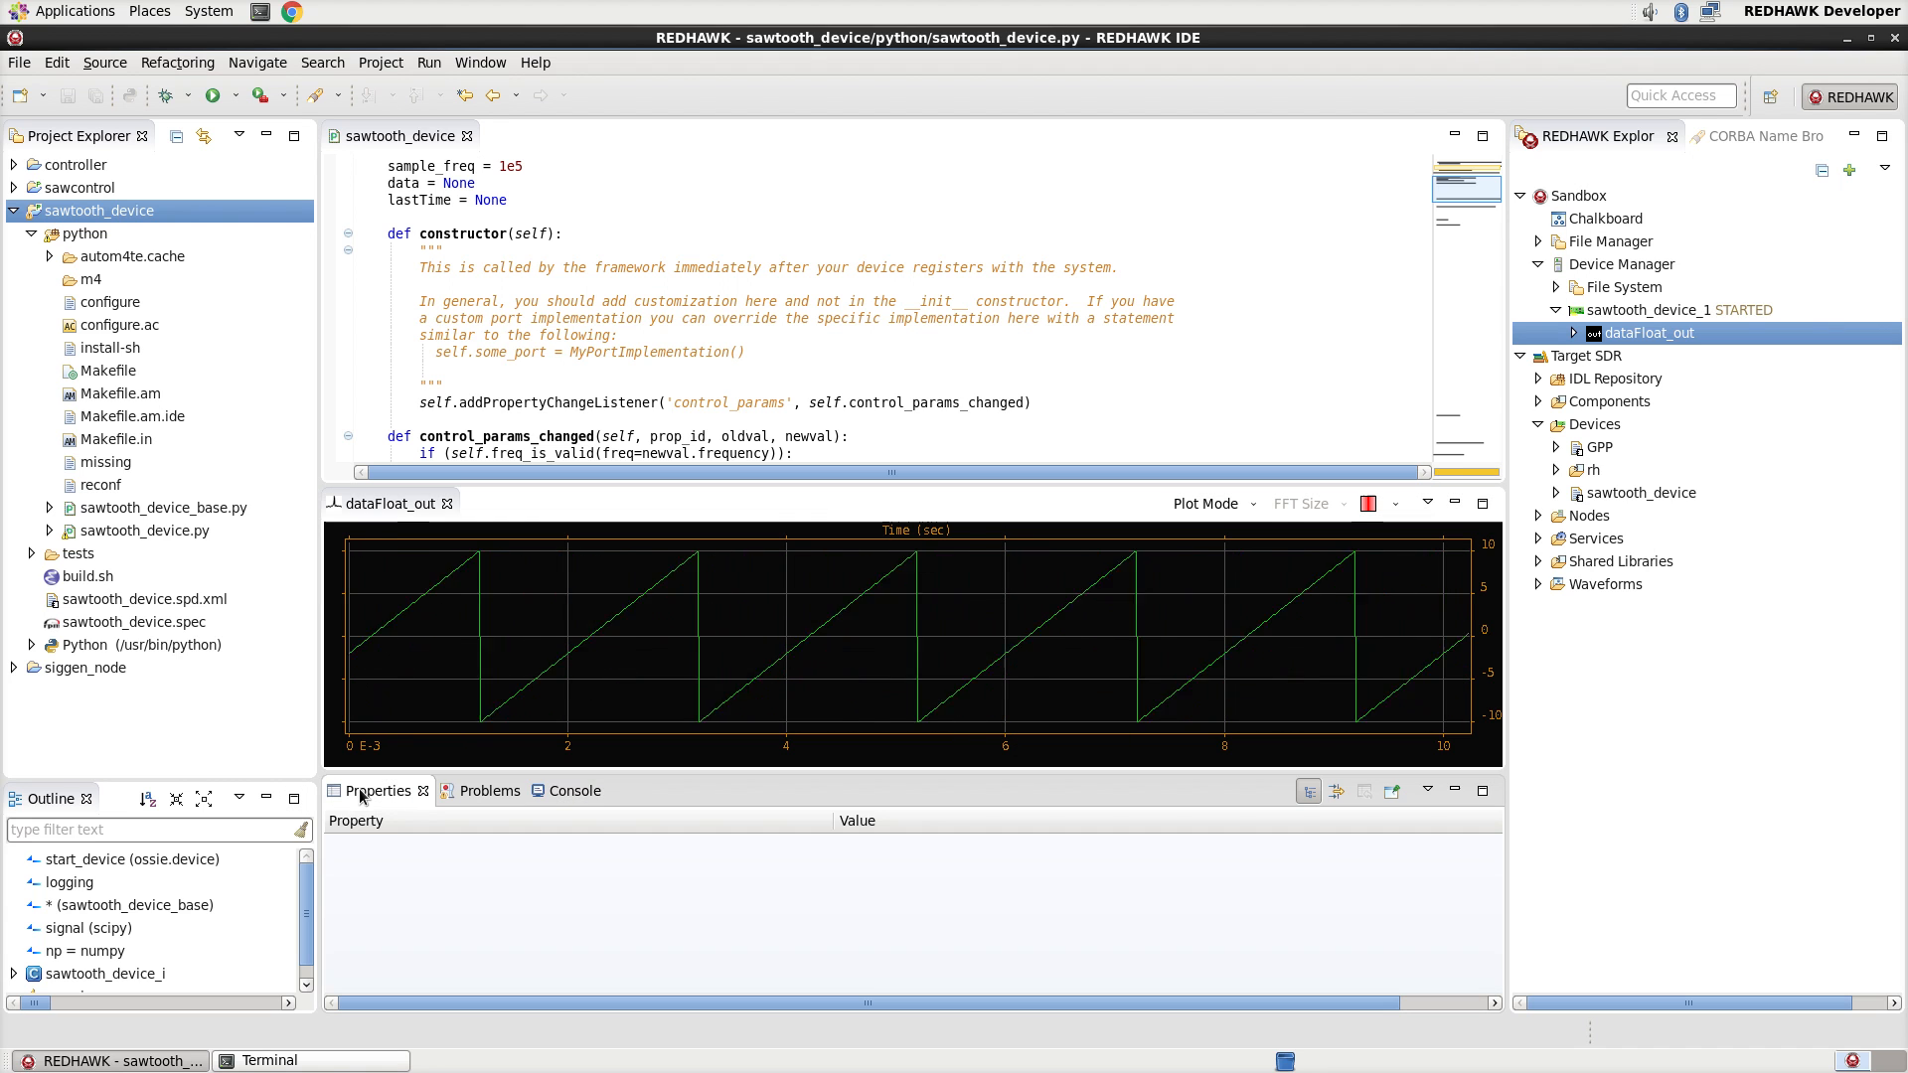
- Show sawtooth_device_1's control_params properties to set amplitude 2.0 with frequency 500.0
left_click(1673, 310)
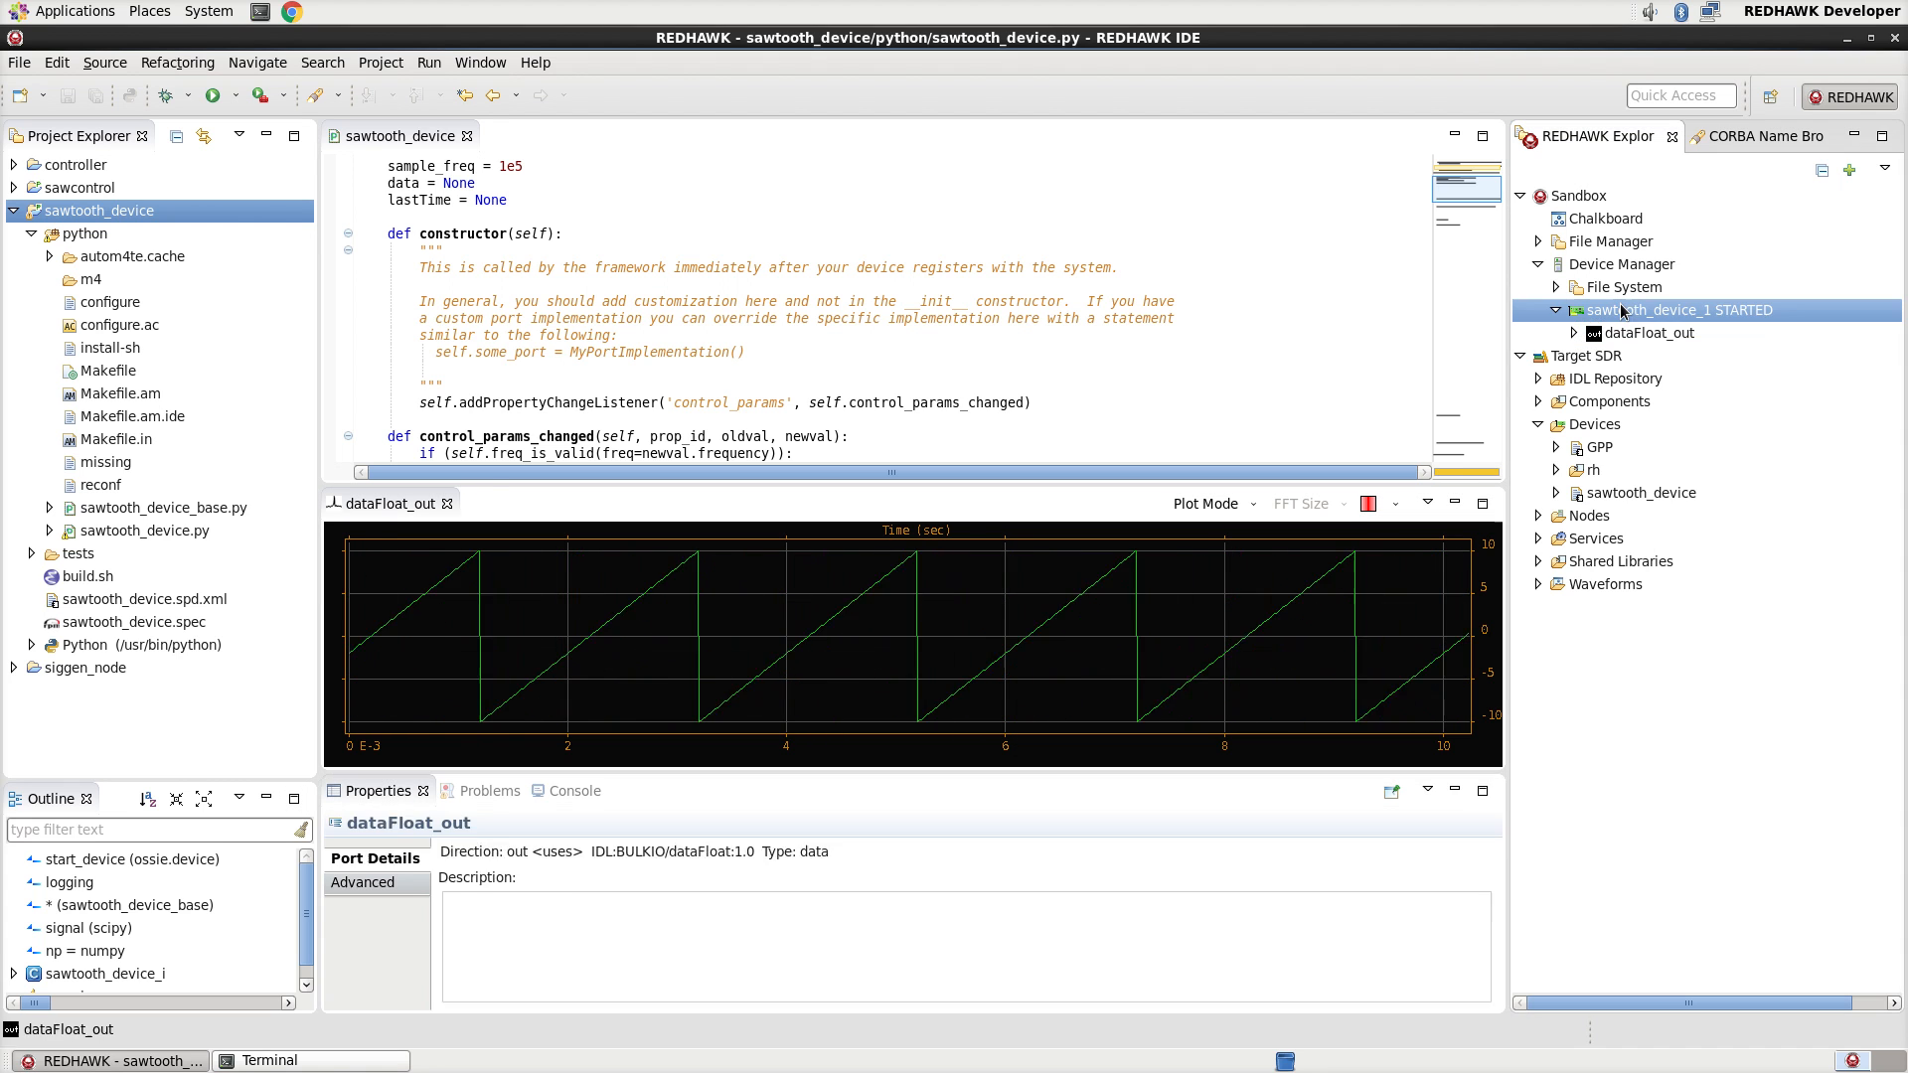
left_click(1677, 310)
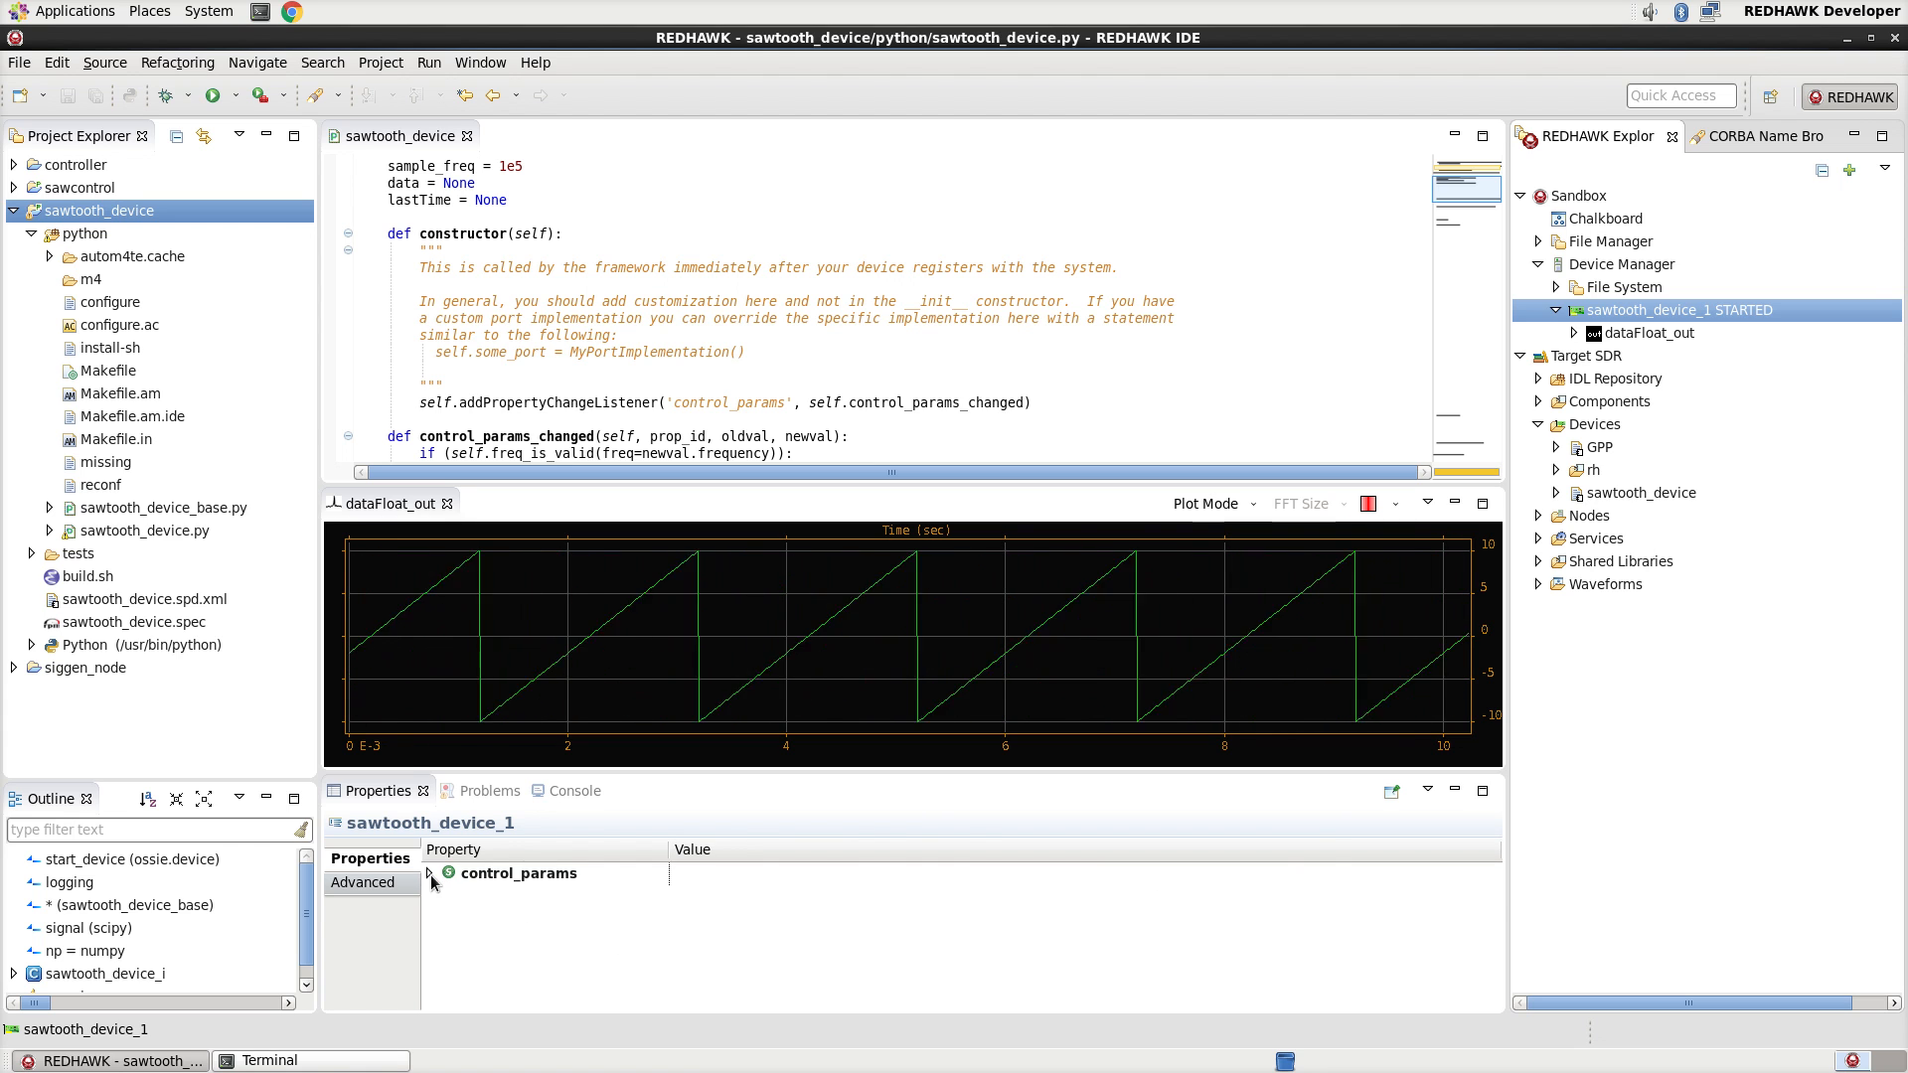
left_click(429, 873)
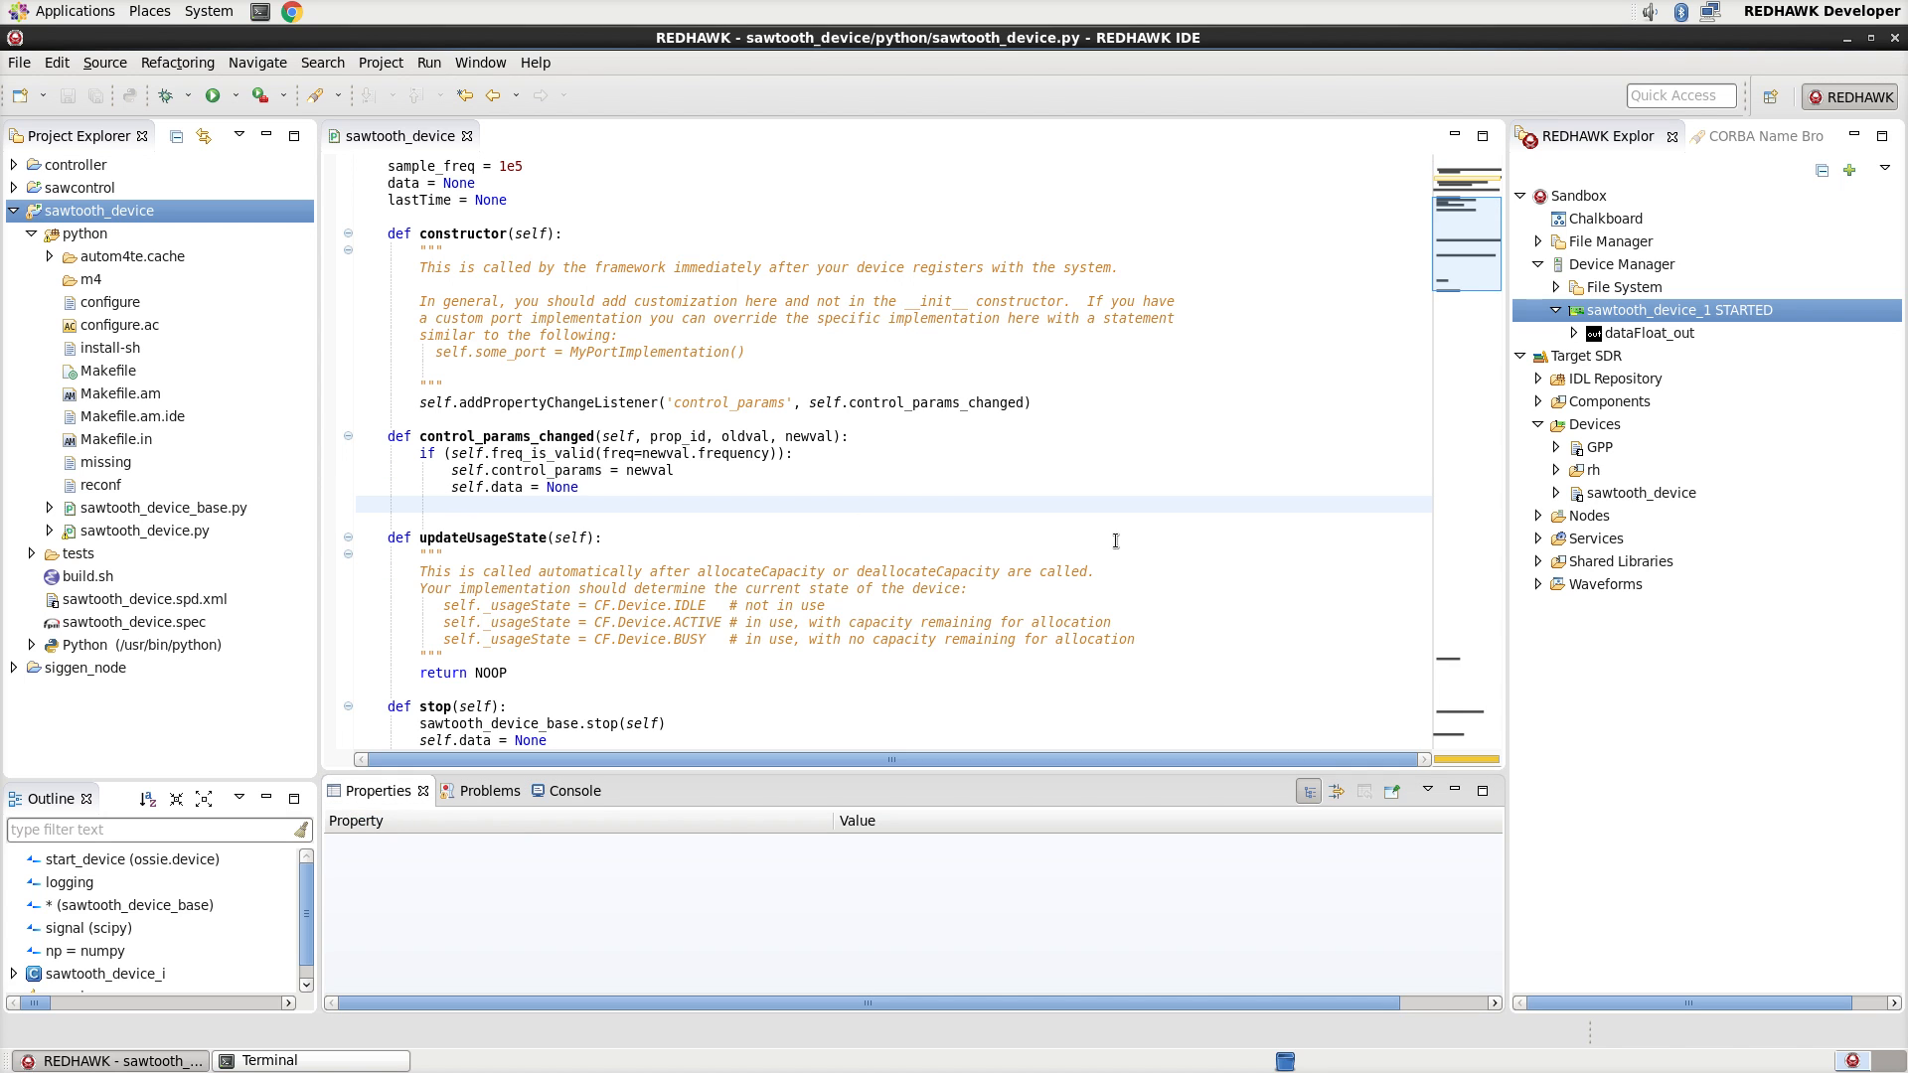
- Terminate sawtooth_device_1 from the sandbox and dismiss the failed-to-terminate error with OK
right_click(1677, 310)
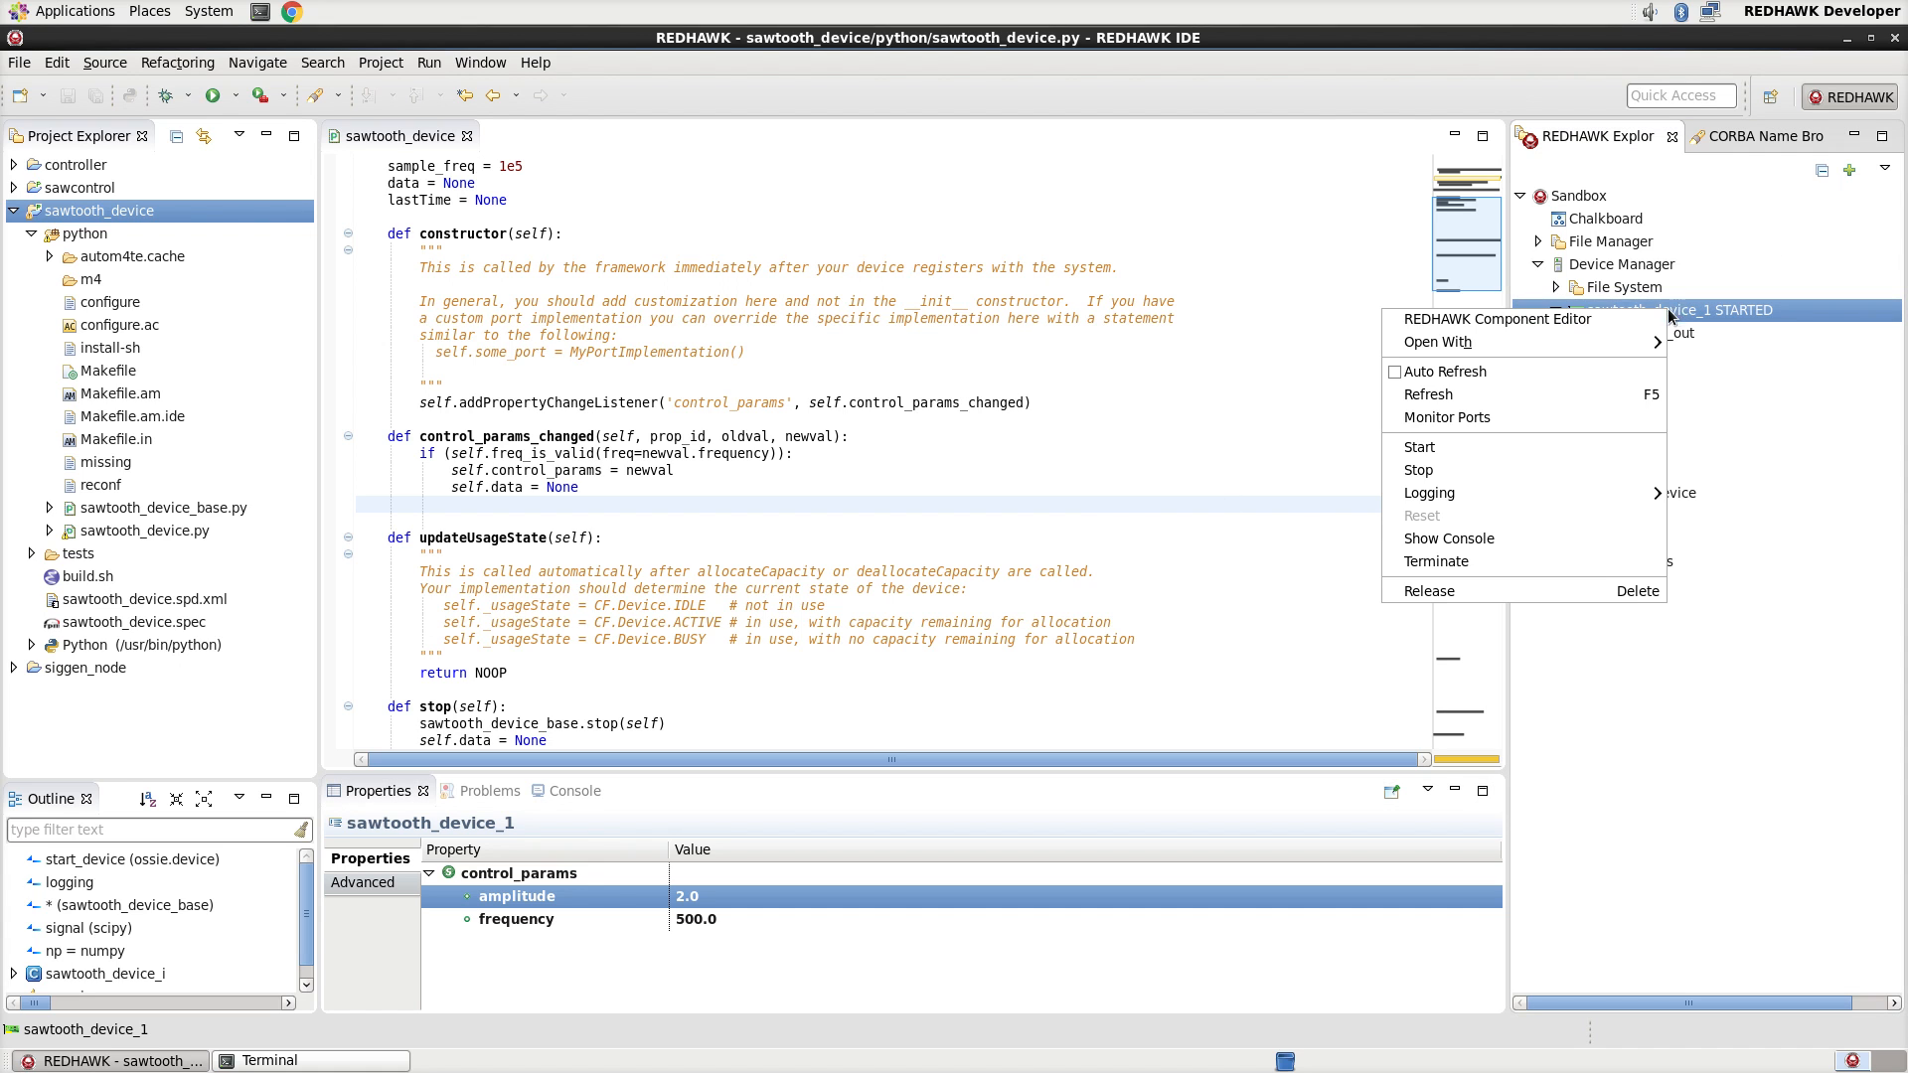
left_click(1437, 560)
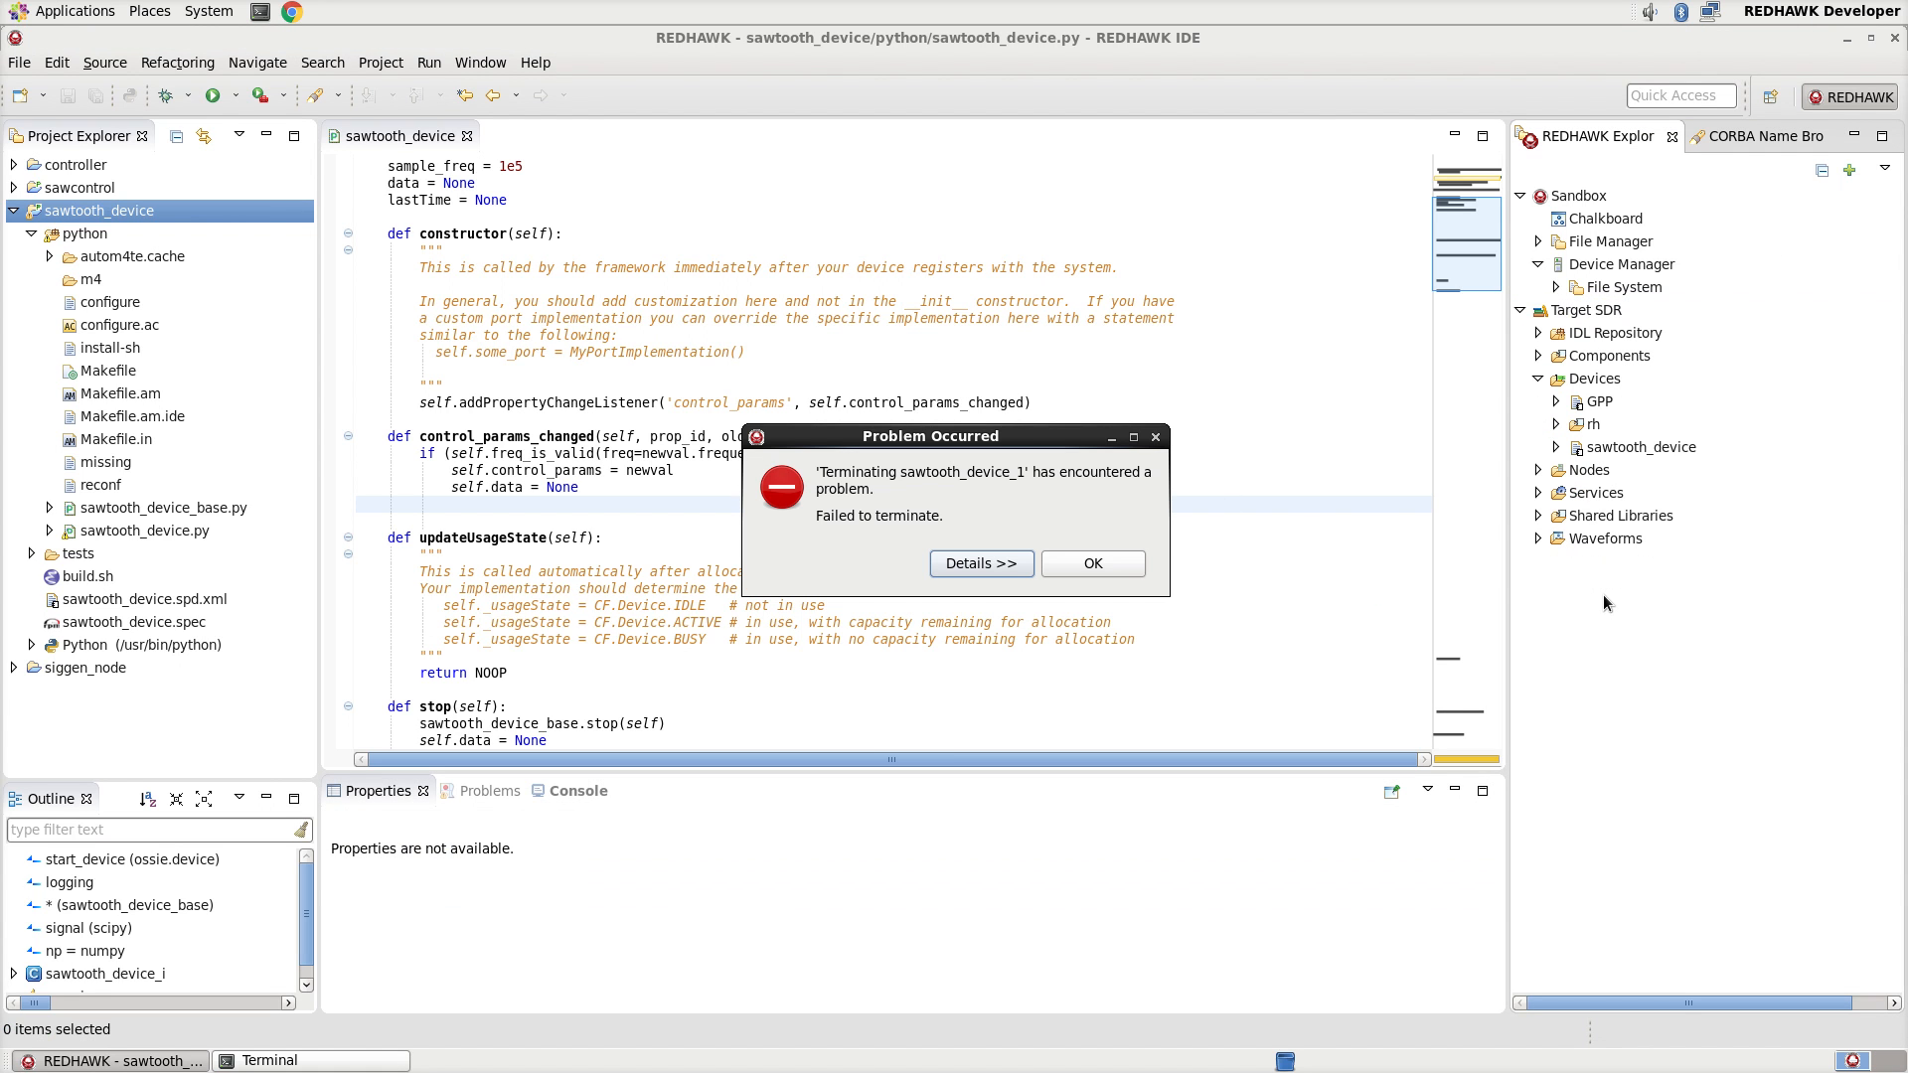
mouse_move(1087, 580)
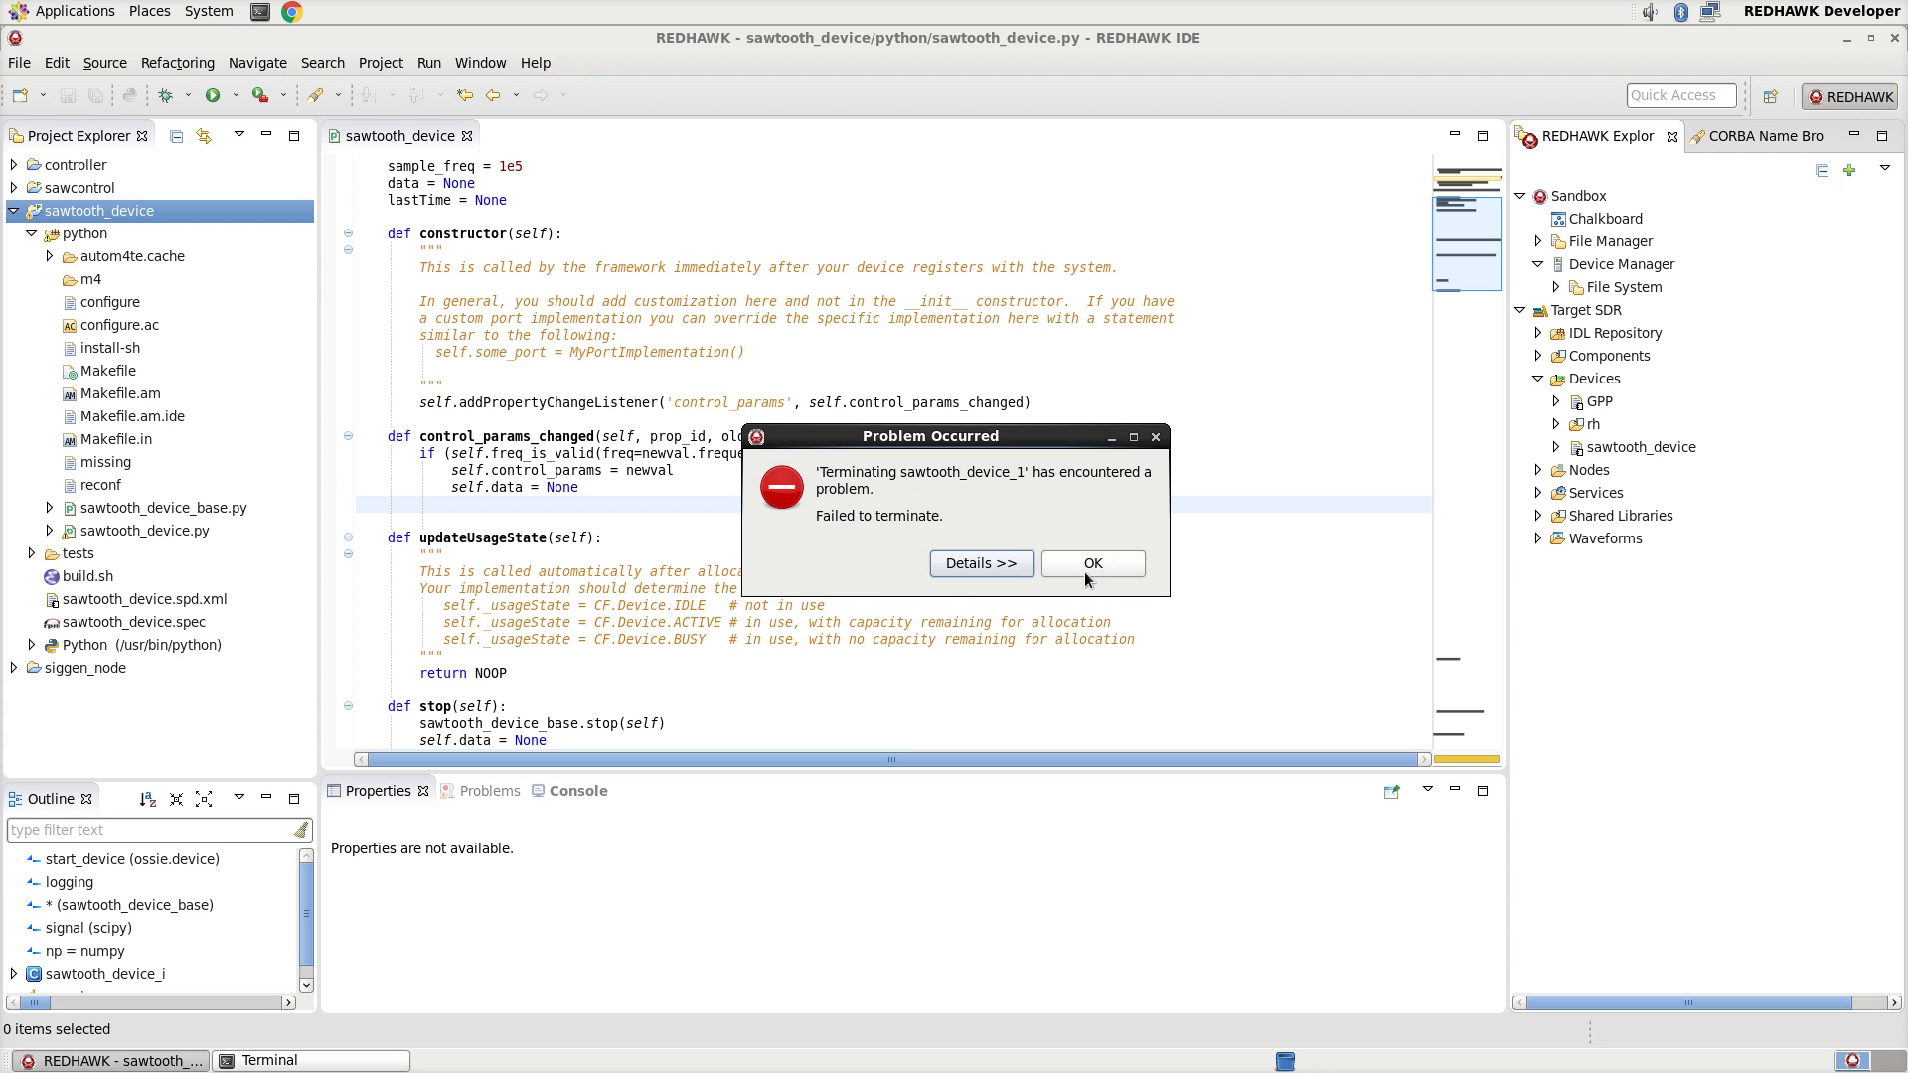
left_click(1091, 562)
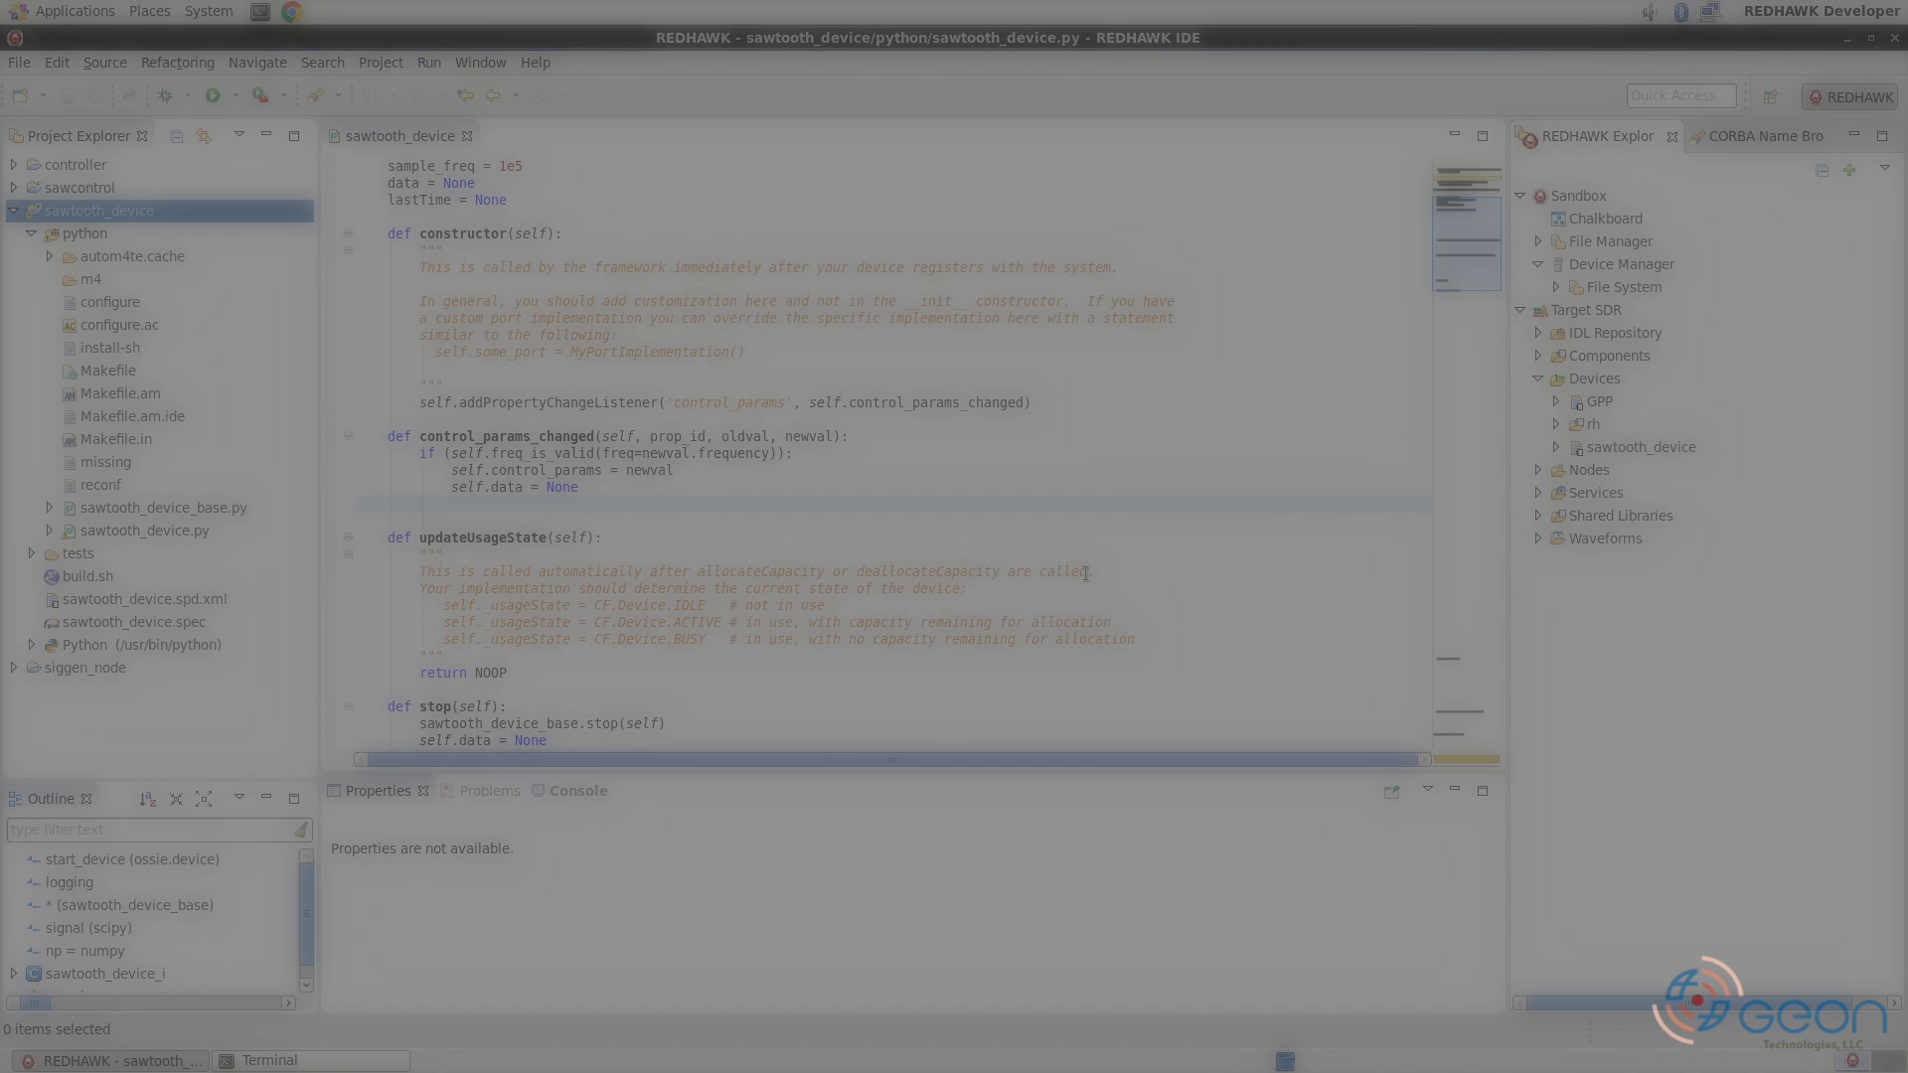